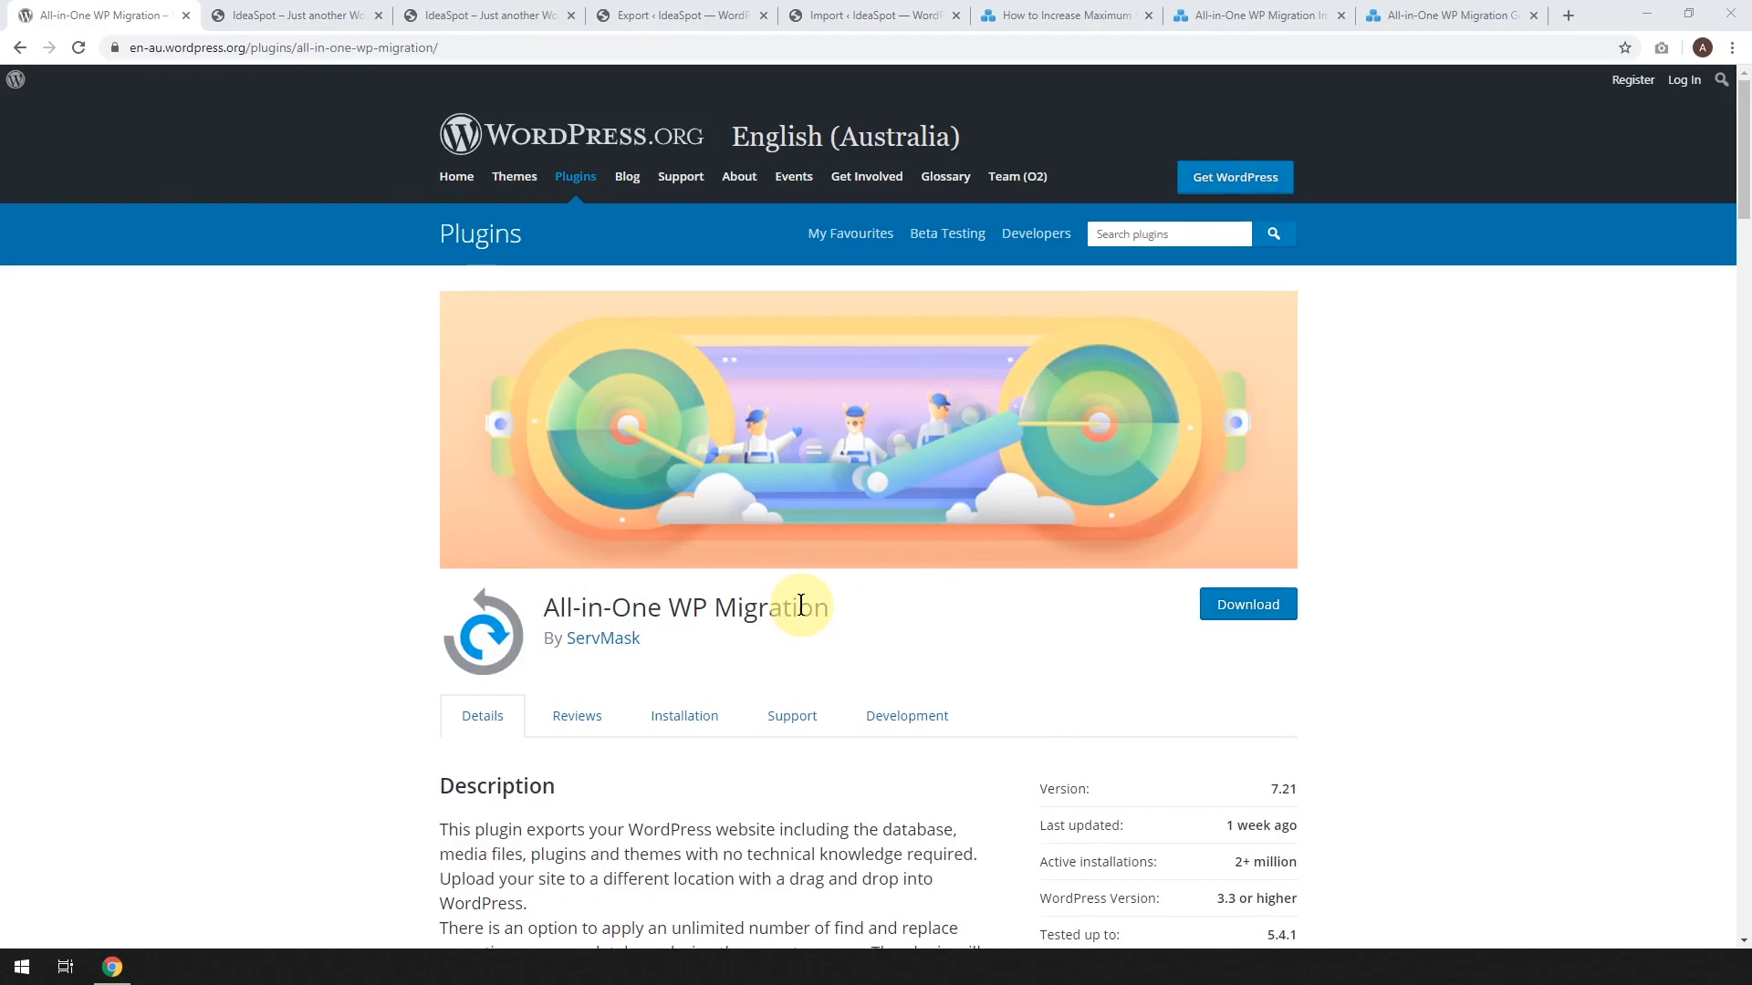
# Confirm All-in-One WP Migration shows Active in the old site's 'all in one' plugin results
pyautogui.scroll(-3)
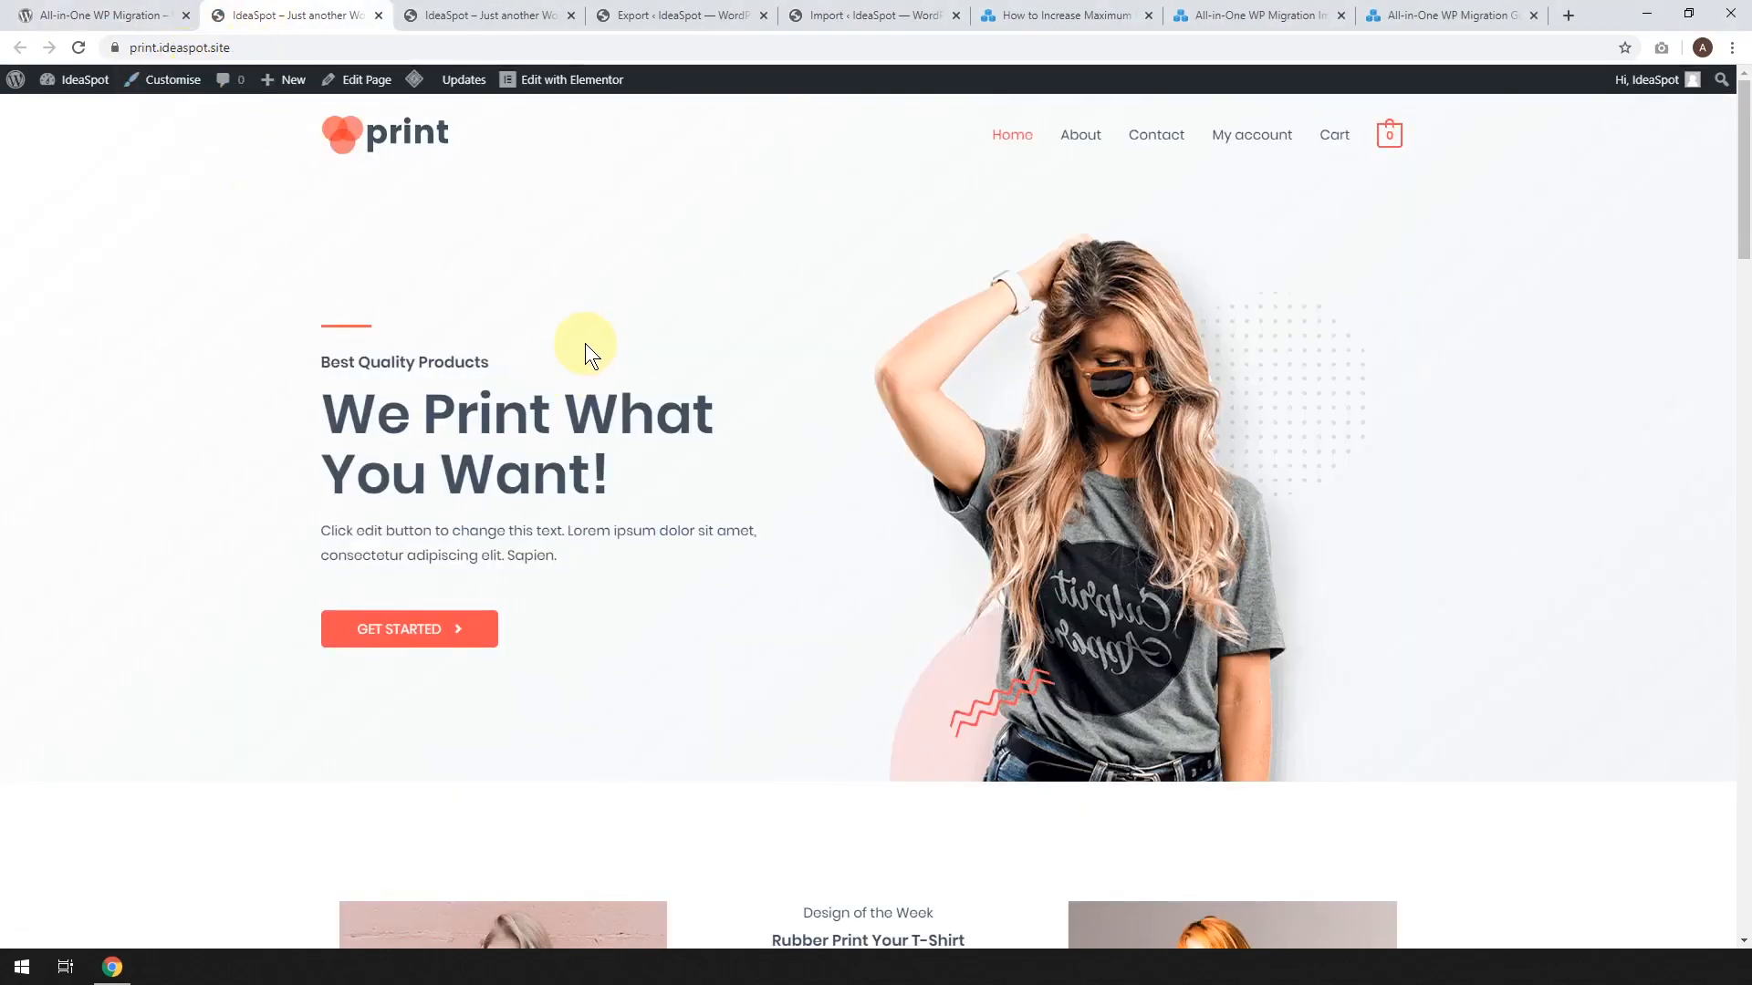
pyautogui.moveTo(950, 542)
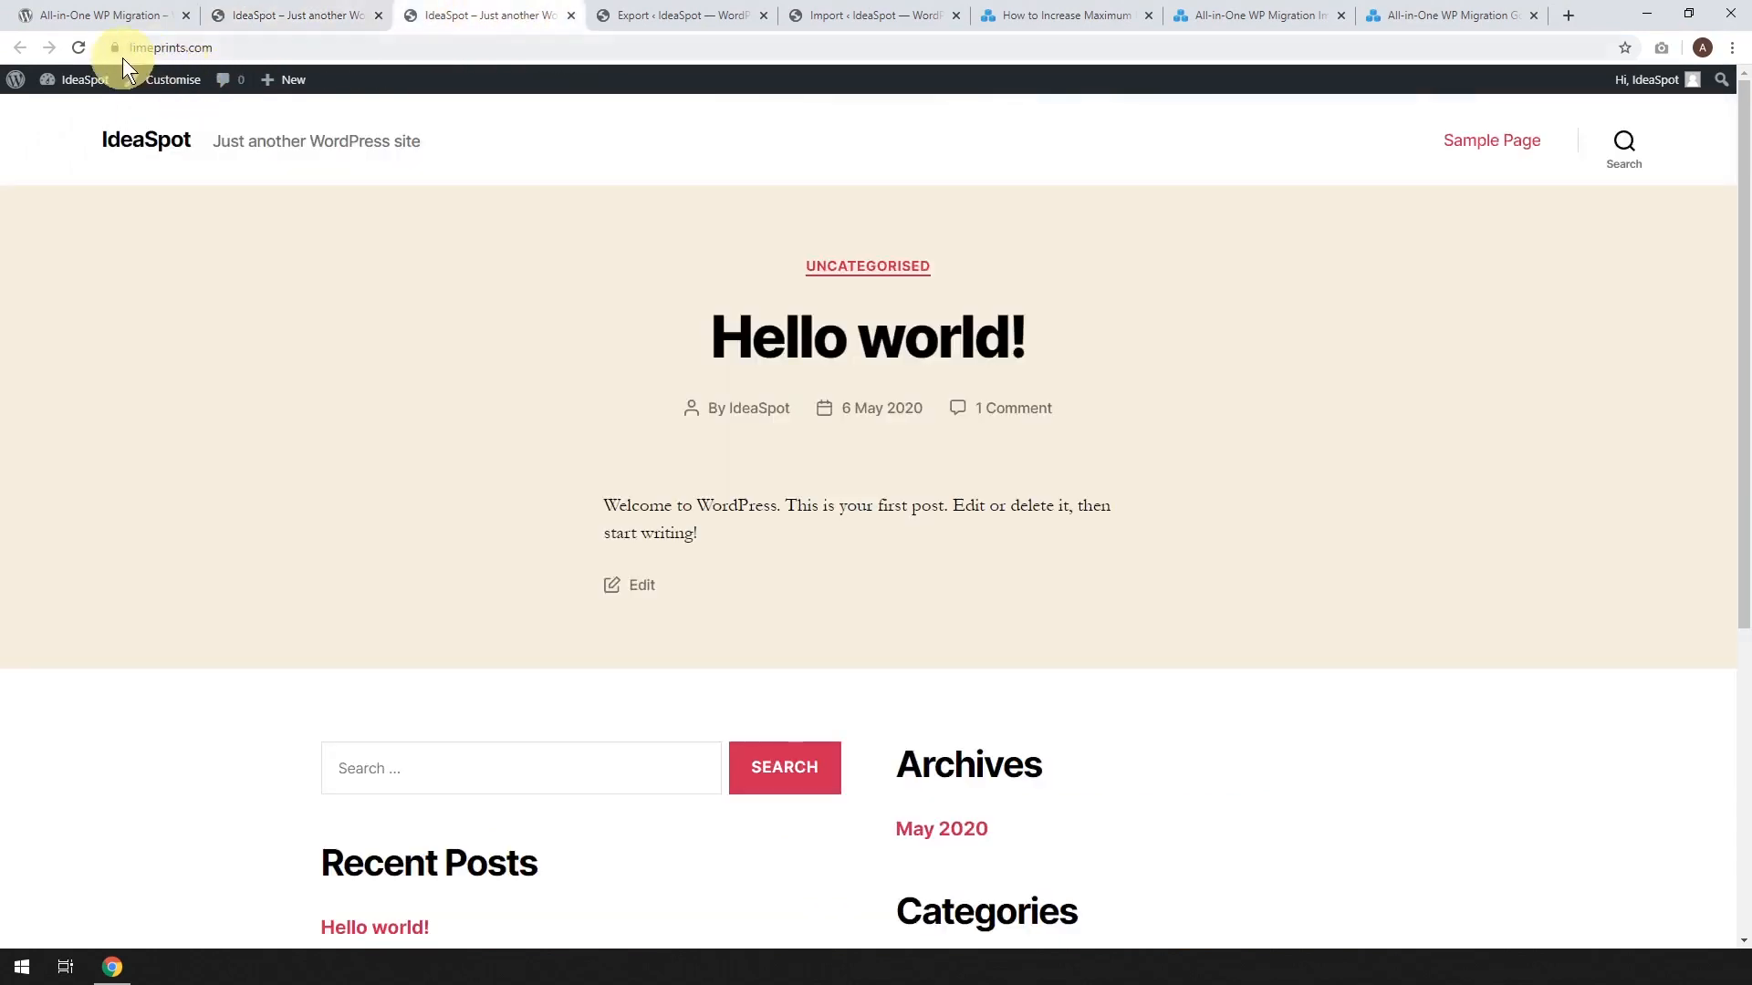
pyautogui.moveTo(1055, 463)
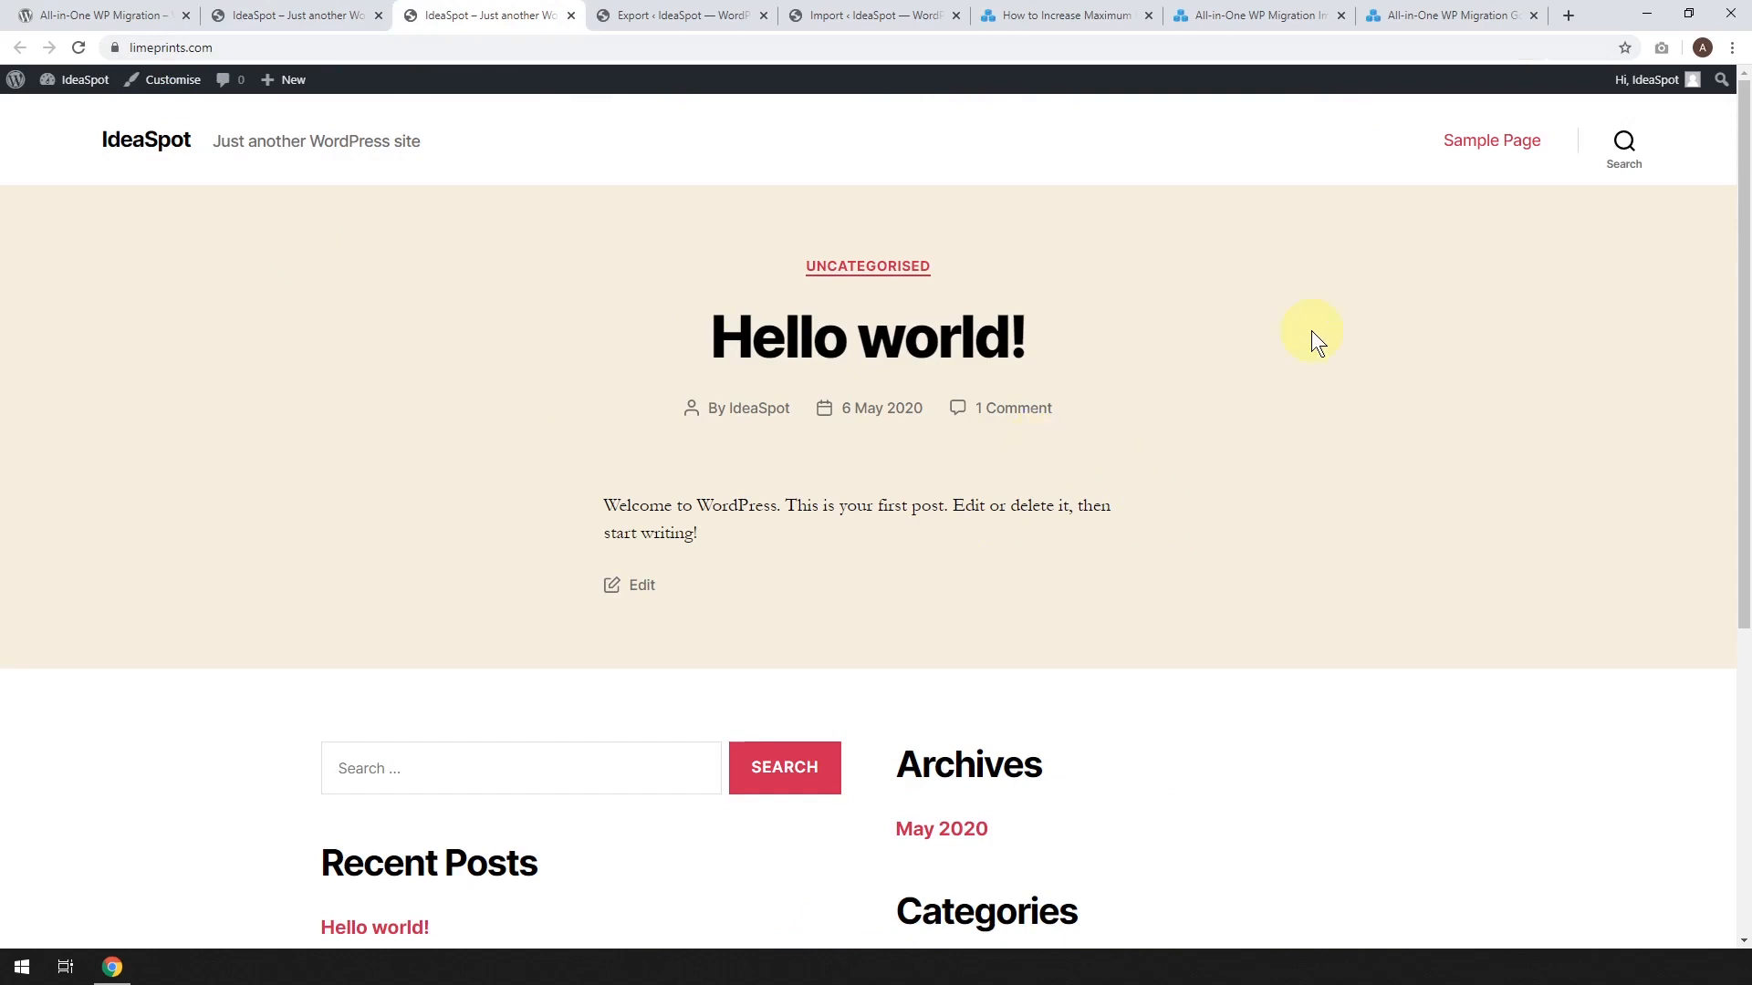
pyautogui.moveTo(1129, 398)
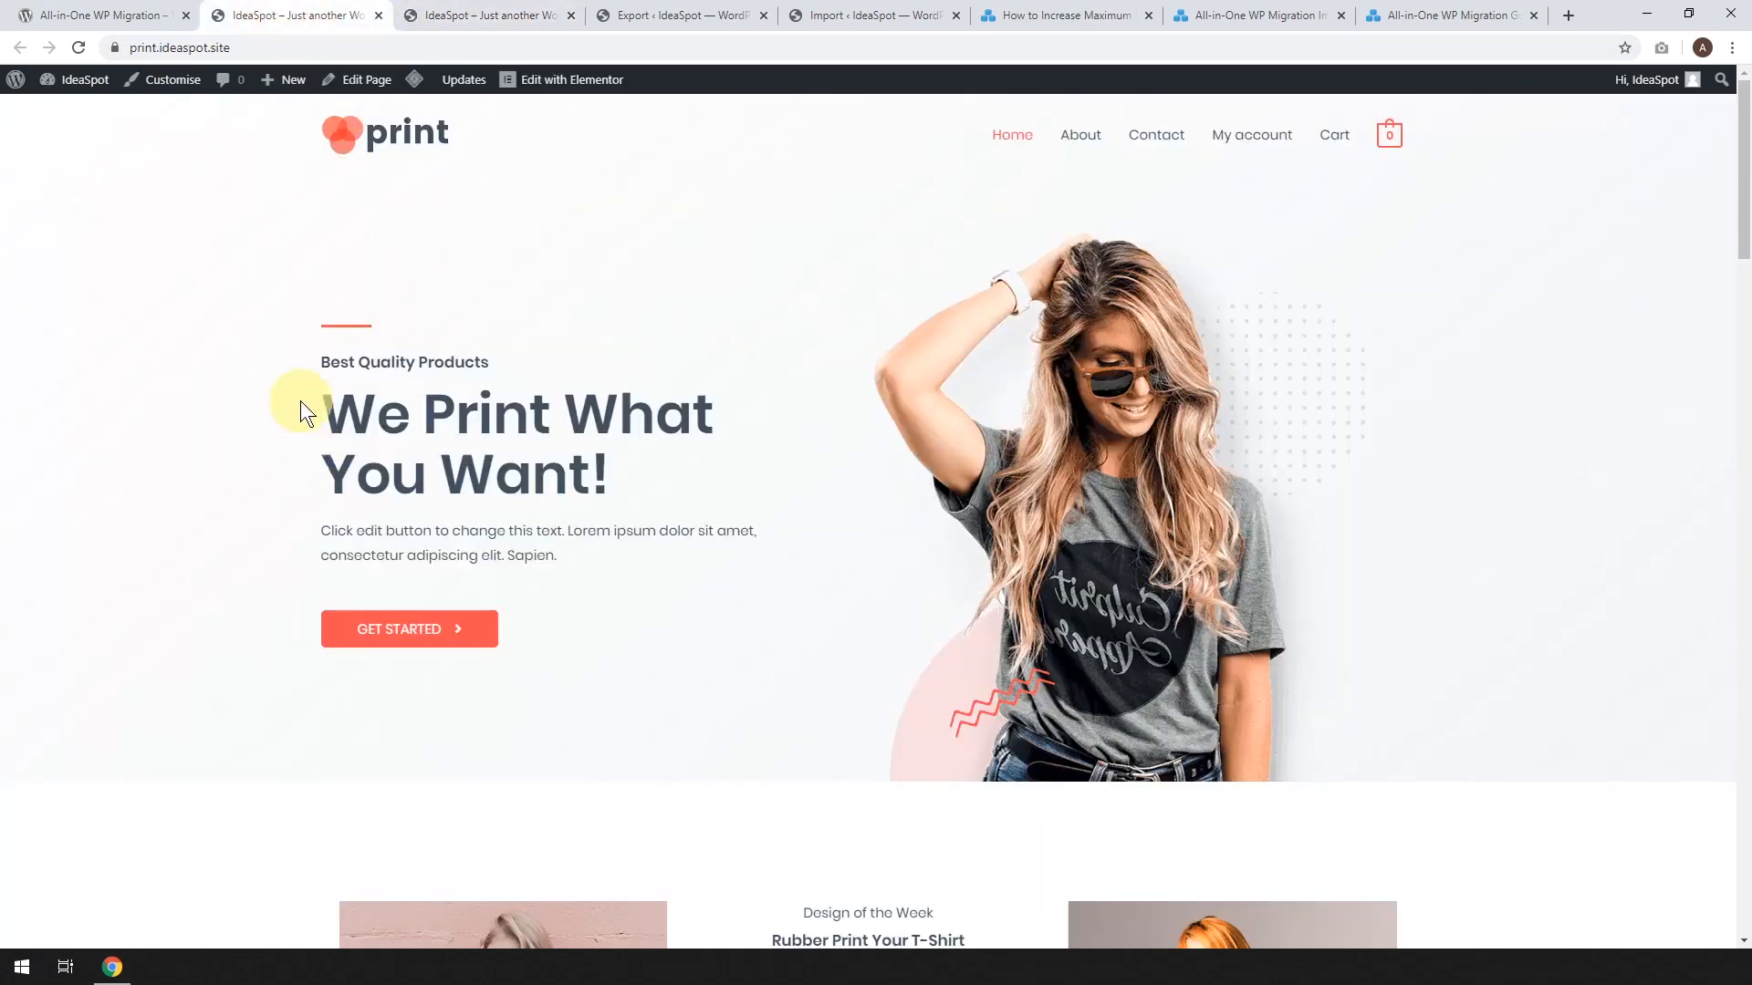
pyautogui.click(487, 15)
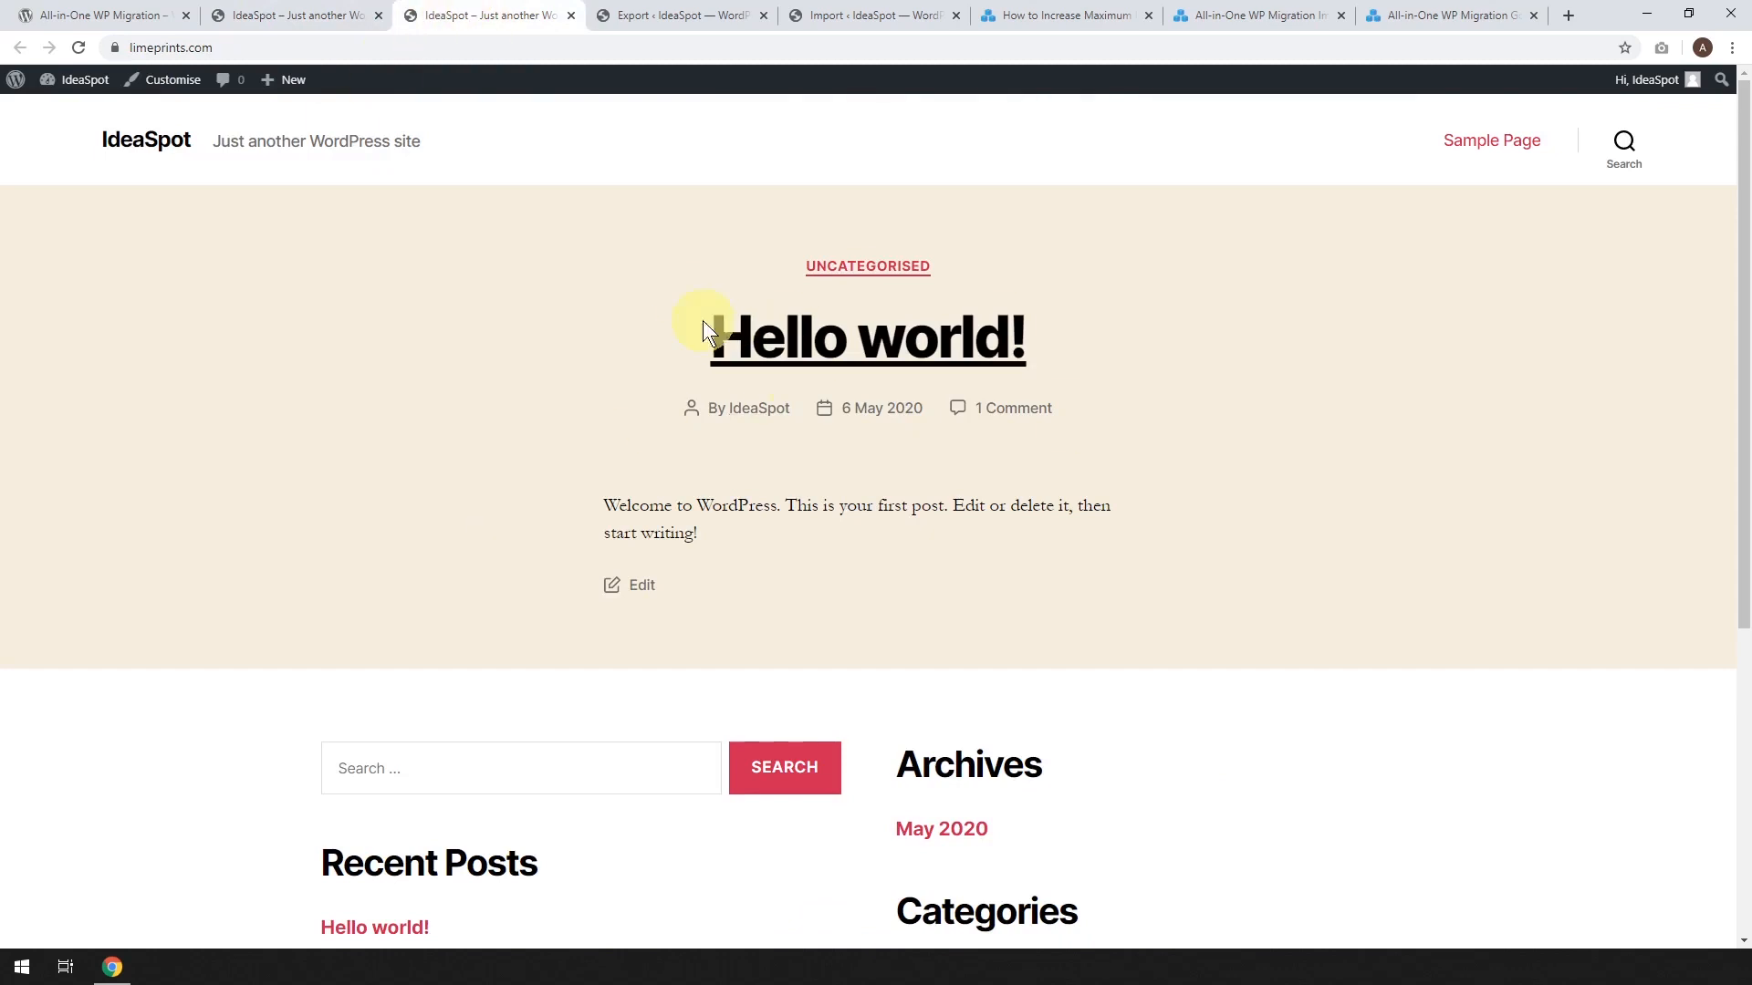
pyautogui.click(95, 15)
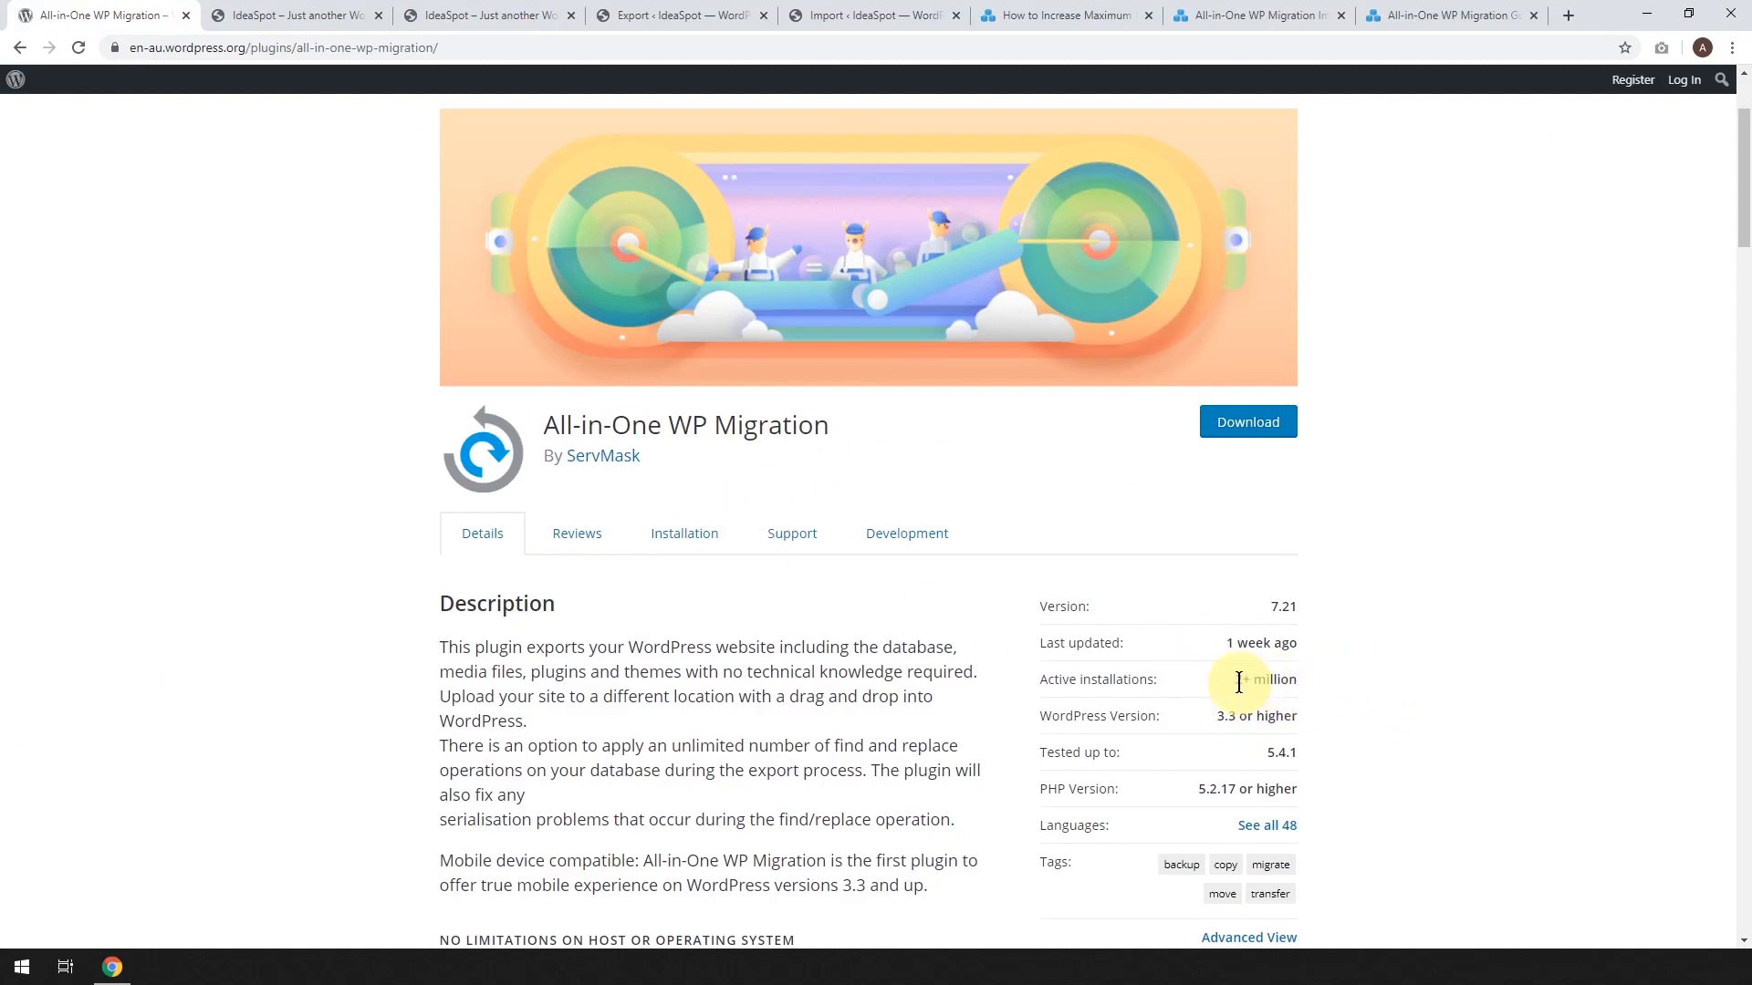
pyautogui.moveTo(1523, 561)
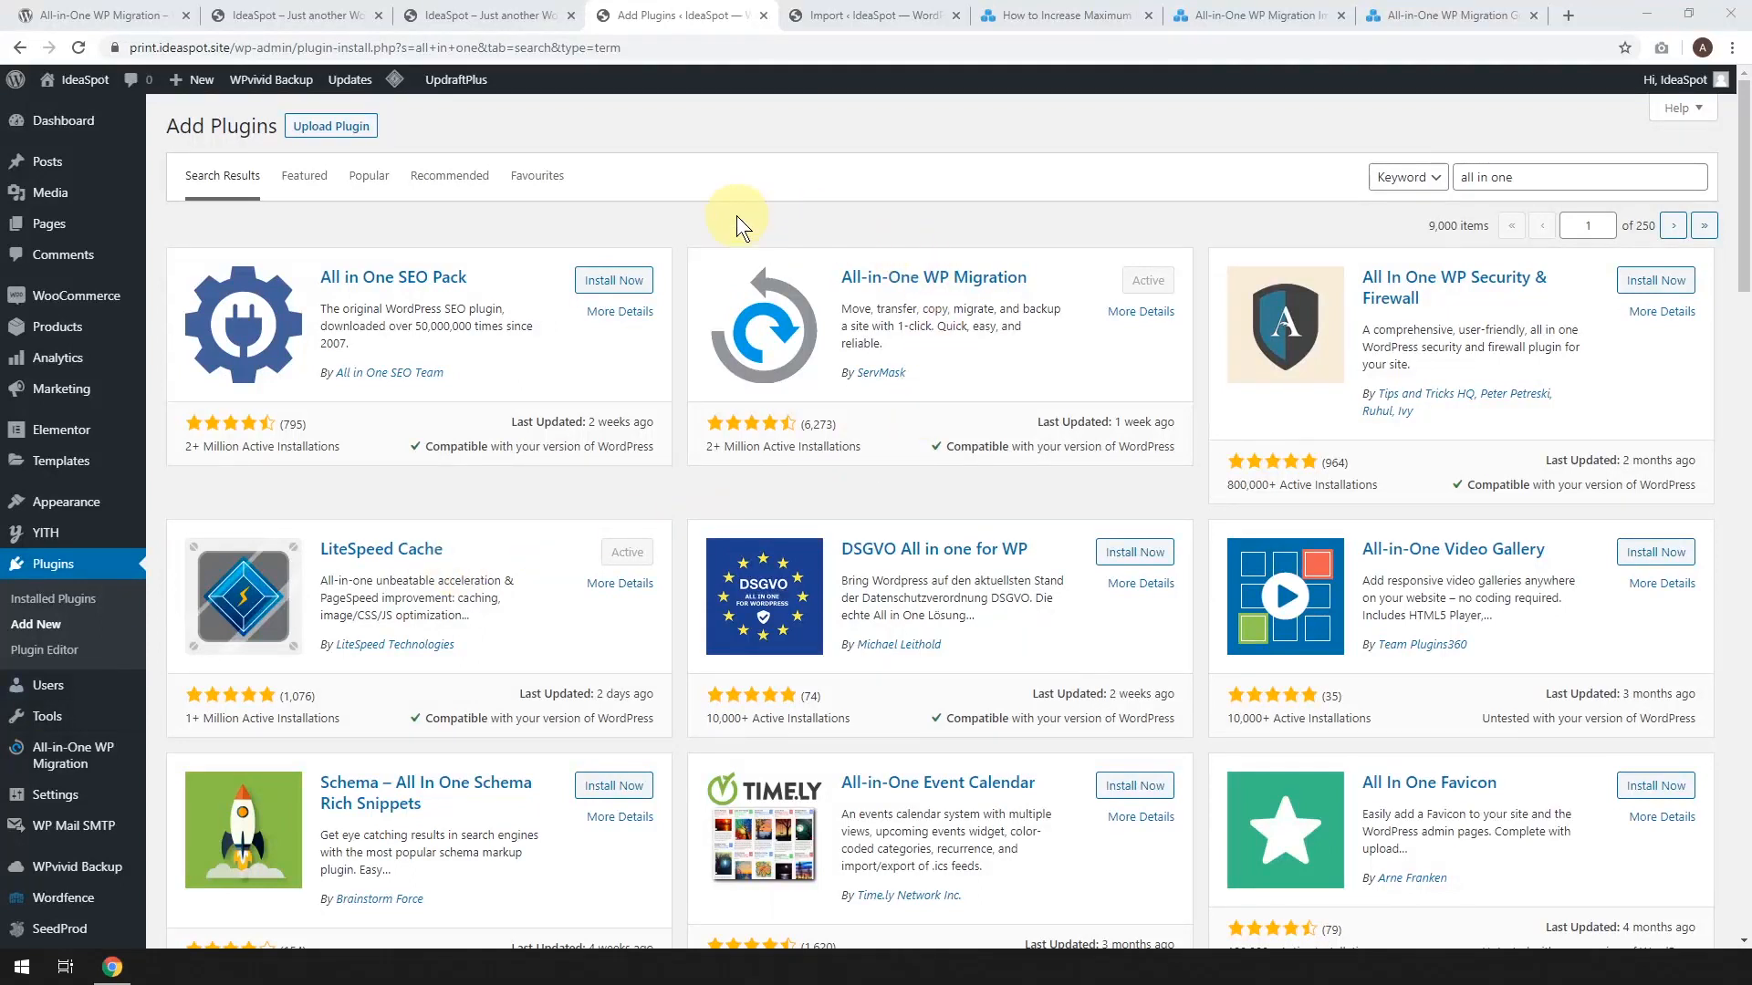
pyautogui.moveTo(711, 207)
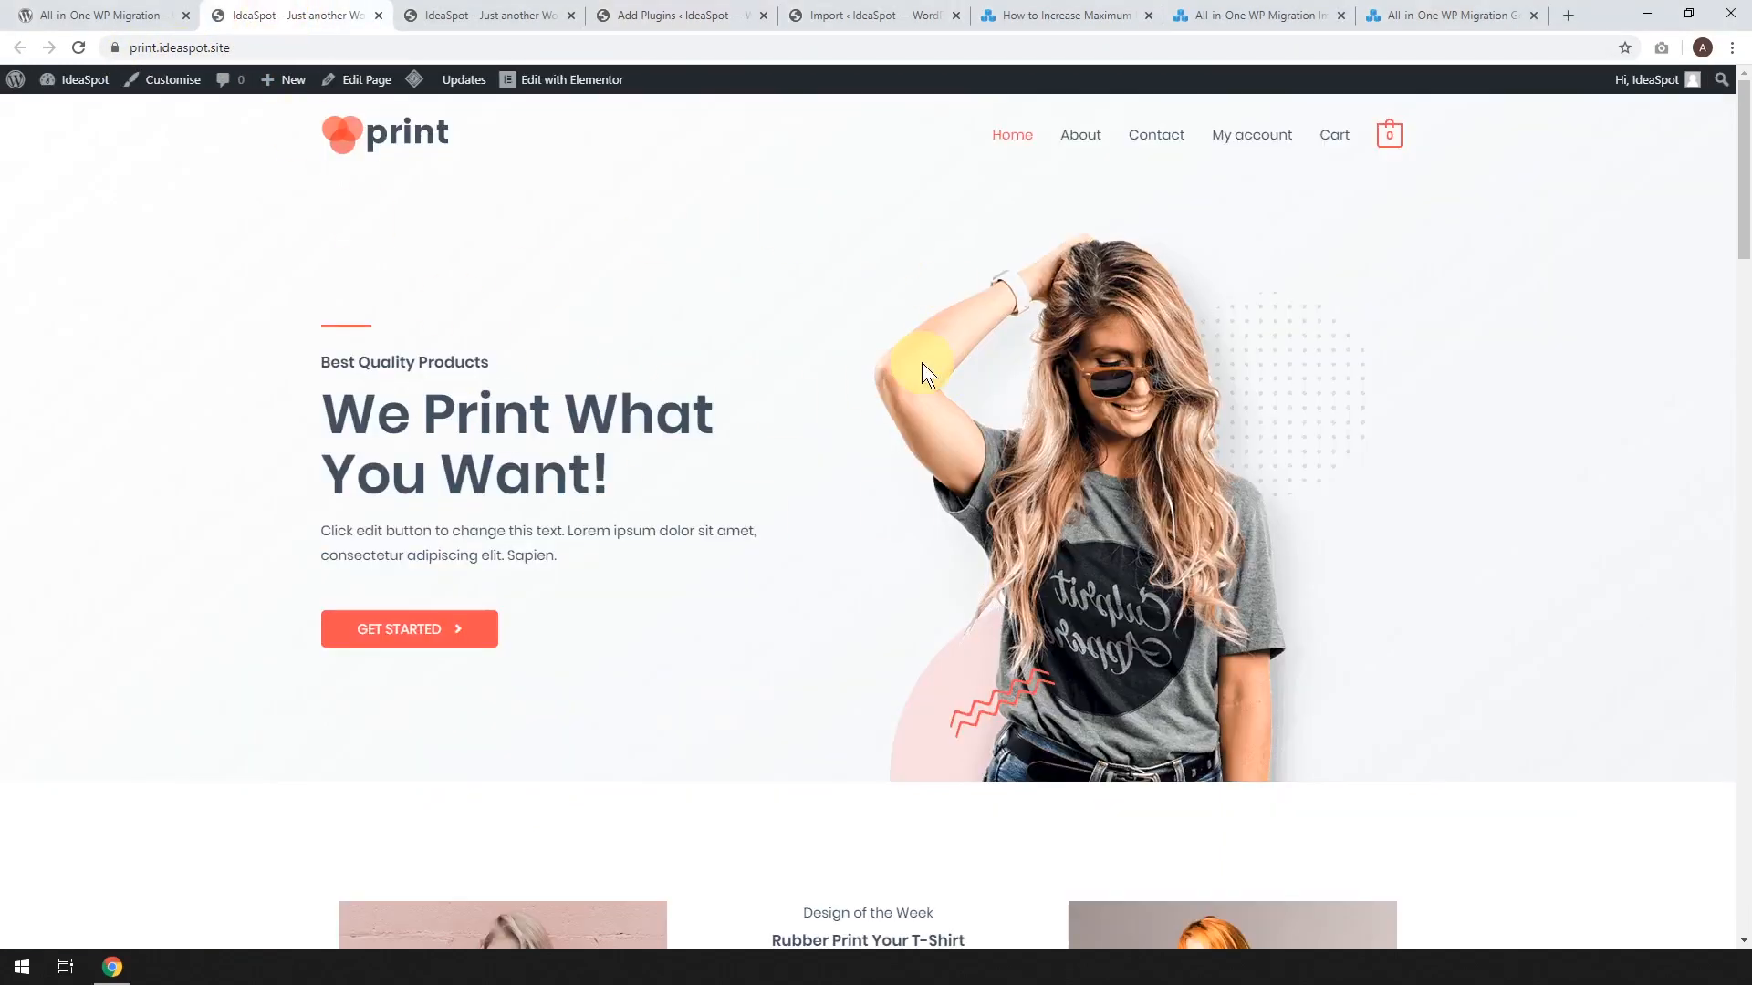
pyautogui.click(677, 14)
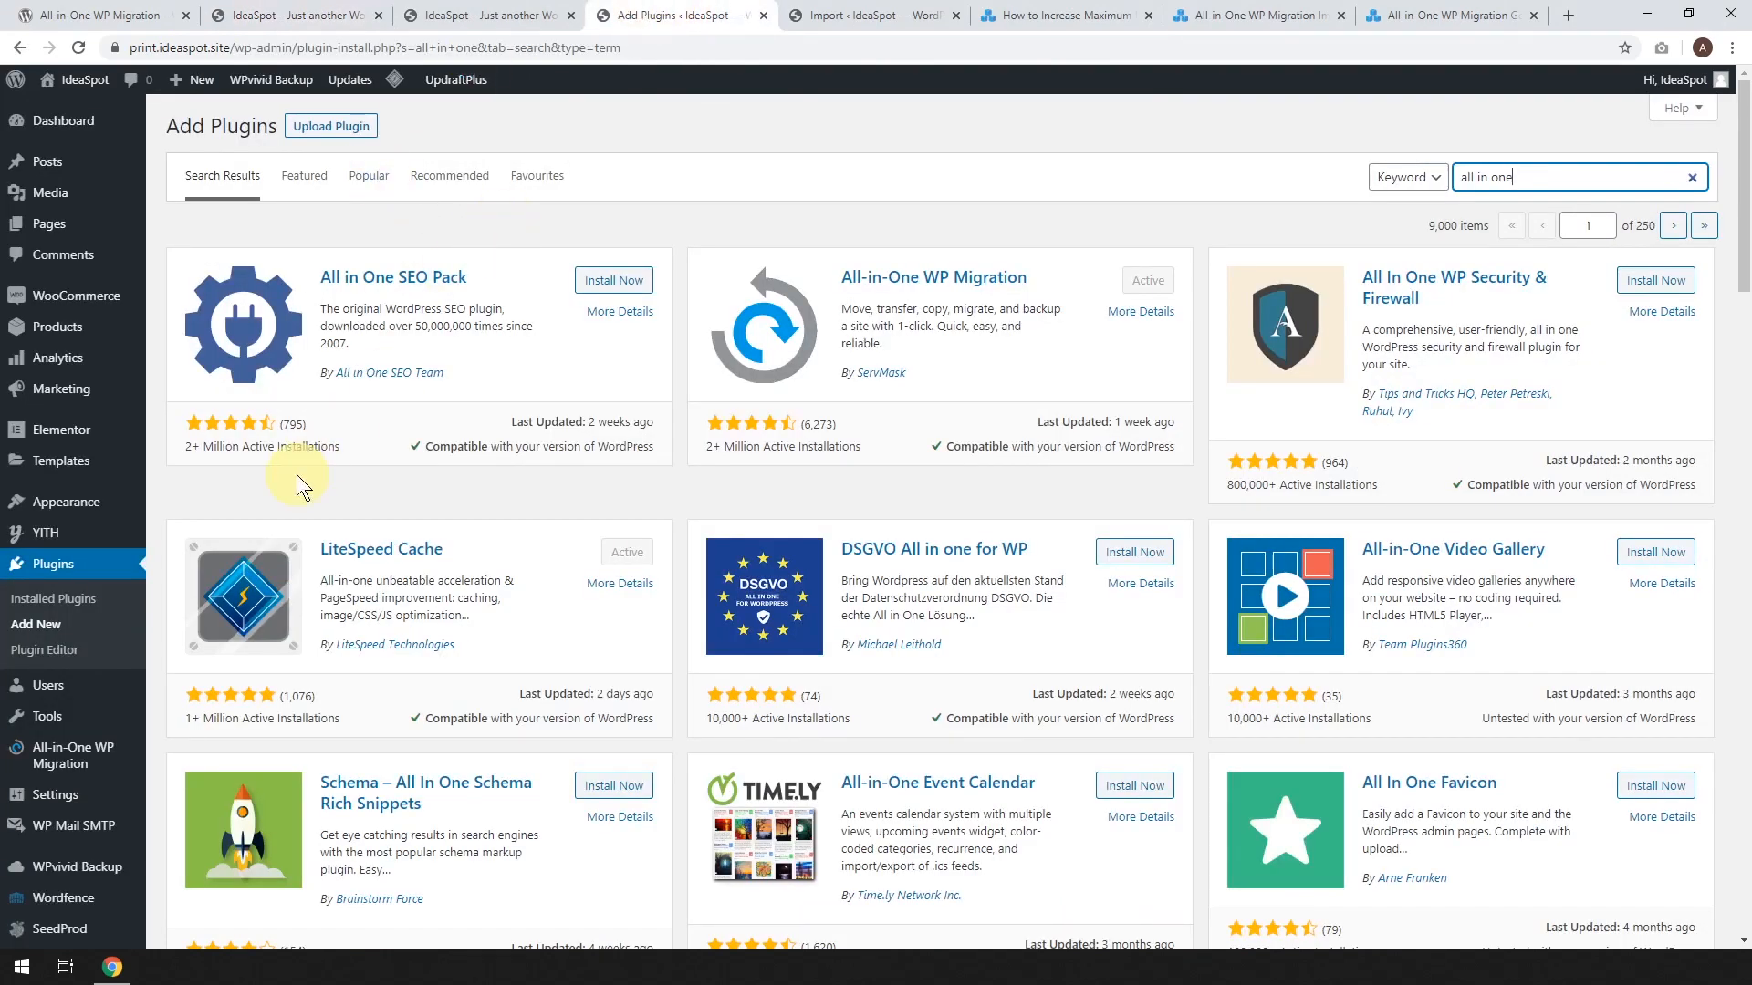
pyautogui.moveTo(35, 624)
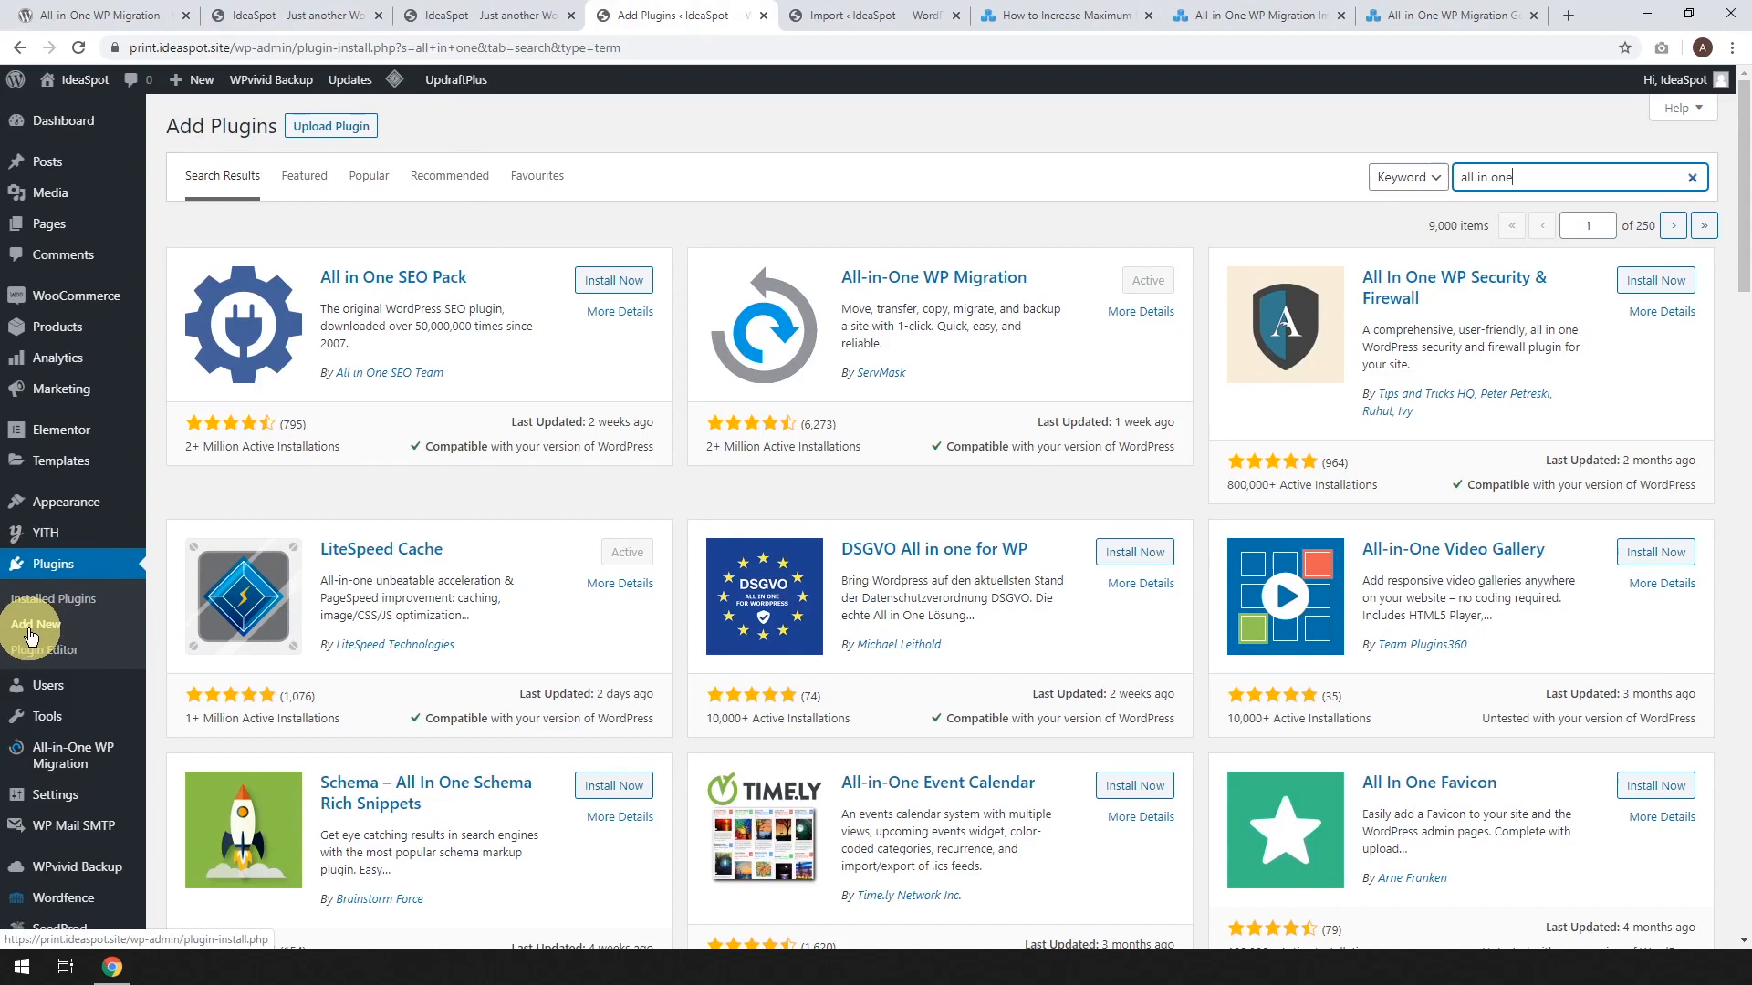
pyautogui.moveTo(843, 260)
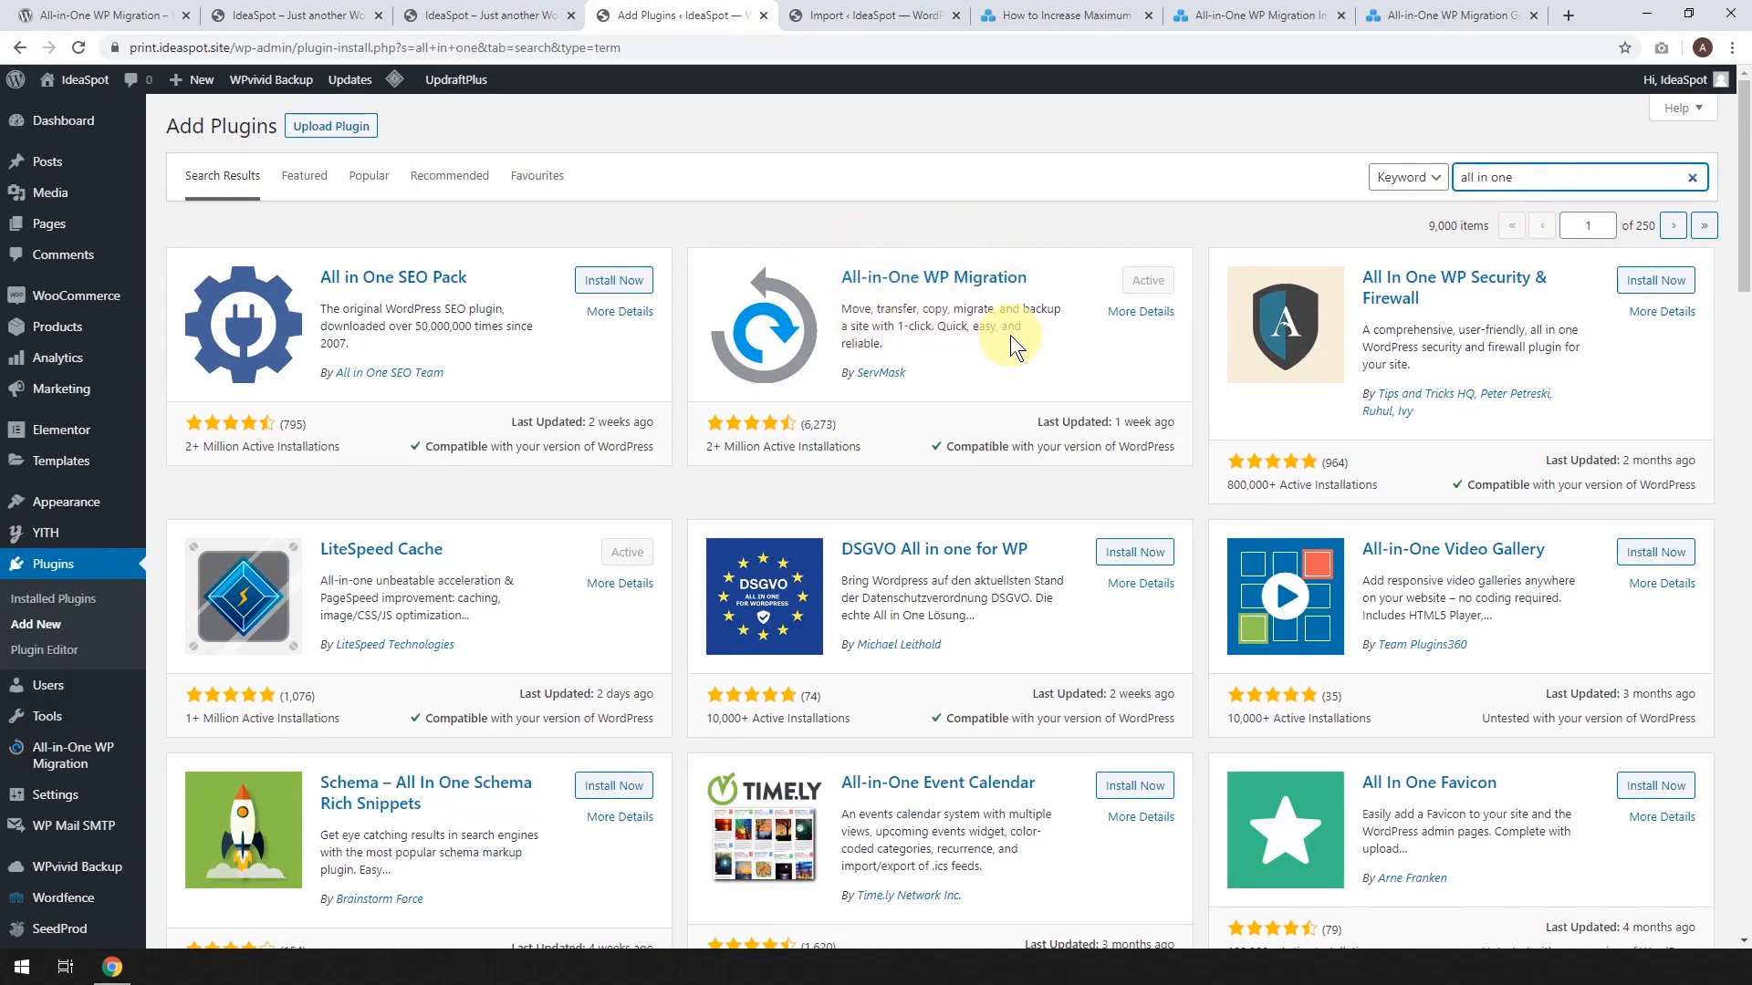
pyautogui.moveTo(1162, 240)
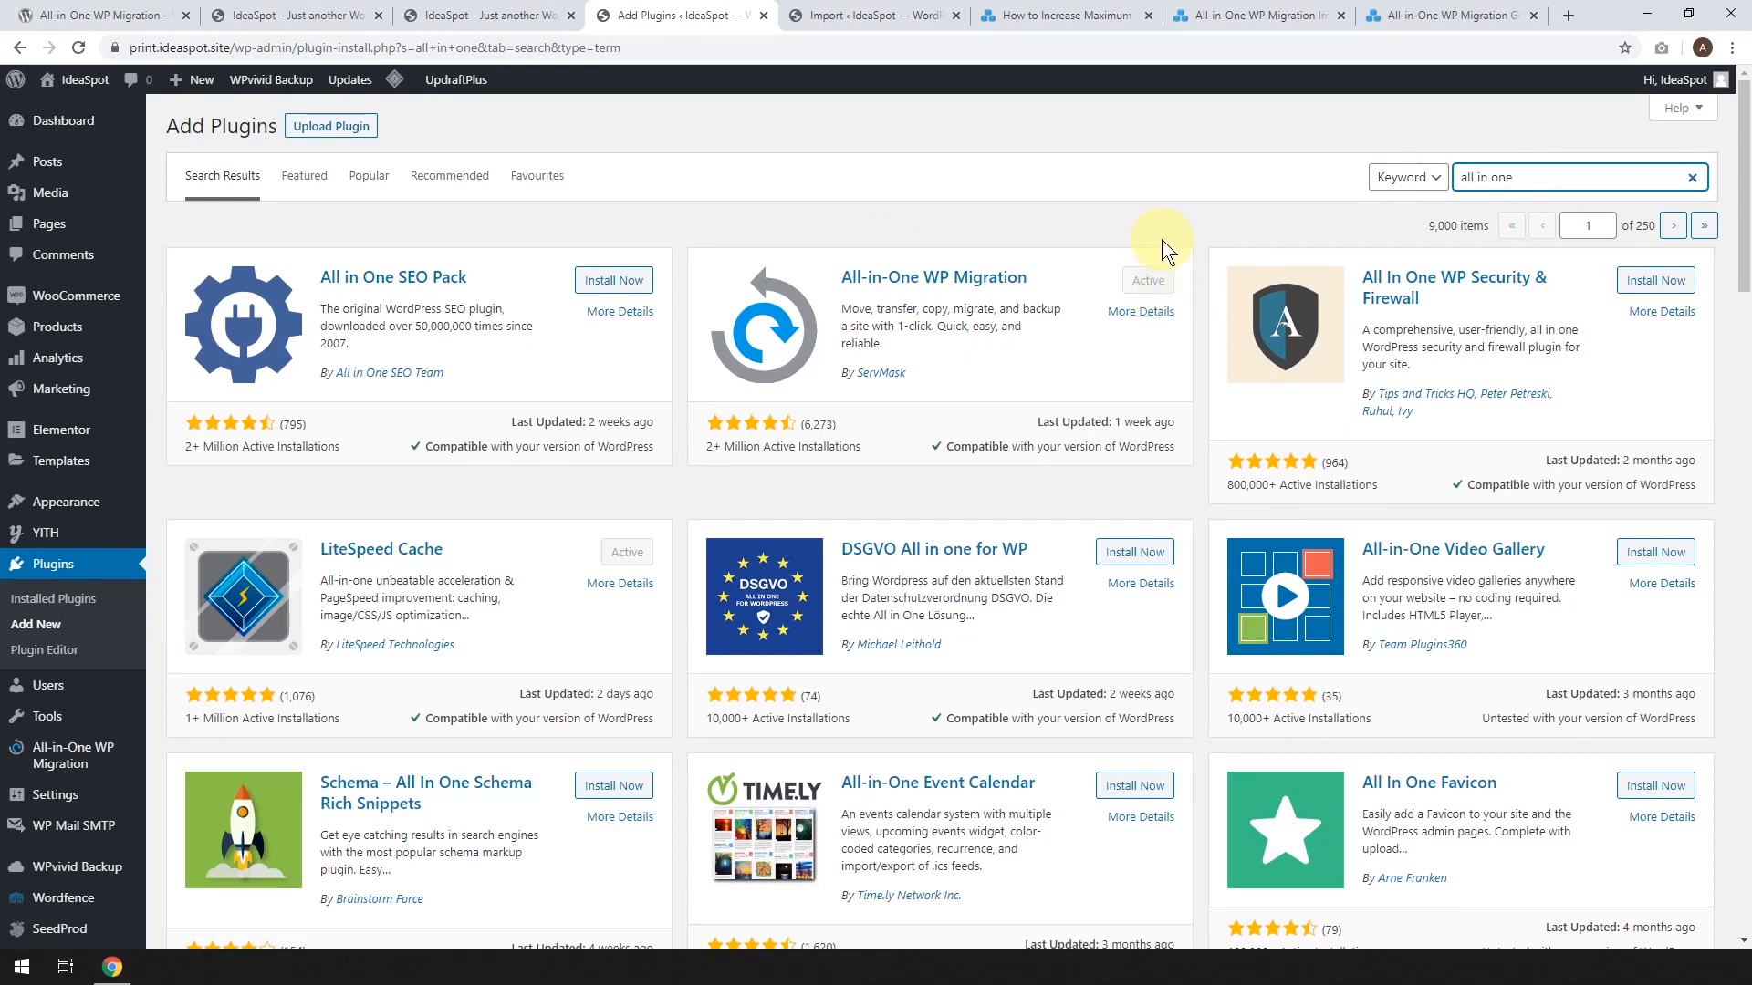
pyautogui.moveTo(1125, 263)
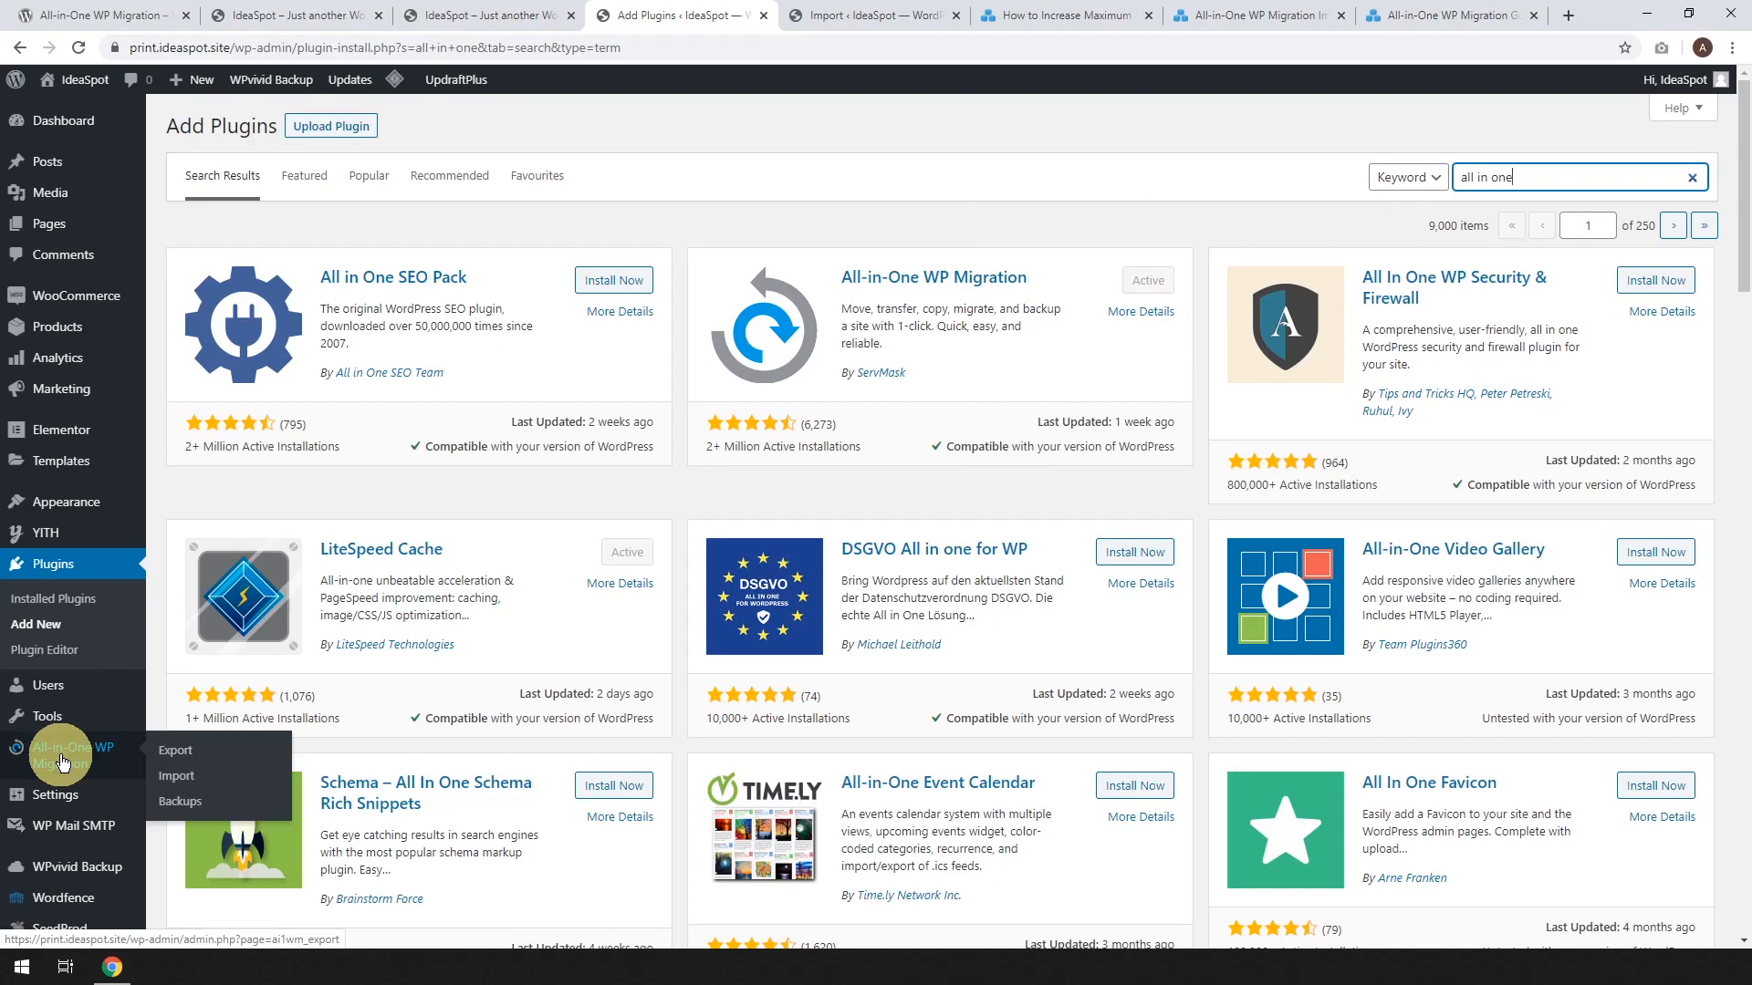
# Open All-in-One WP Migration's Export page and expand the Export To destination list
pyautogui.click(174, 750)
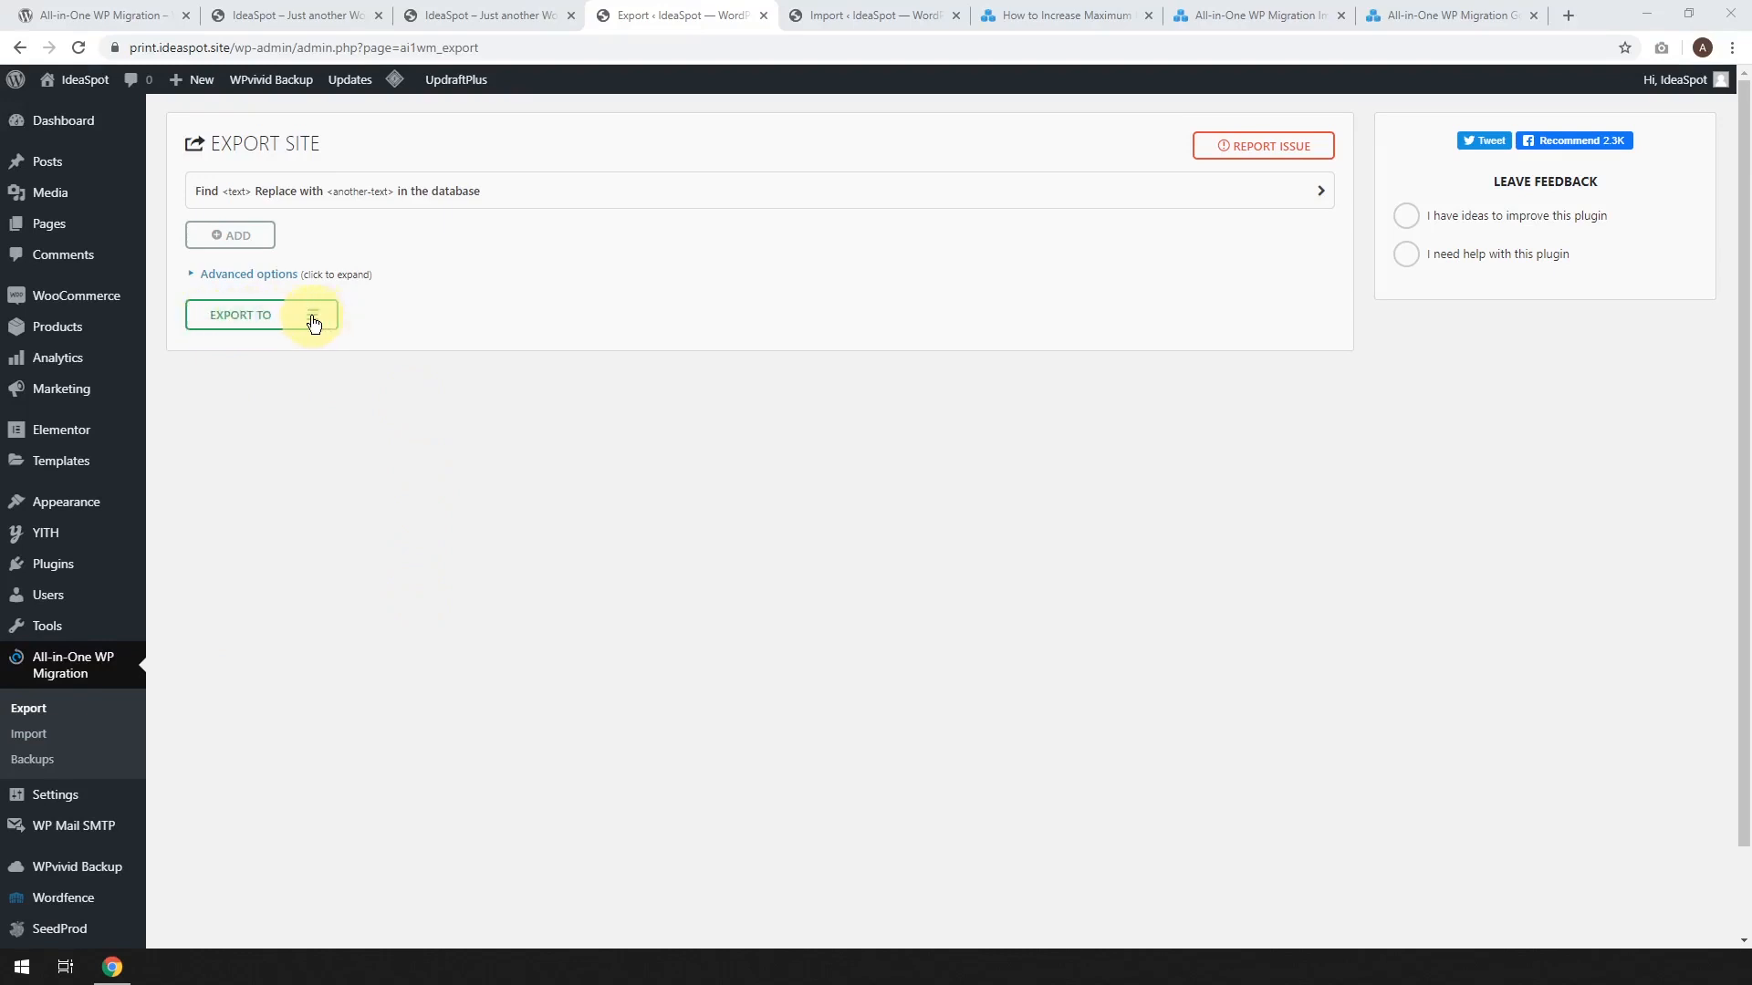
pyautogui.click(260, 314)
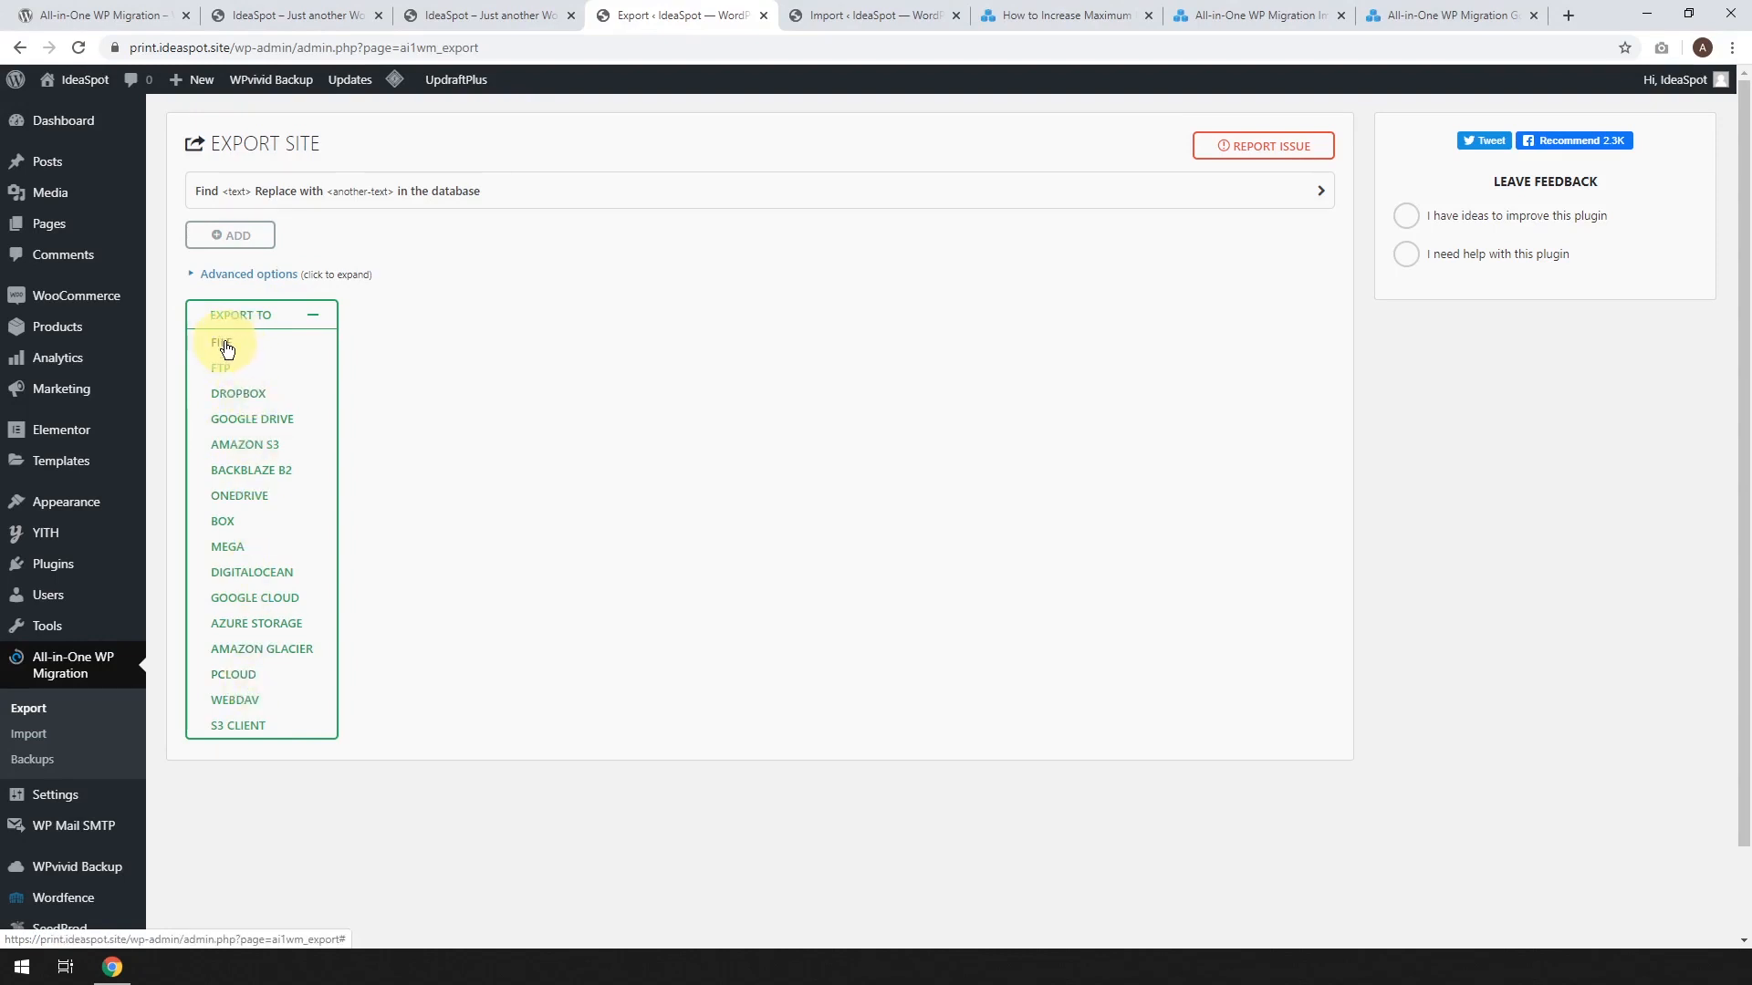
# Export the whole print.ideaspot.site to File and let the plugin archive it
pyautogui.click(220, 342)
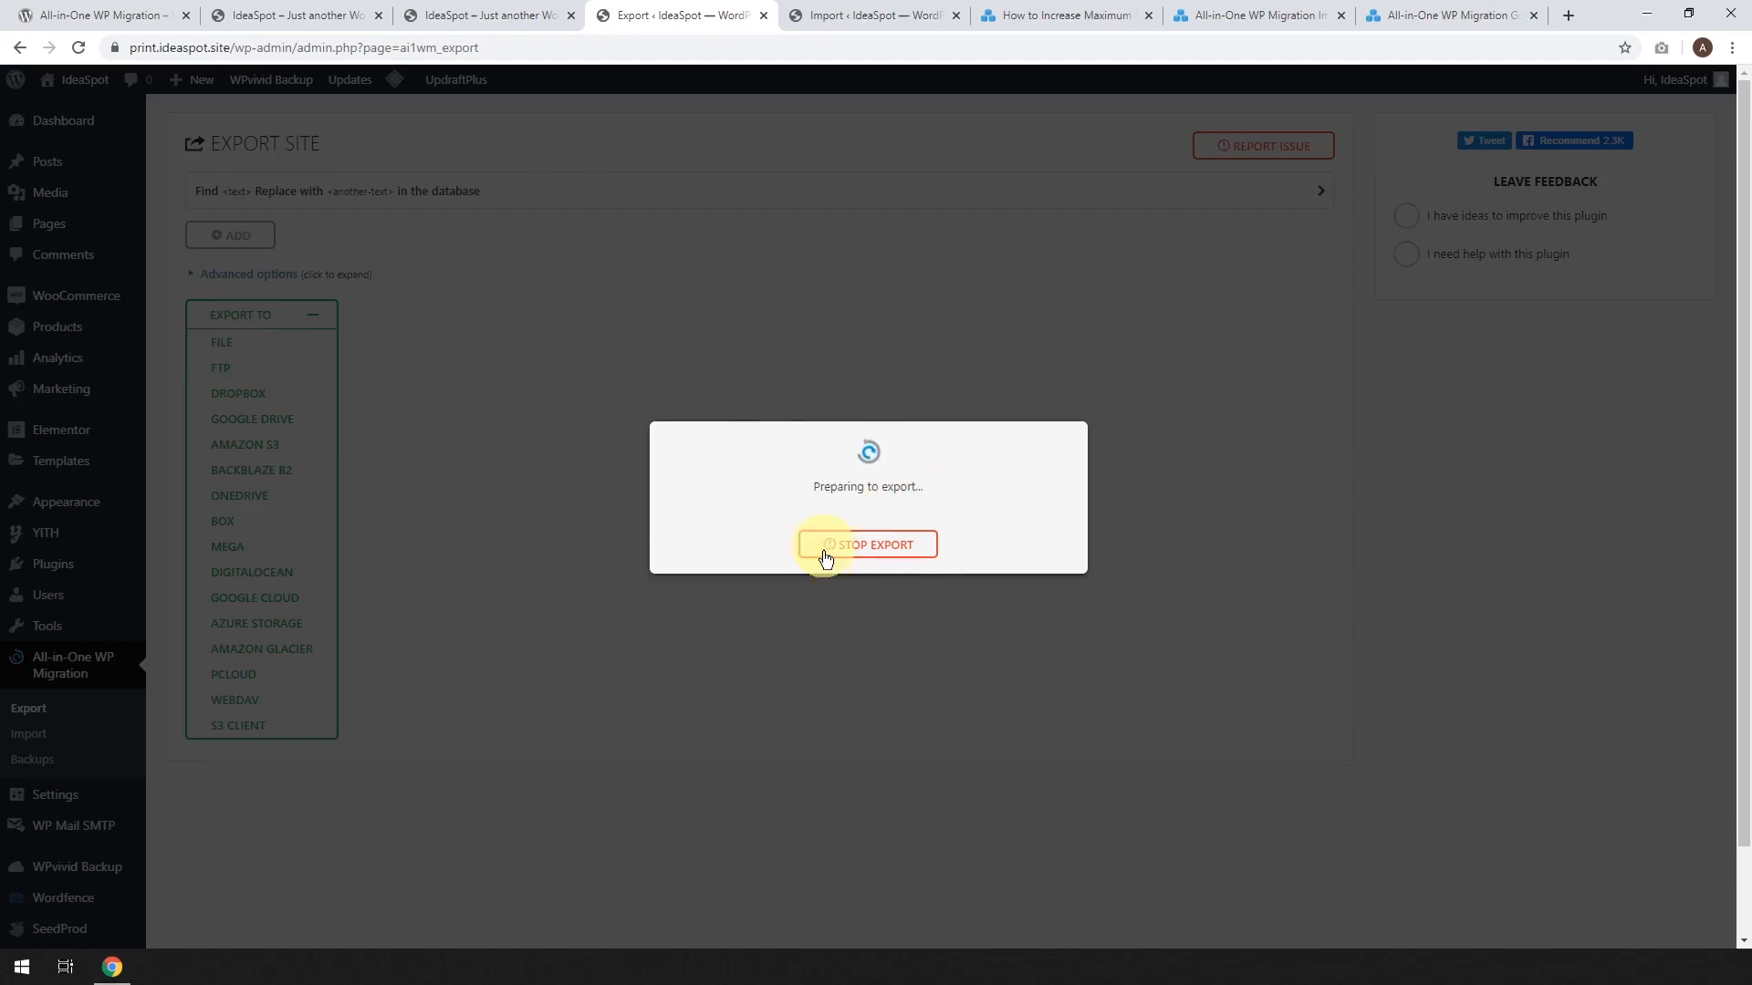
pyautogui.moveTo(905, 509)
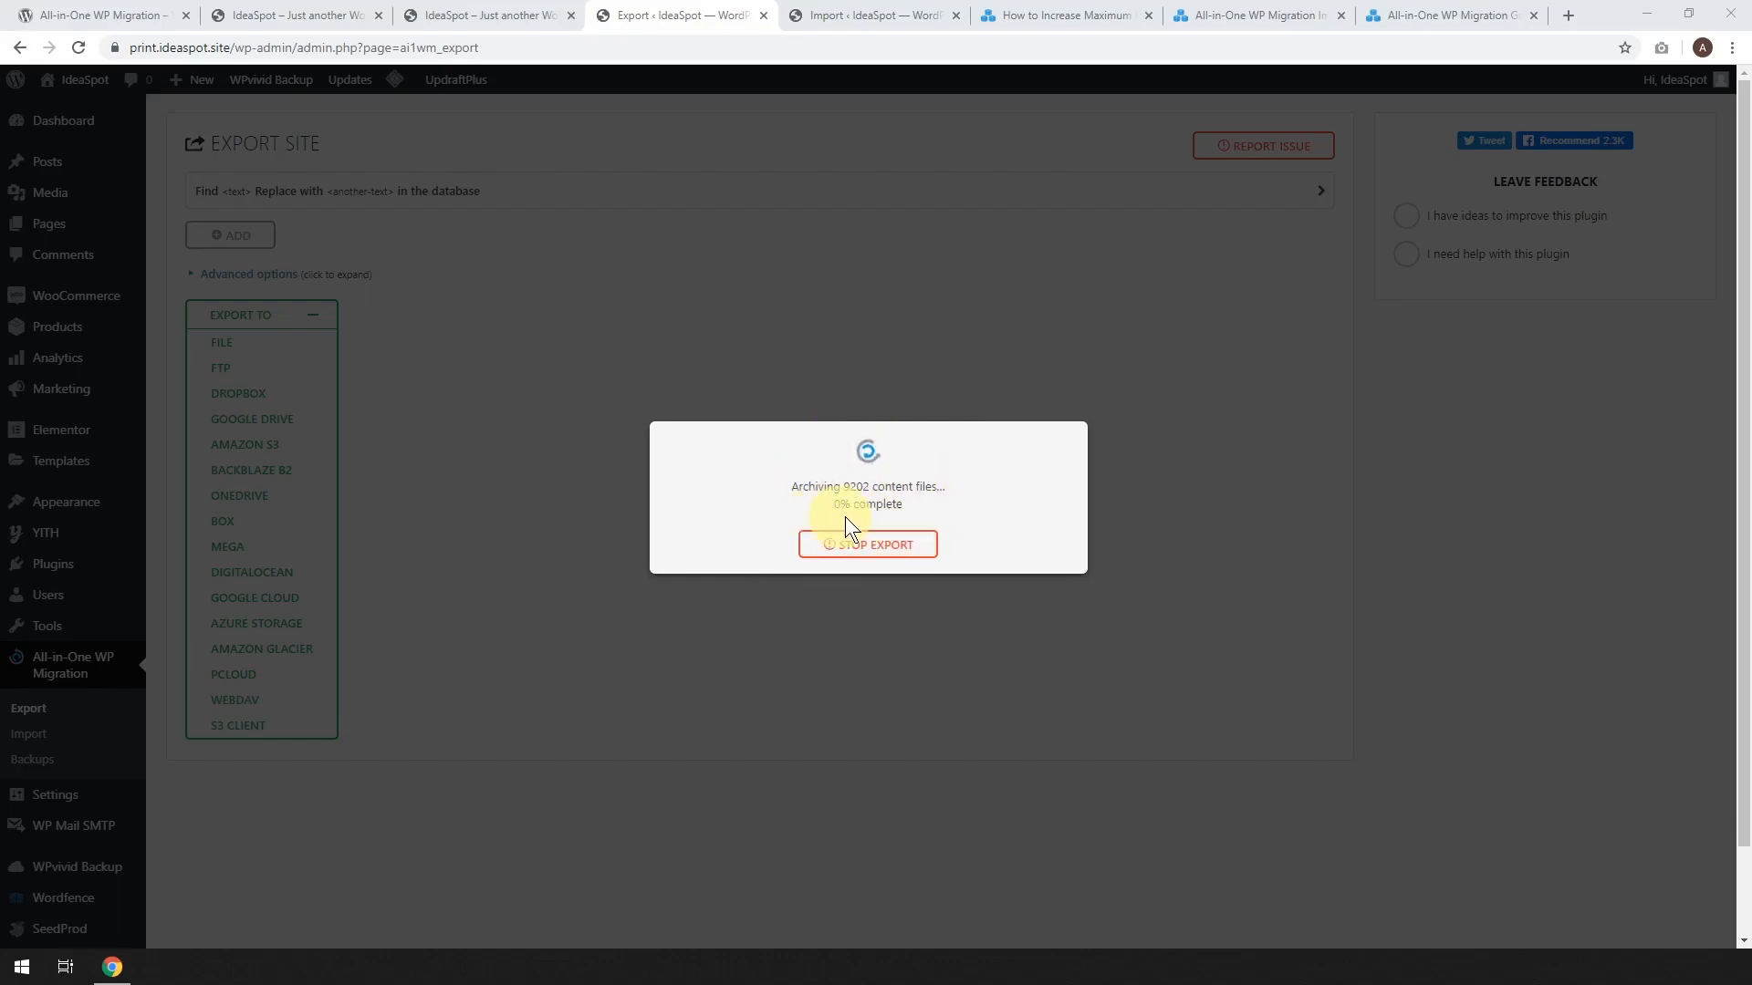
pyautogui.moveTo(891, 447)
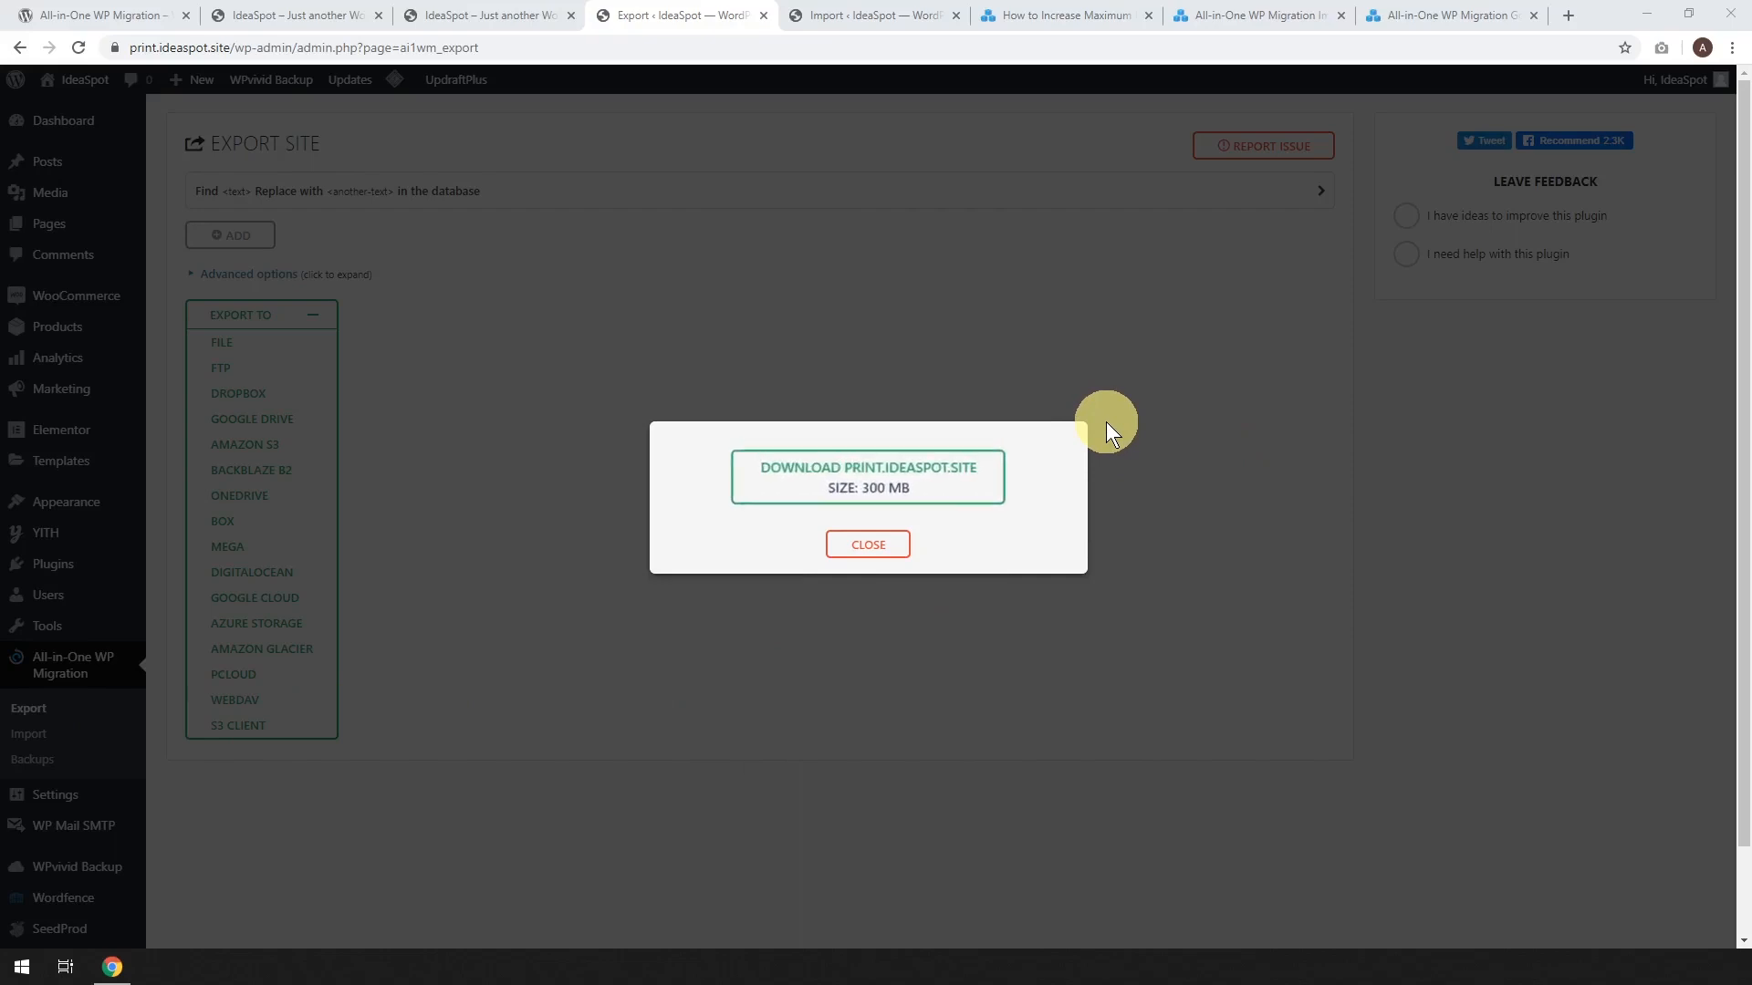
pyautogui.moveTo(782, 588)
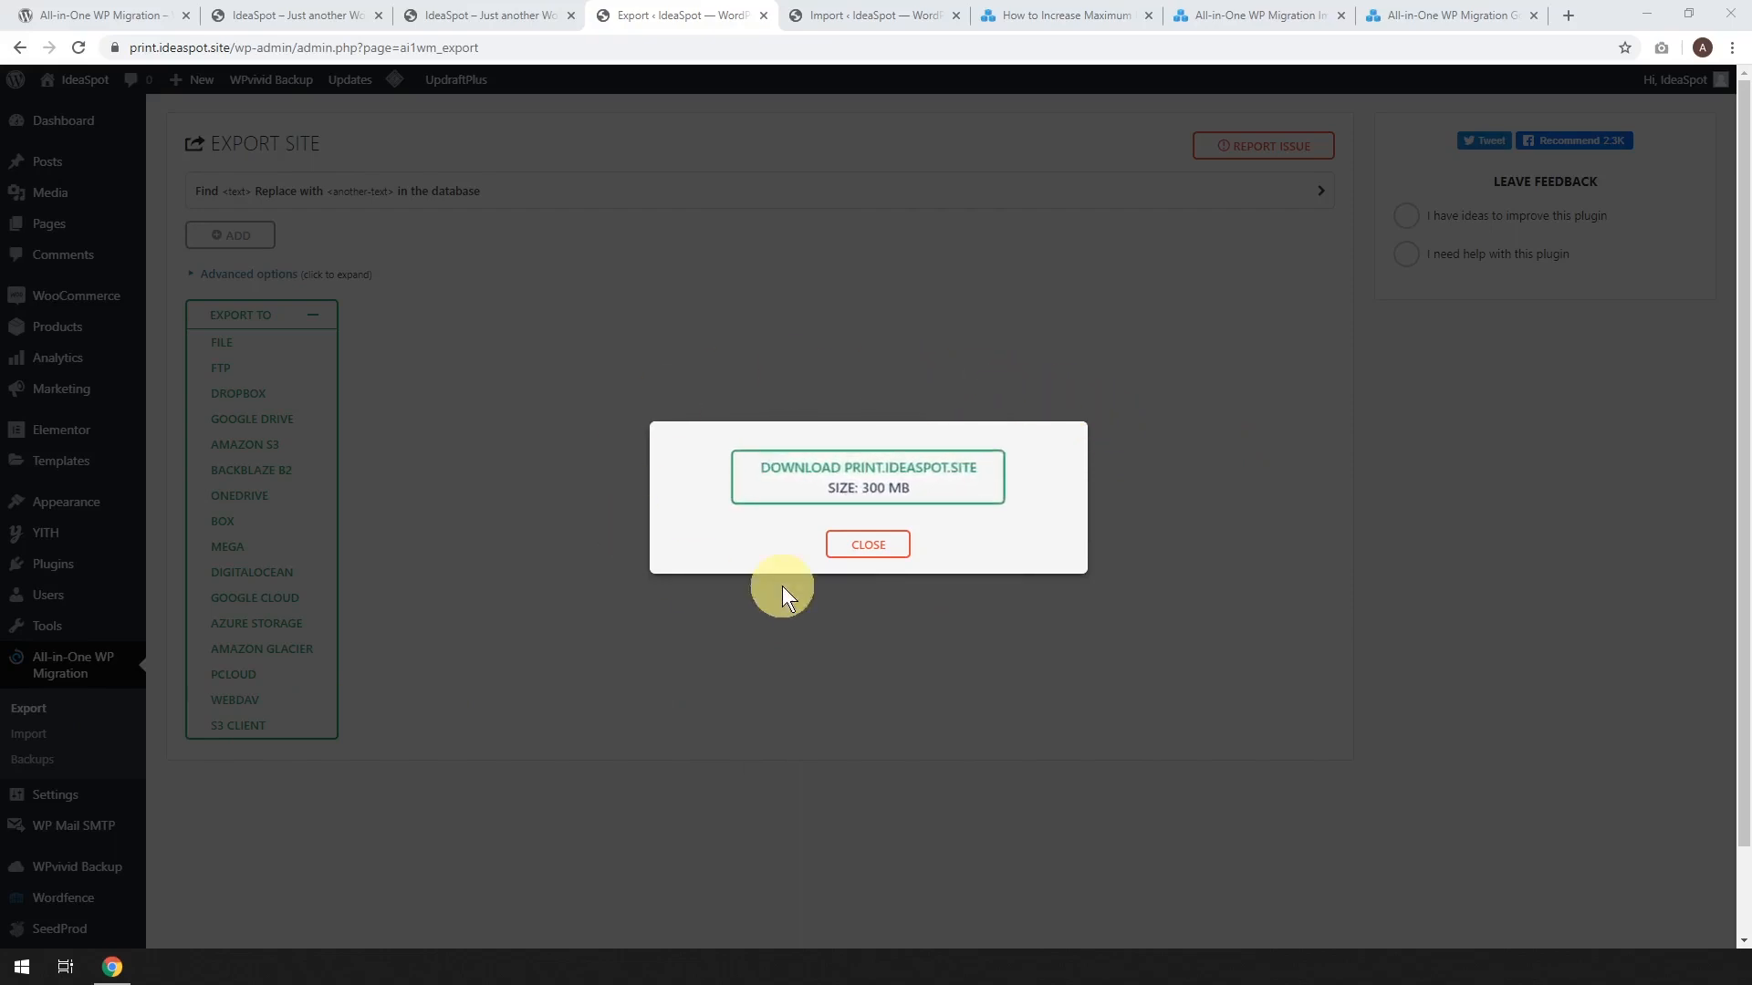
pyautogui.moveTo(802, 507)
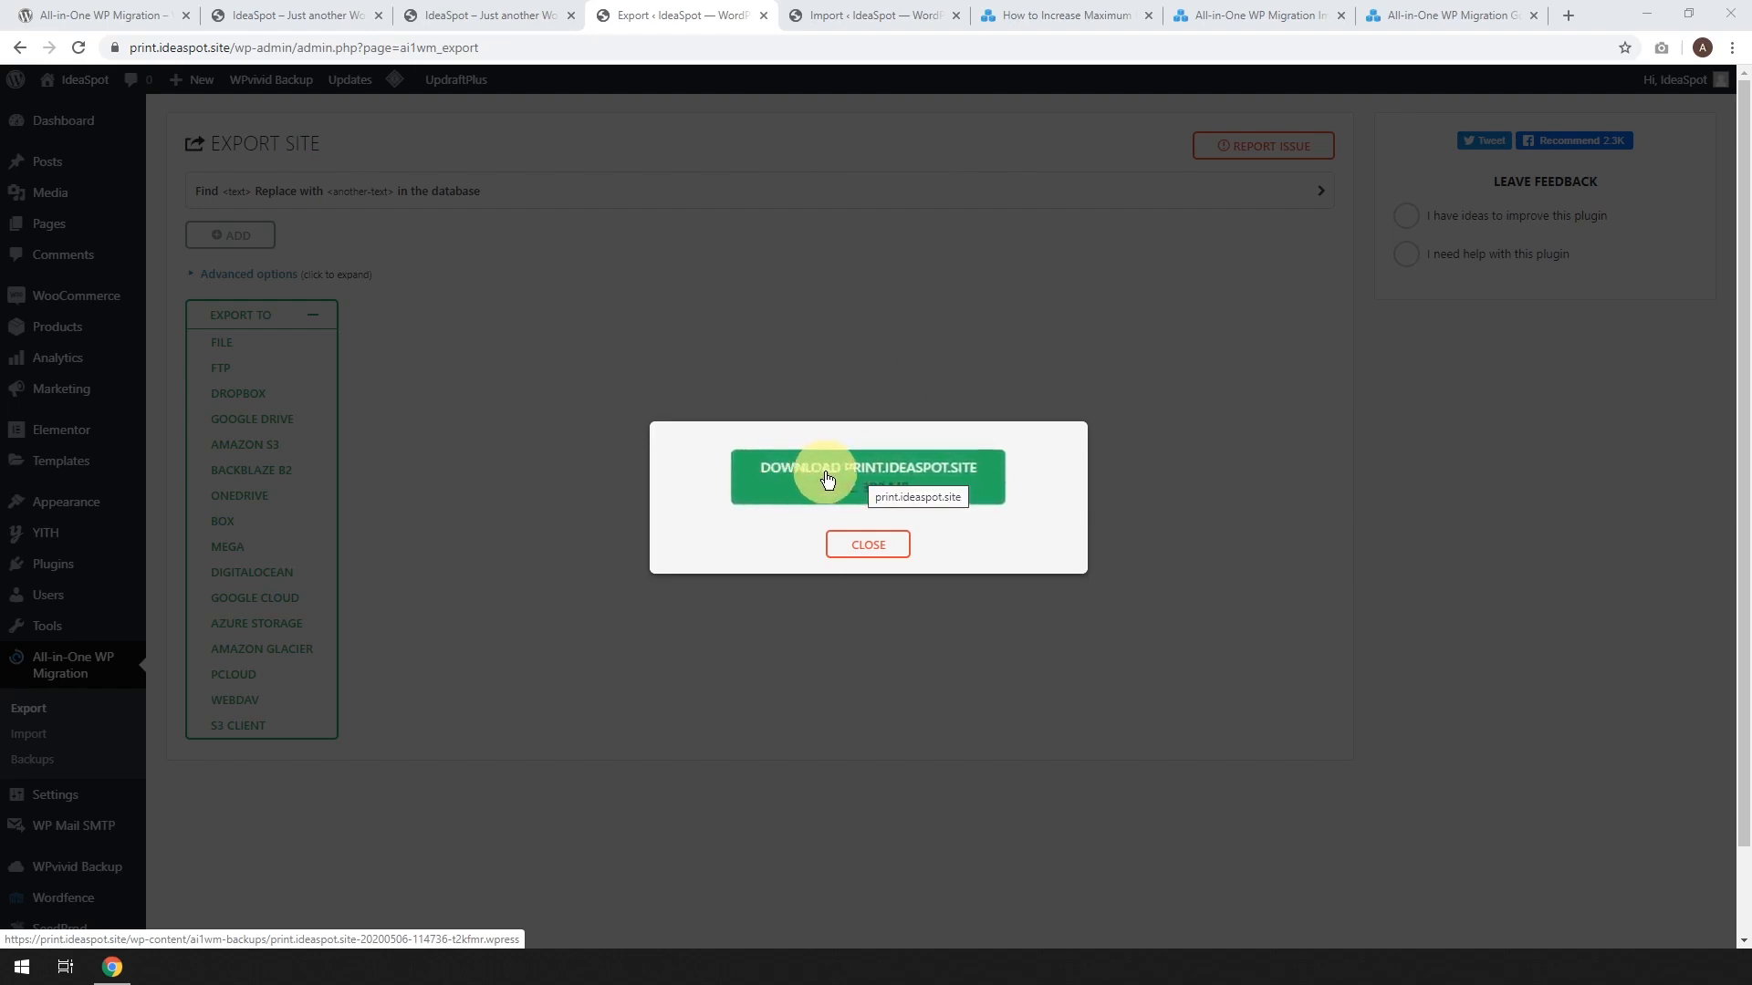
pyautogui.moveTo(1112, 531)
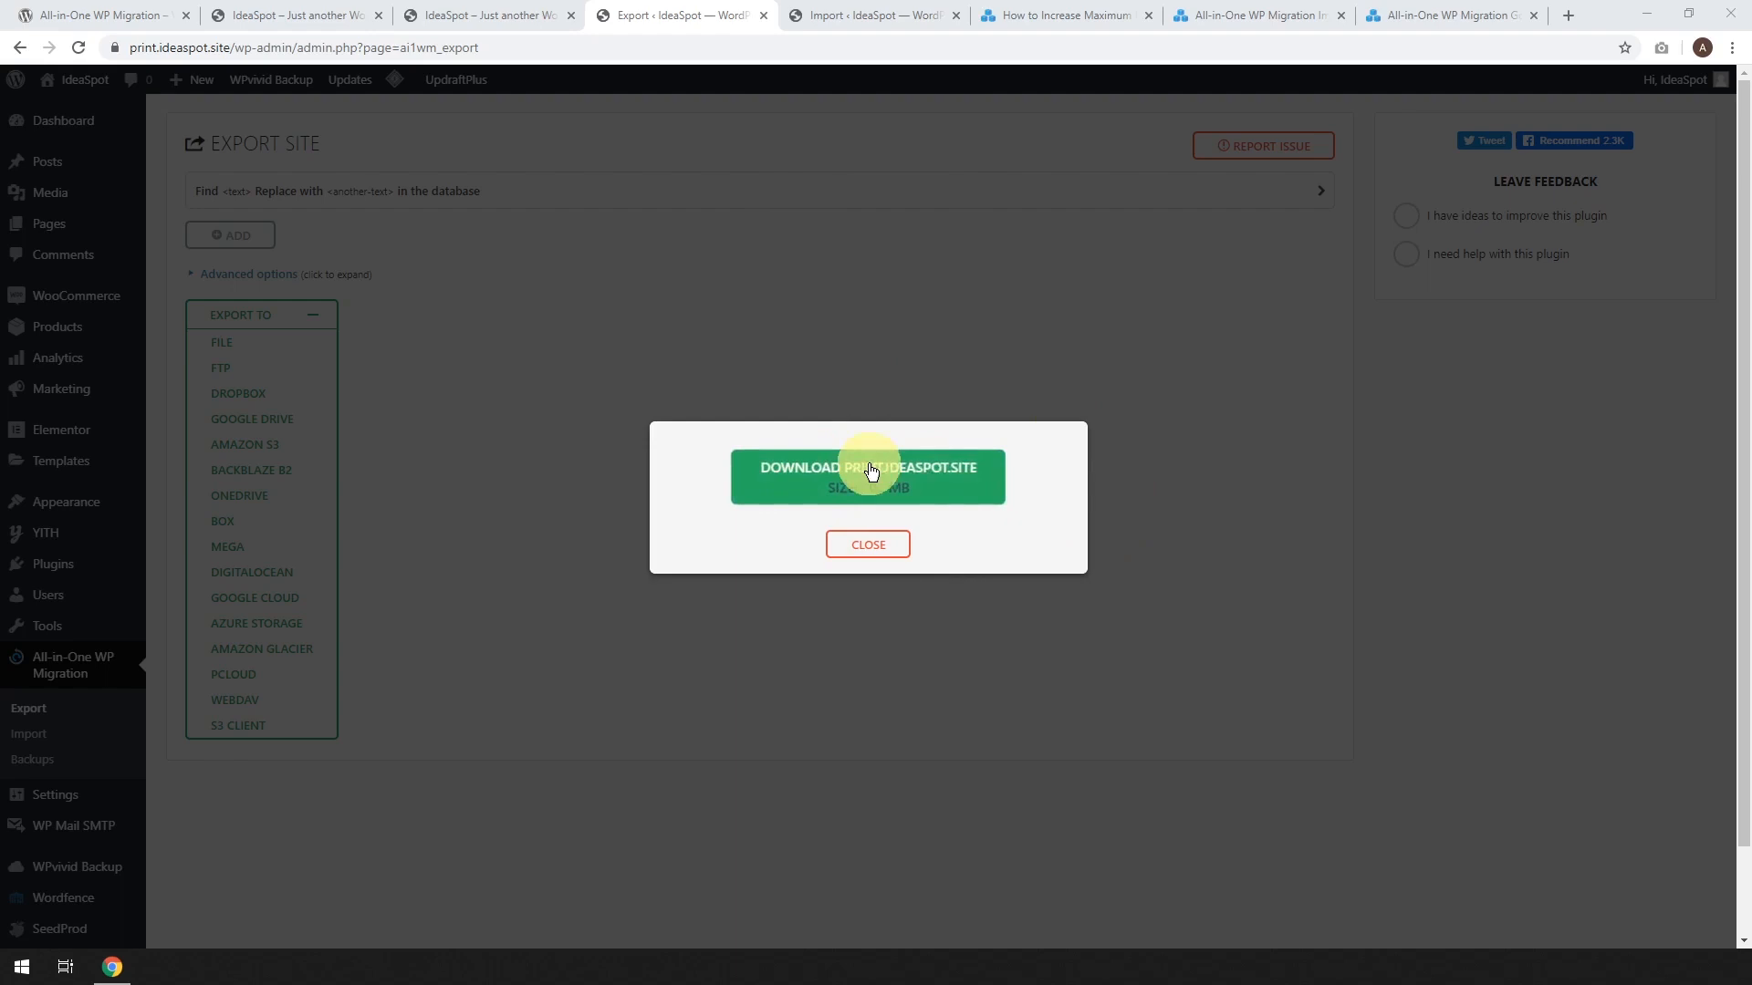
# Download the 300 MB print.ideaspot.site .wpress export file
pyautogui.click(866, 475)
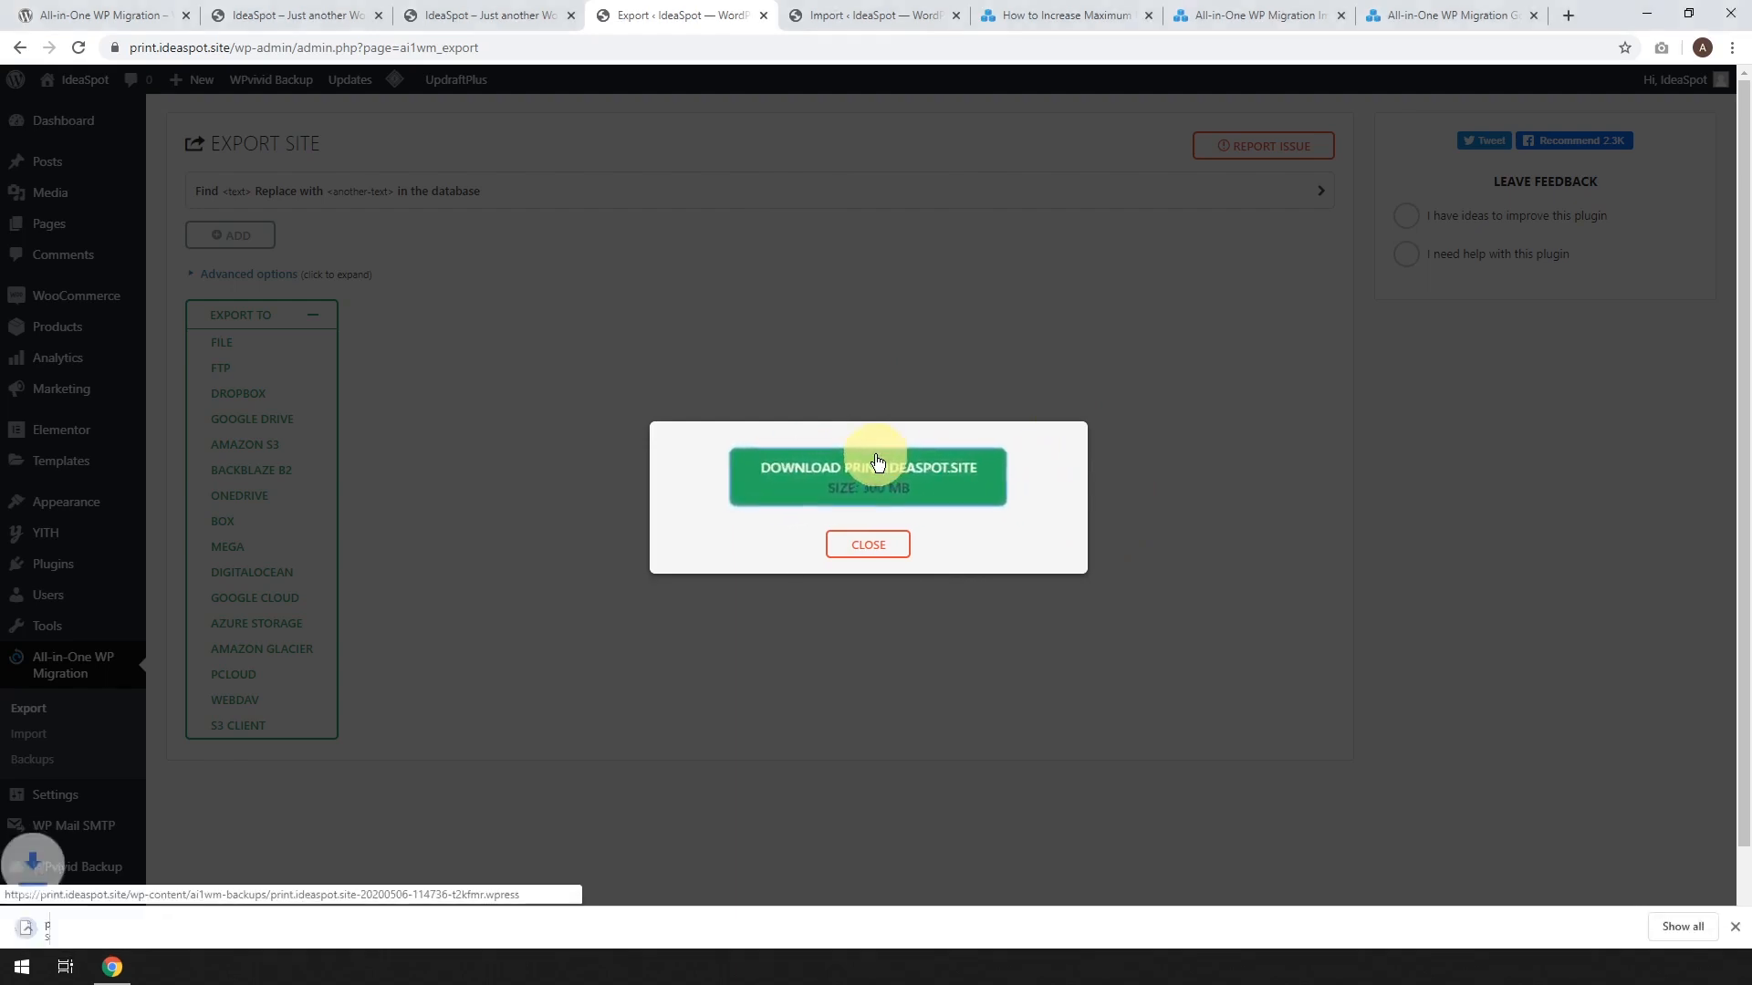
pyautogui.click(867, 467)
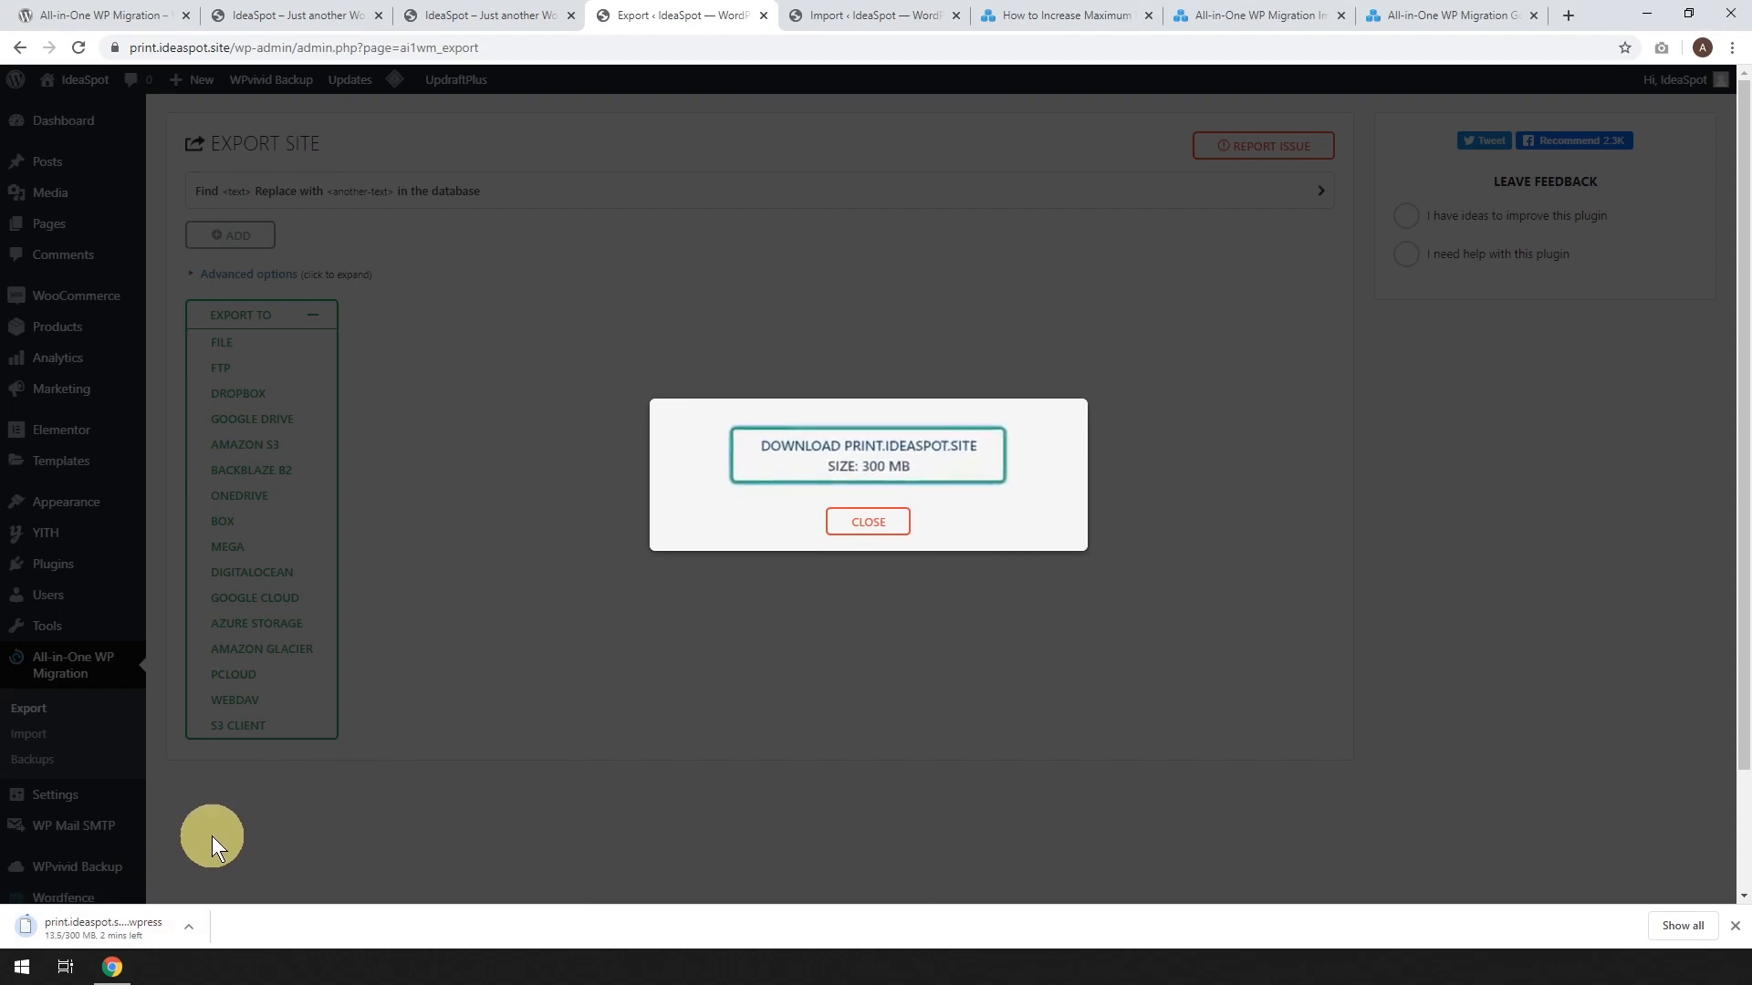
pyautogui.moveTo(497, 663)
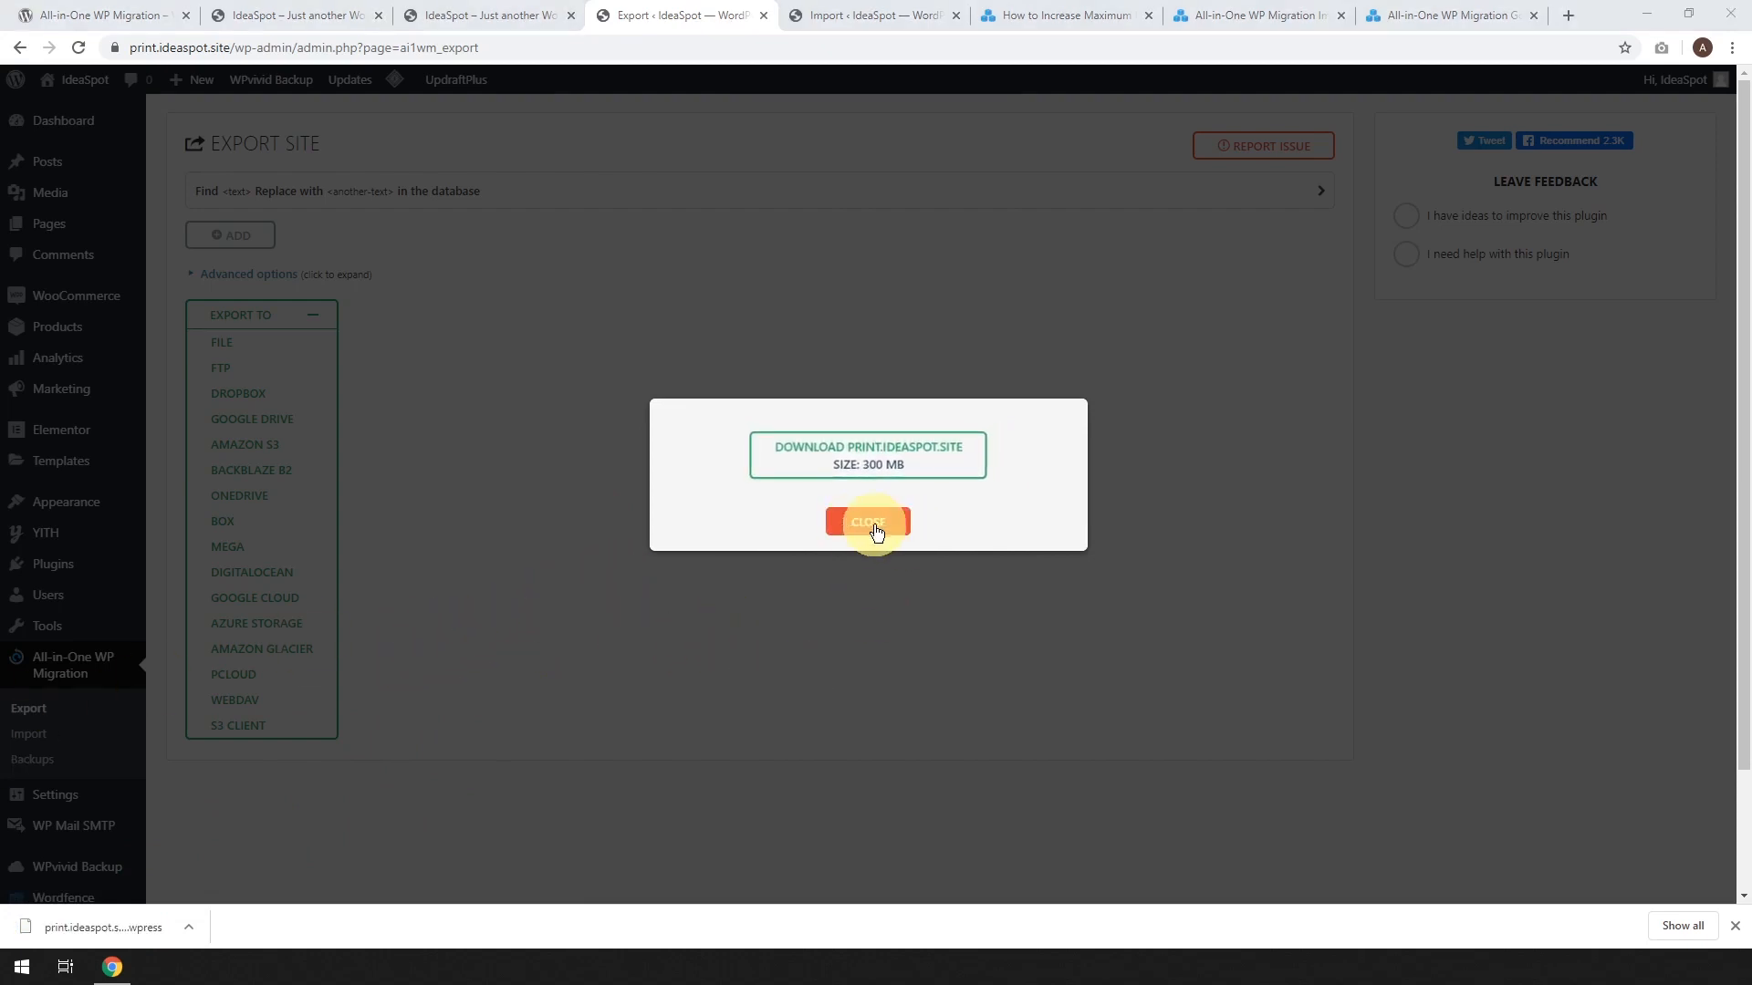
# Close the export dialog and view the 299.99 MB backup under Backups
pyautogui.click(868, 522)
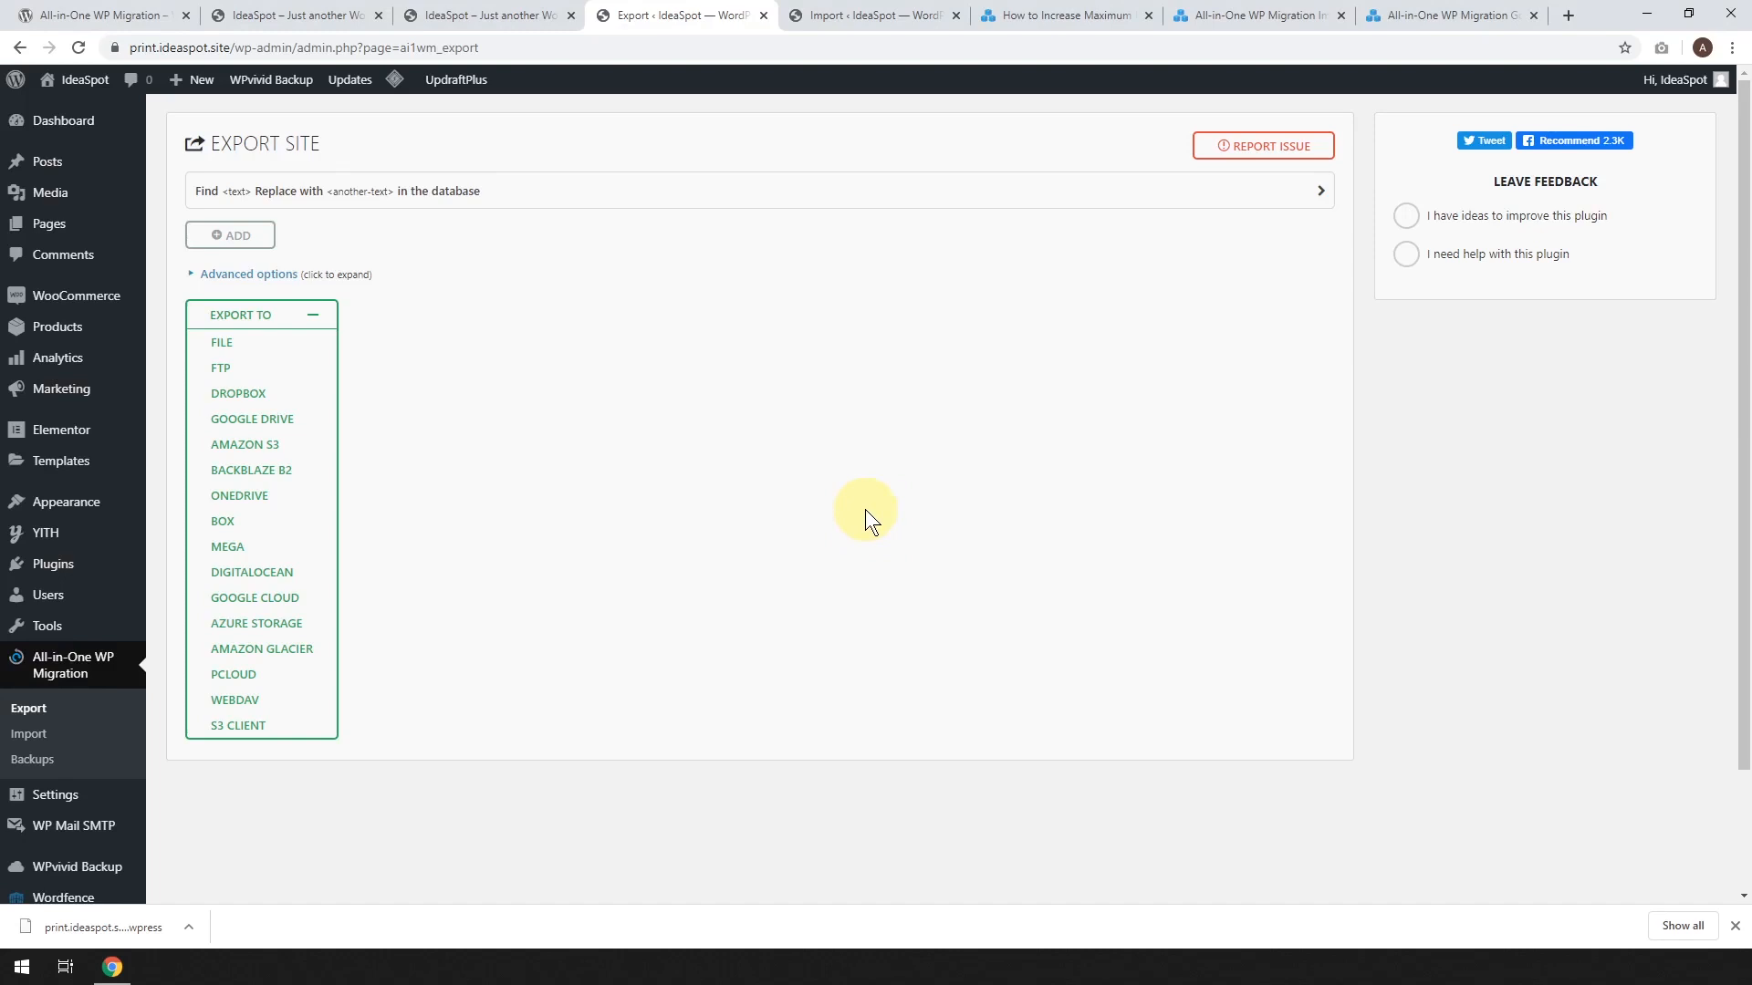
pyautogui.moveTo(666, 487)
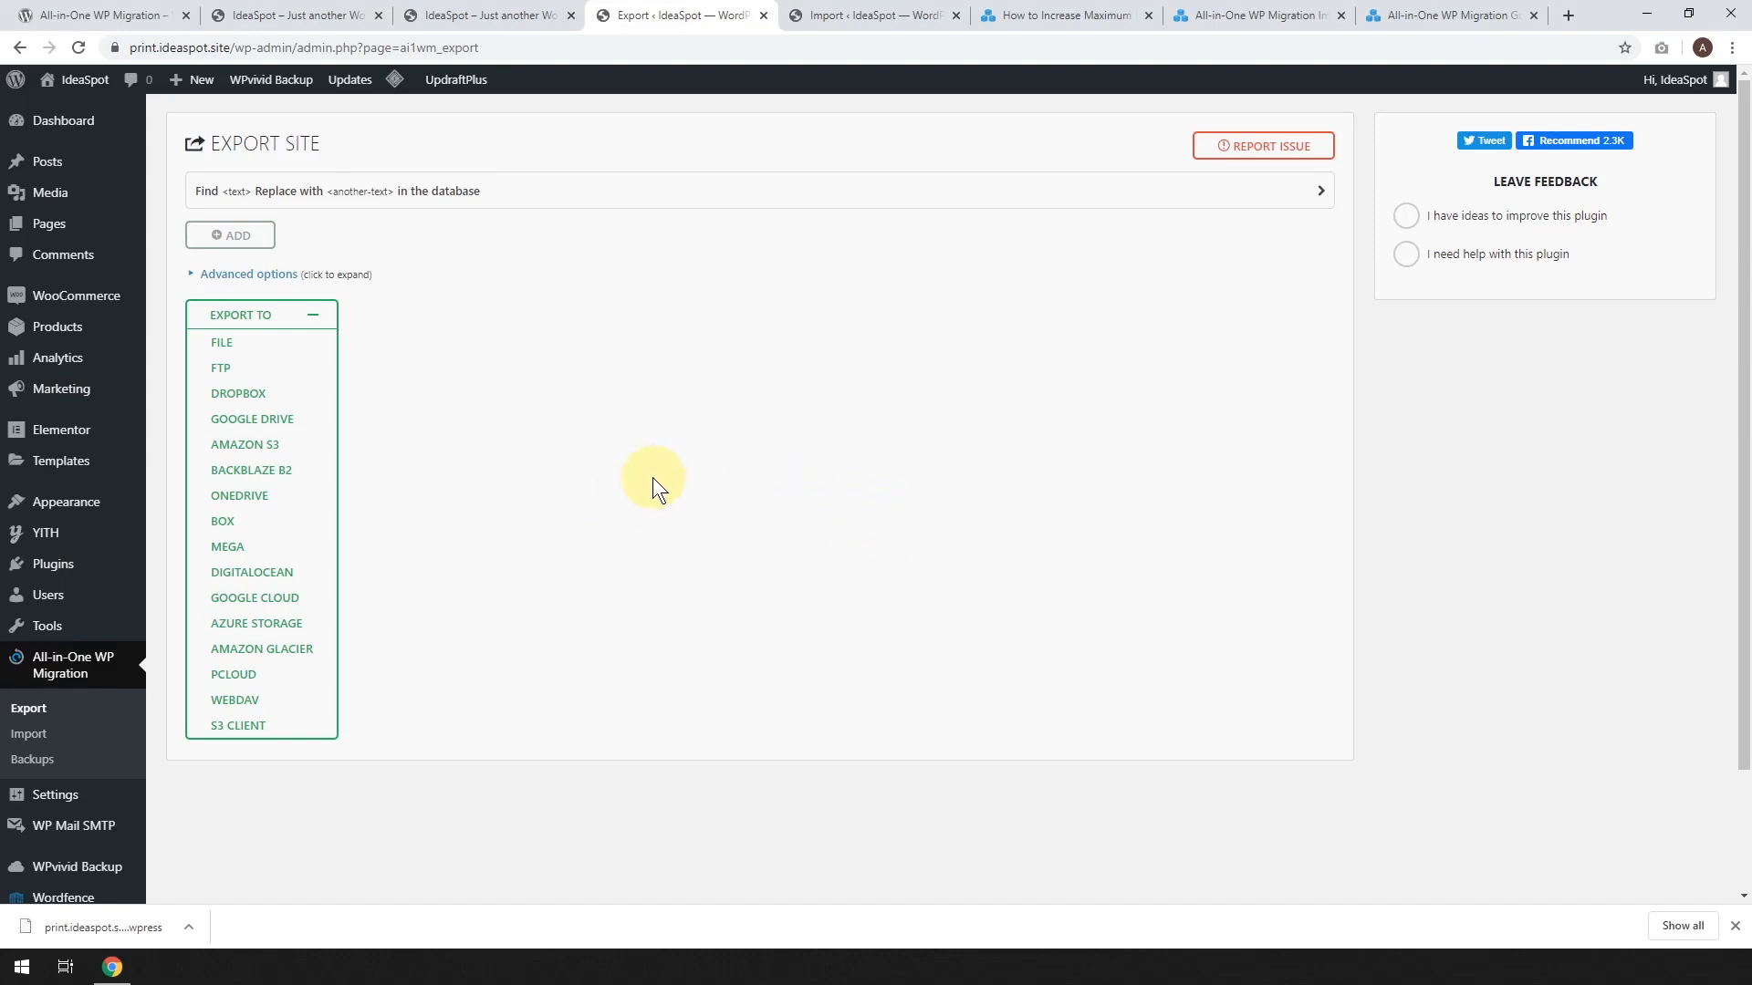
pyautogui.moveTo(32, 760)
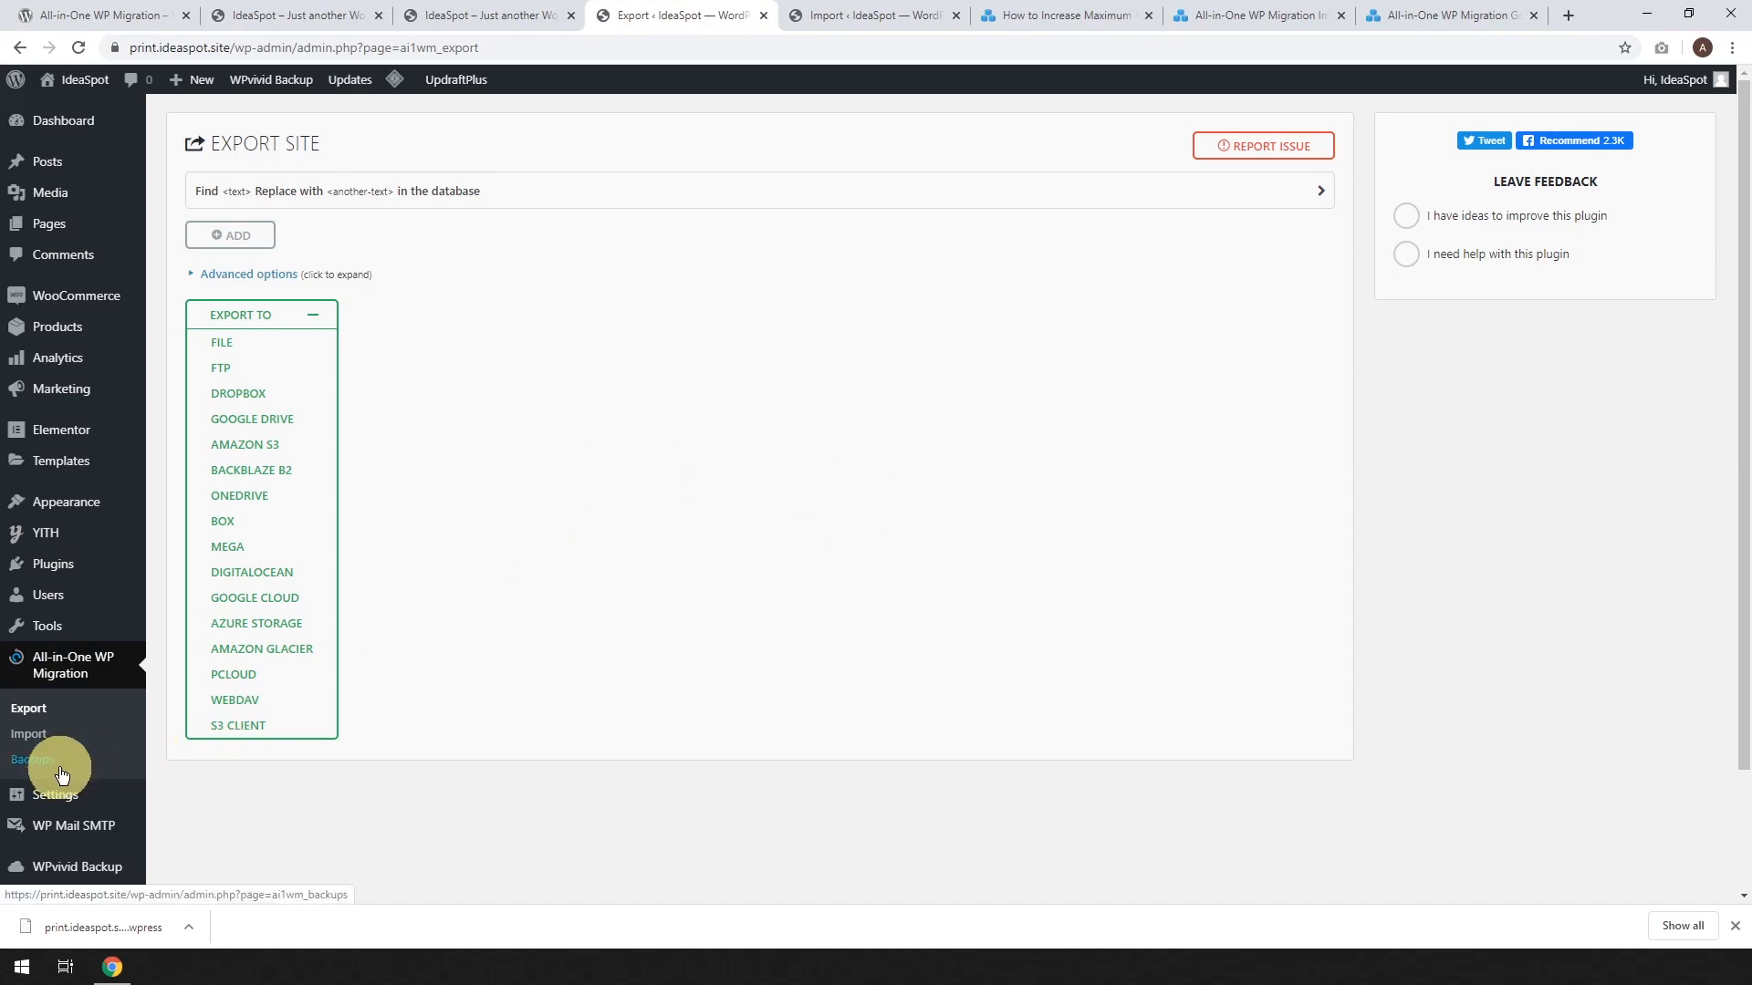
pyautogui.click(44, 764)
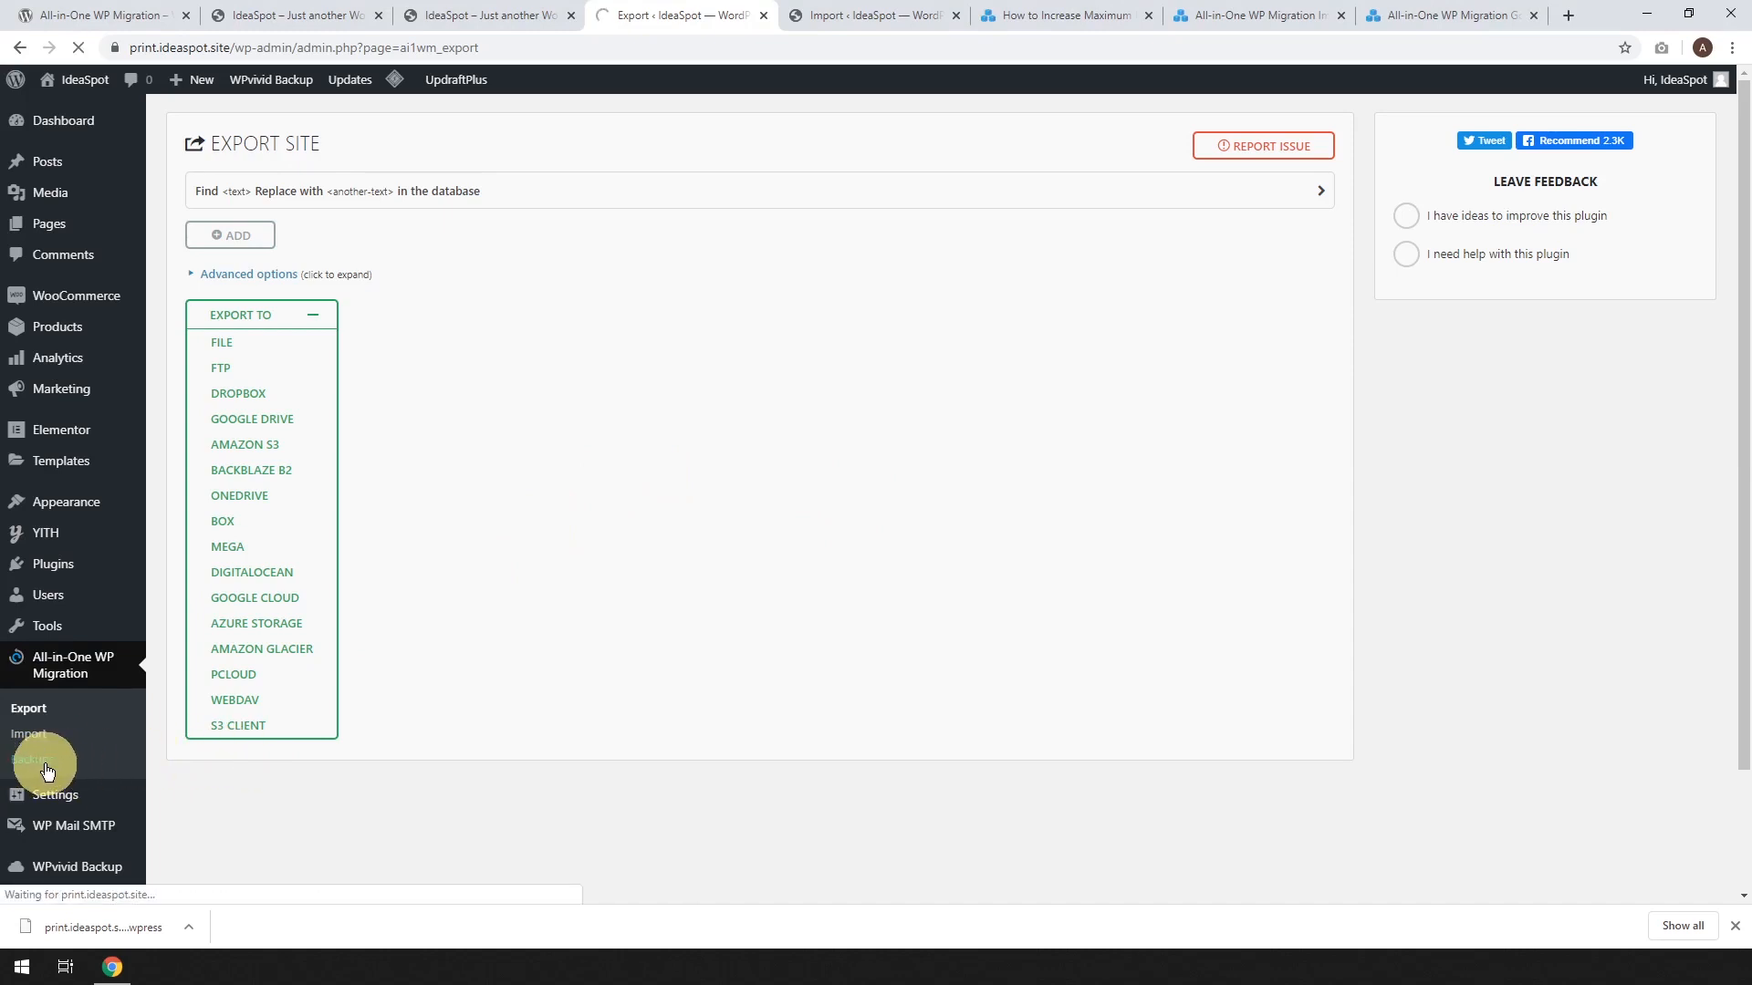
pyautogui.click(44, 760)
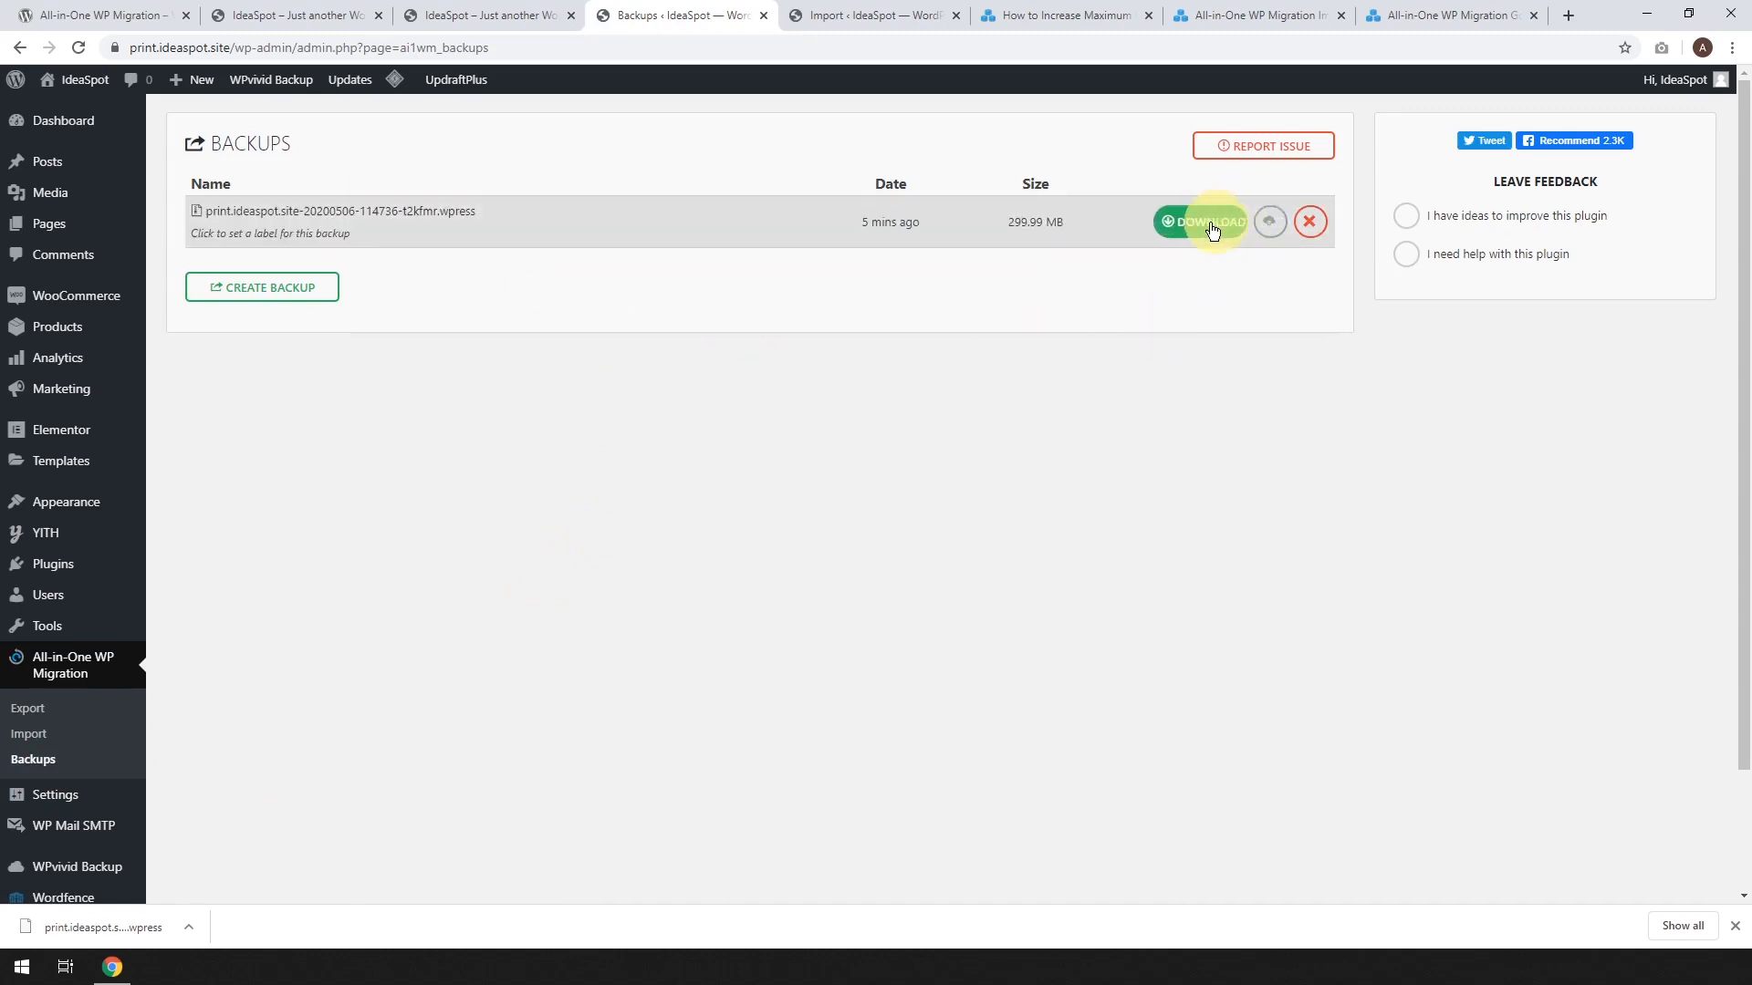
pyautogui.moveTo(1195, 221)
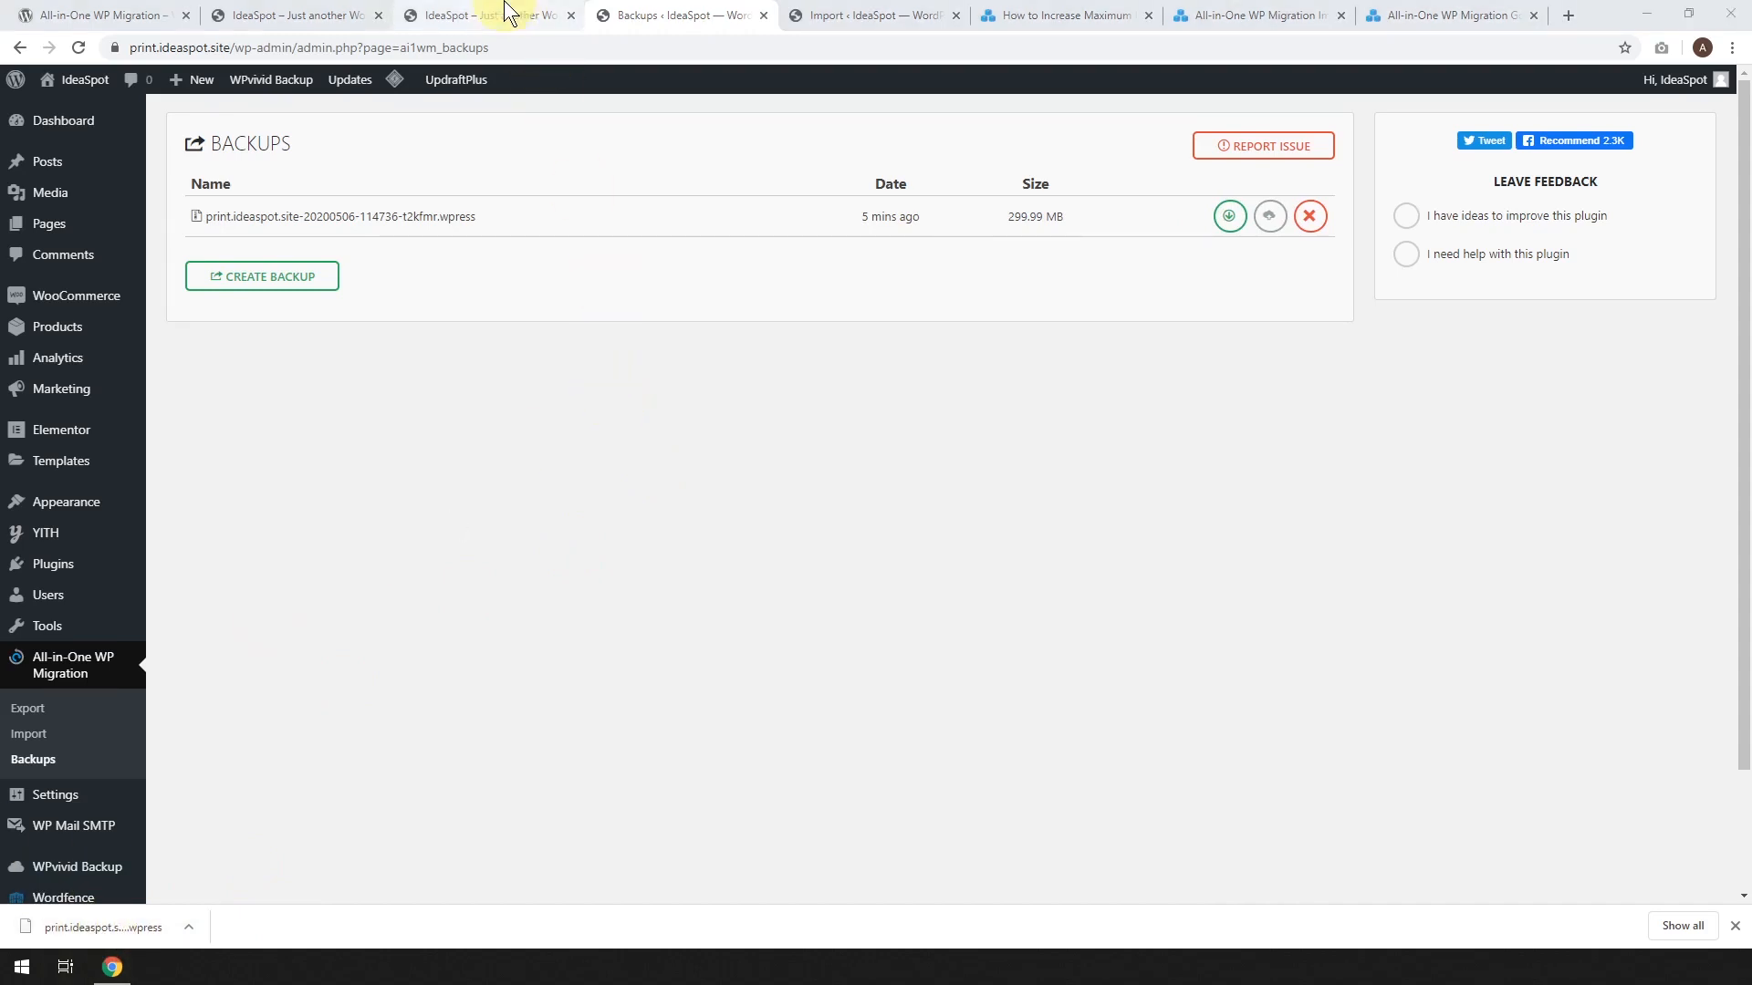
# Switch to limeprints.com, go to its Dashboard via the admin bar, and start loading Import
pyautogui.click(488, 15)
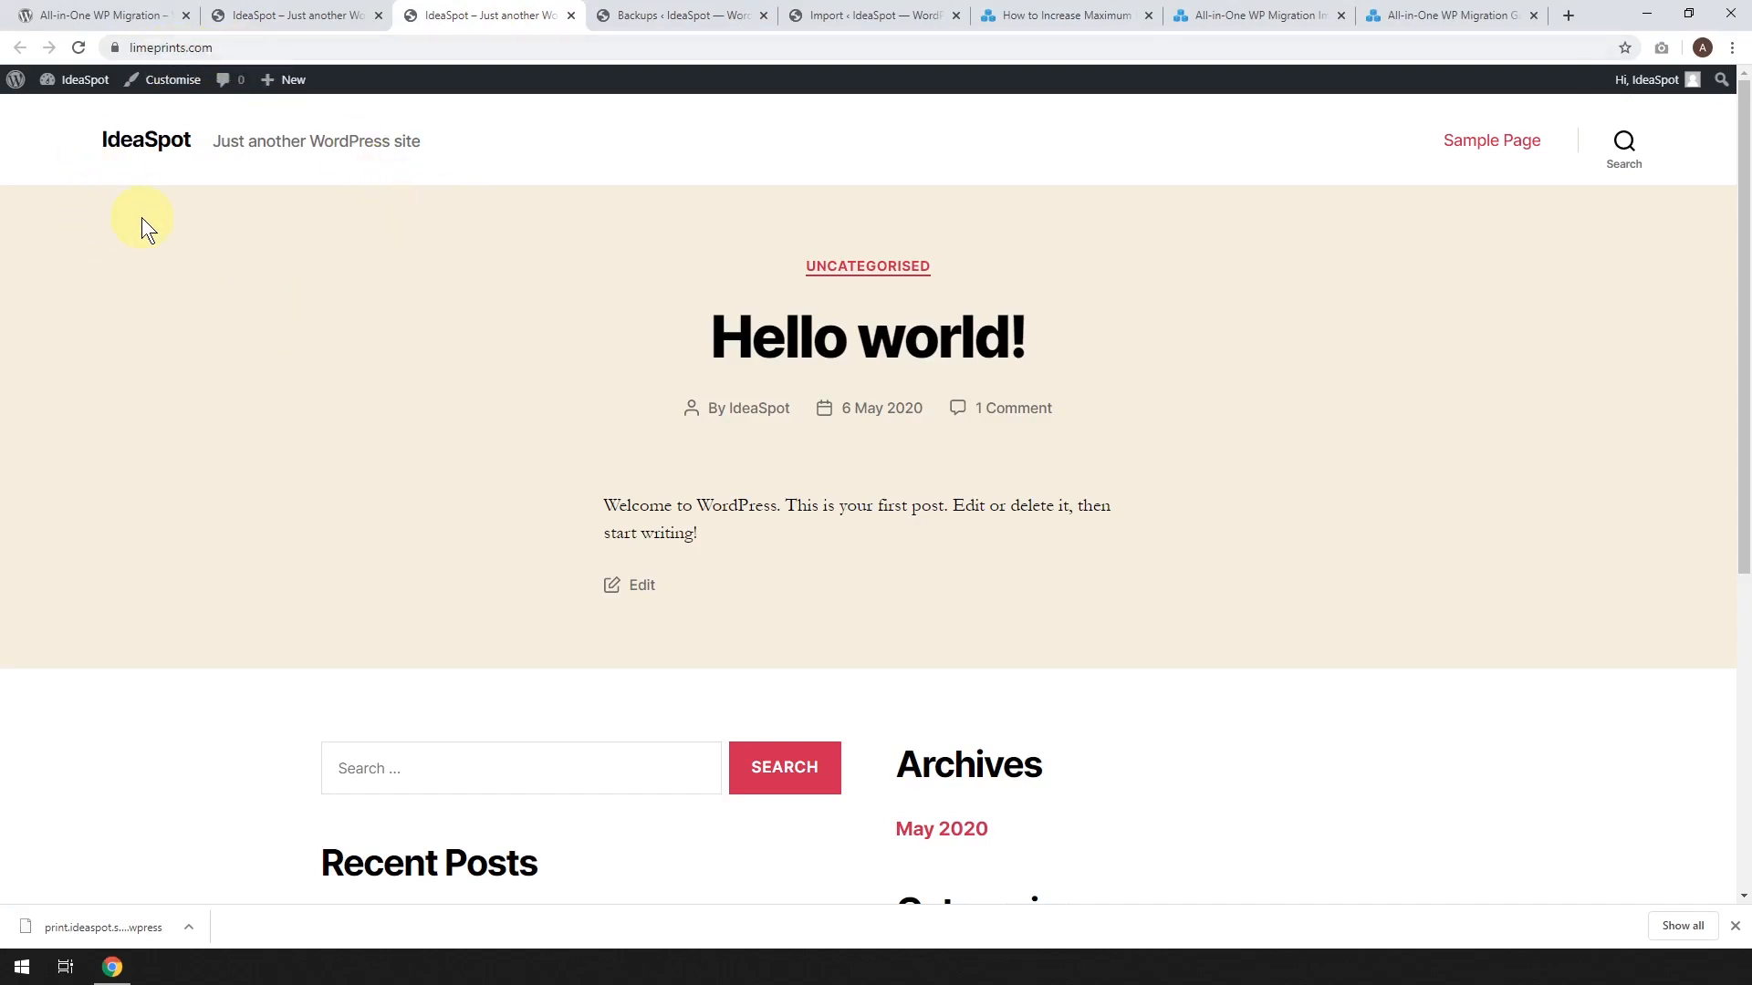
pyautogui.click(84, 79)
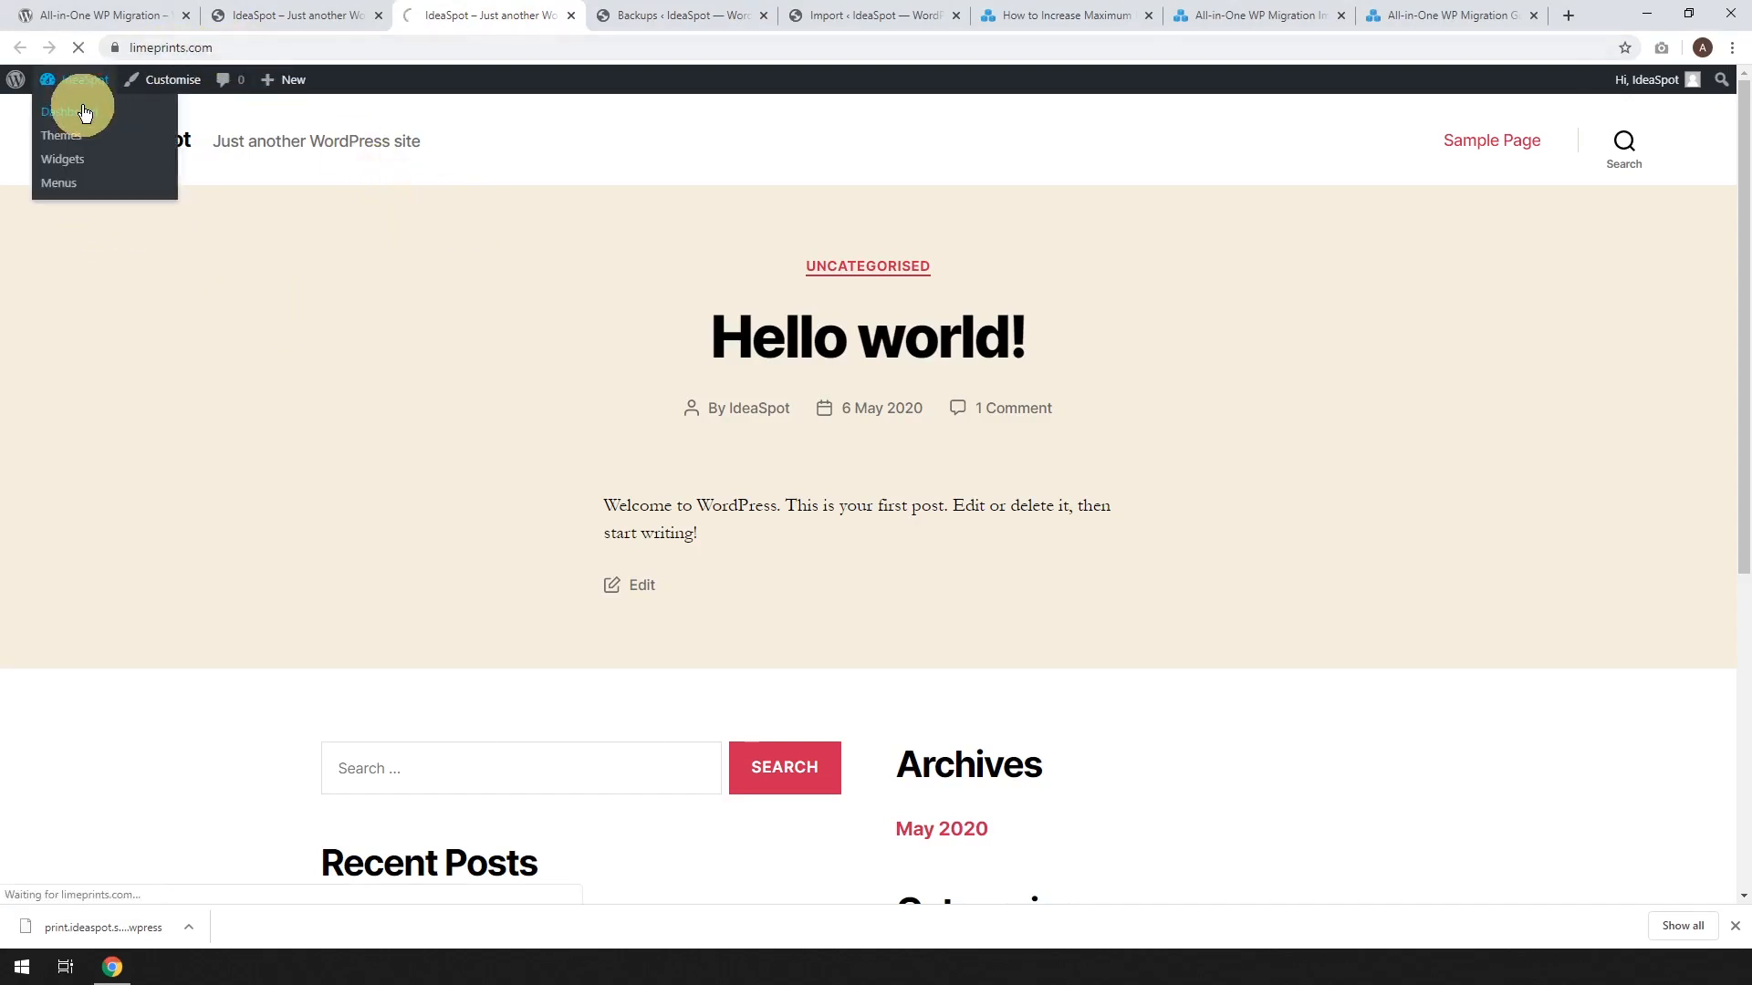
pyautogui.click(61, 111)
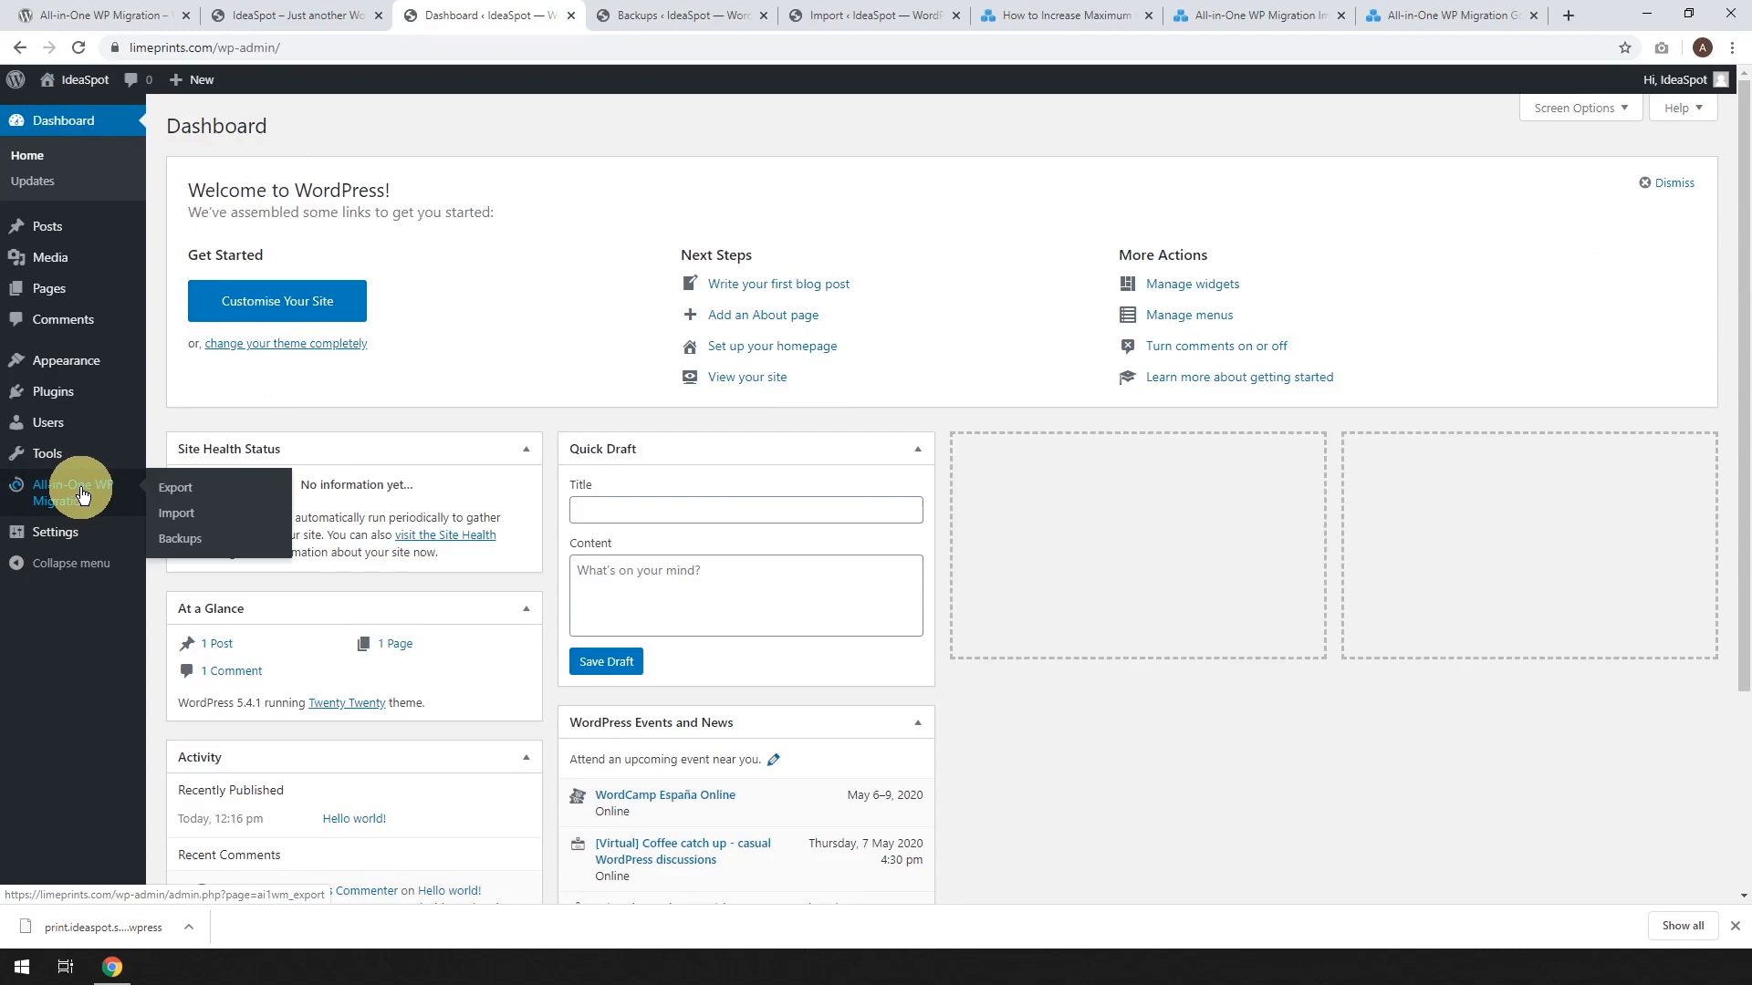
pyautogui.moveTo(53, 392)
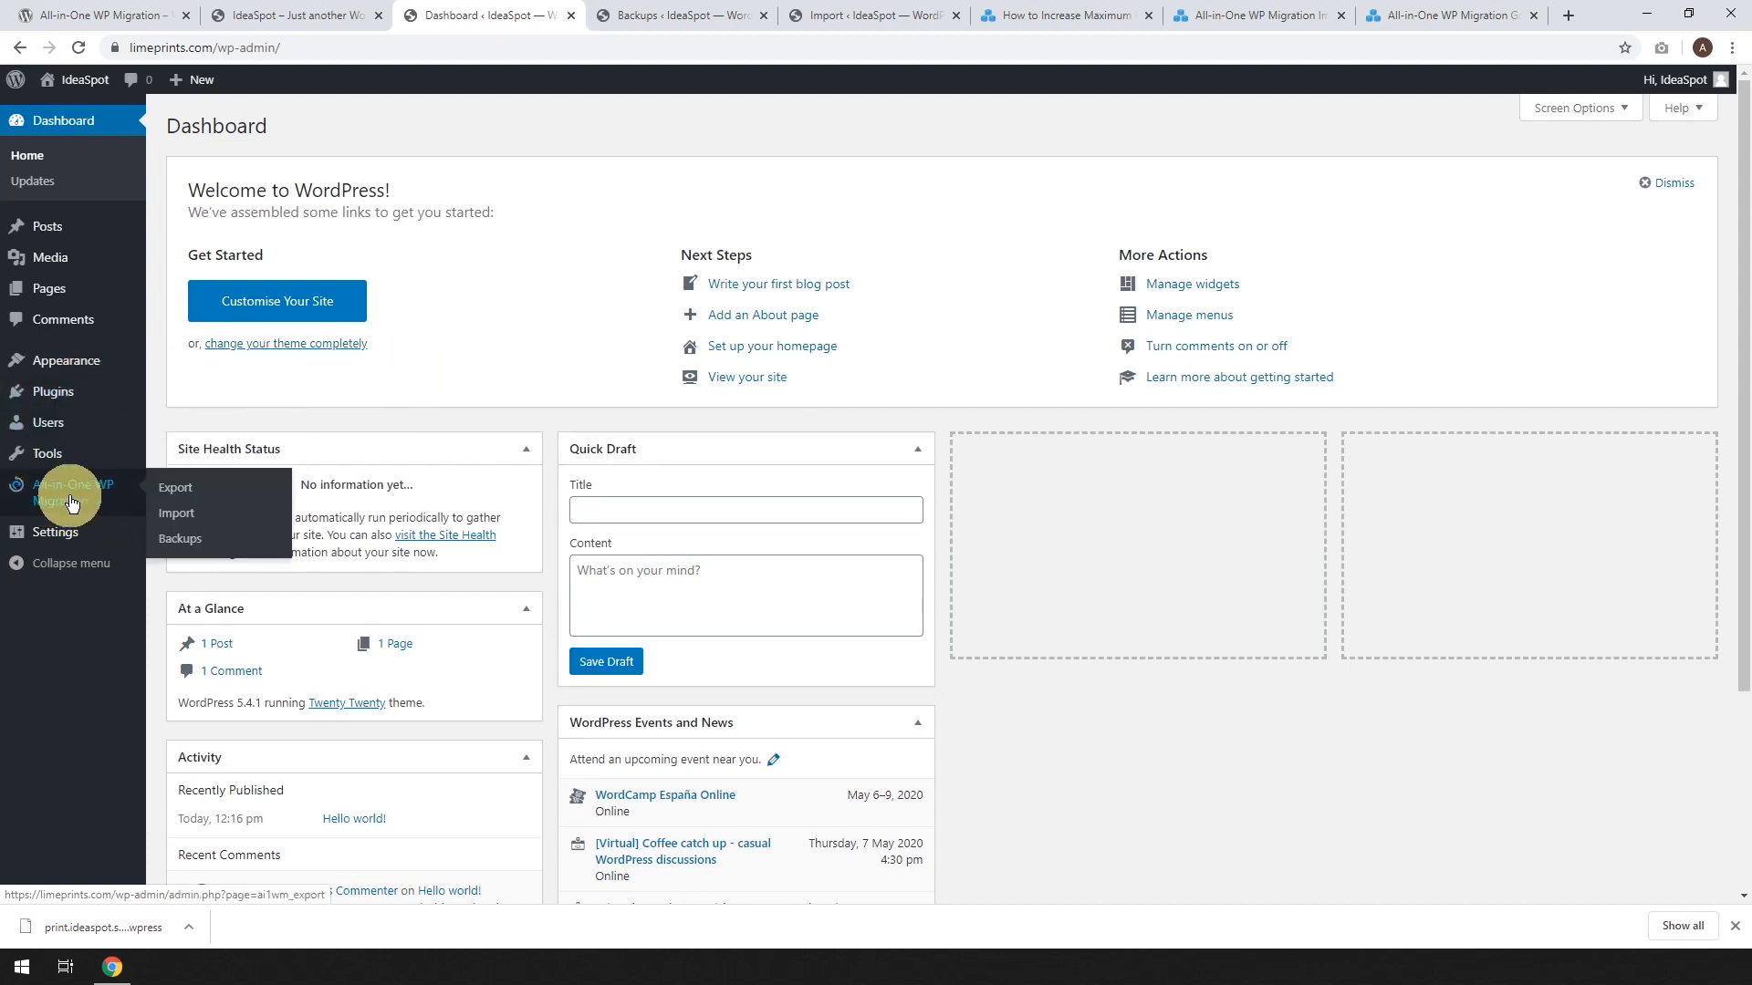
pyautogui.click(175, 513)
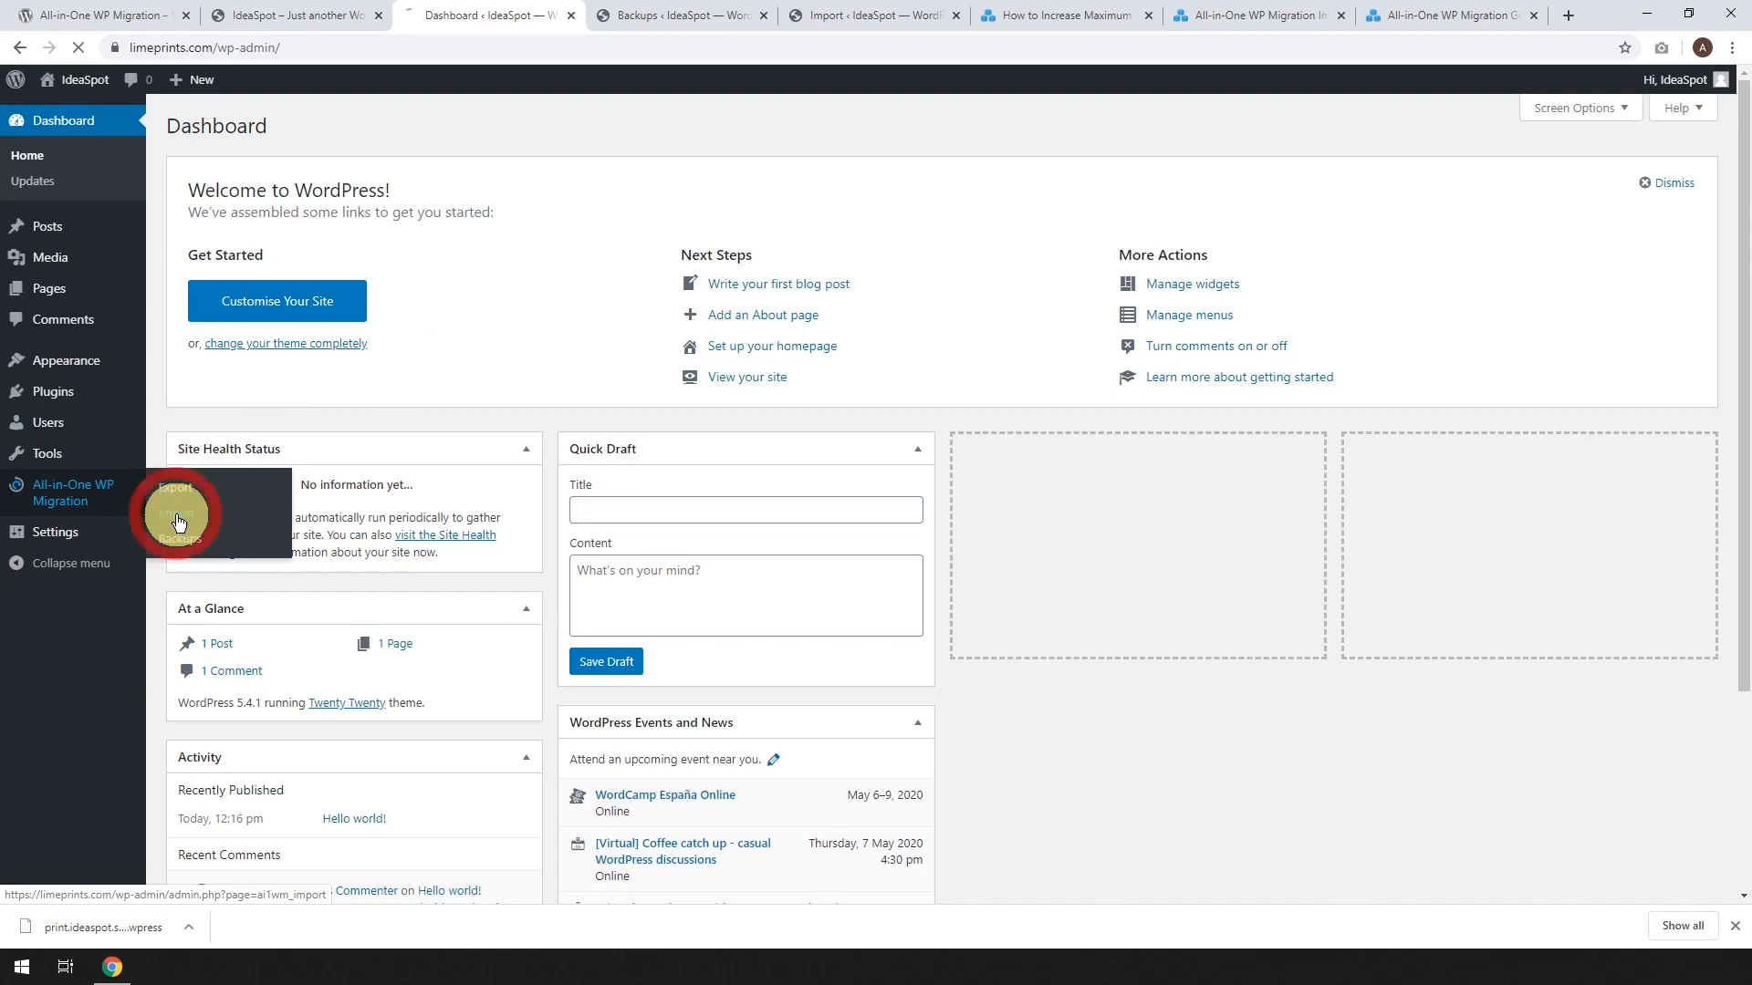
# Load limeprints.com's Import Site page, showing a 300 MB maximum upload size
pyautogui.click(176, 515)
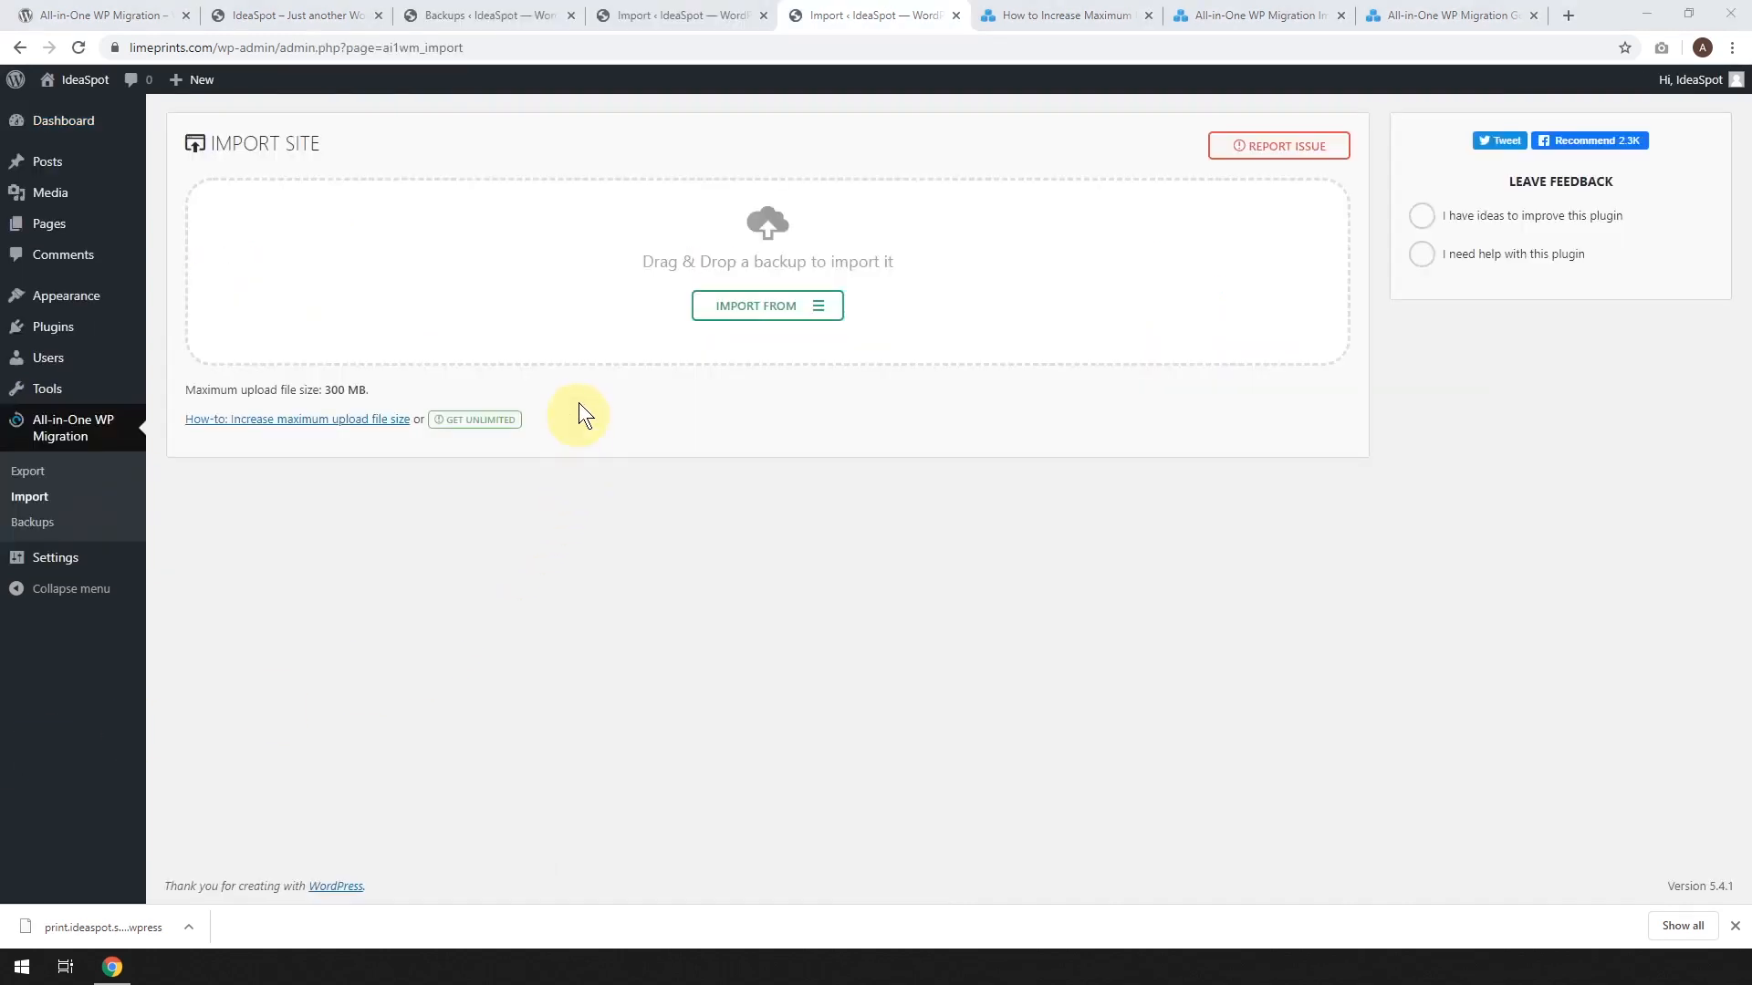
pyautogui.moveTo(593, 343)
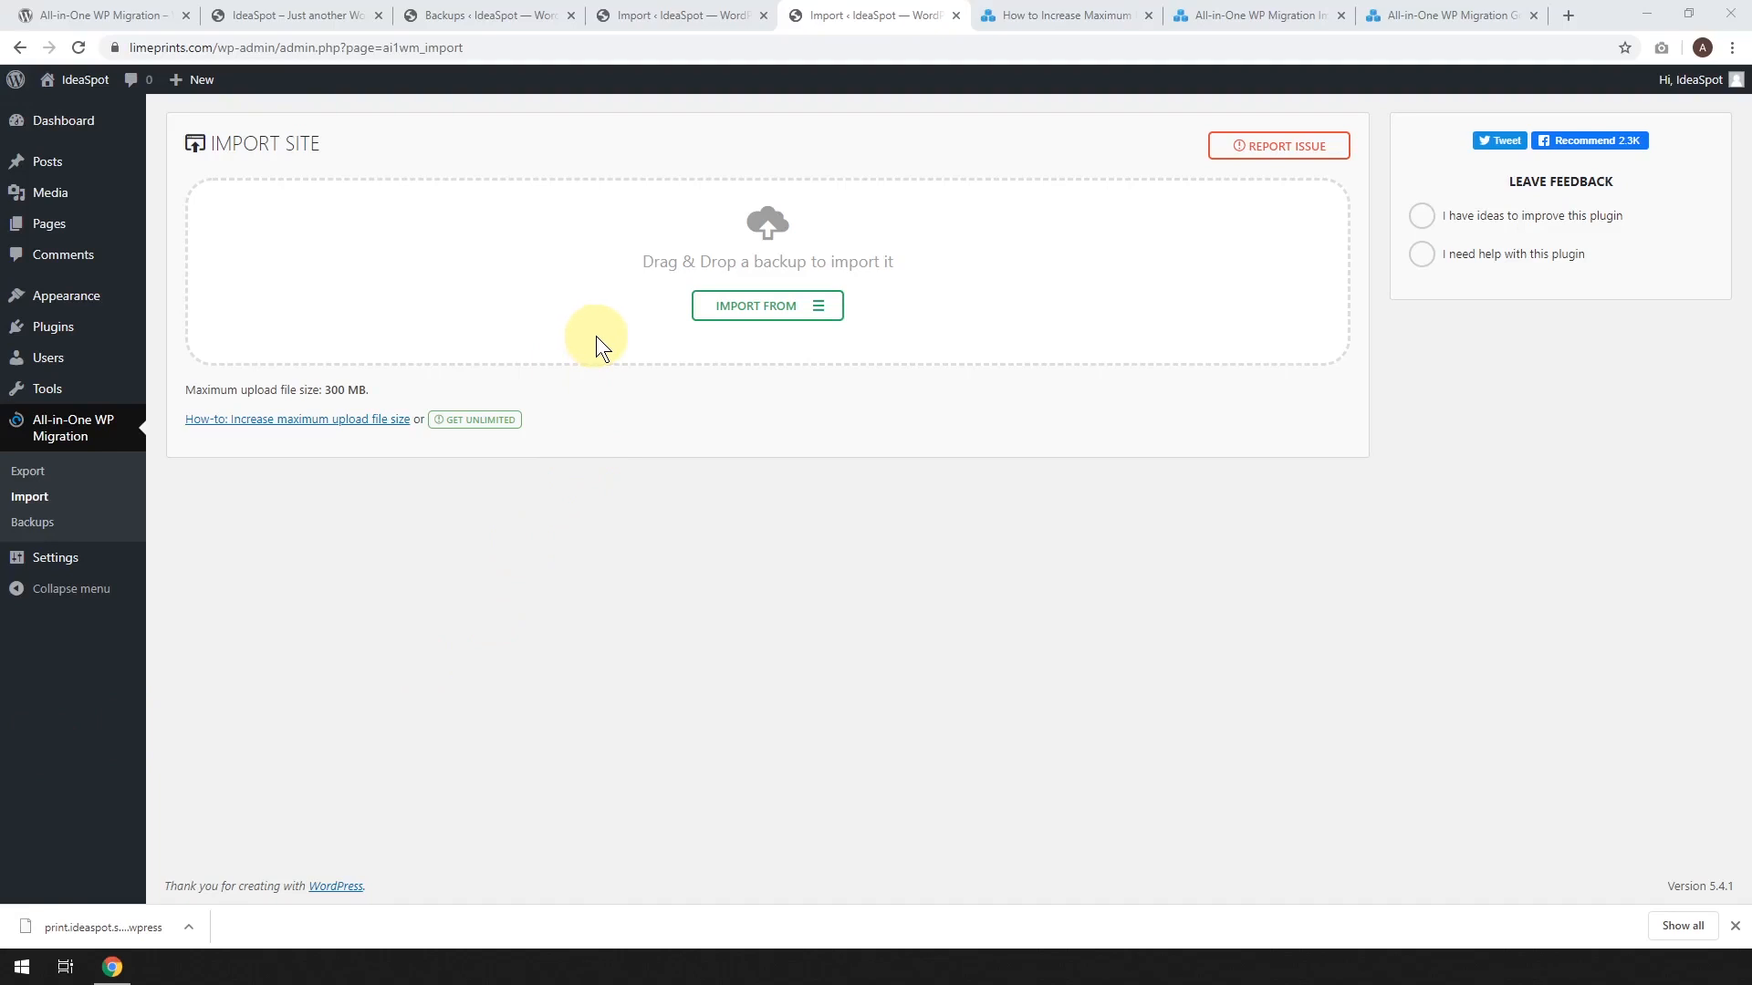
pyautogui.moveTo(634, 338)
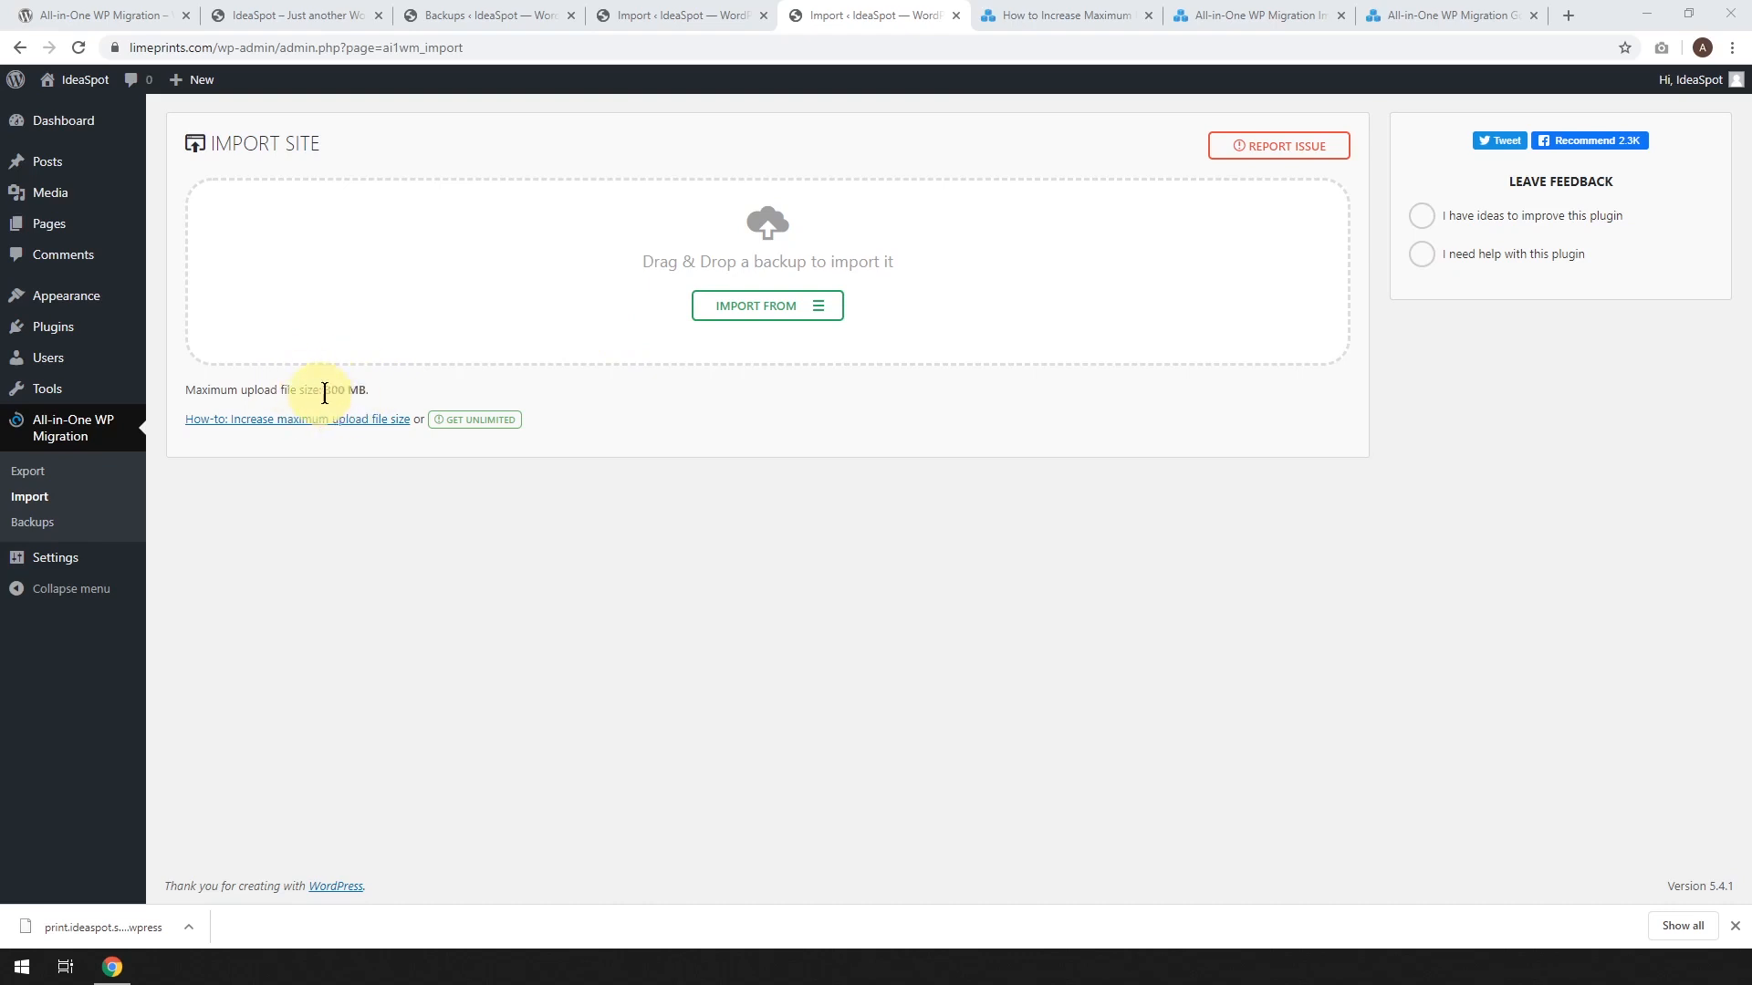
pyautogui.moveTo(317, 388)
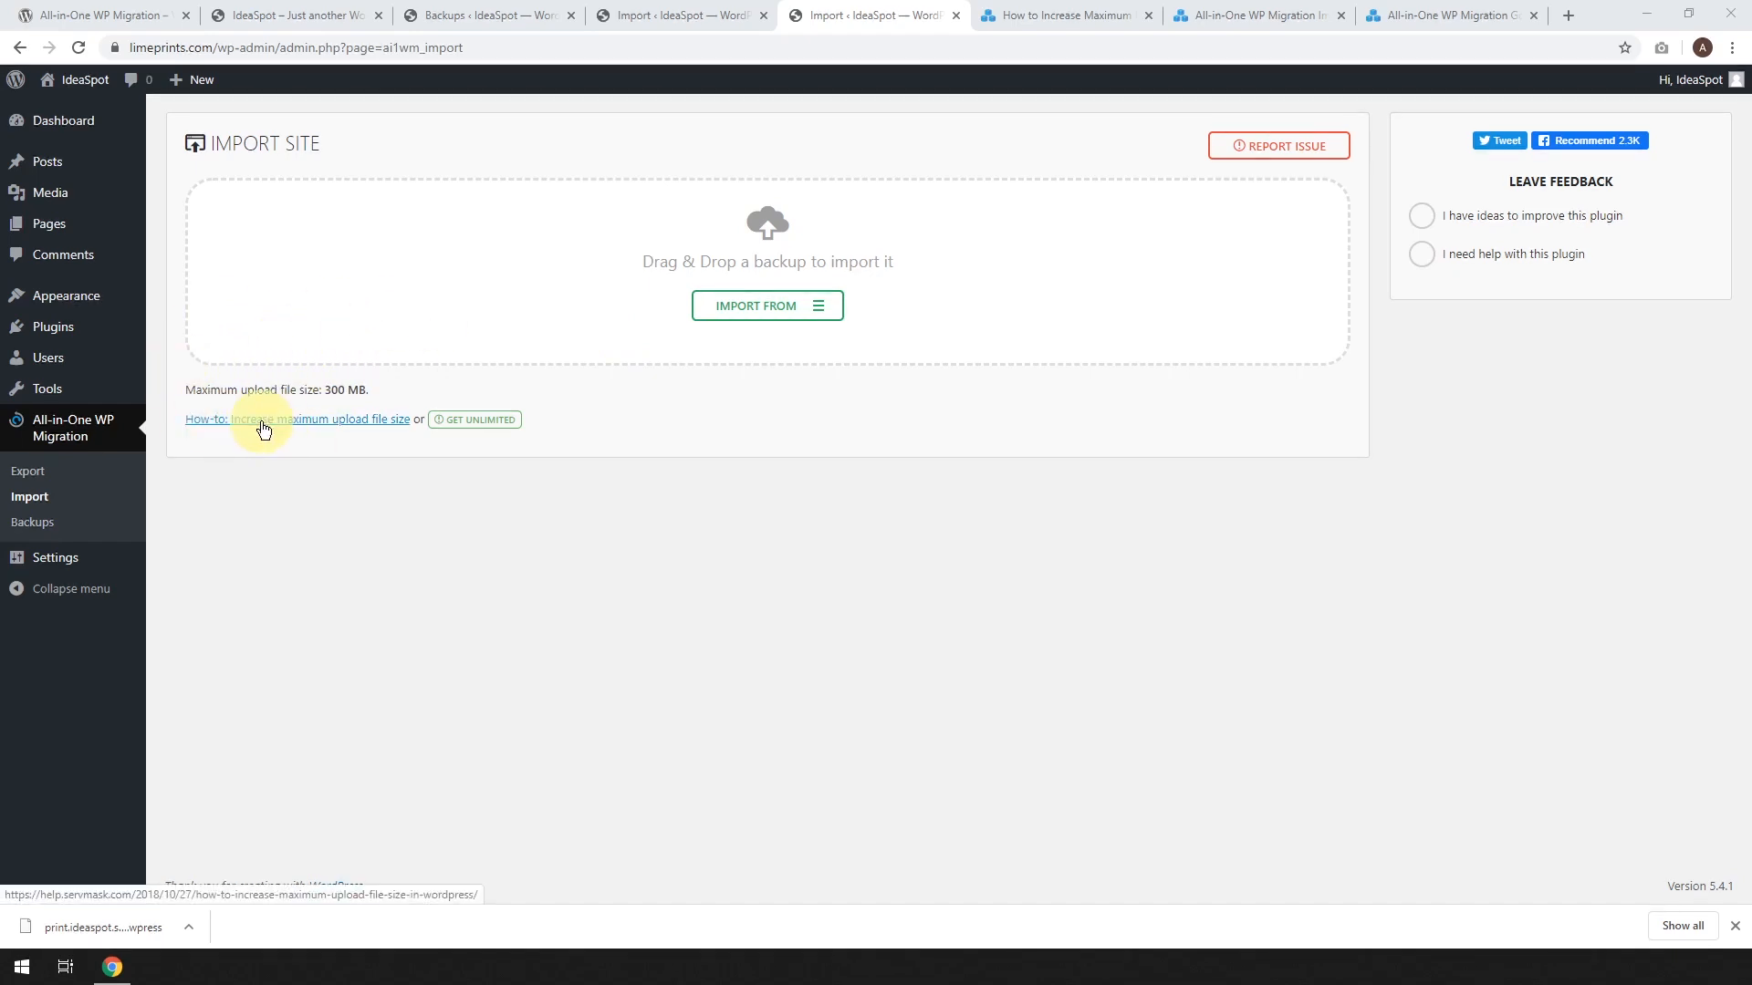
pyautogui.moveTo(213, 441)
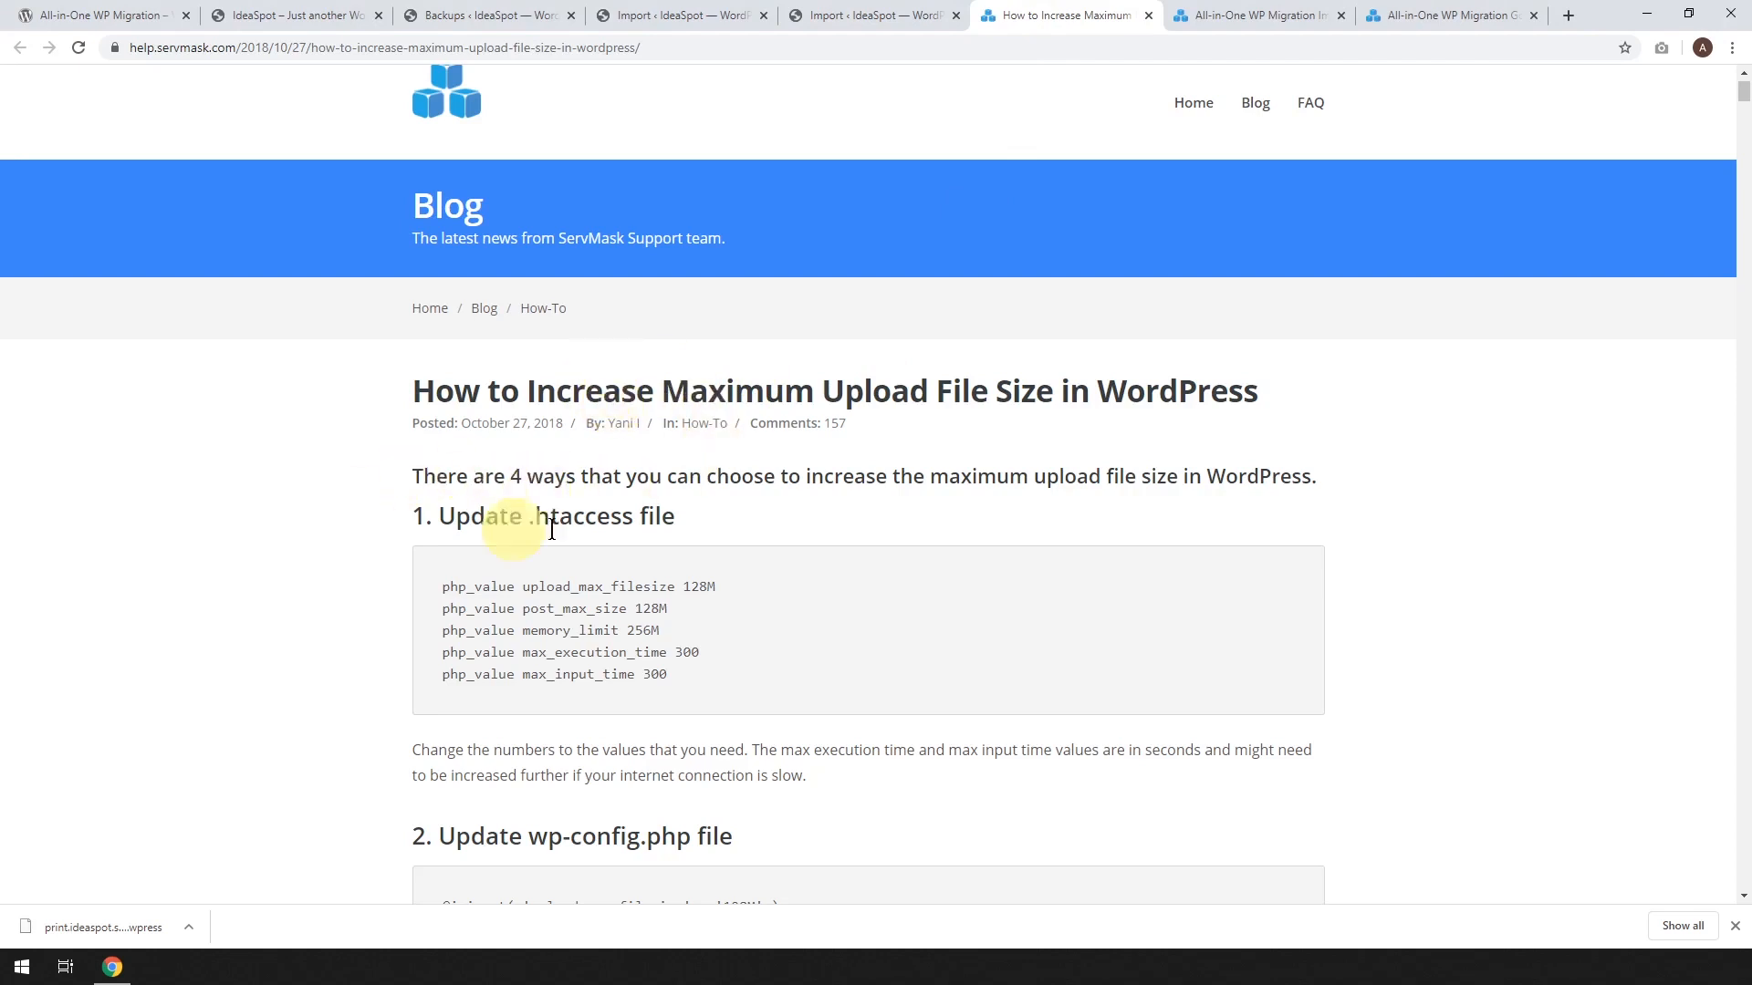
# Scroll through the 'How to Increase Maximum Upload File Size in WordPress' article
pyautogui.scroll(-3)
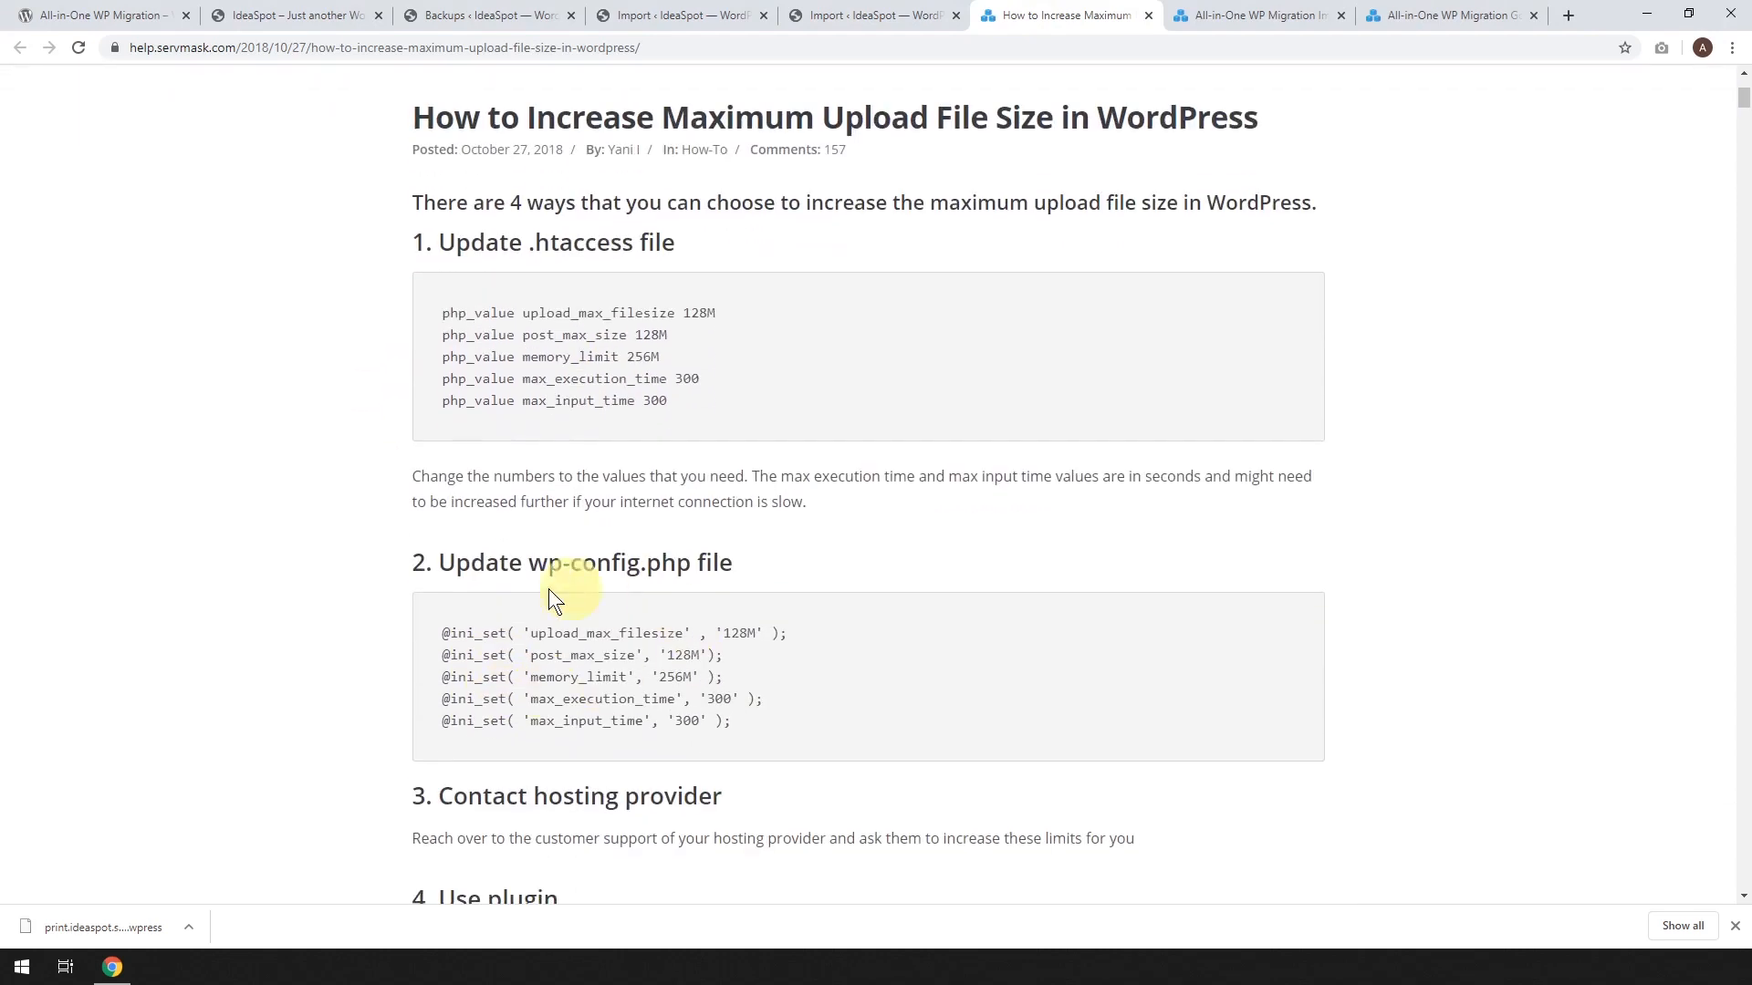
pyautogui.scroll(-3)
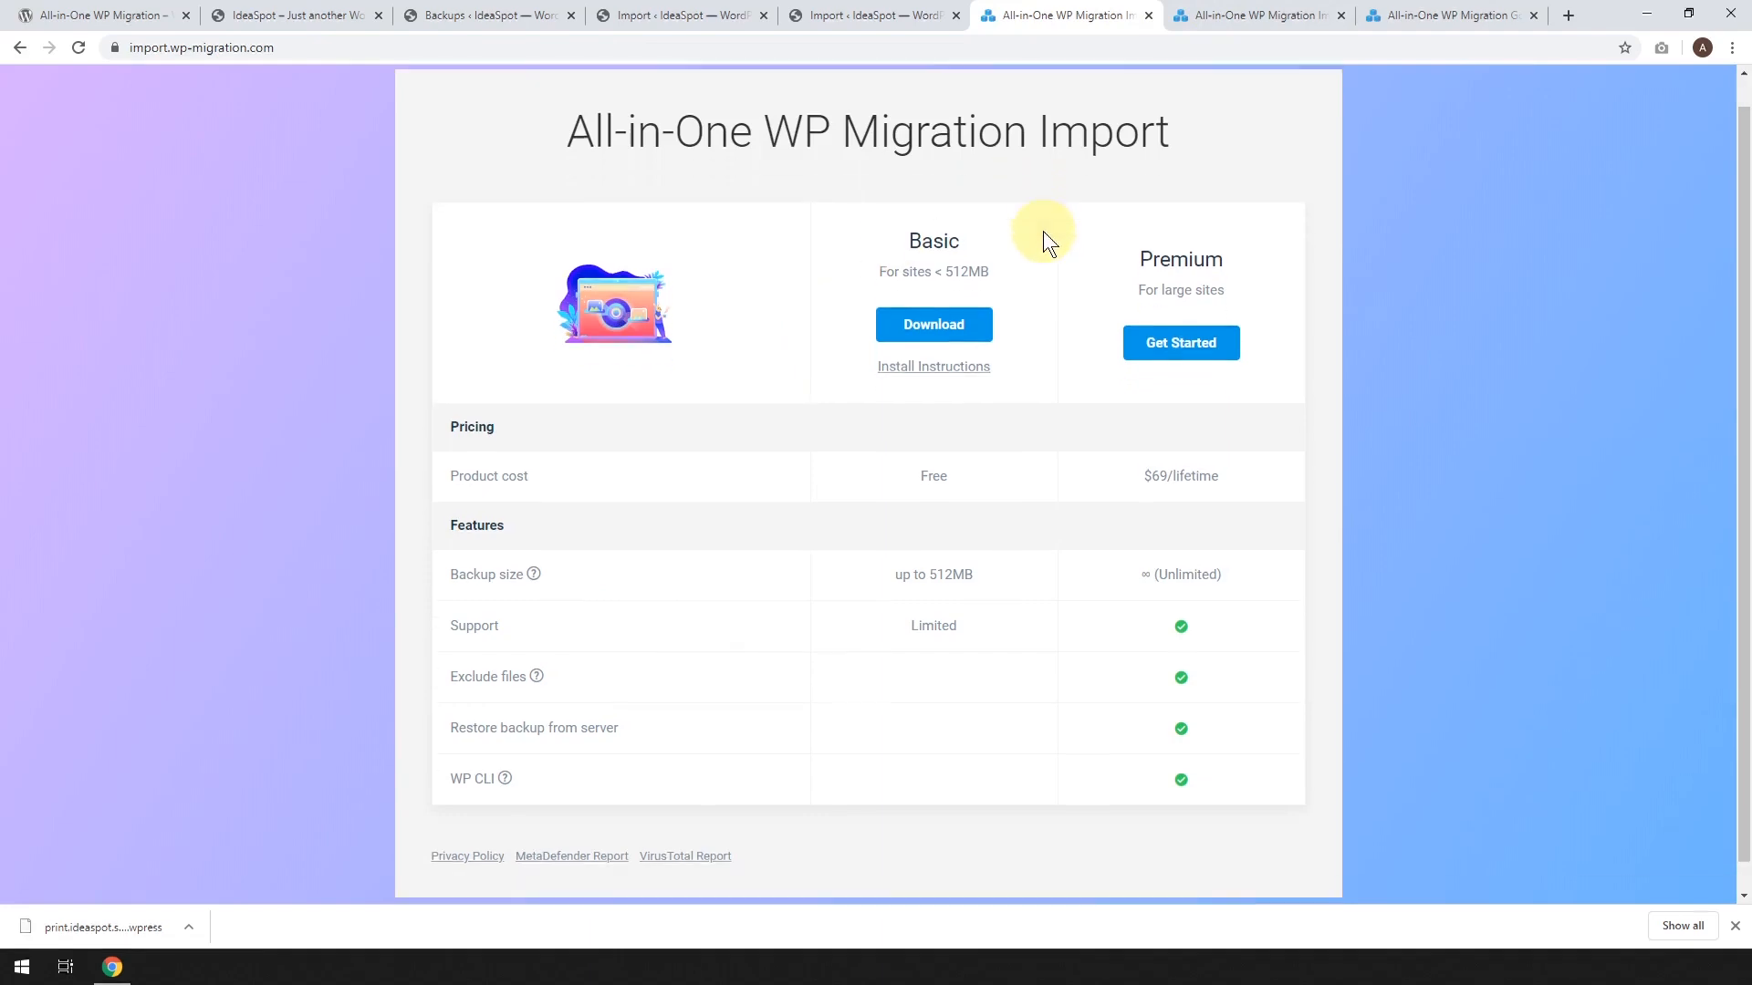
# Download the free Basic import extension zip and return to the Import Site page
pyautogui.scroll(-3)
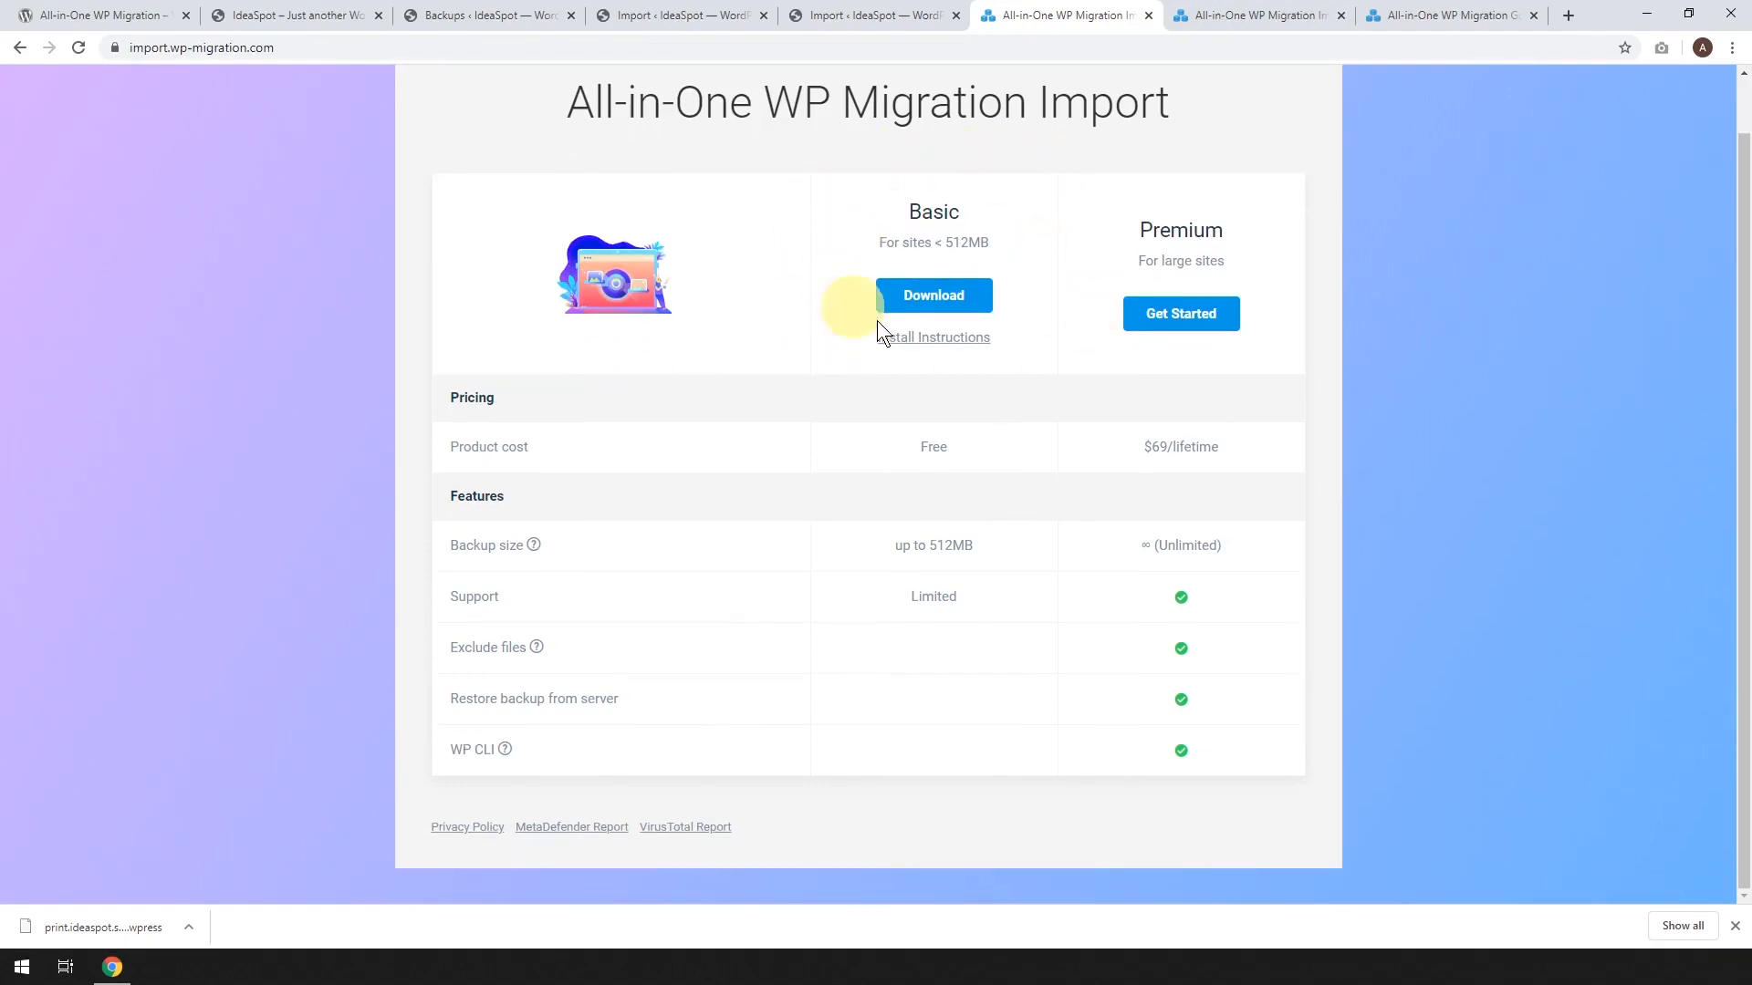
pyautogui.moveTo(963, 242)
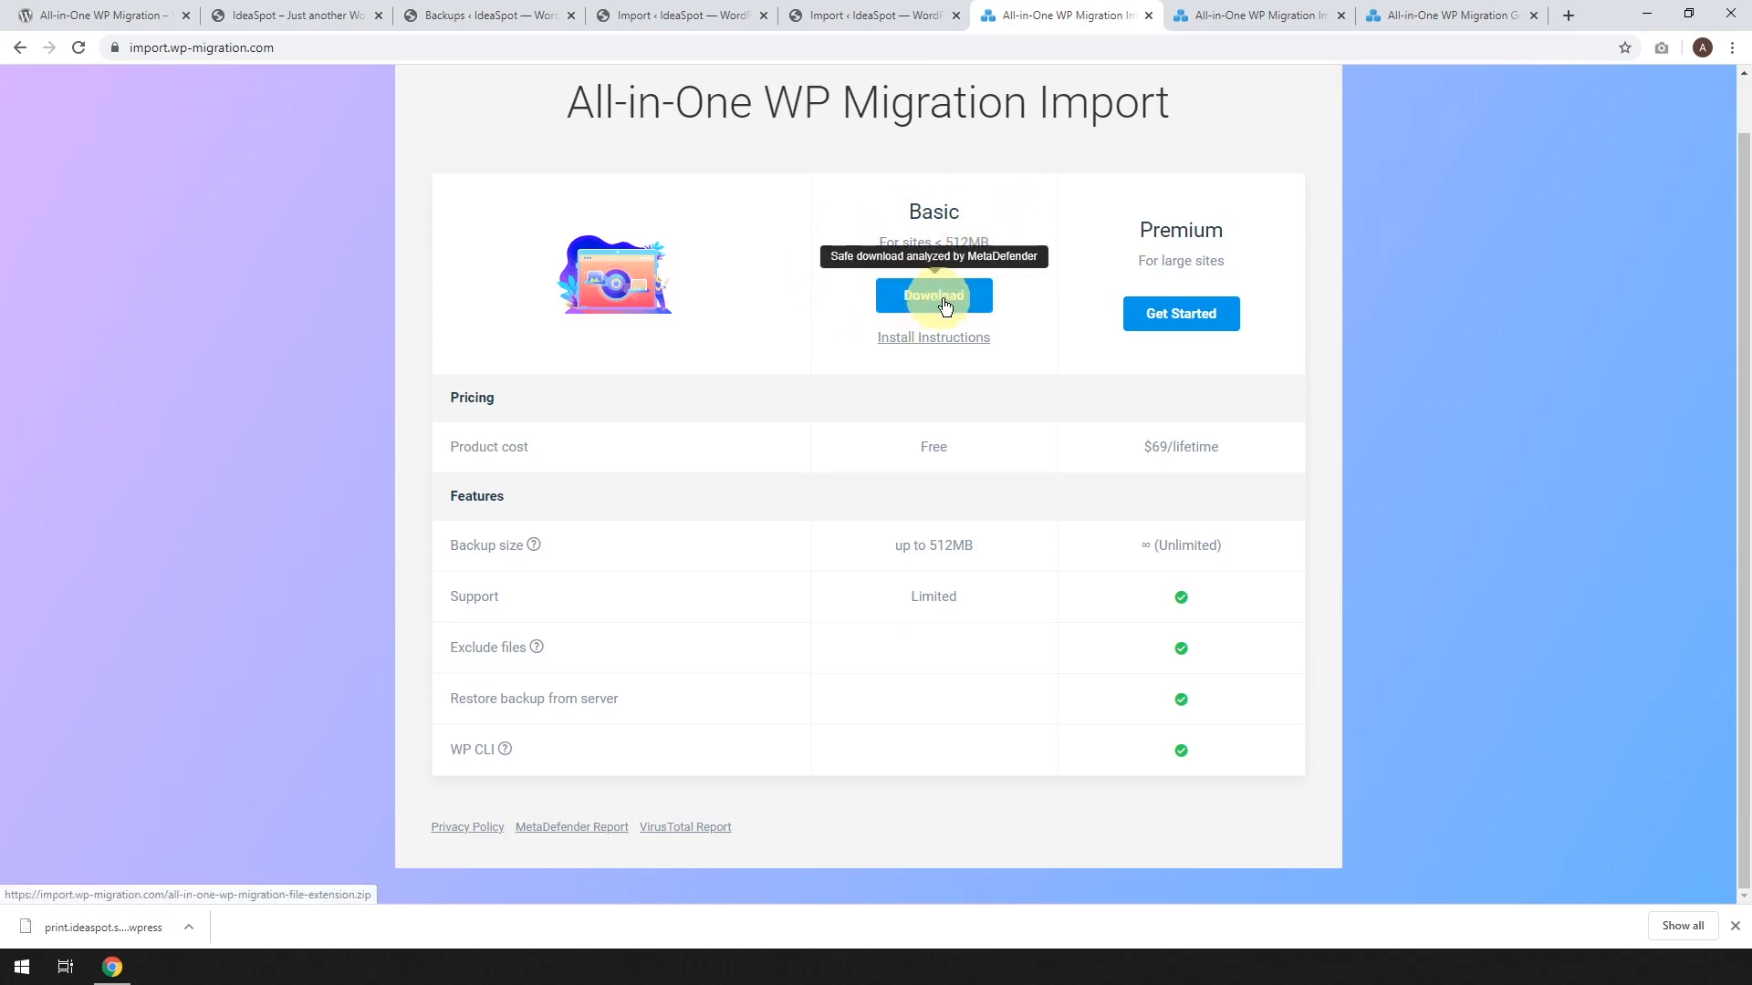
pyautogui.click(933, 295)
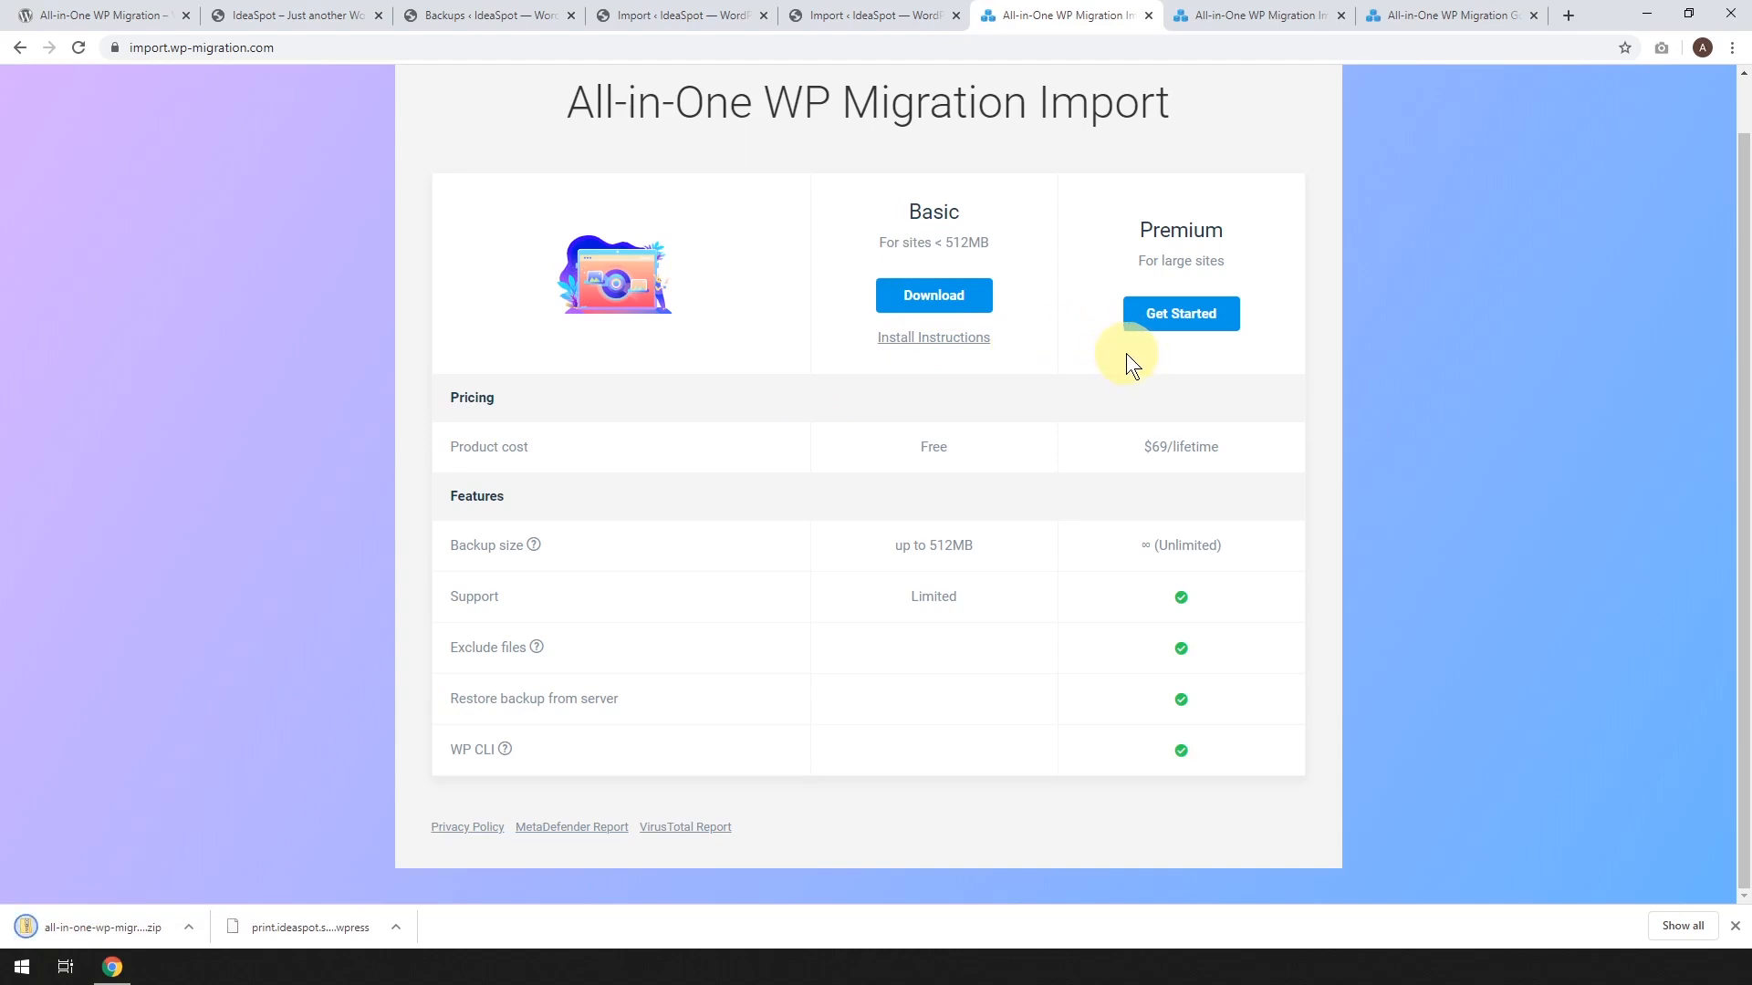
pyautogui.moveTo(1223, 531)
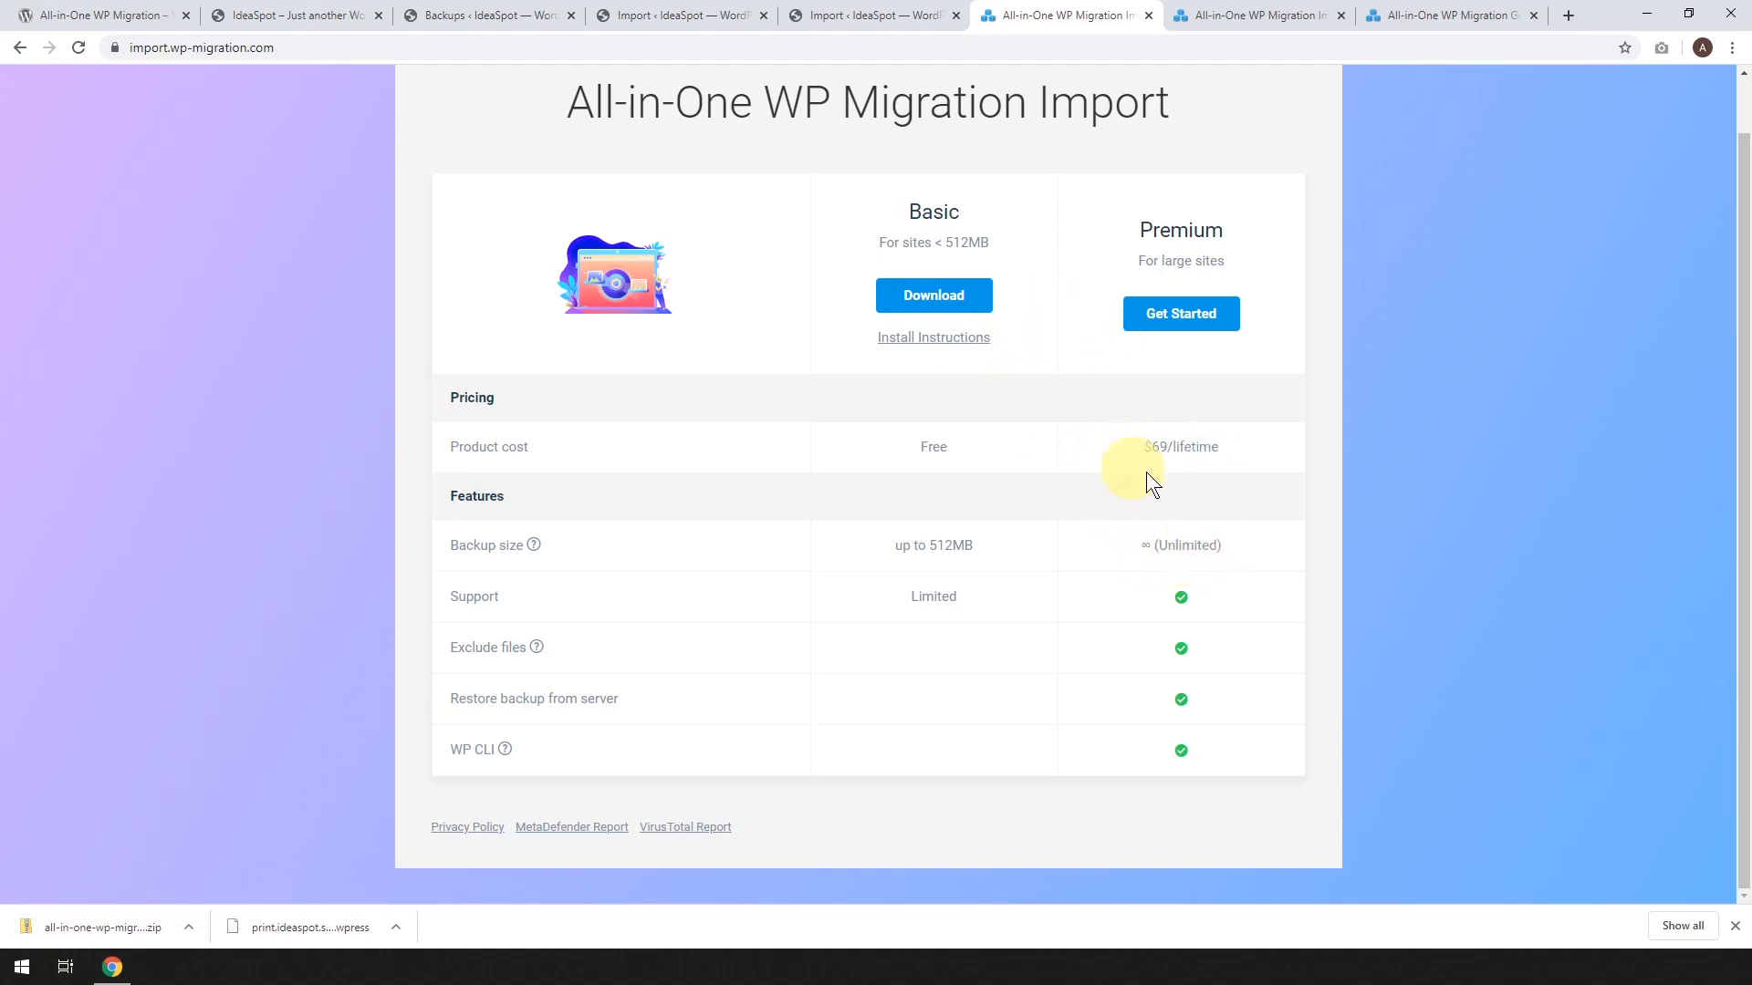
pyautogui.moveTo(1198, 569)
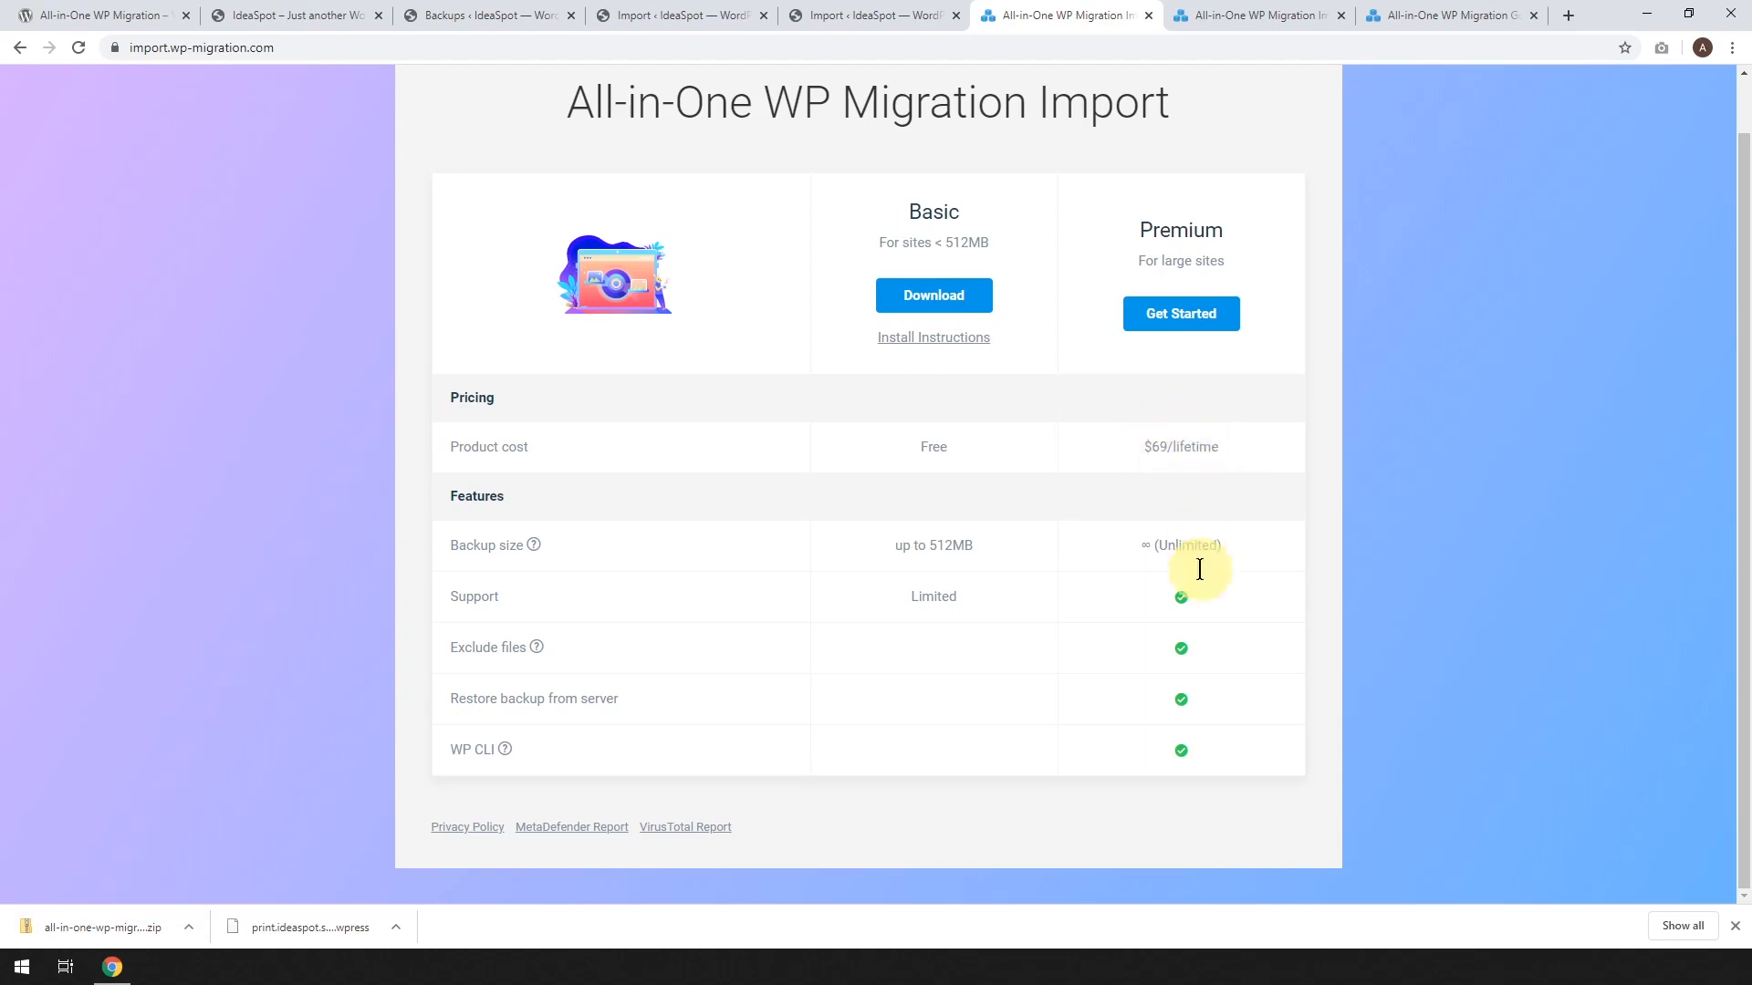
pyautogui.moveTo(901, 461)
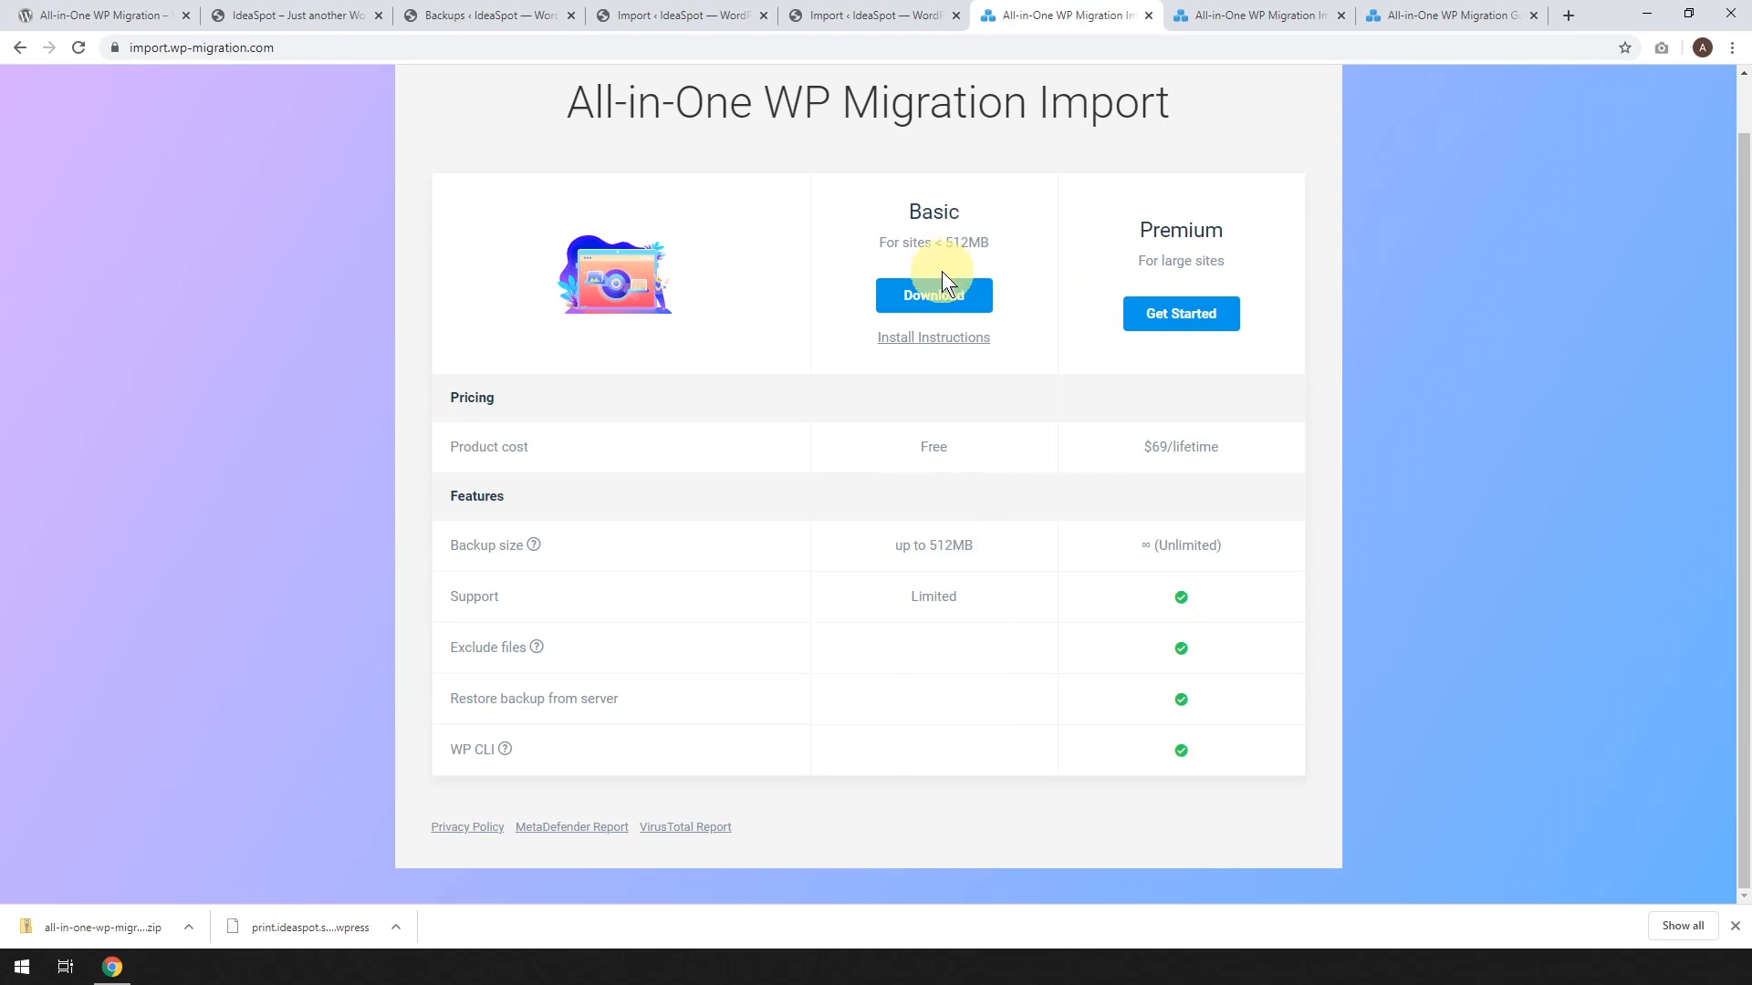
pyautogui.moveTo(932, 302)
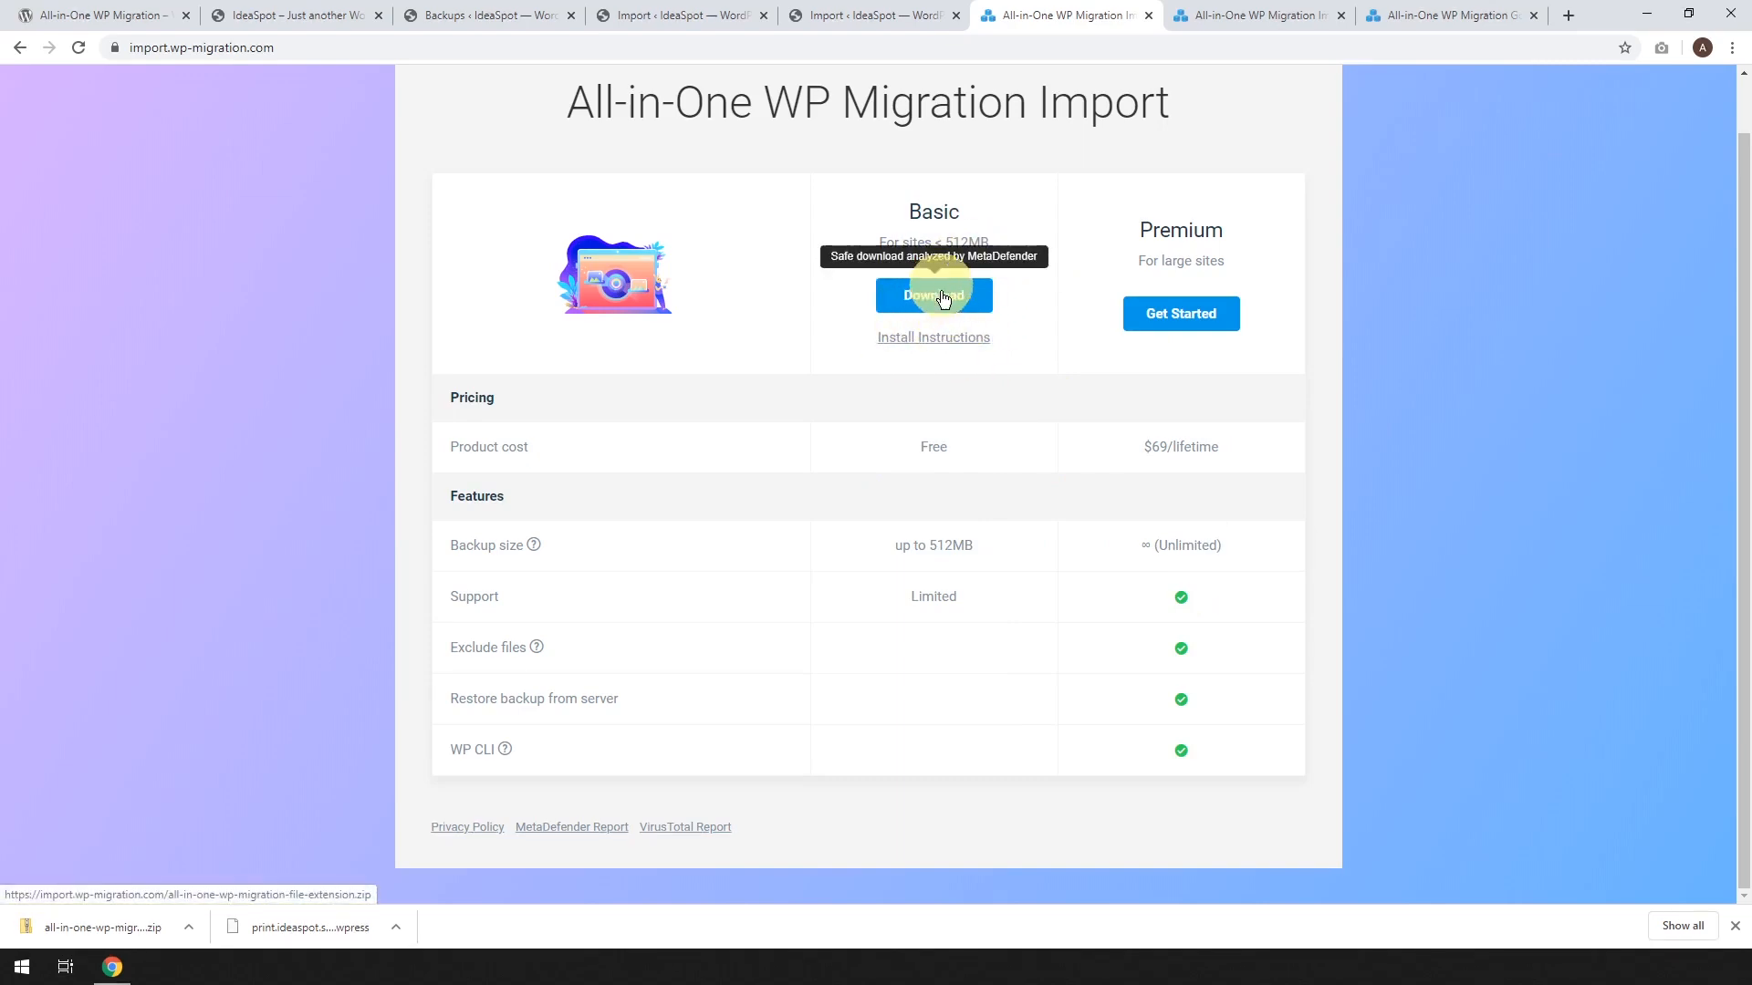
pyautogui.scroll(3)
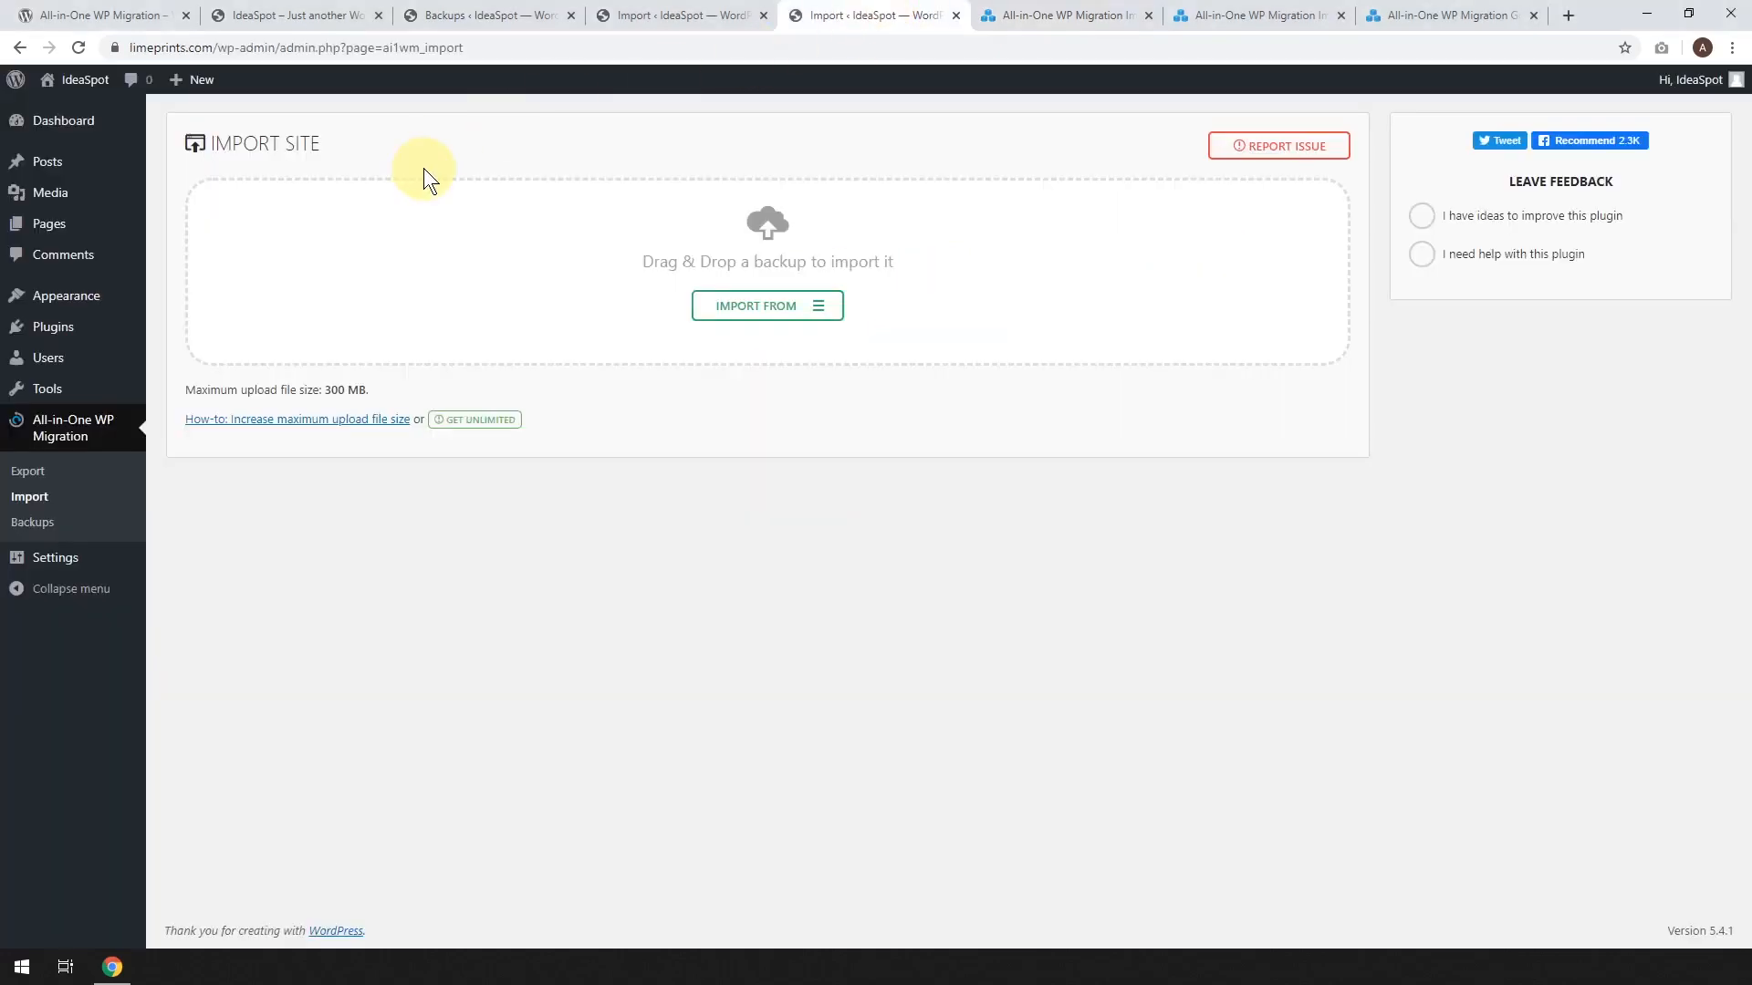
pyautogui.moveTo(422, 173)
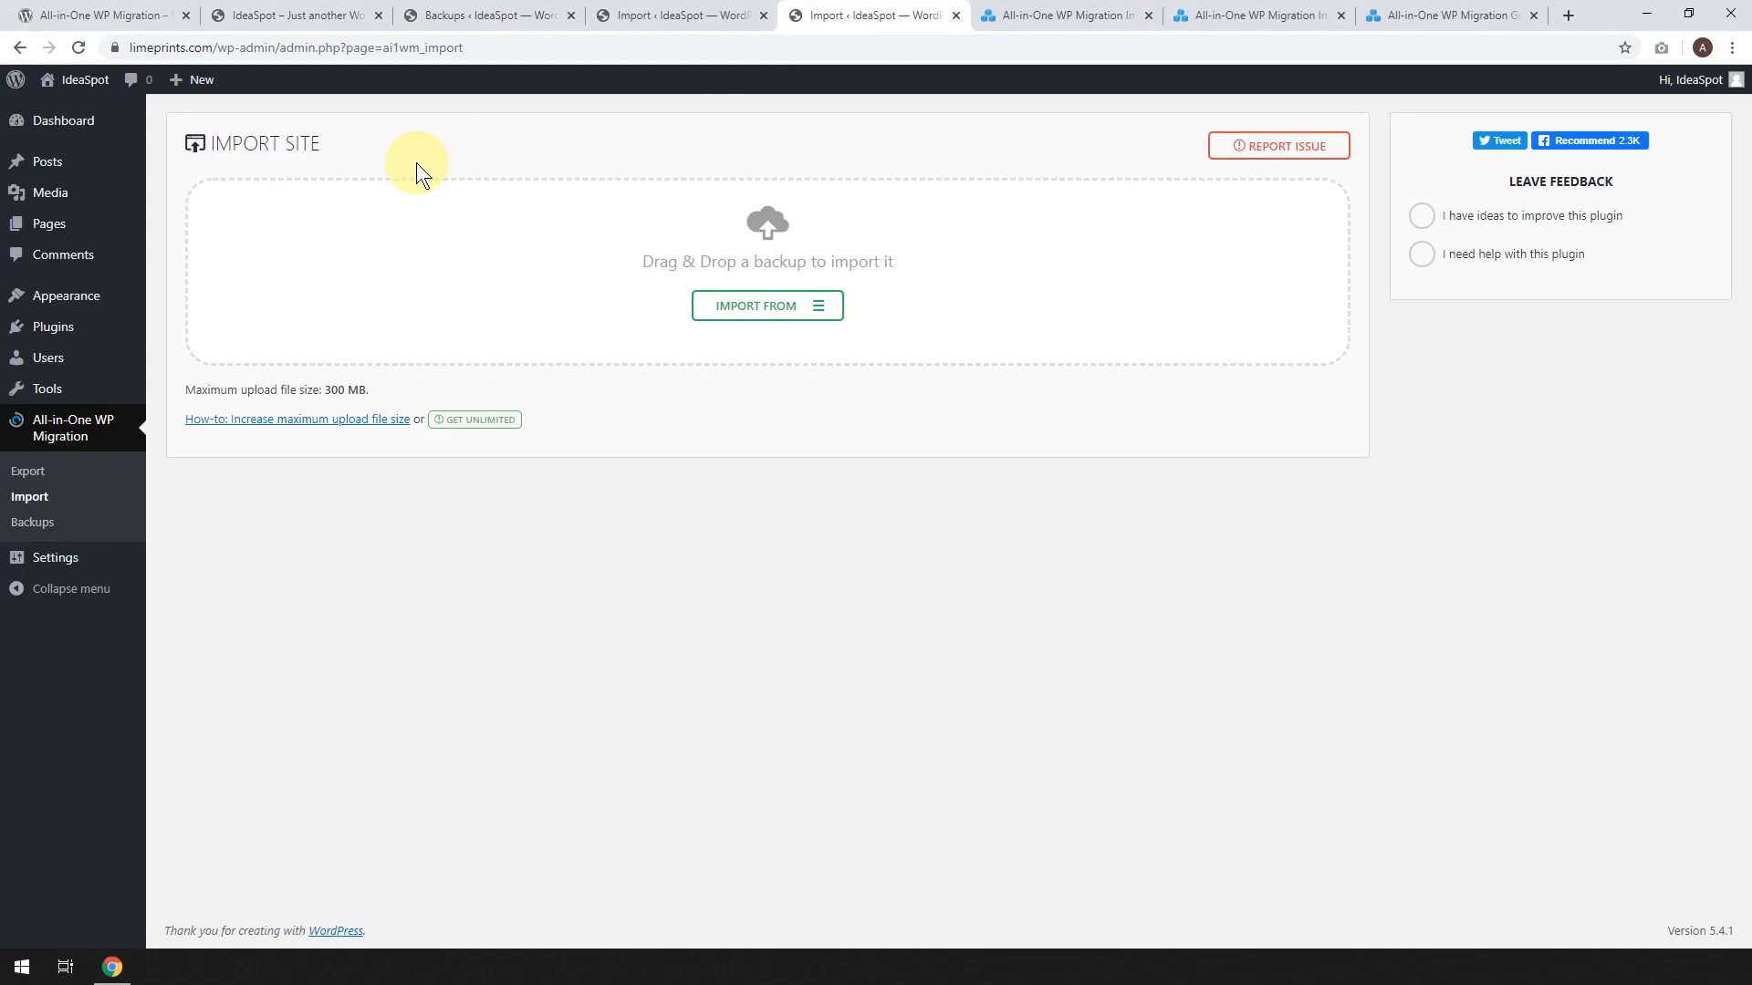
pyautogui.moveTo(53, 327)
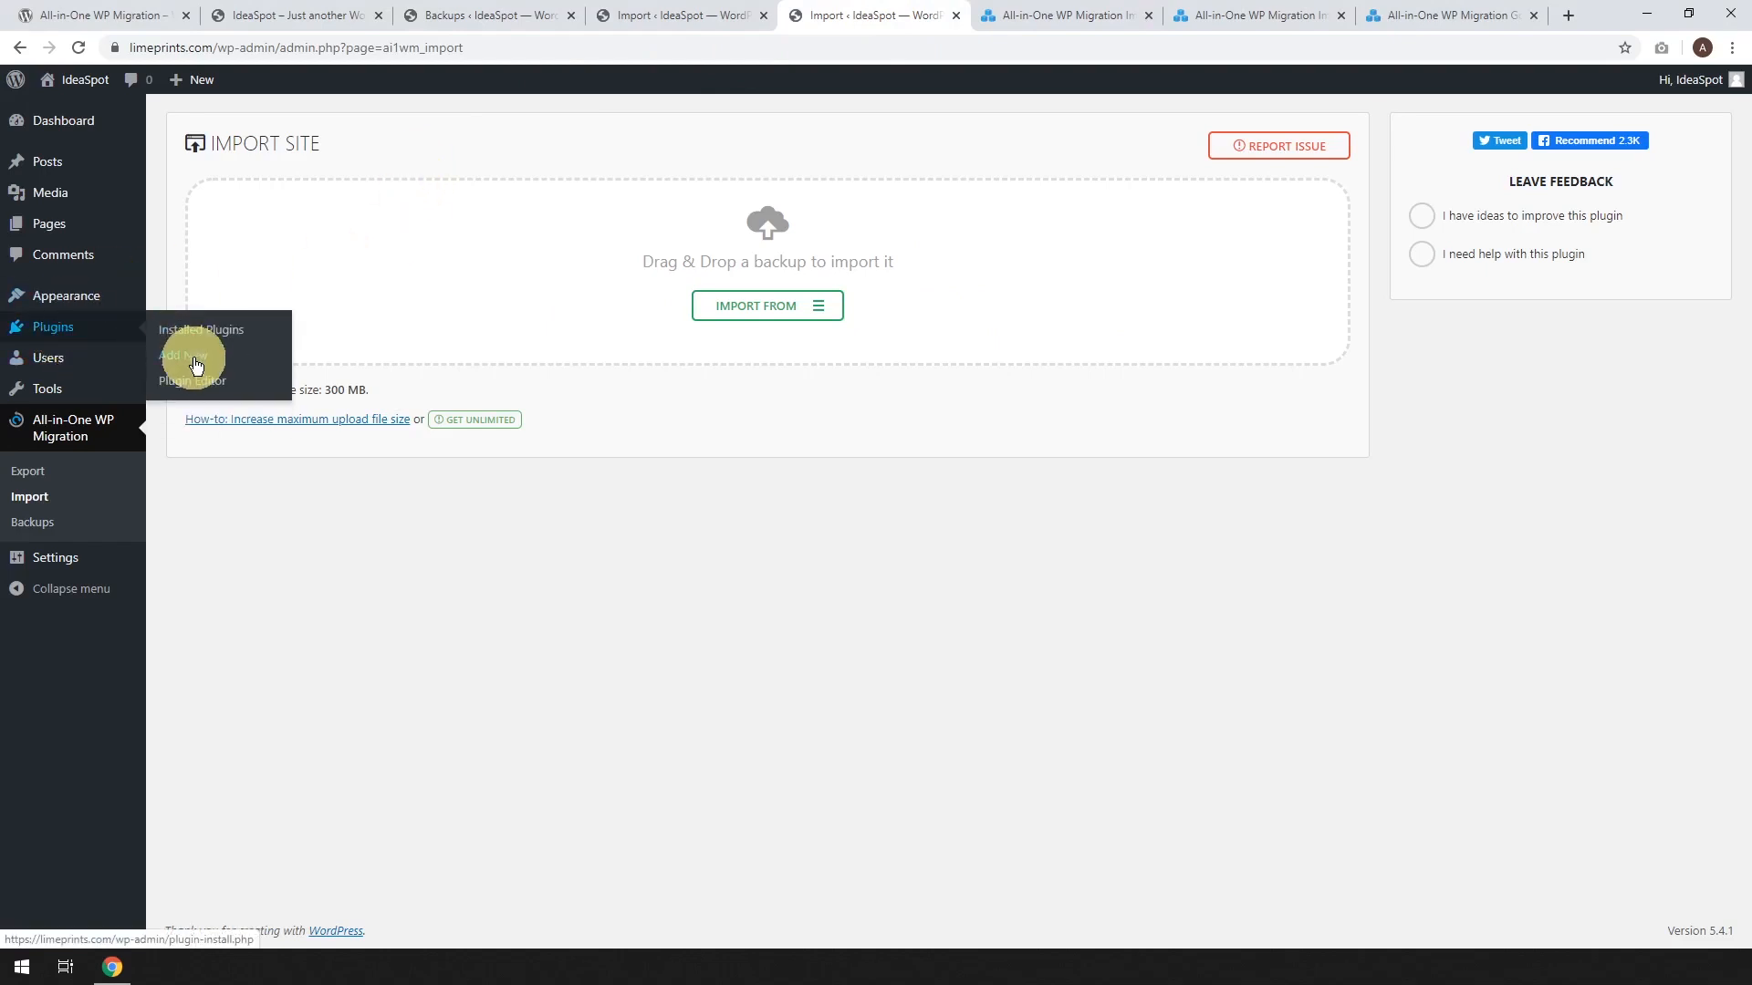
# Upload all-in-one-wp-migration-file-extension.zip through Add New > Upload Plugin and install it
pyautogui.click(183, 357)
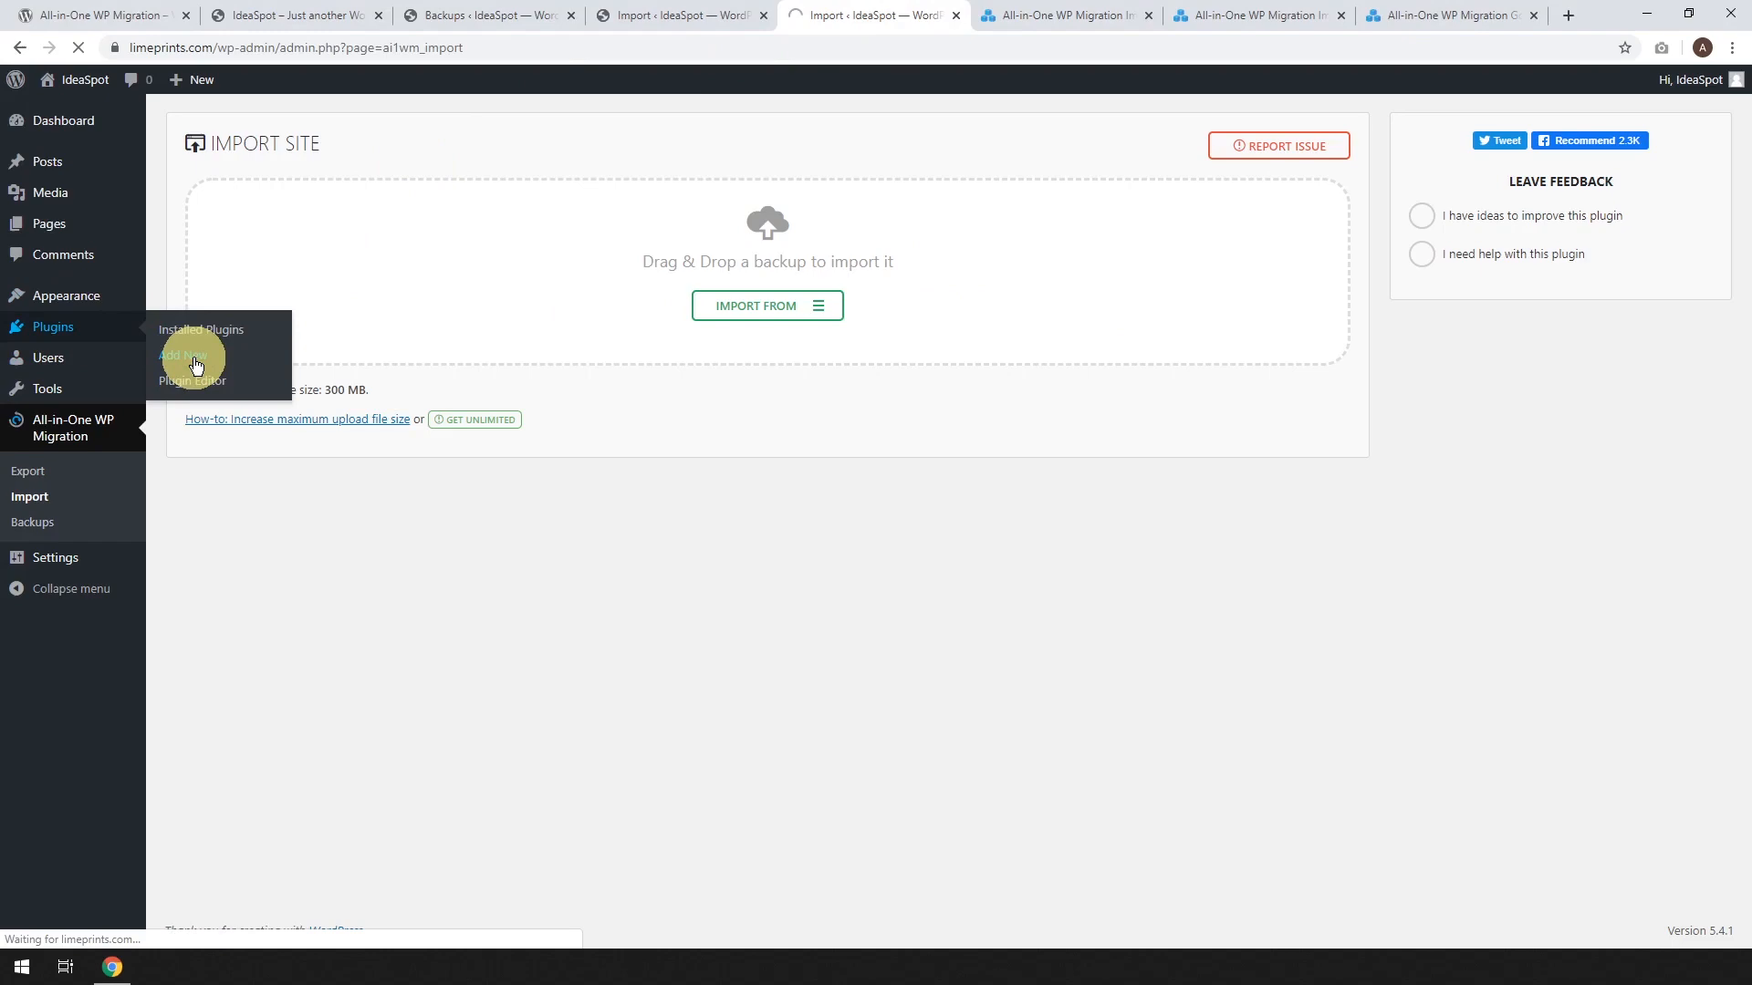
pyautogui.click(179, 358)
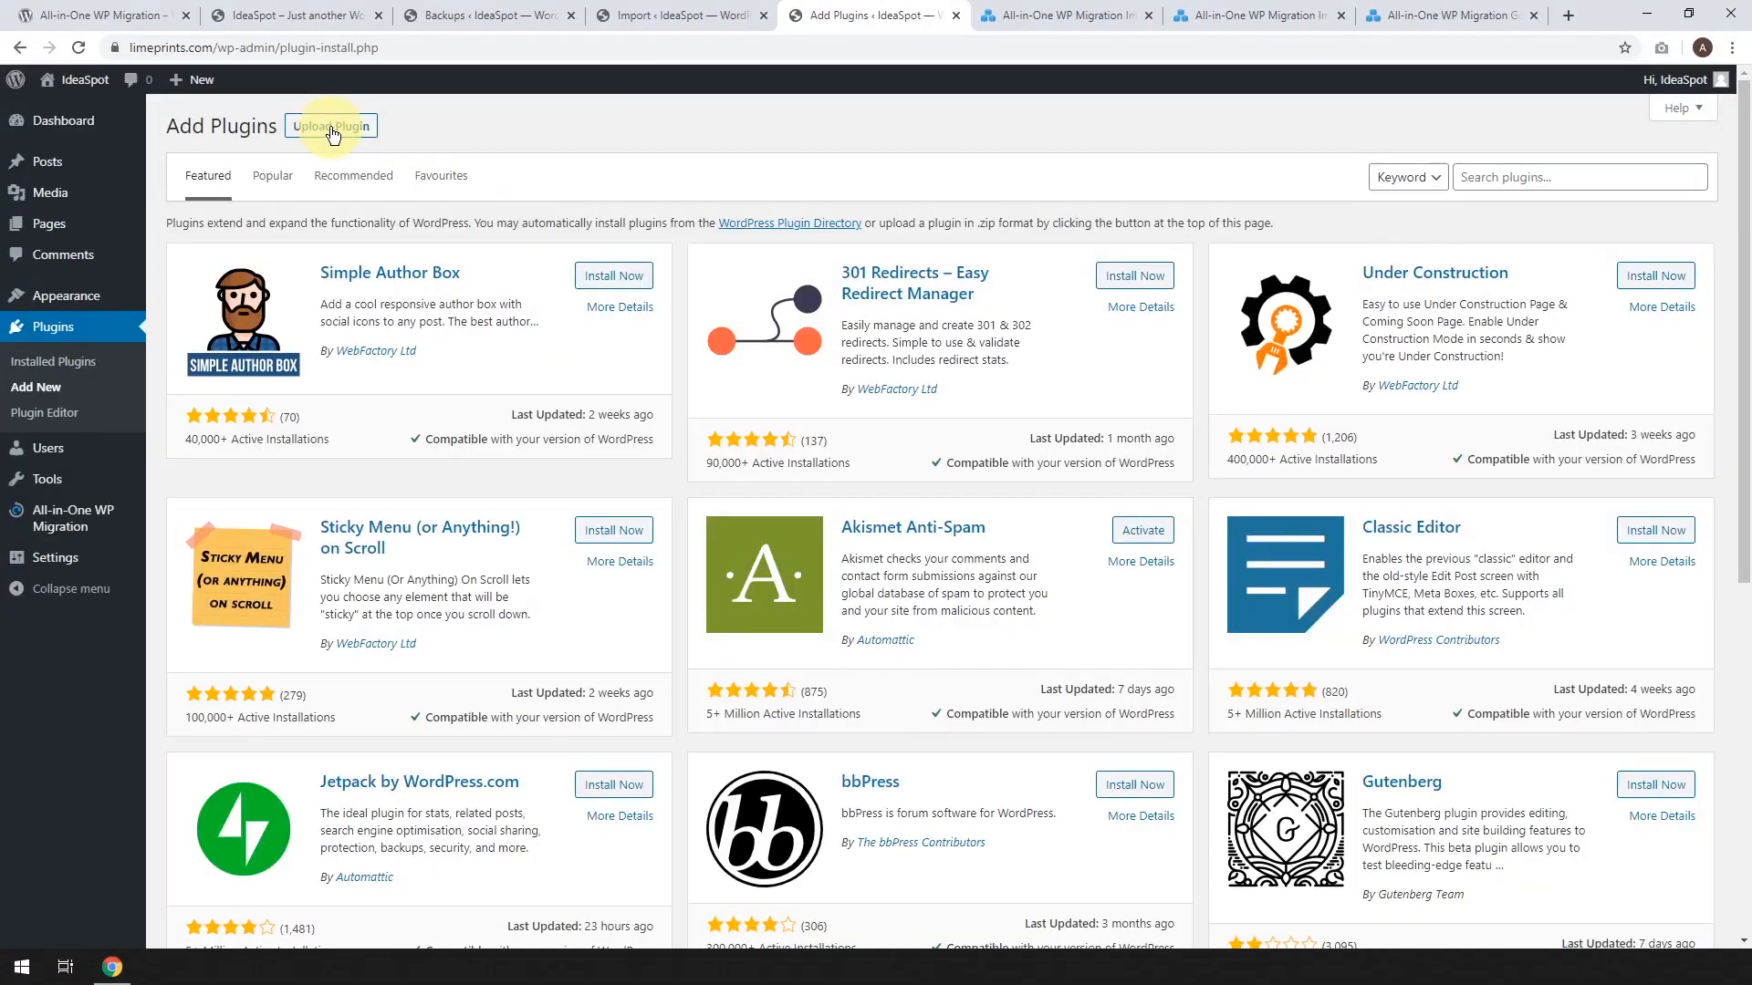
pyautogui.click(330, 125)
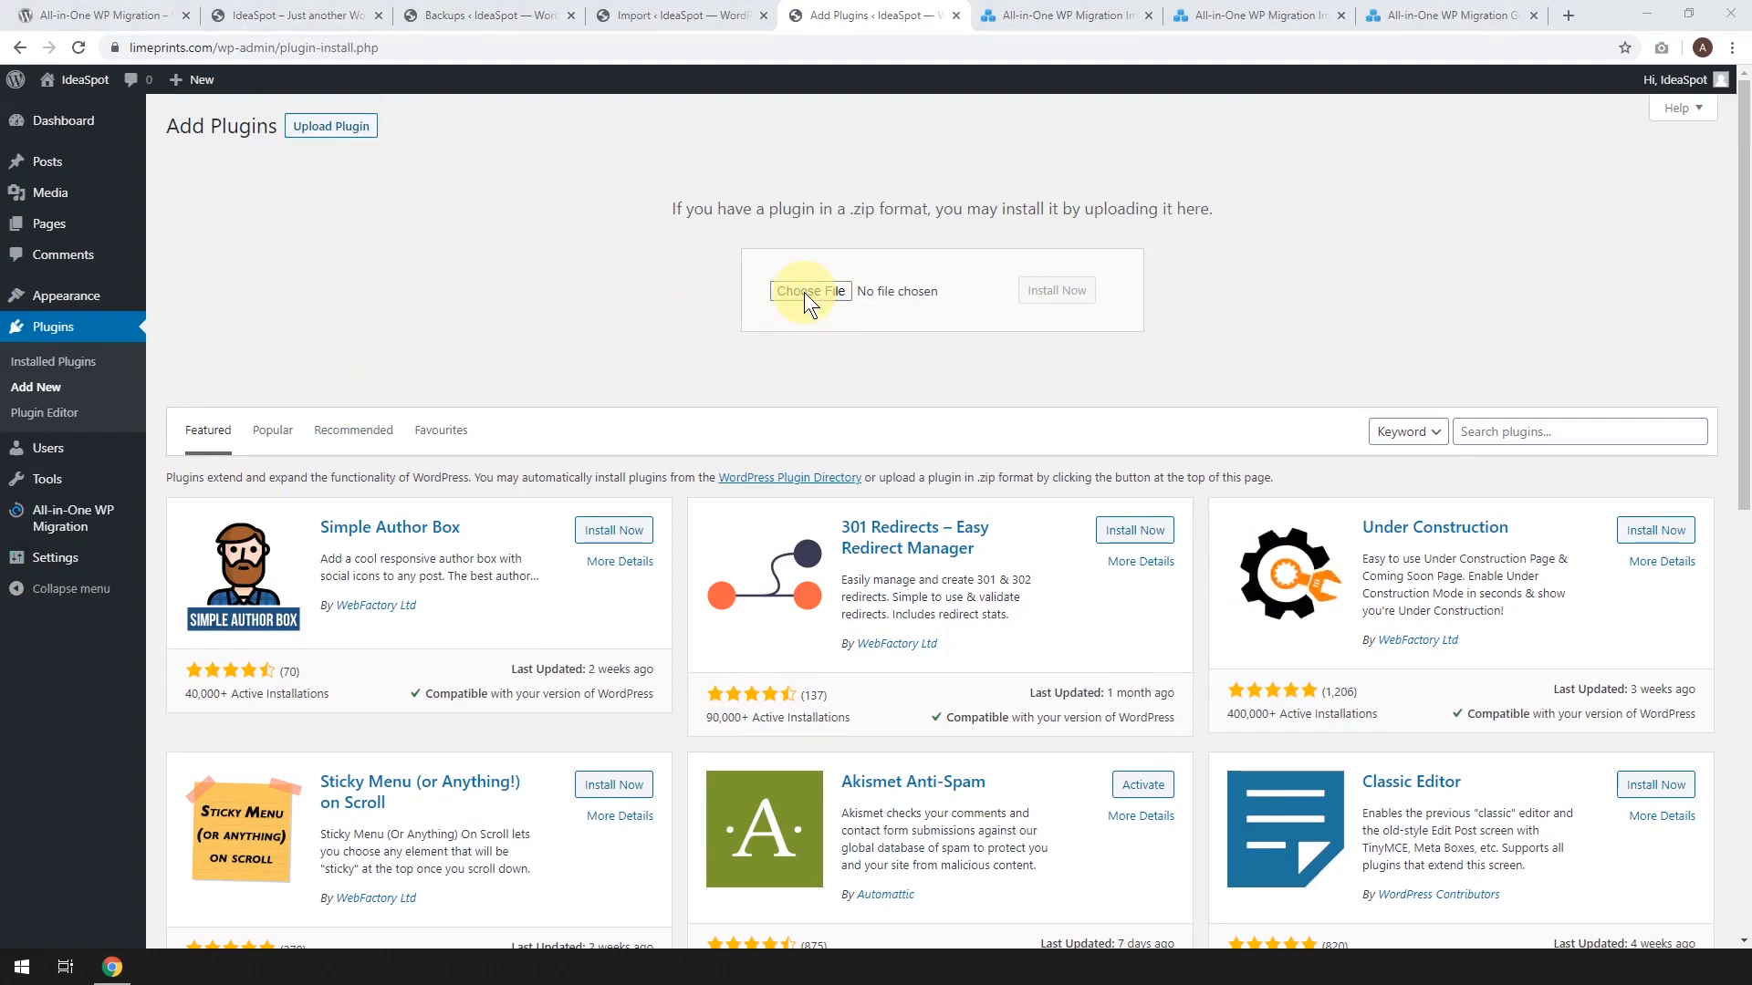
pyautogui.click(807, 290)
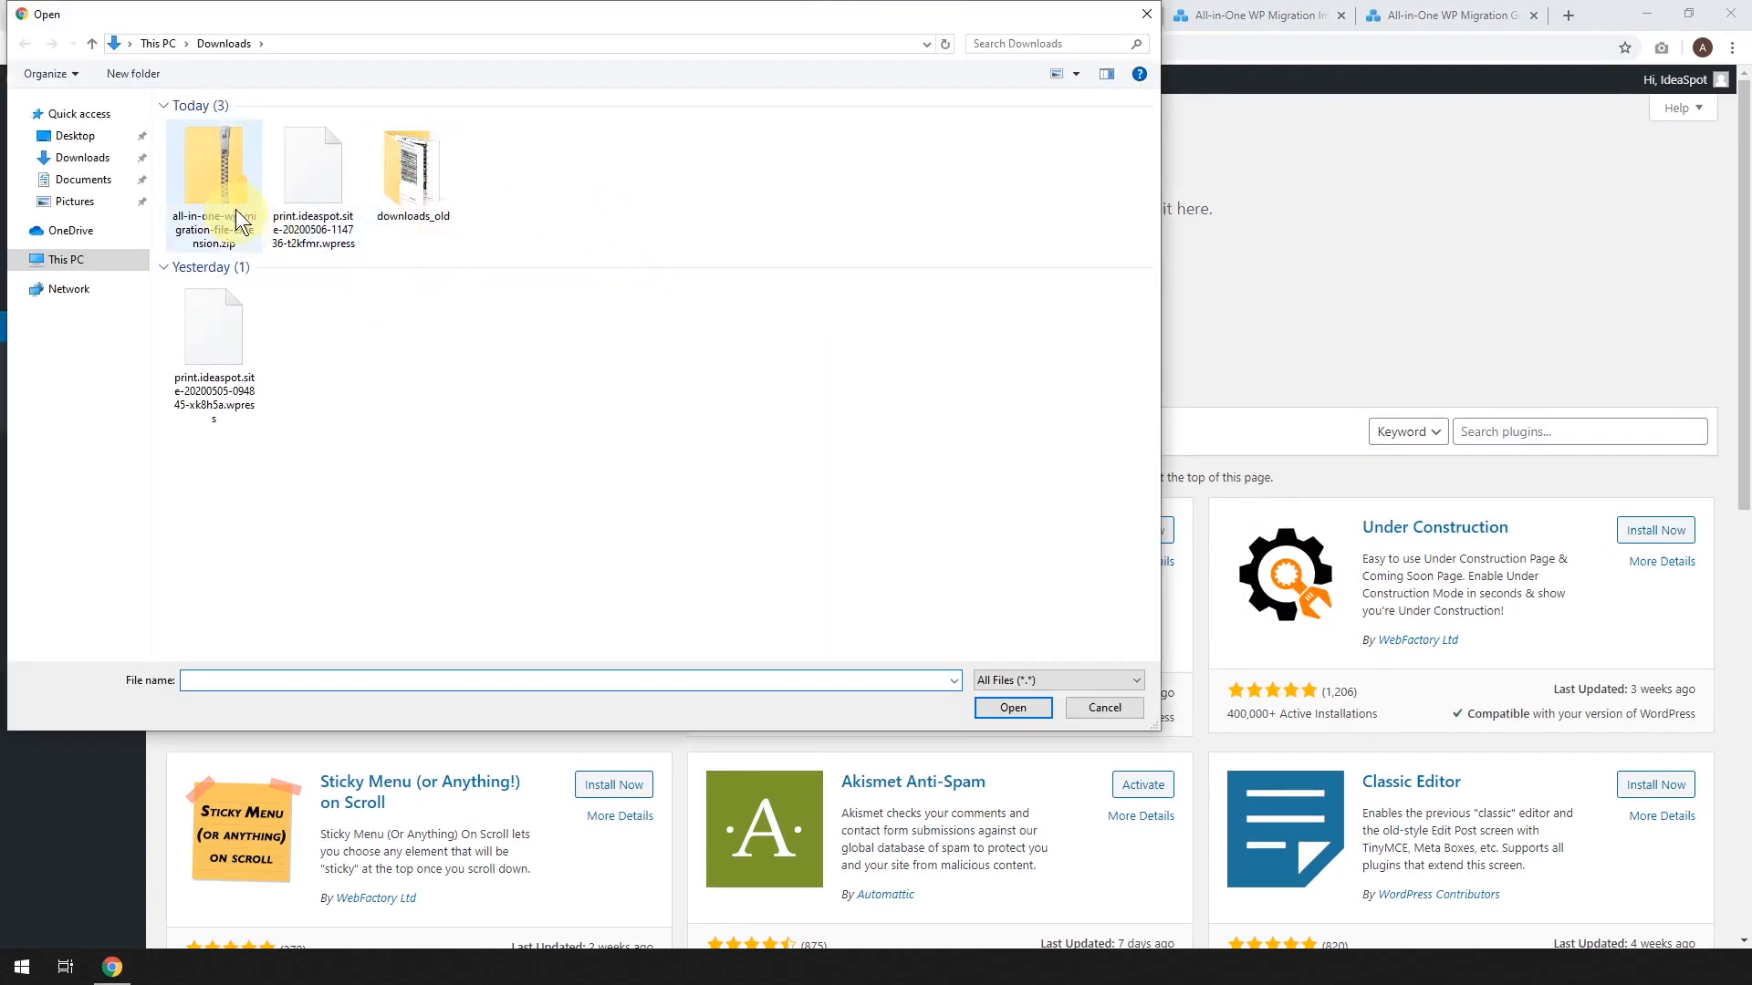
pyautogui.moveTo(221, 218)
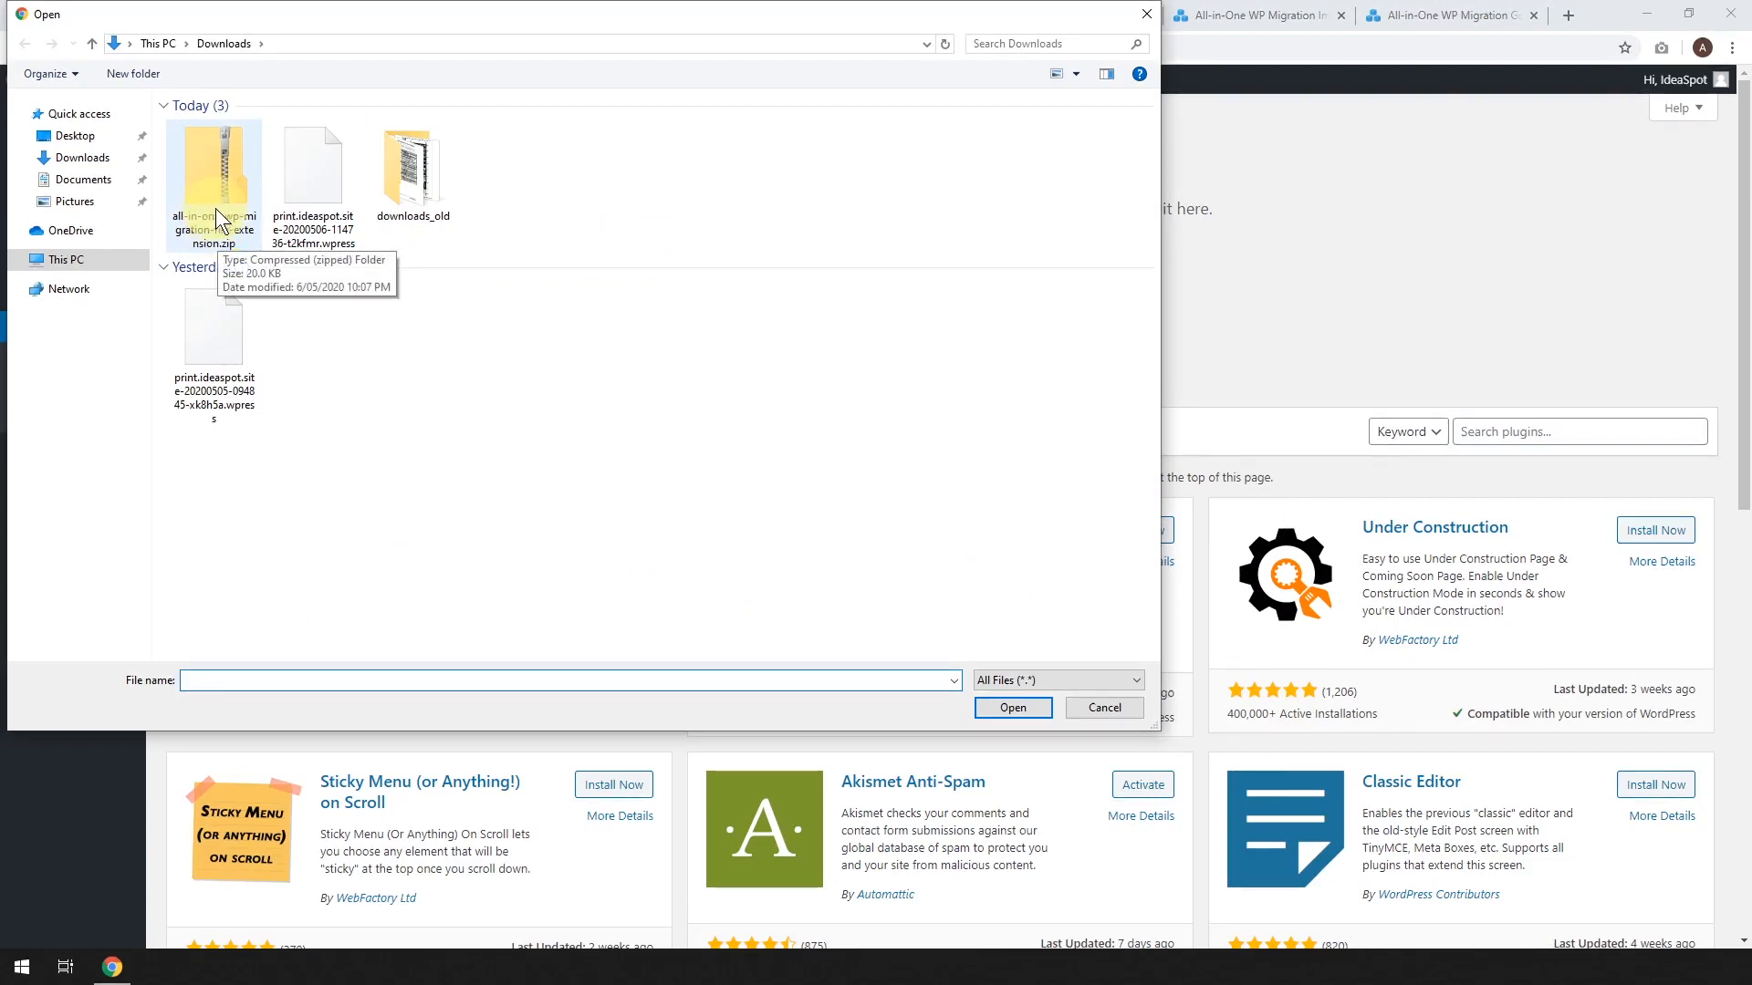
pyautogui.click(213, 167)
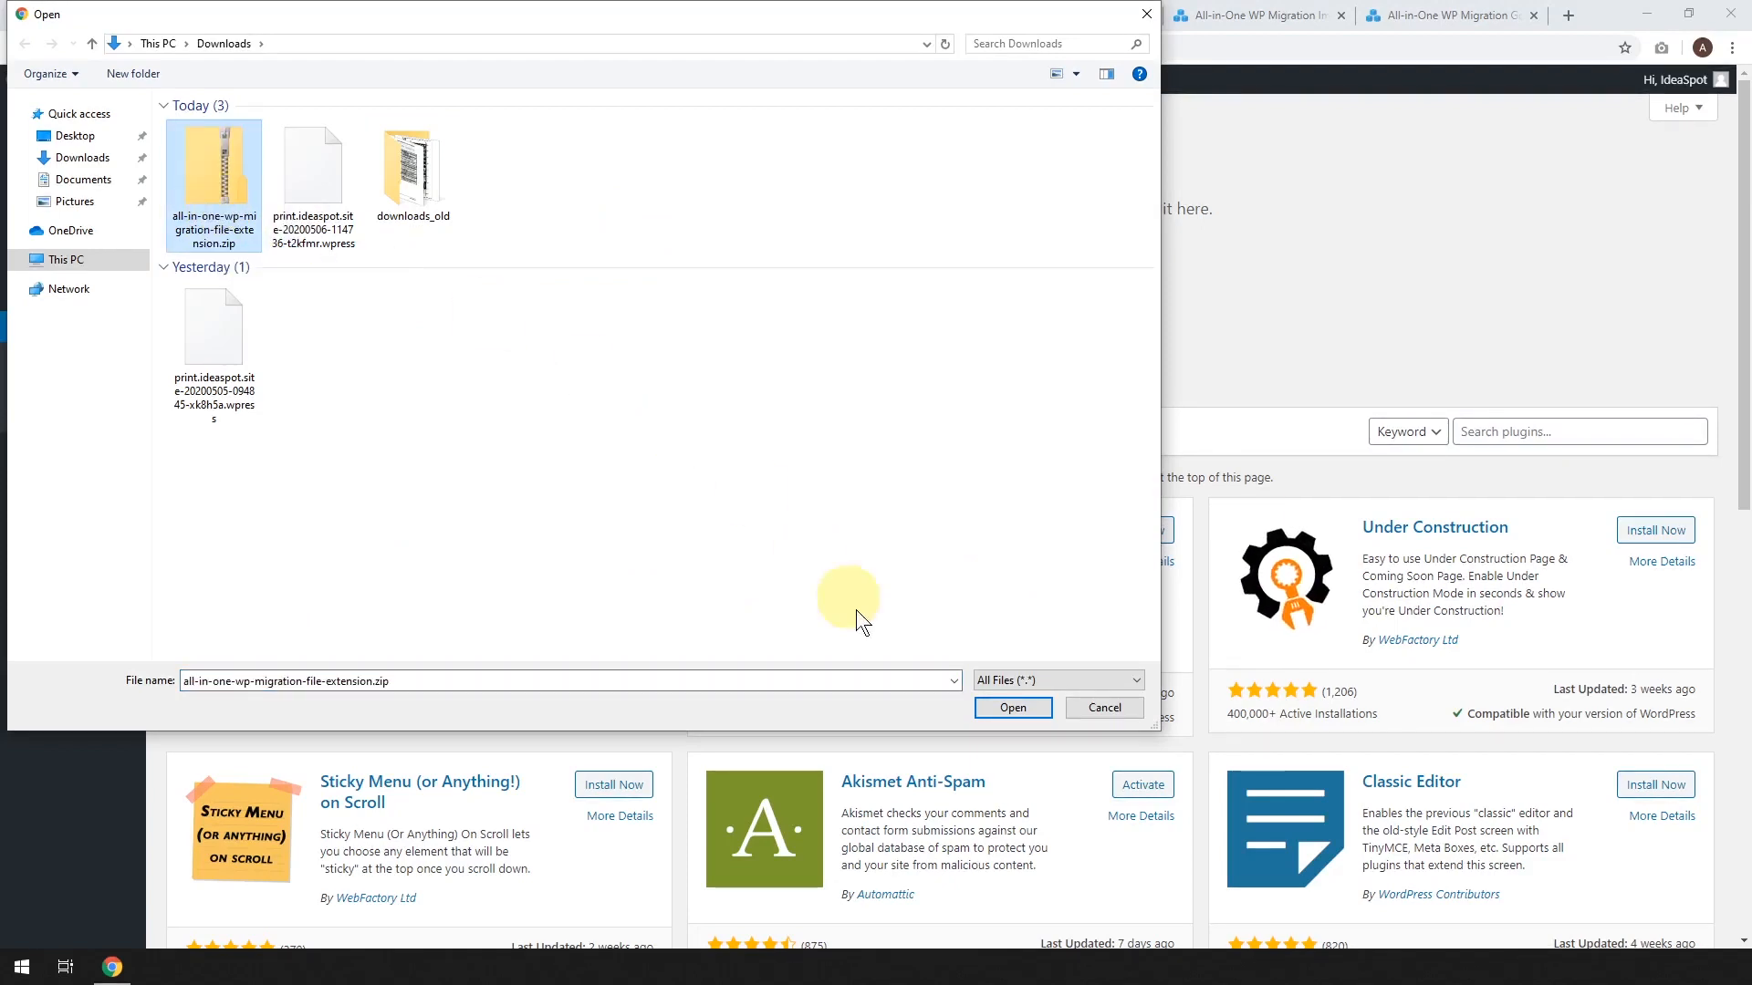
pyautogui.click(1011, 707)
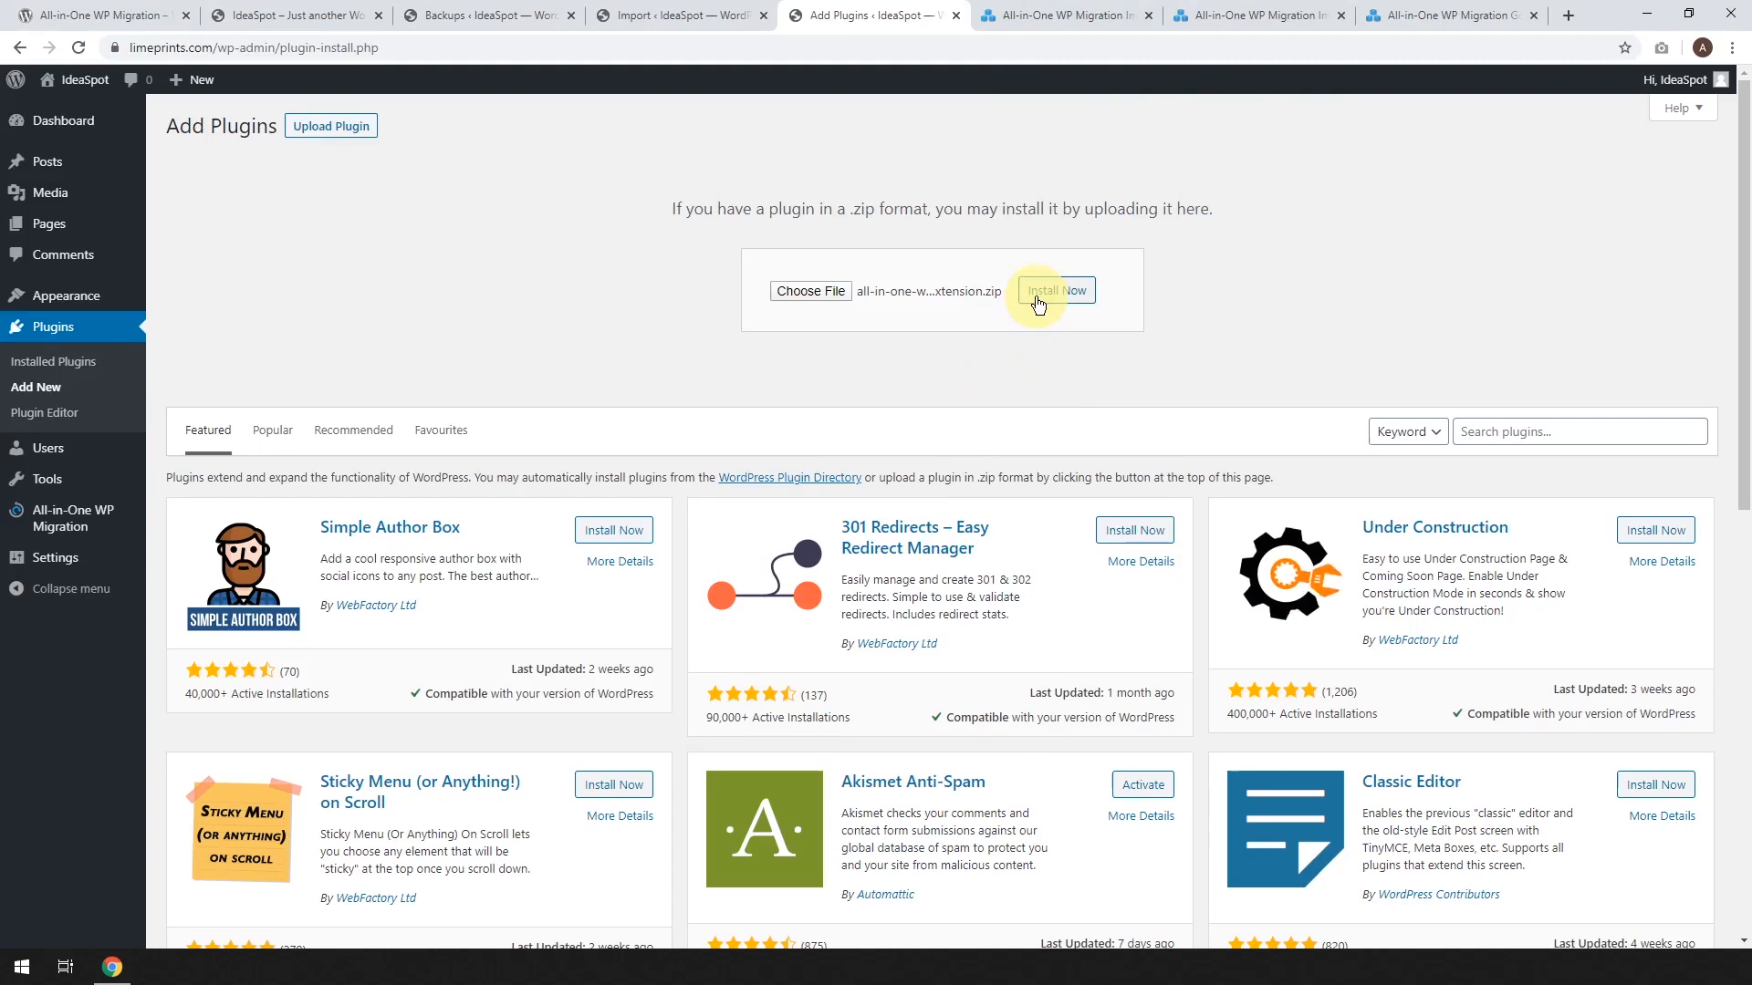
pyautogui.click(1054, 290)
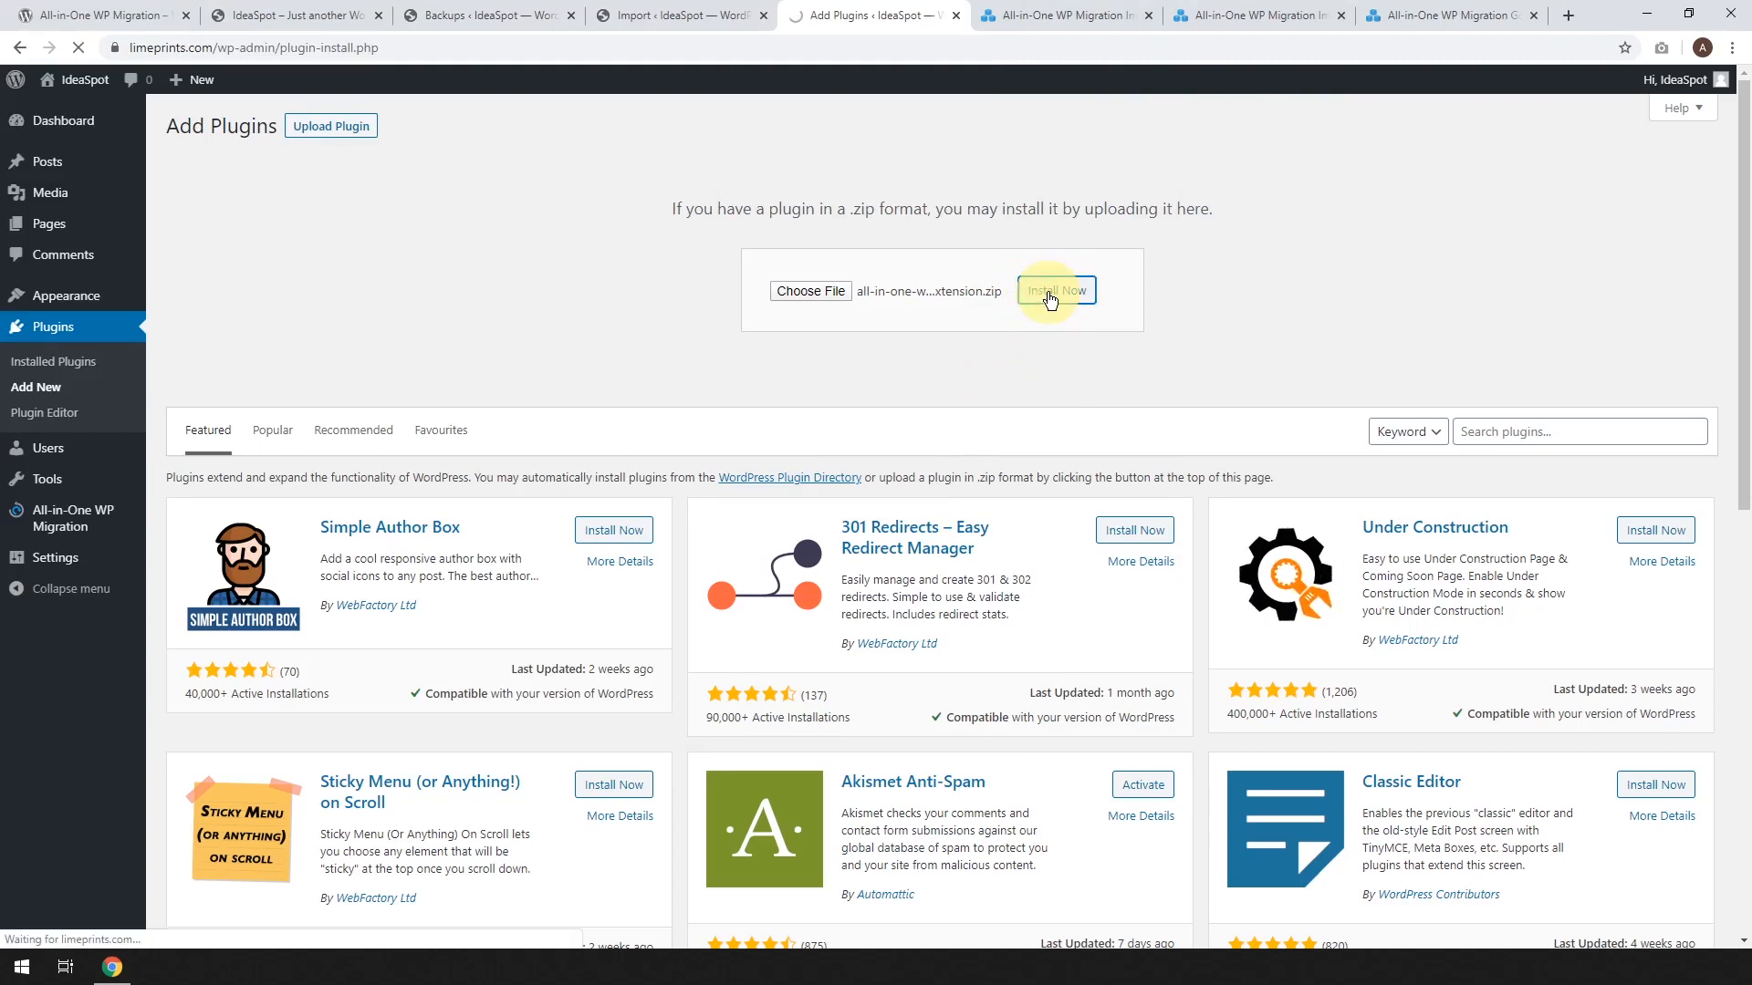
pyautogui.click(1055, 290)
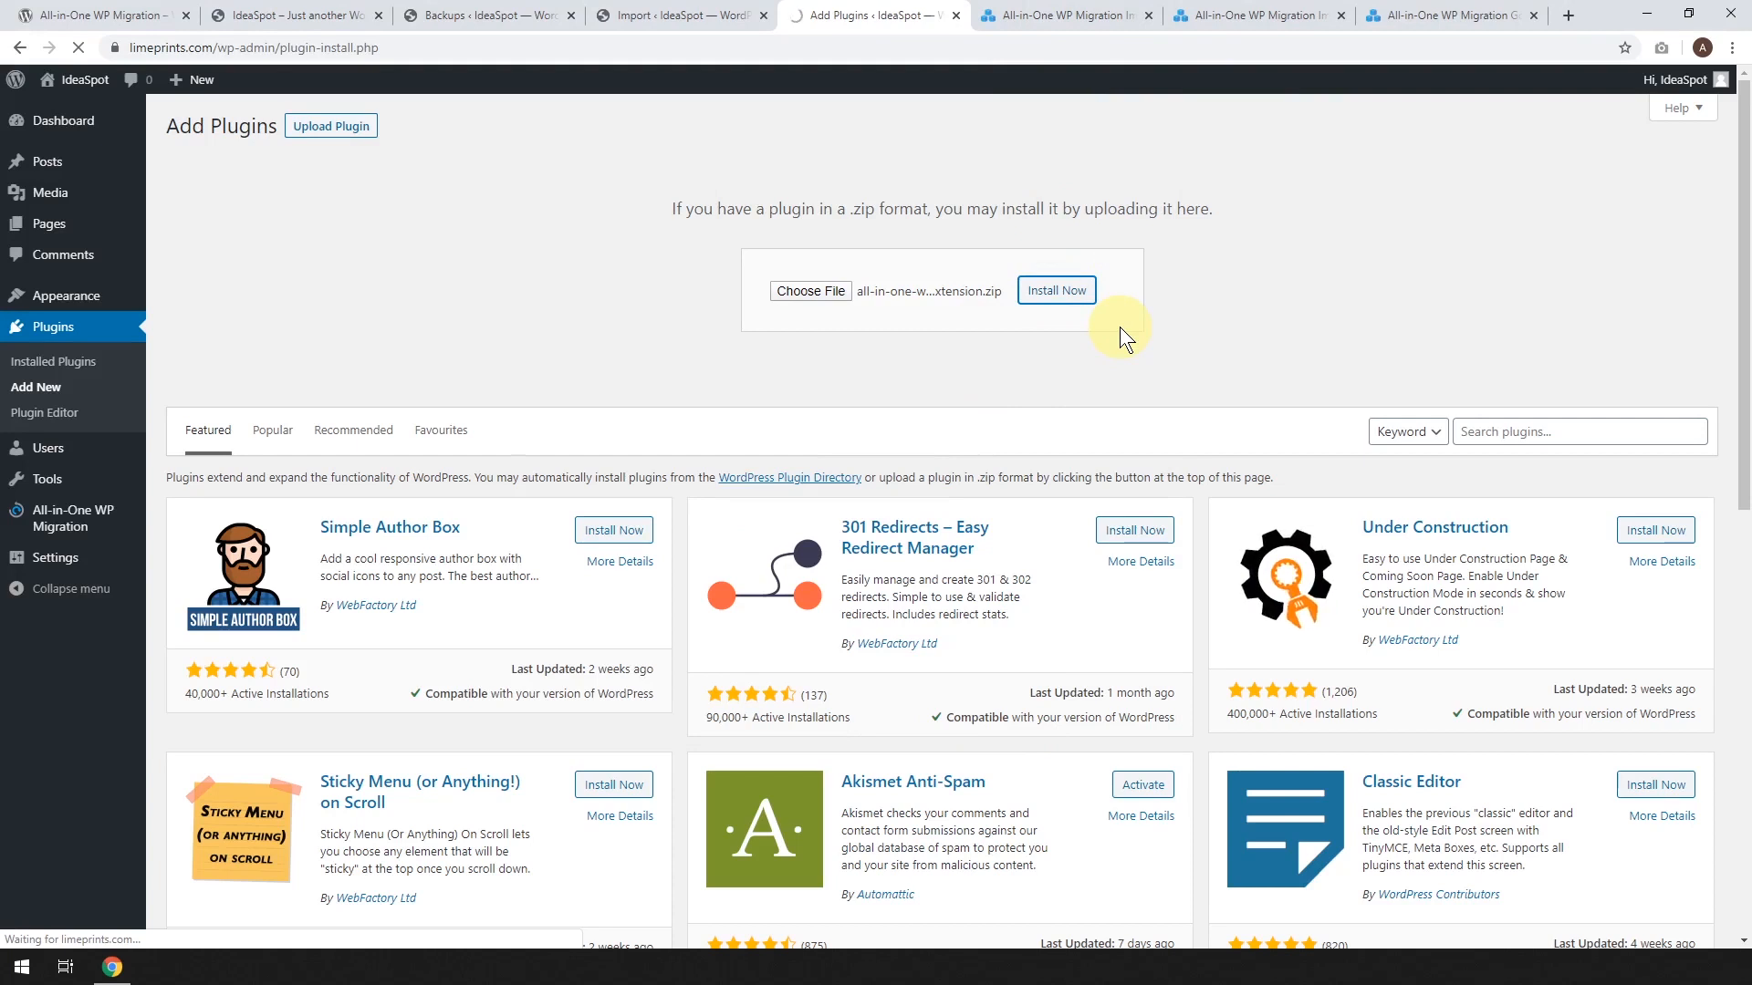
pyautogui.click(1054, 291)
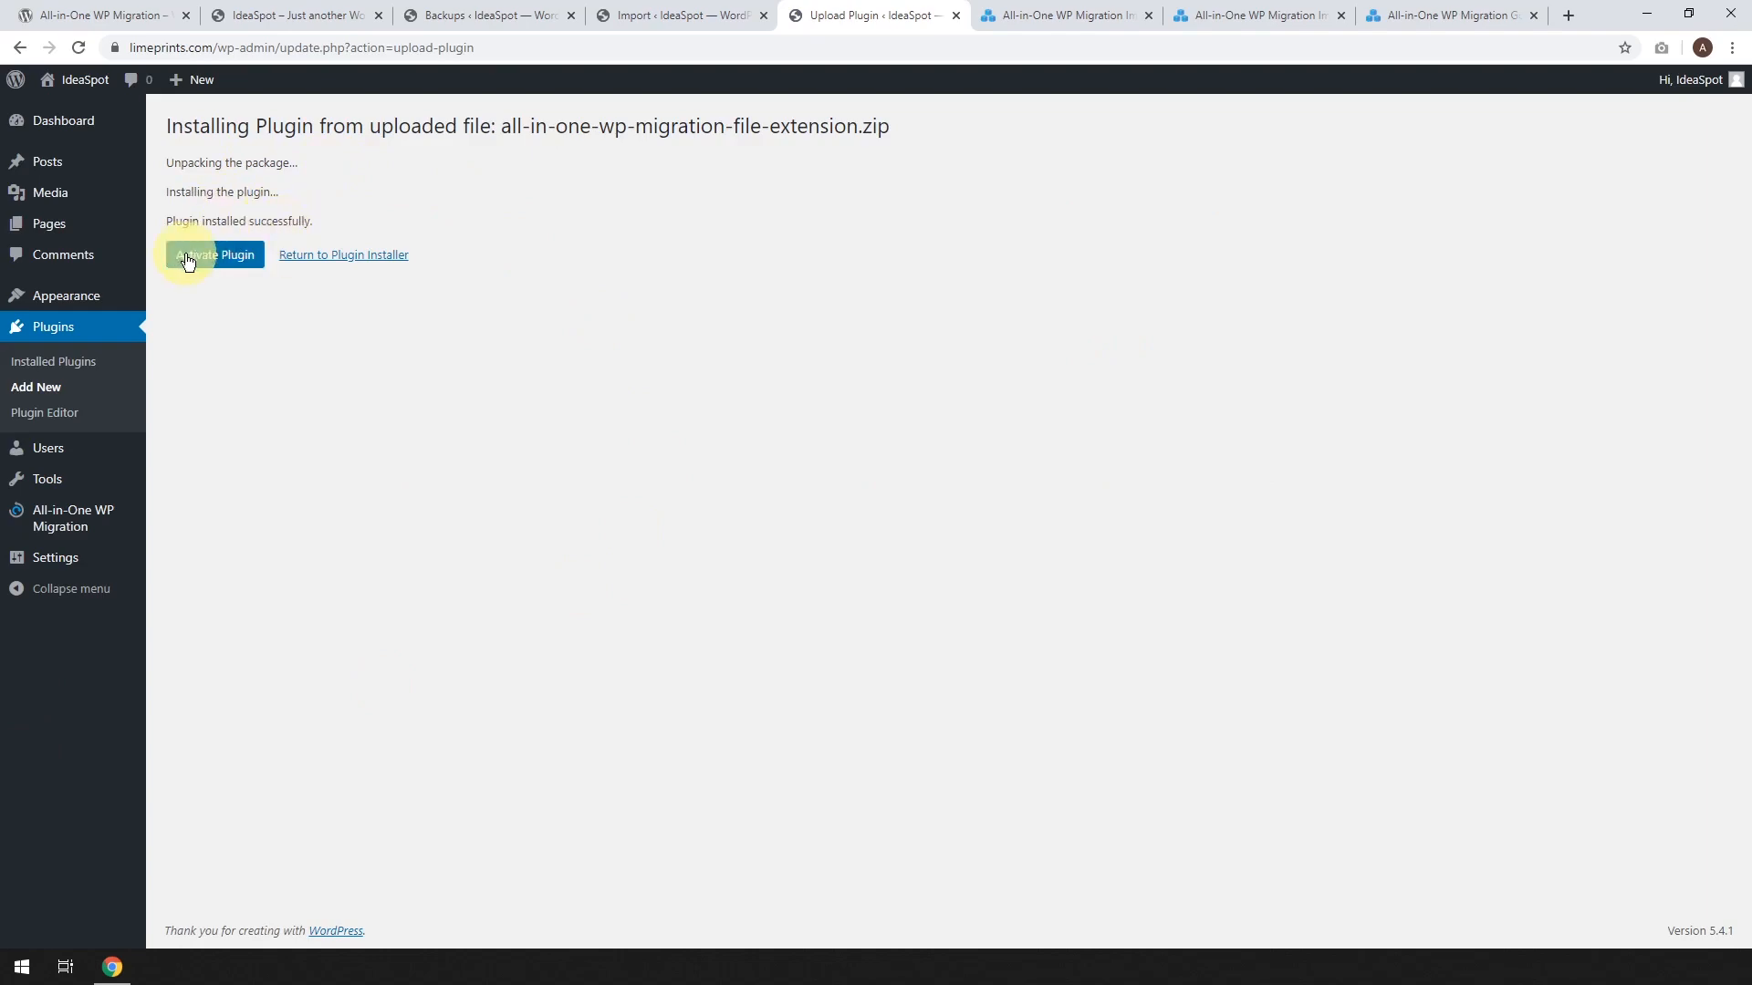
# Activate the migration extension plugin and reach the 512 MB Import Site page
pyautogui.click(214, 254)
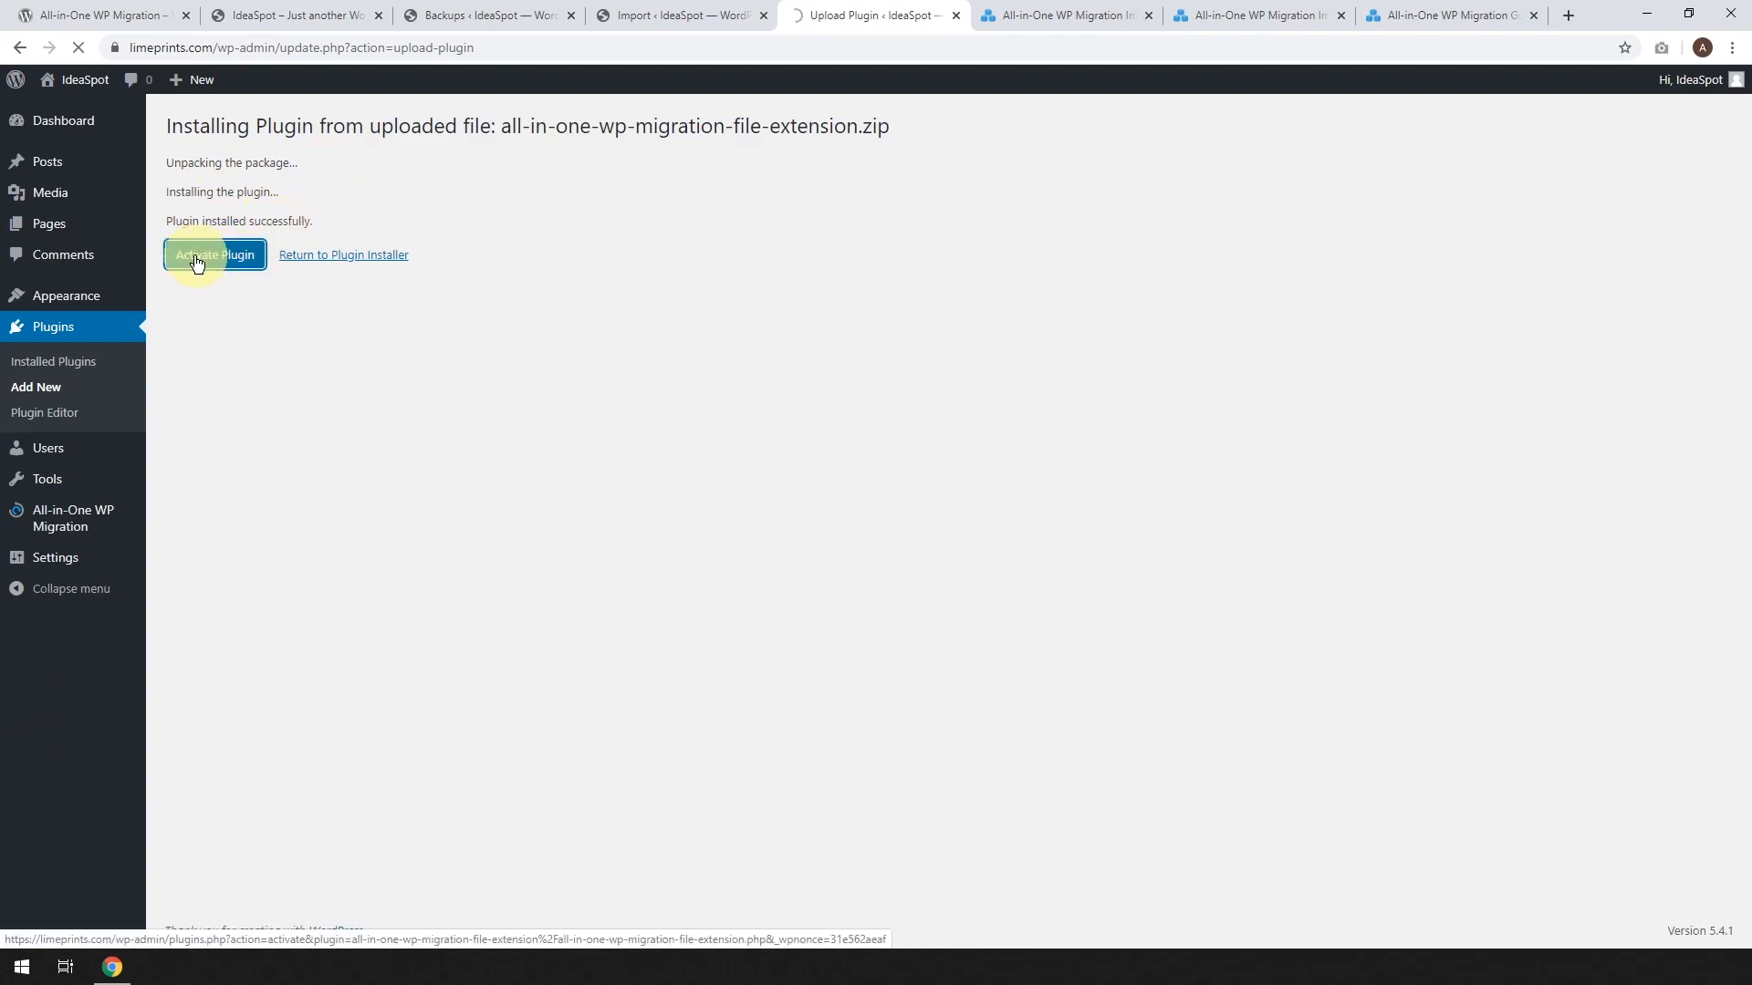
pyautogui.click(215, 254)
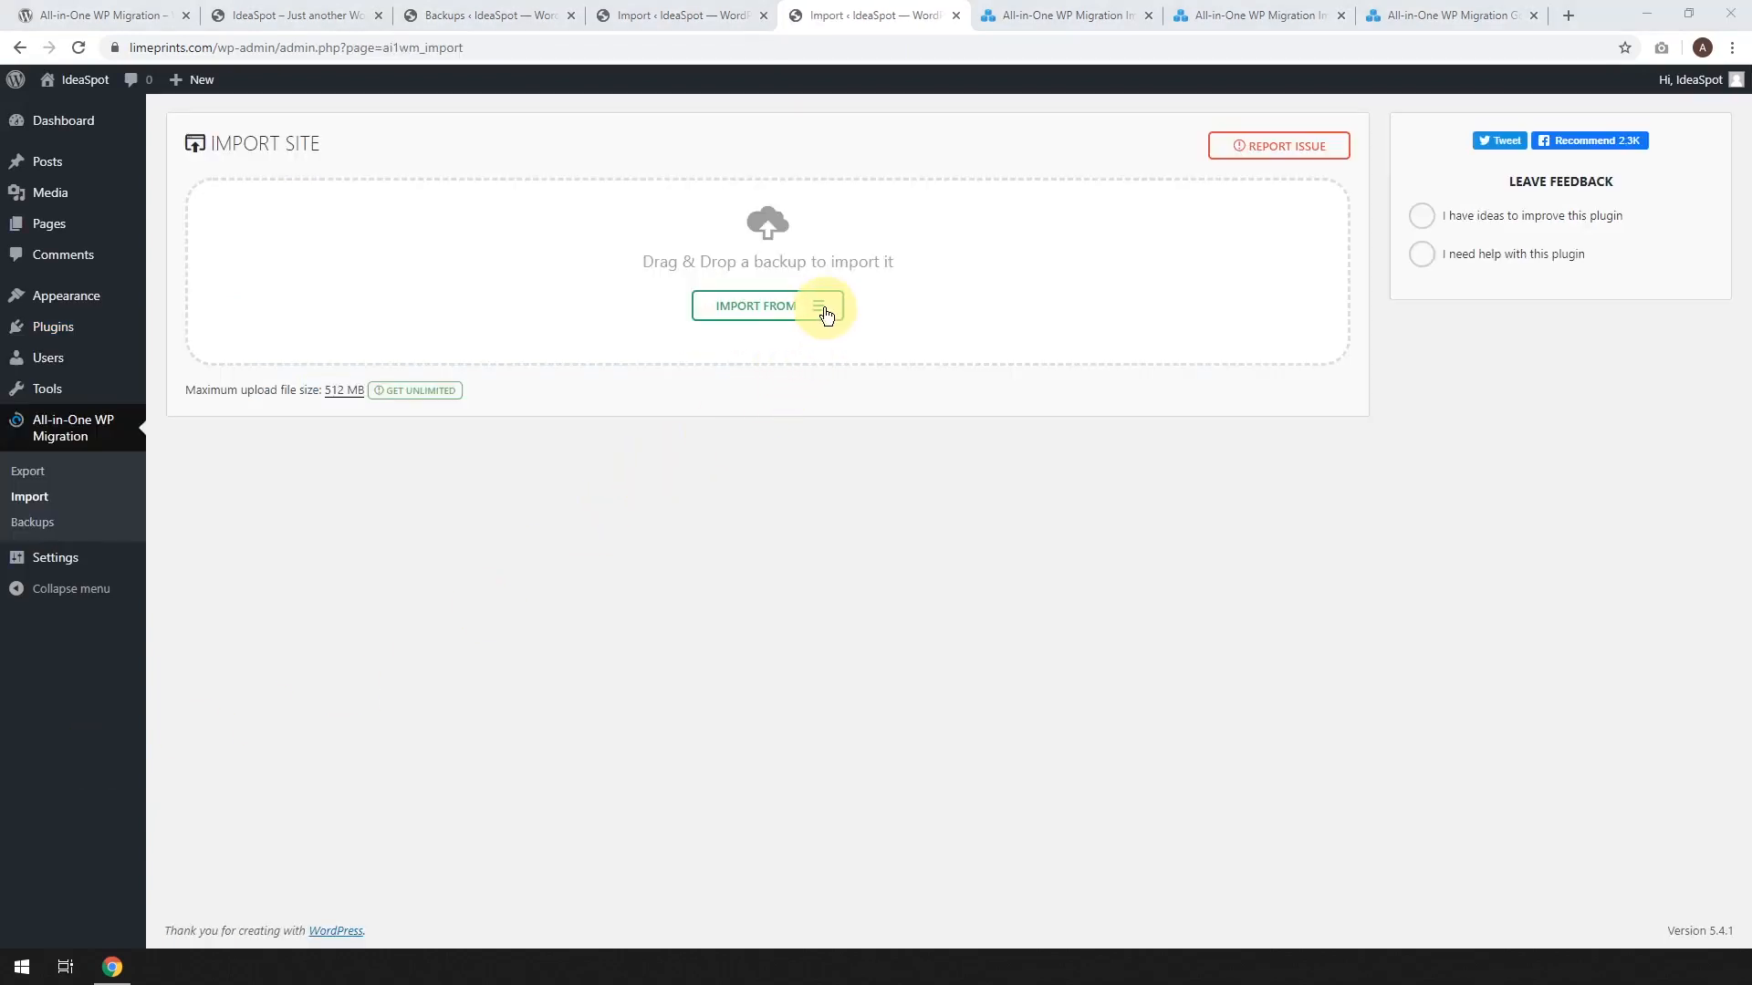
# Import the print.ideaspot.site .wpress backup from Downloads as a local file
pyautogui.click(766, 305)
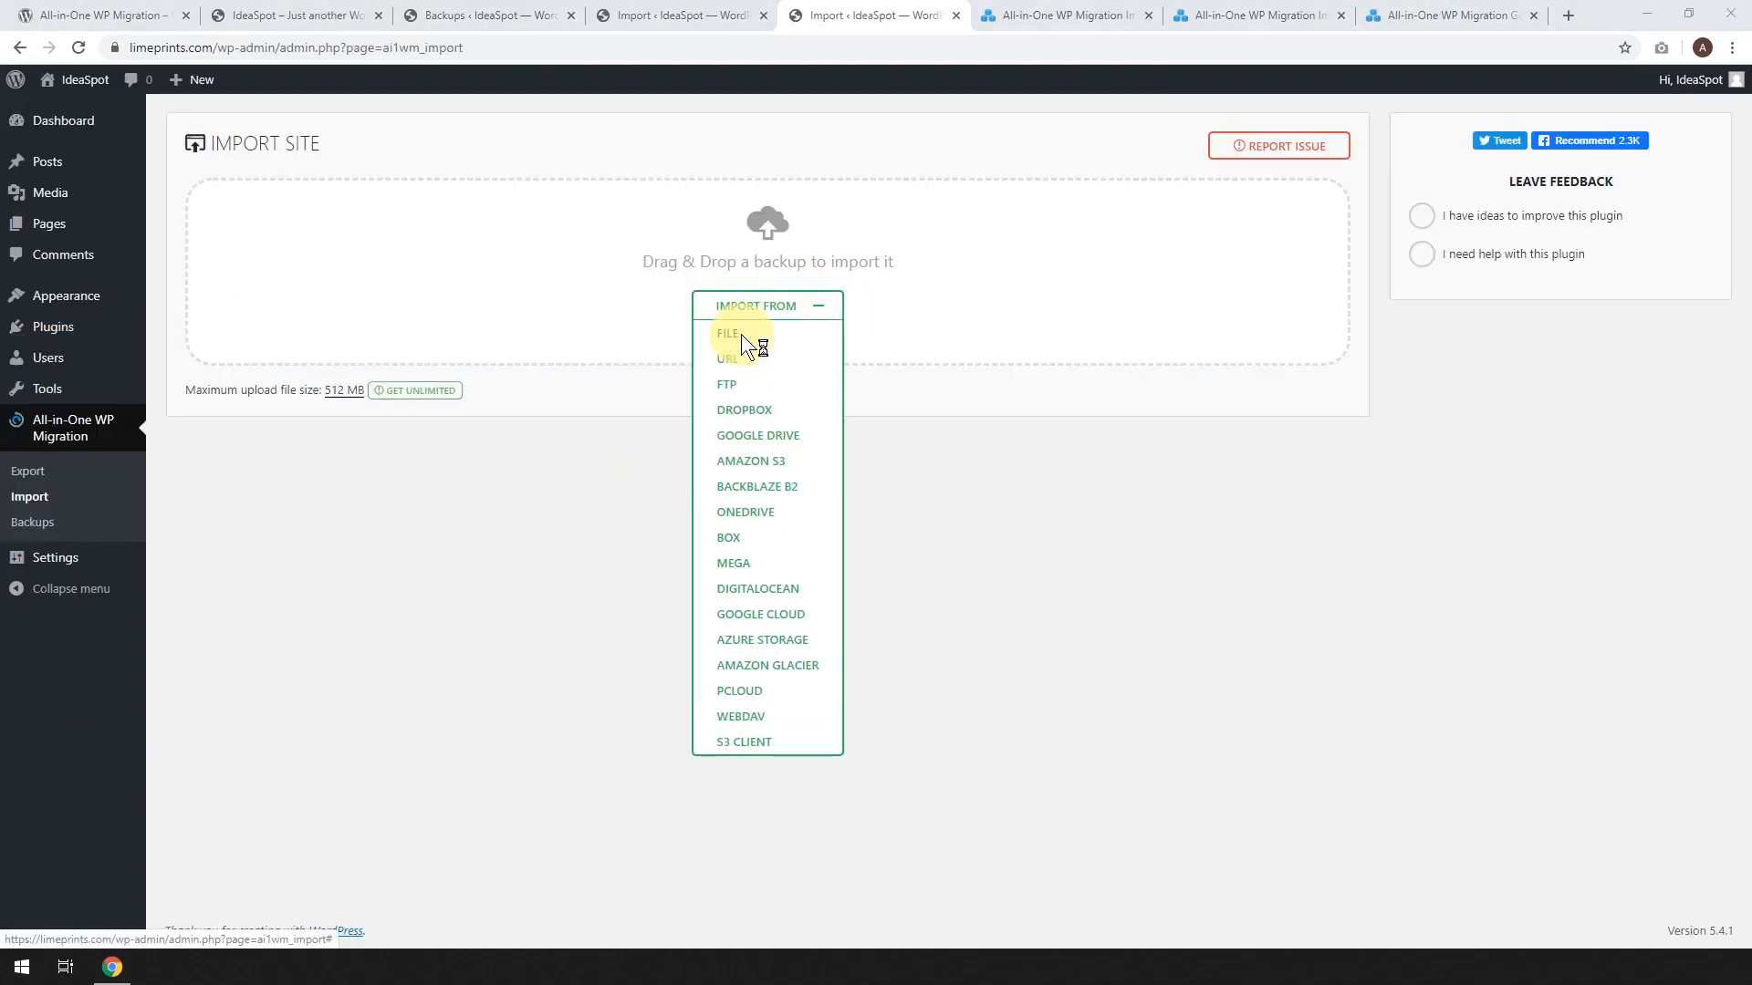
pyautogui.click(727, 333)
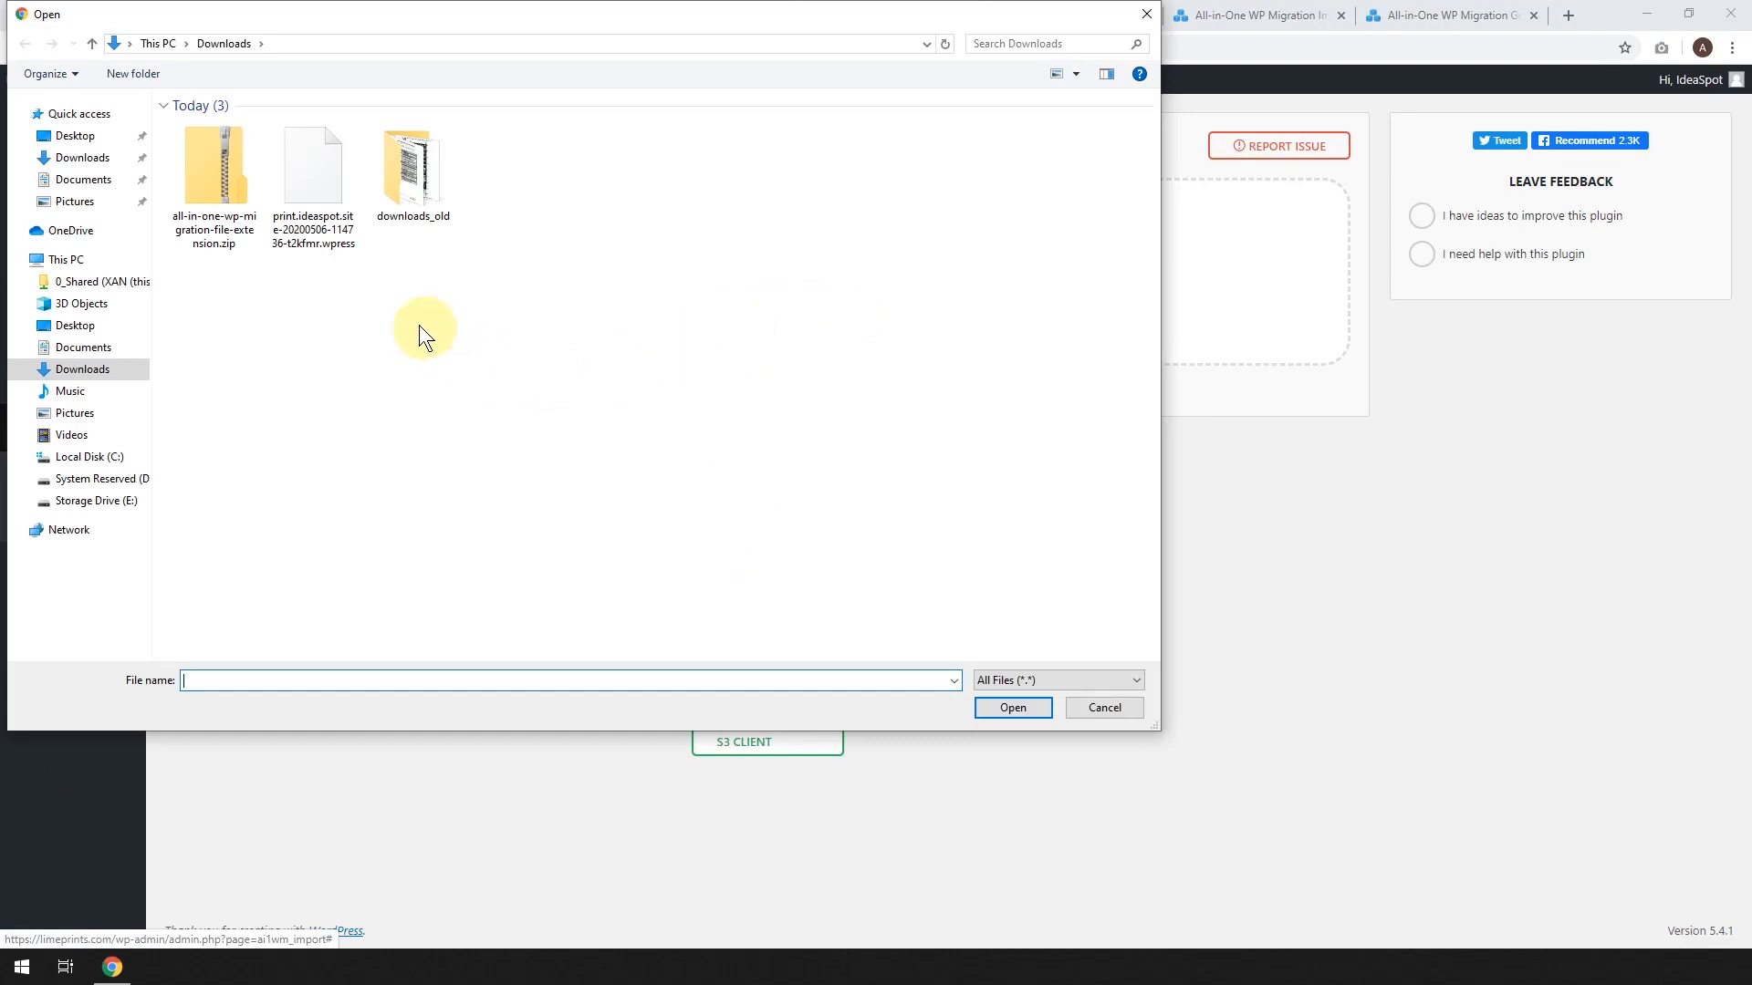
pyautogui.click(313, 168)
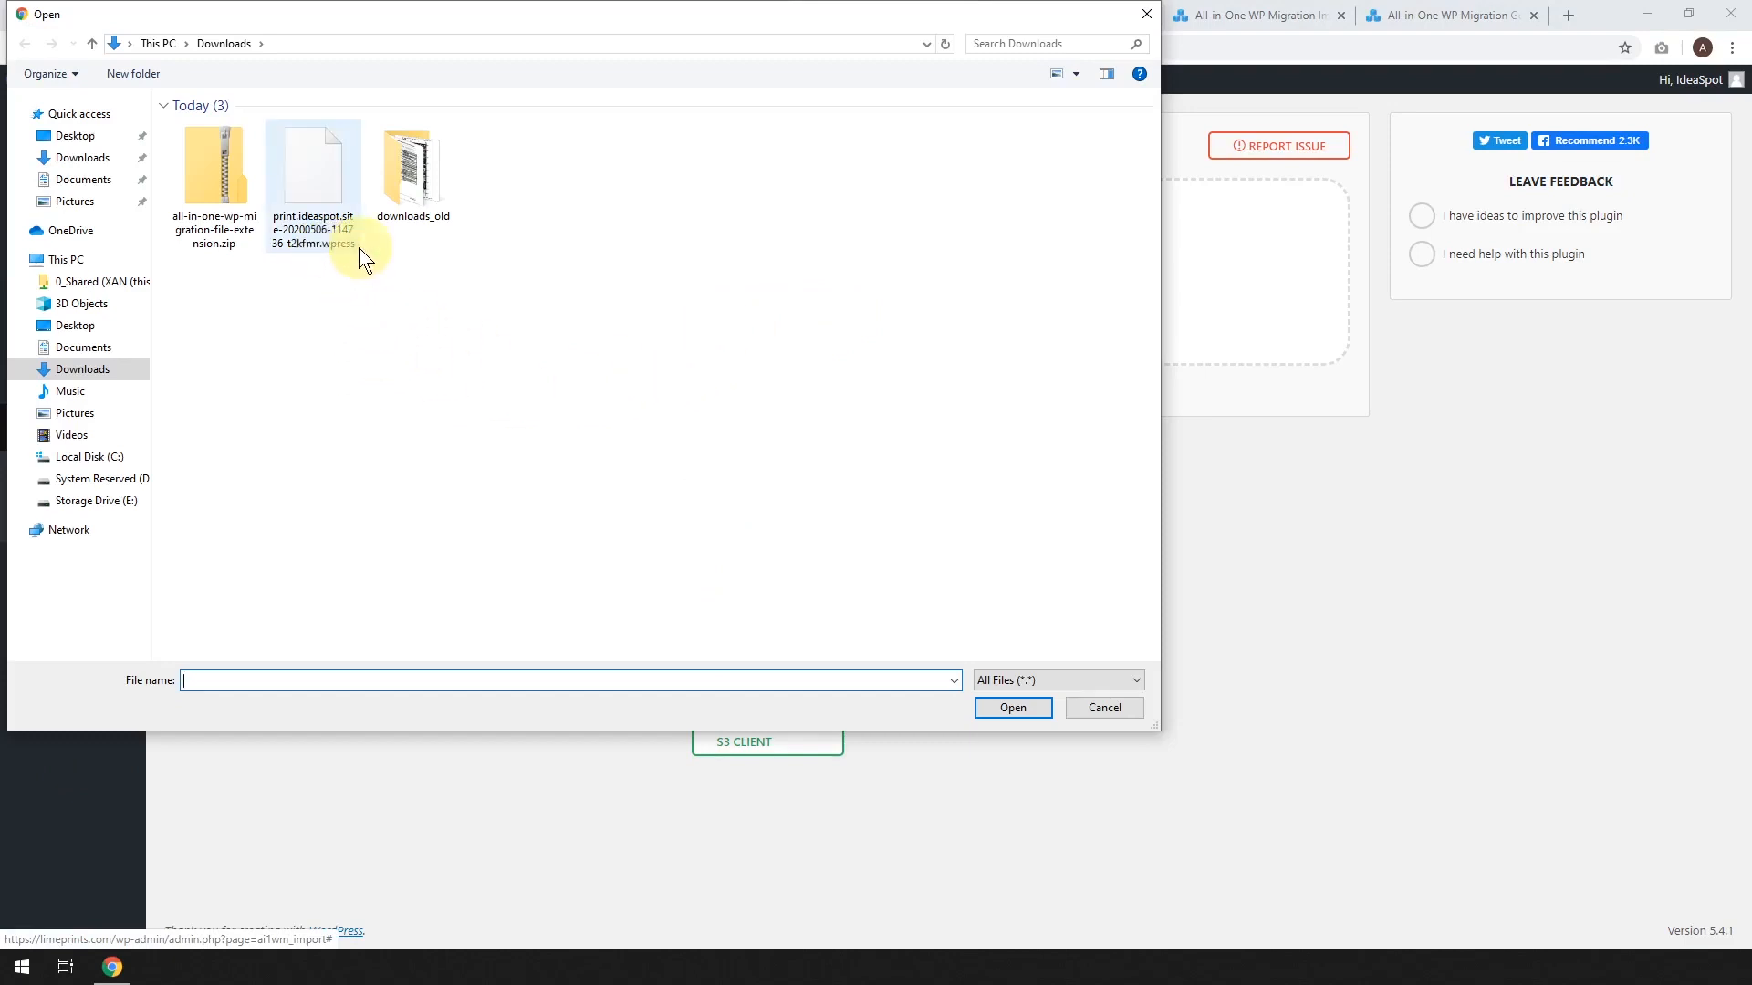
pyautogui.click(313, 168)
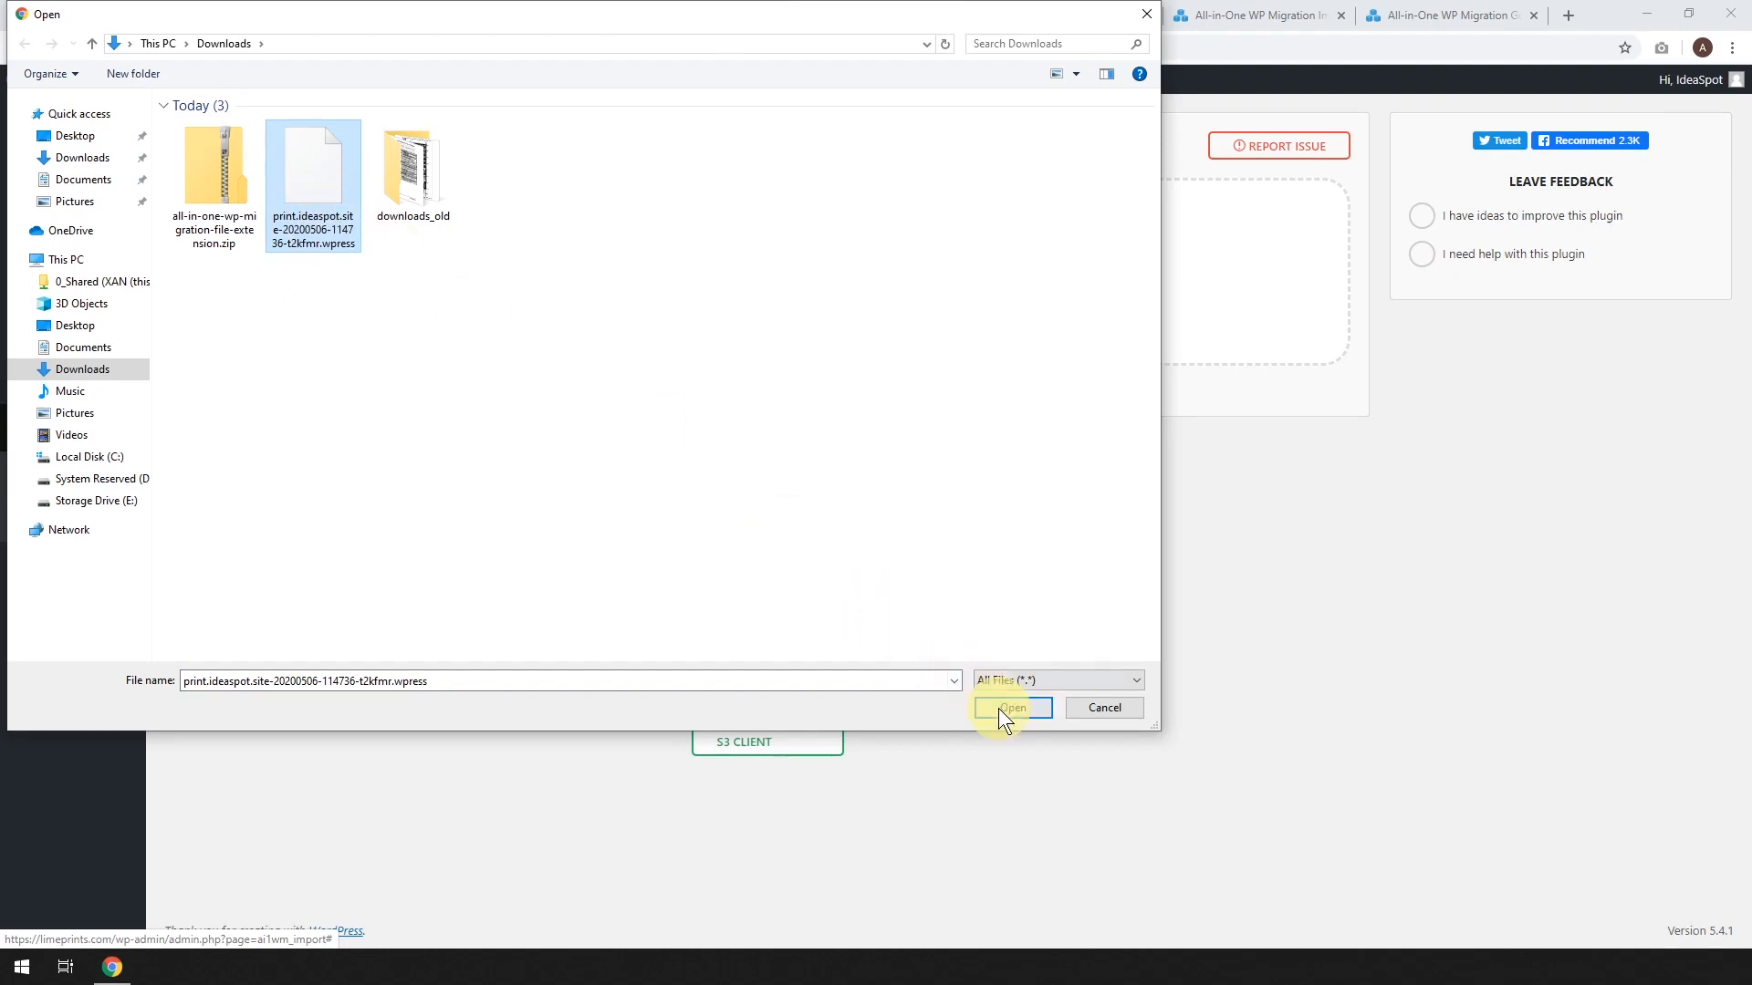
pyautogui.click(1011, 707)
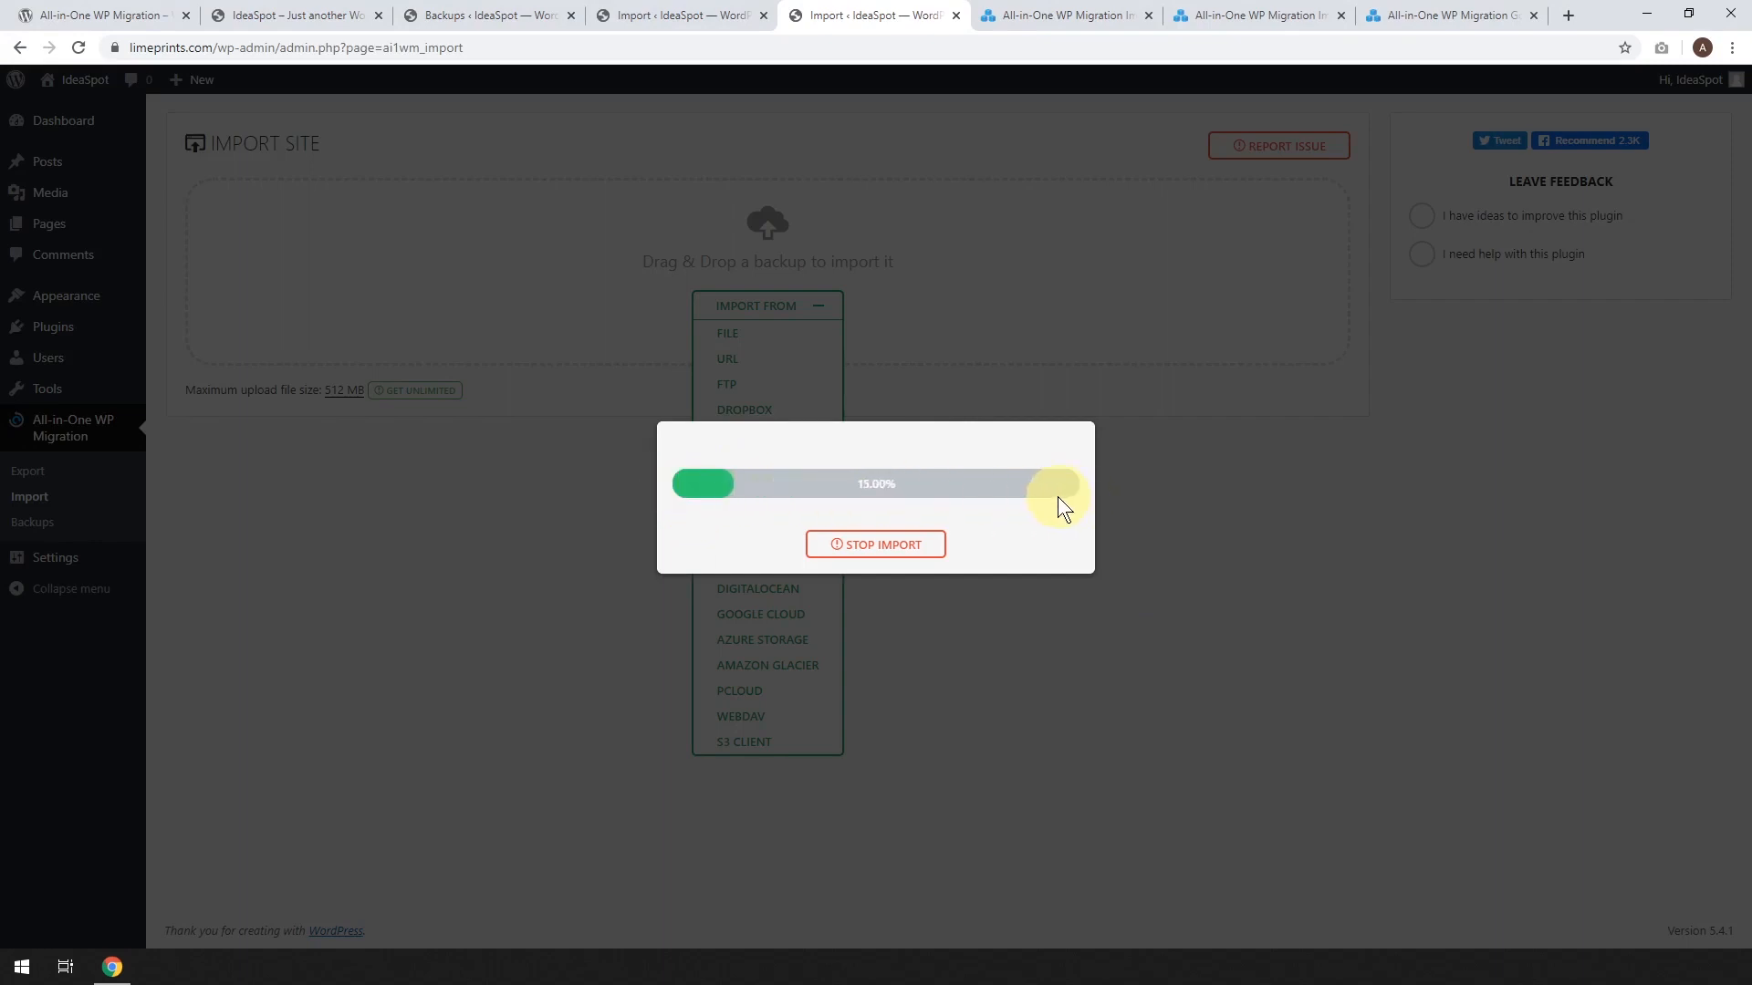
pyautogui.moveTo(921, 462)
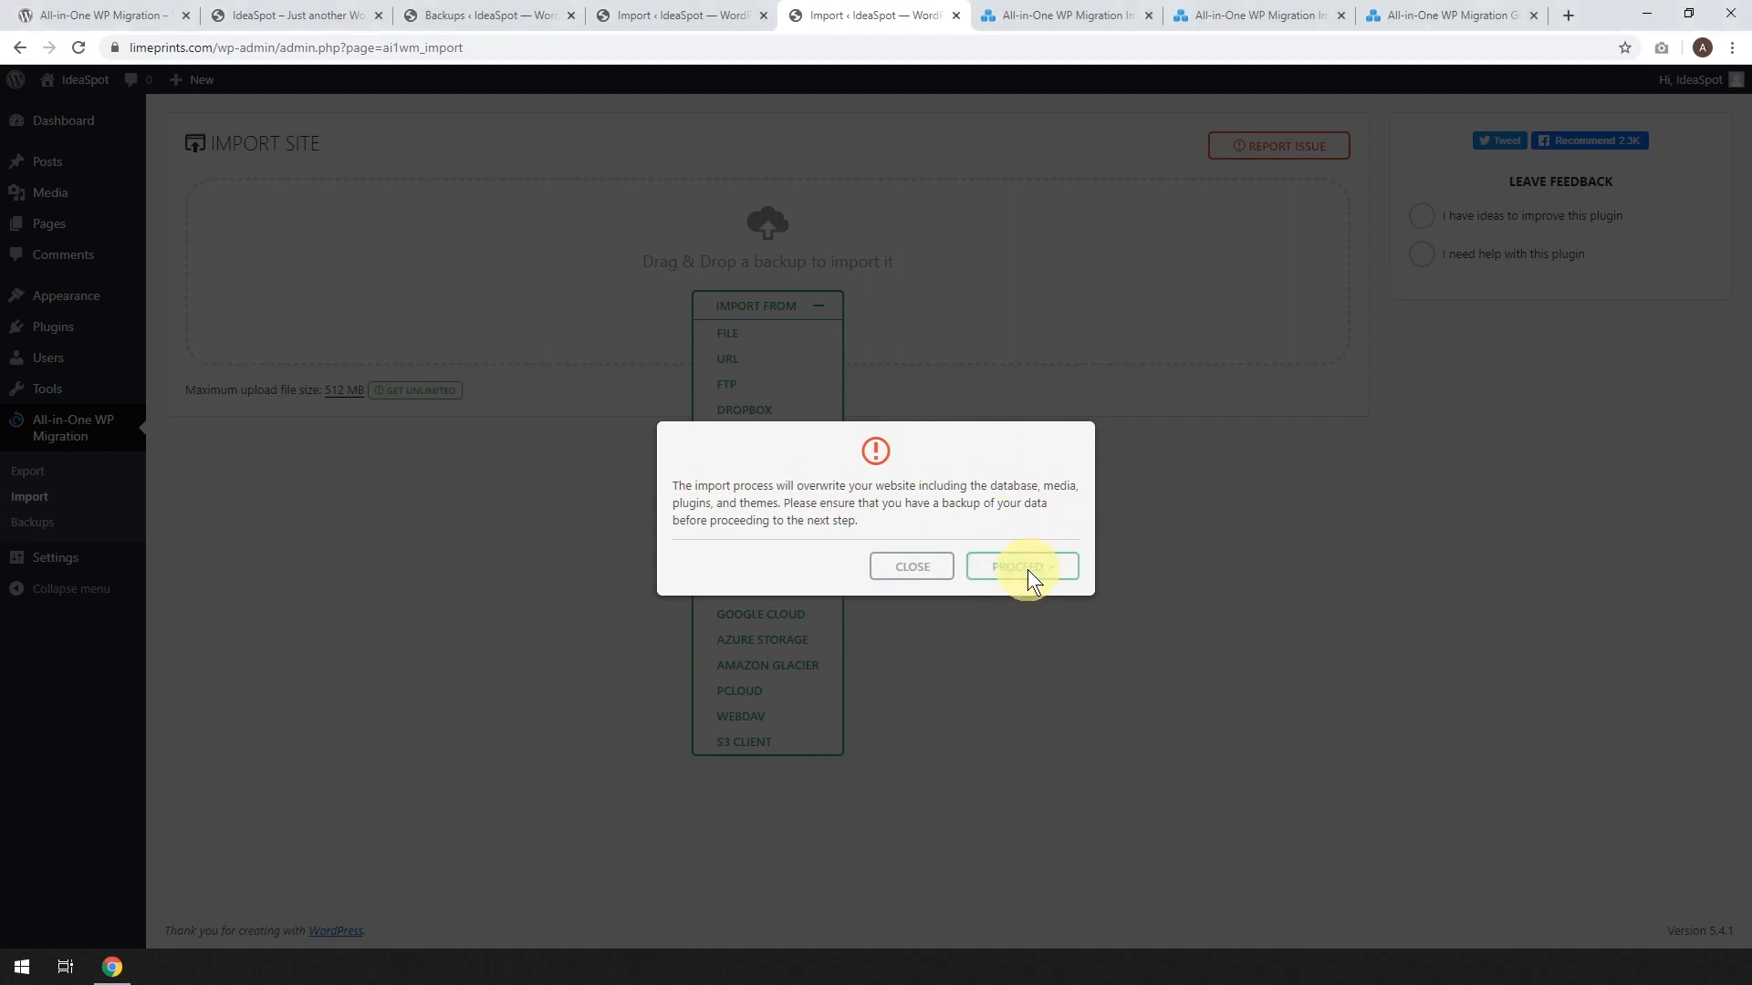
# Proceed past the overwrite warning to restore the backup
pyautogui.click(1020, 567)
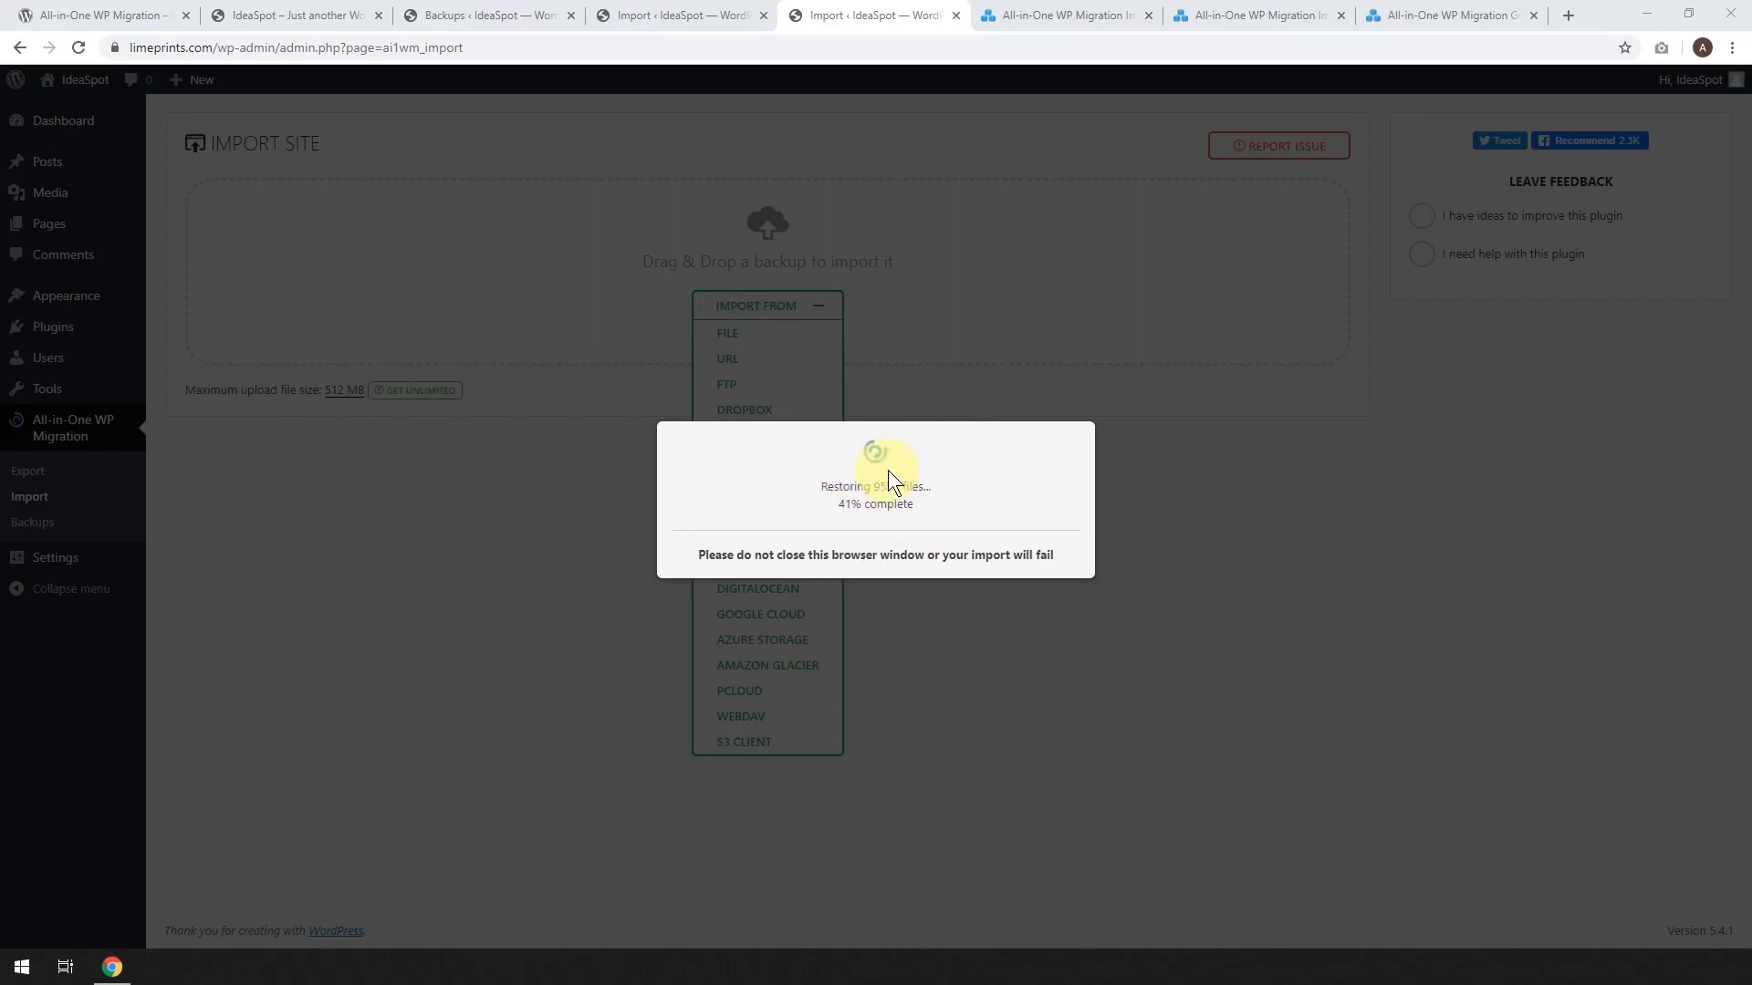
pyautogui.moveTo(976, 439)
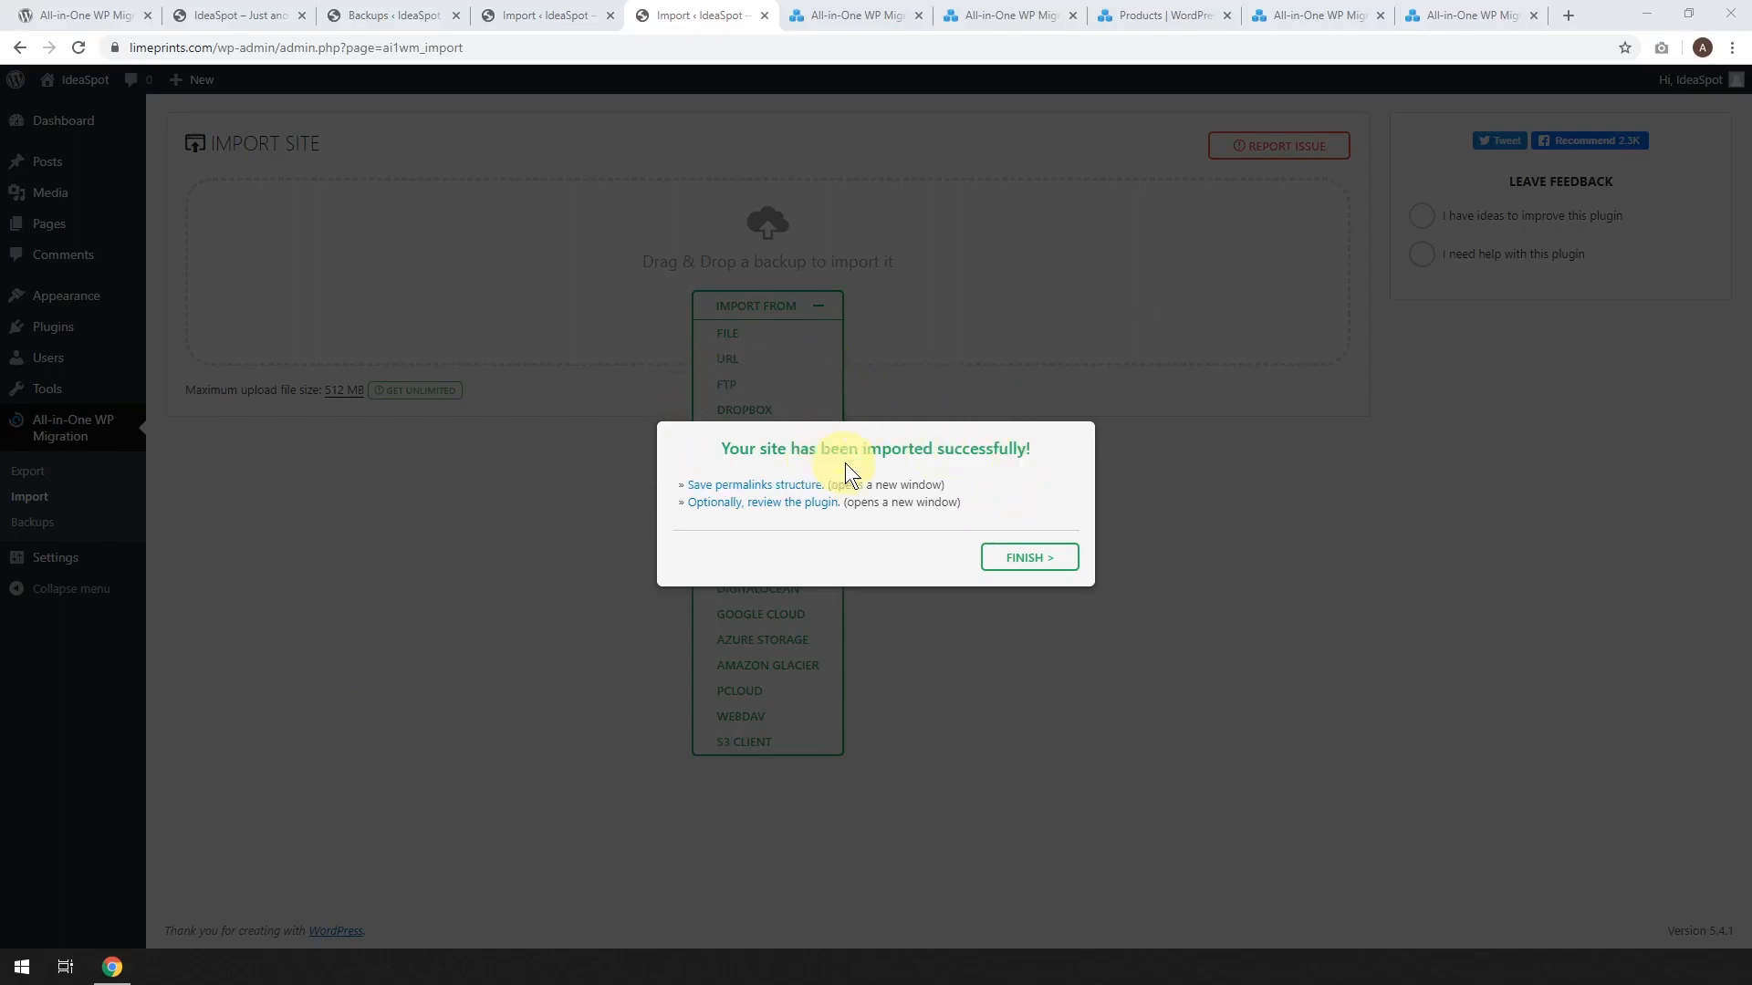
pyautogui.moveTo(885, 457)
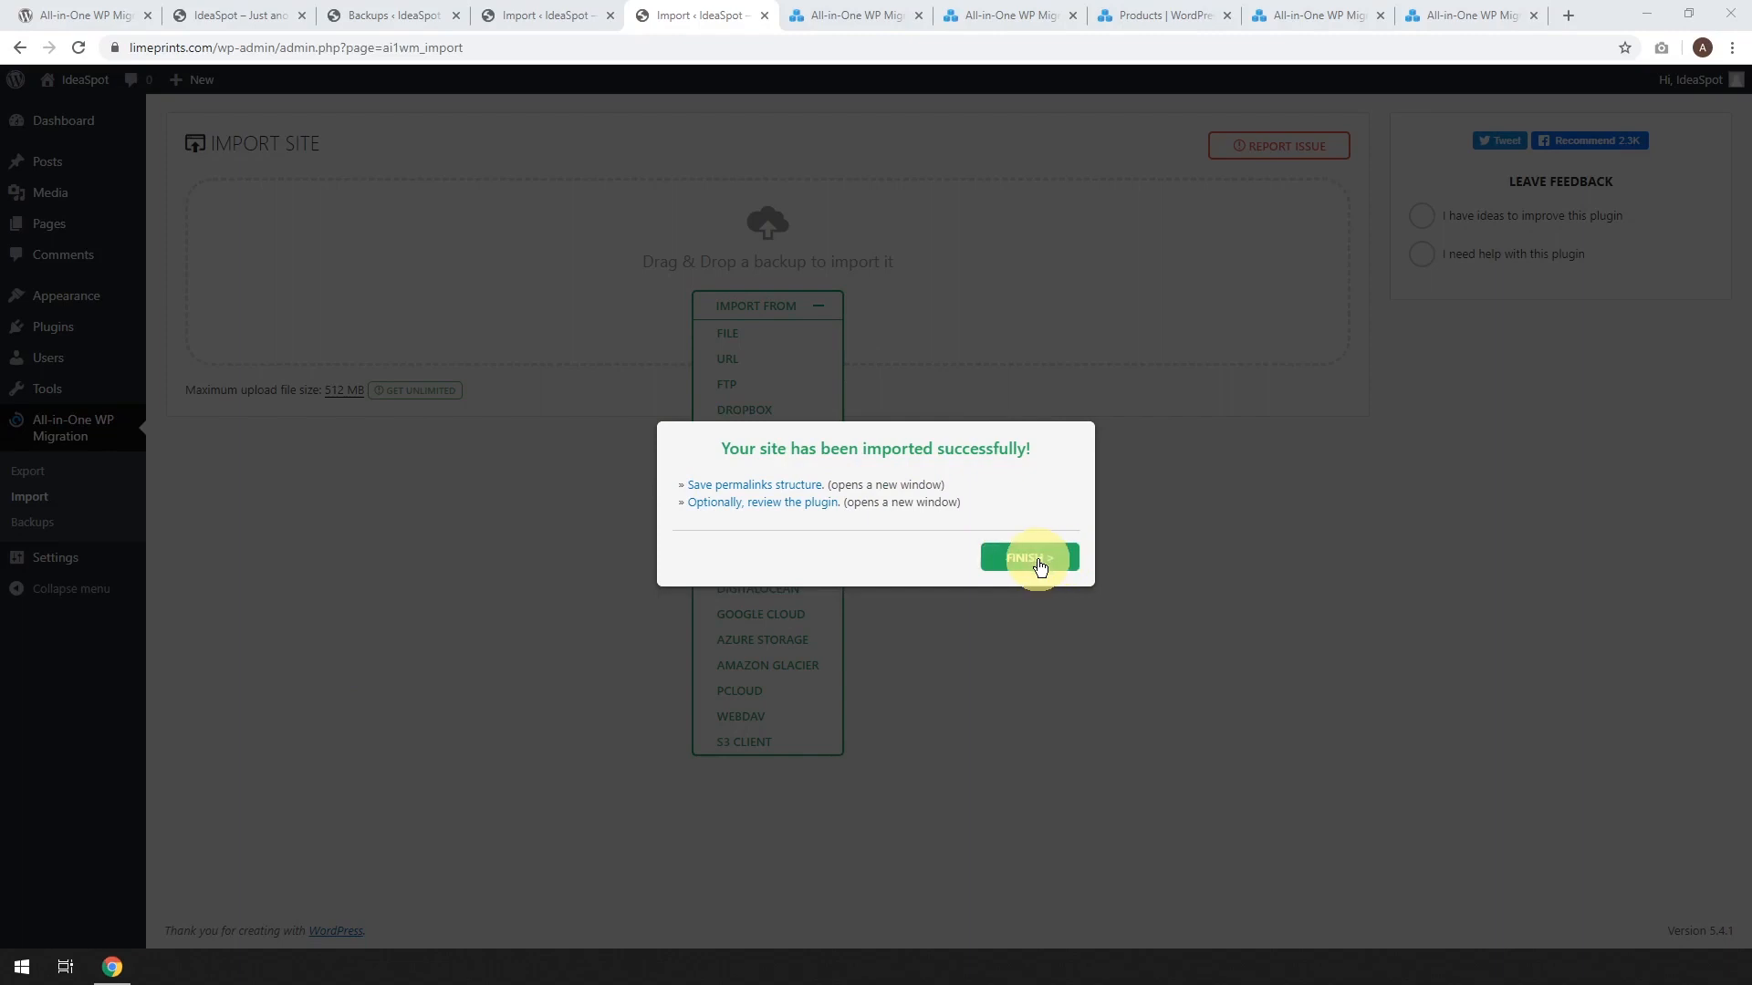
pyautogui.moveTo(723, 491)
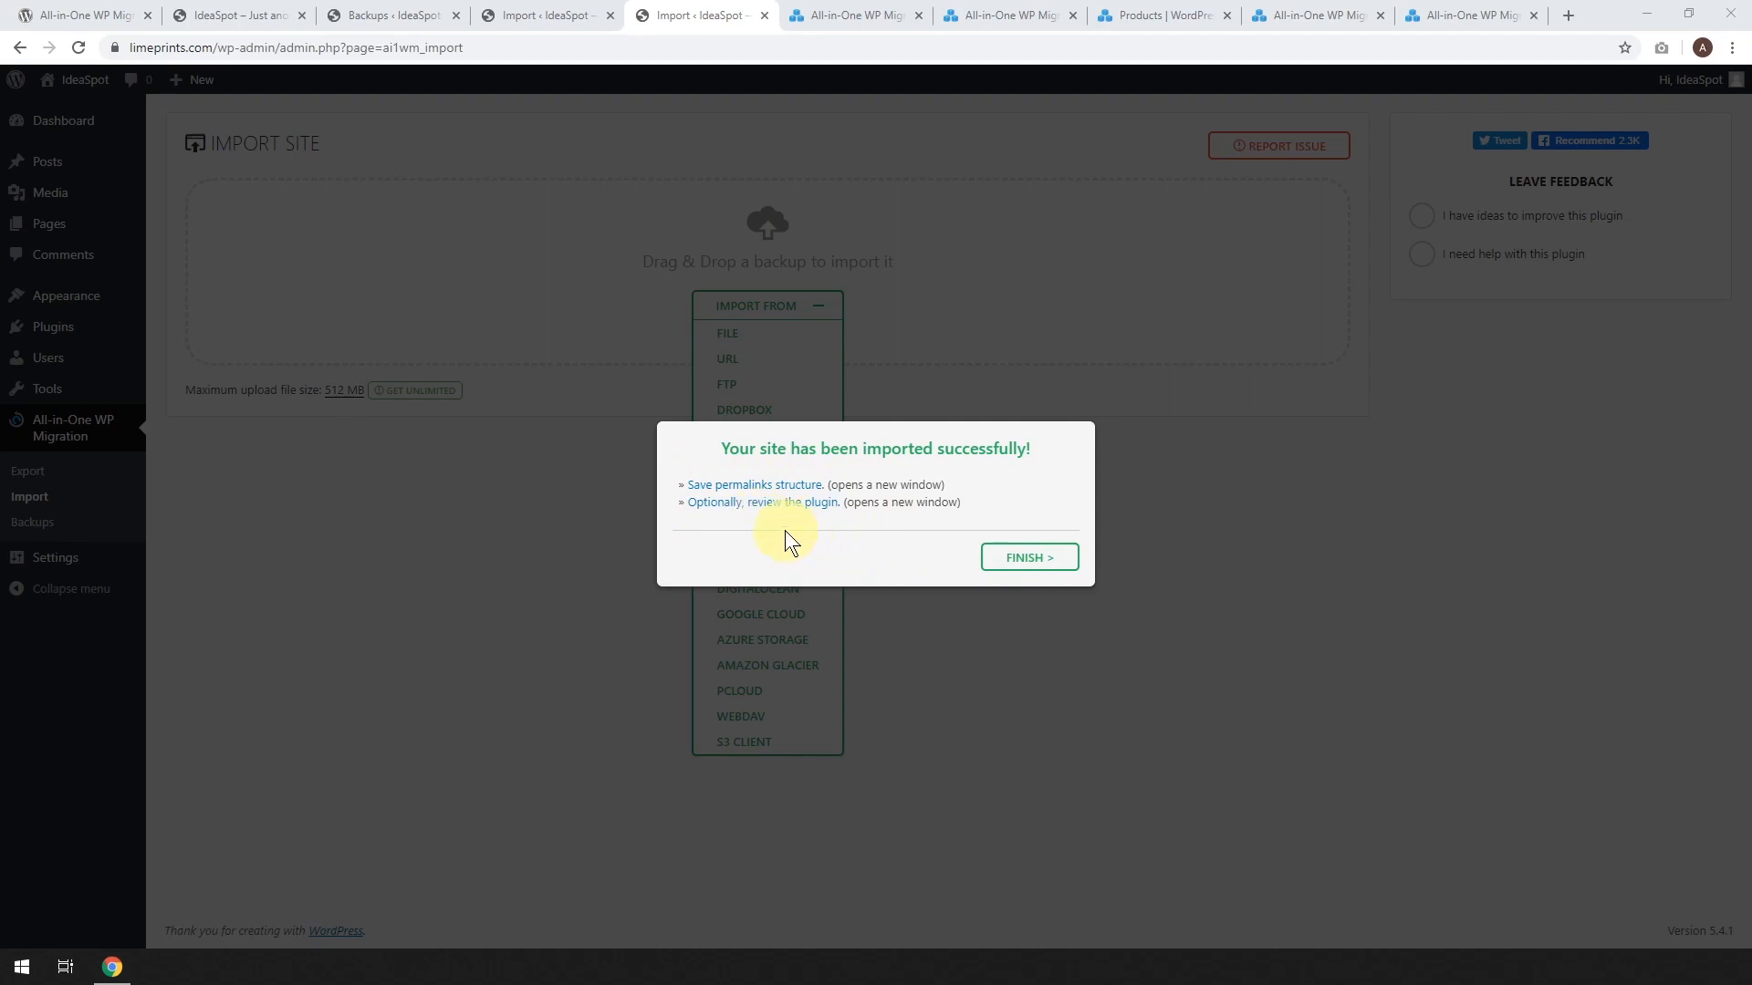
pyautogui.moveTo(761, 517)
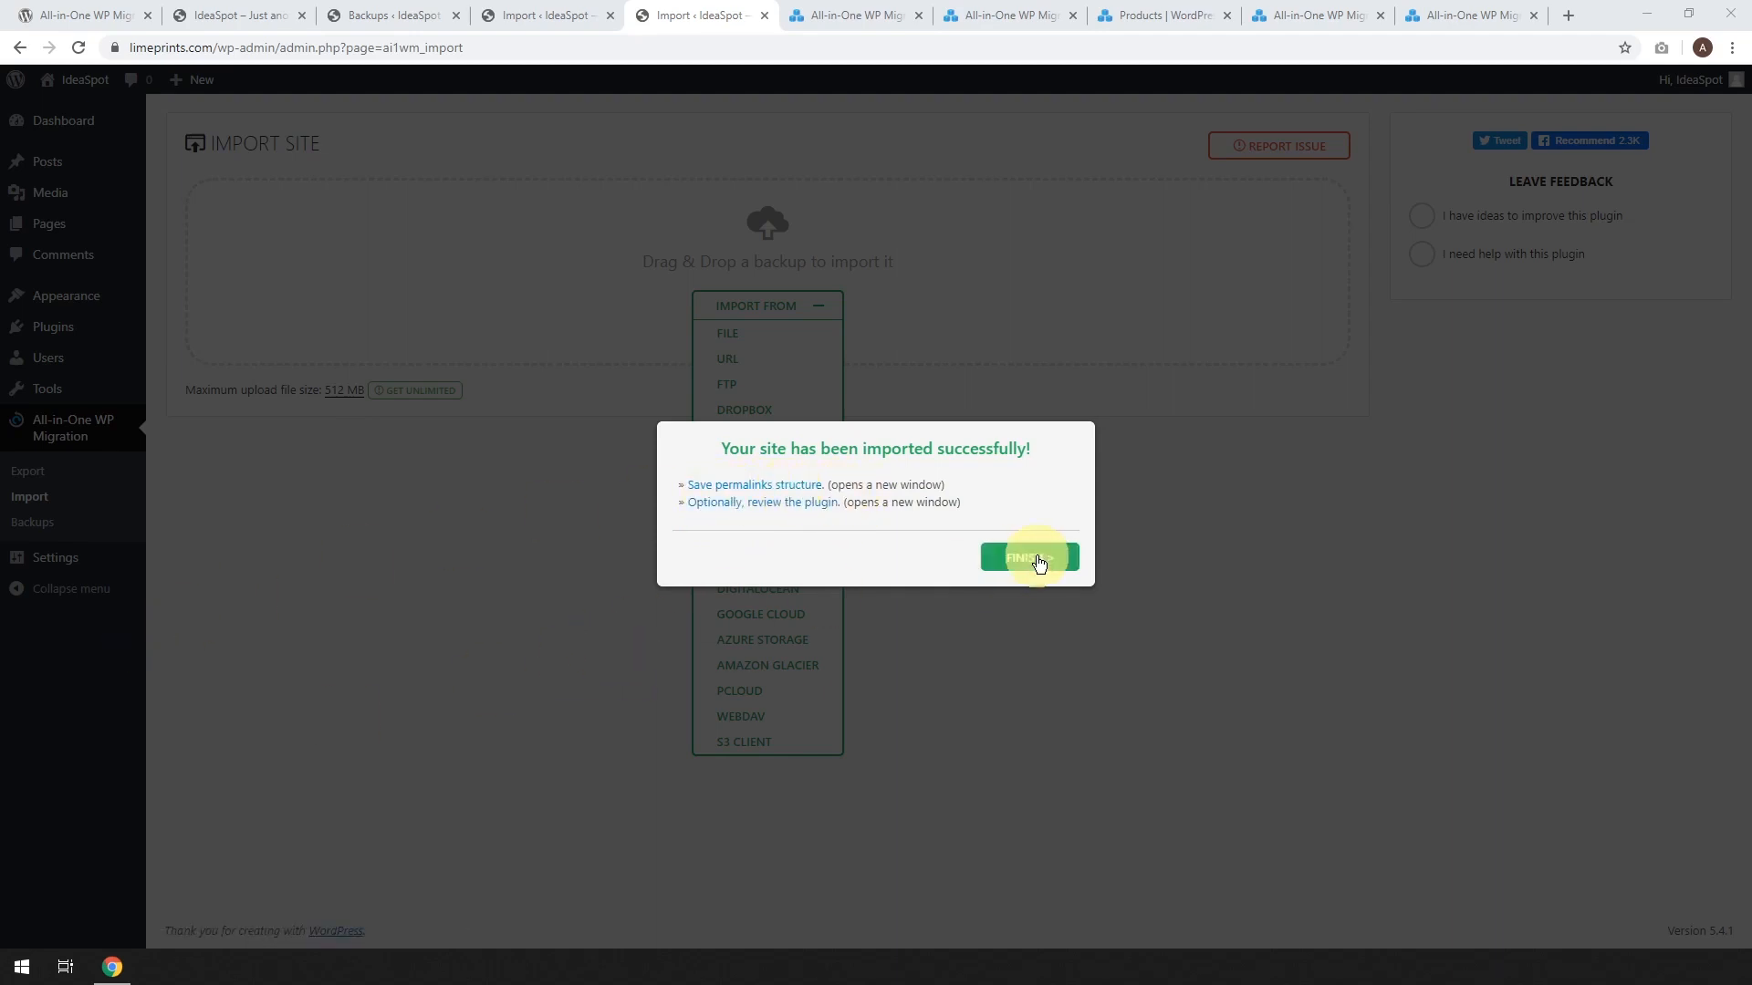
# Close the import success message with Finish
pyautogui.click(1025, 558)
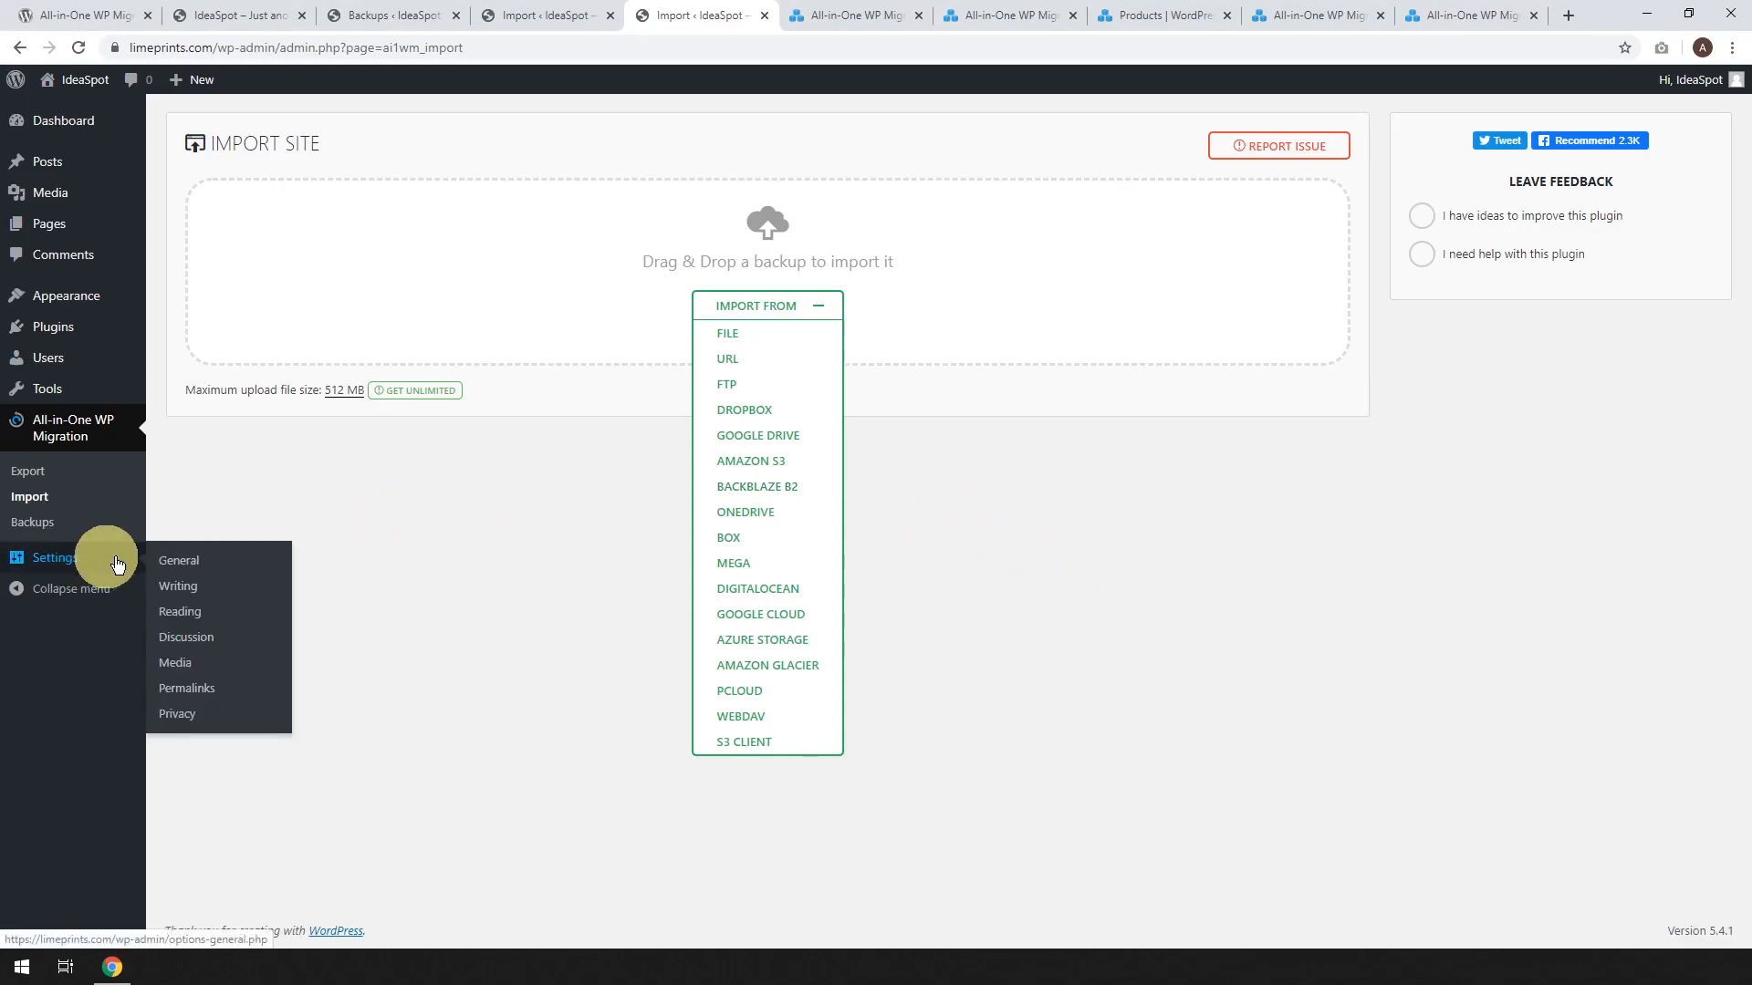
# Open Settings > Permalinks and log back into limeprints.com
pyautogui.click(185, 687)
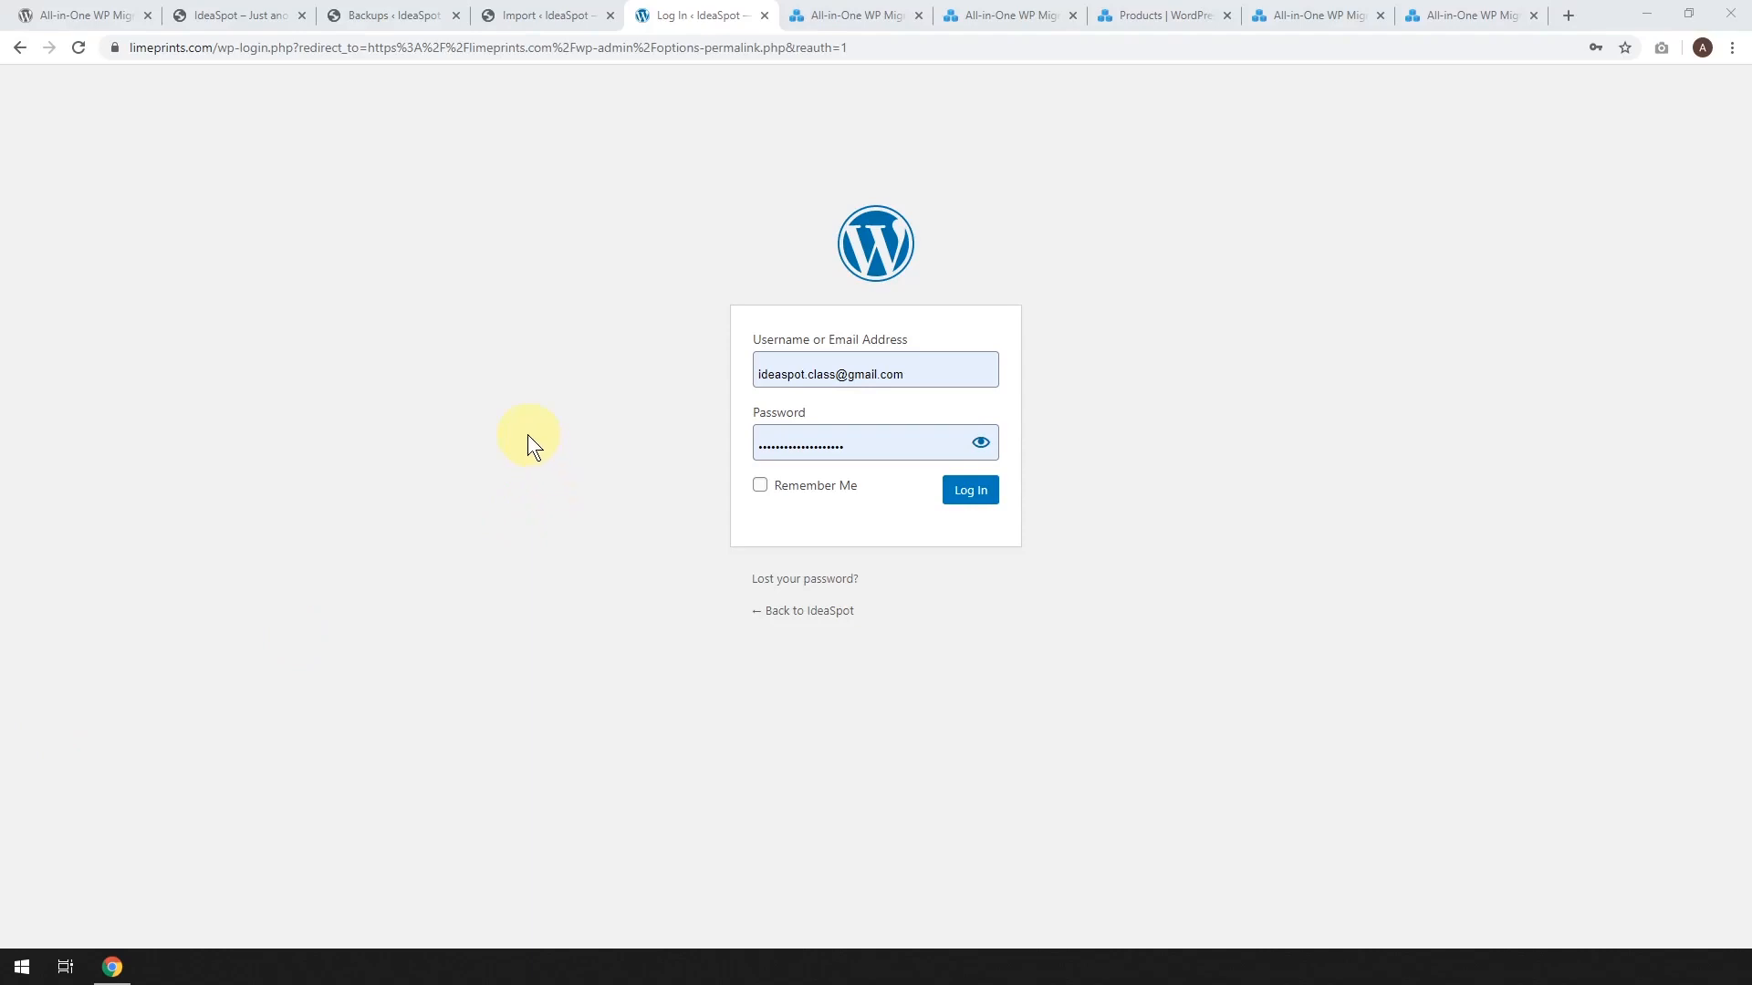
pyautogui.moveTo(633, 463)
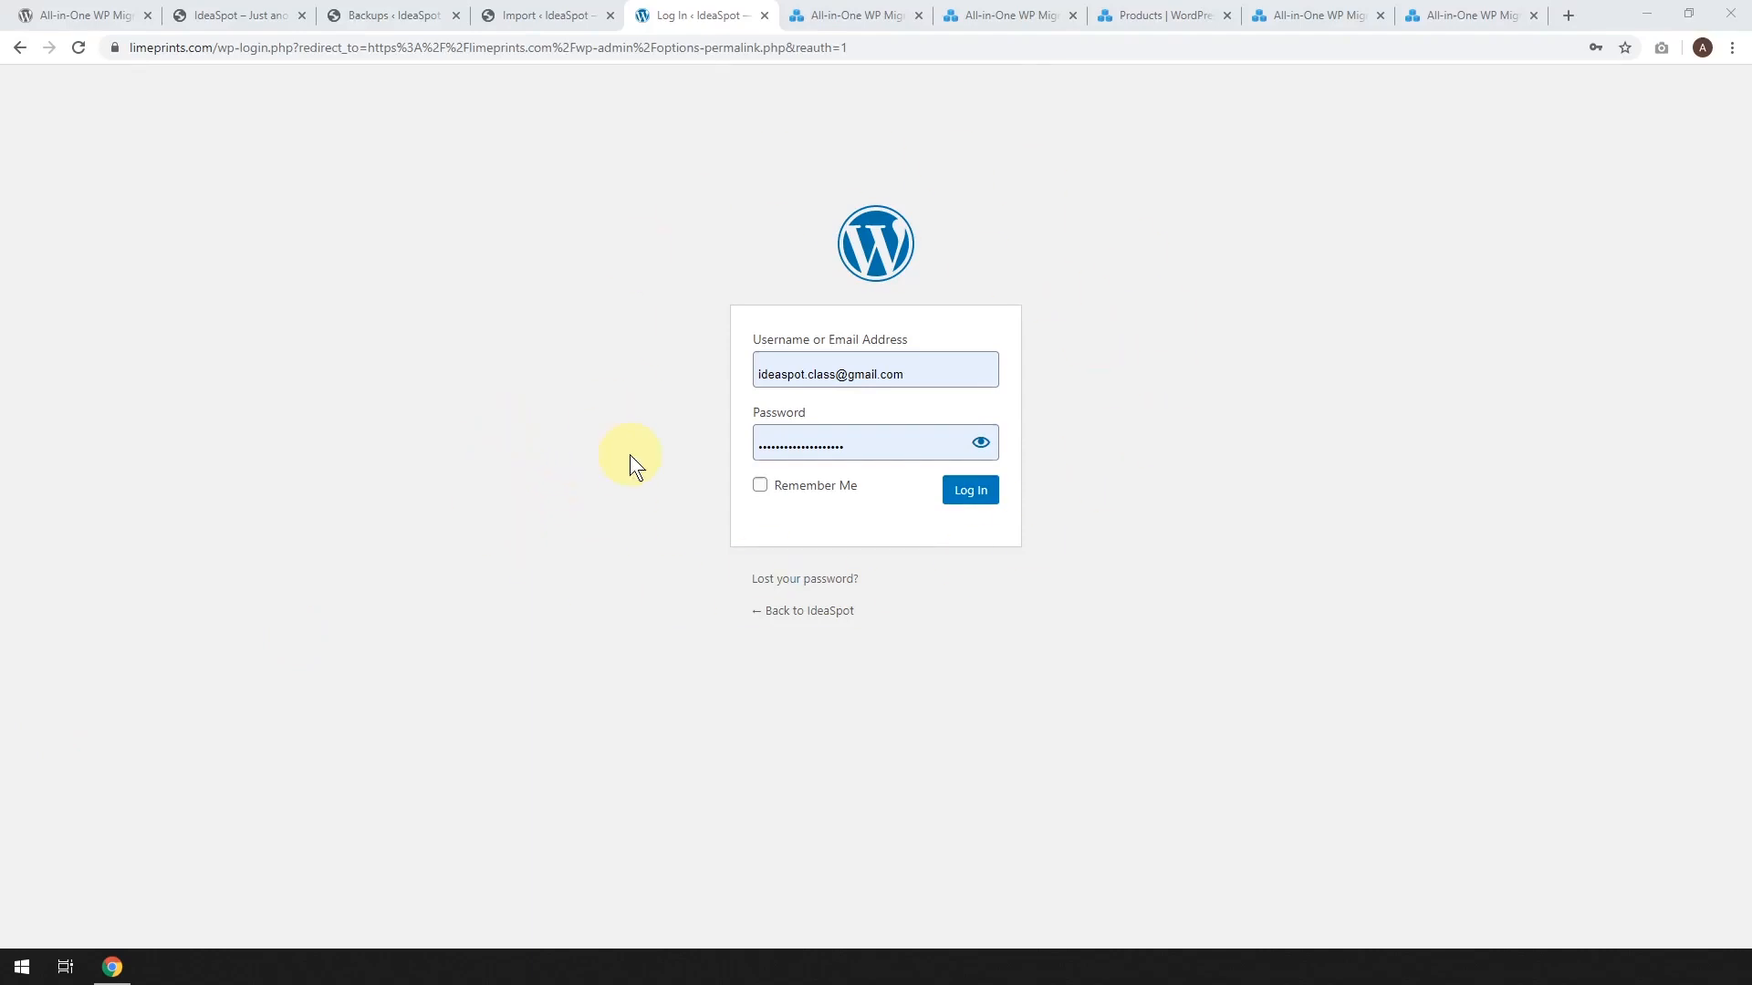
pyautogui.moveTo(636, 428)
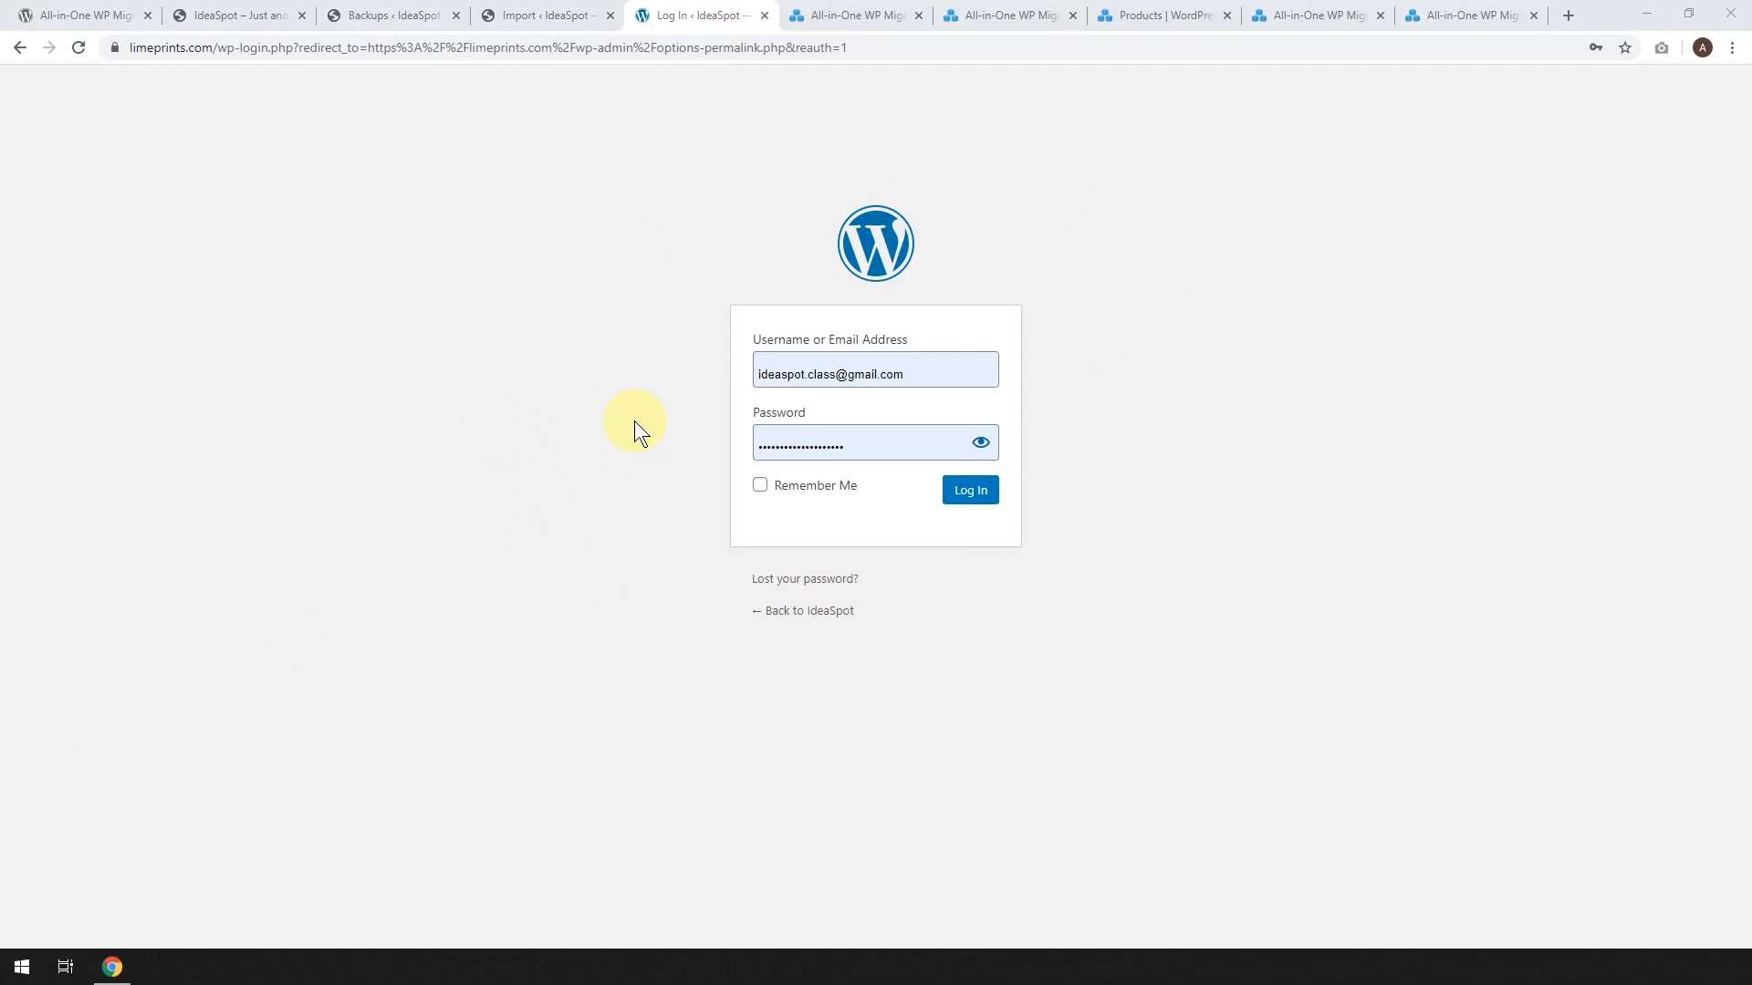
pyautogui.moveTo(463, 268)
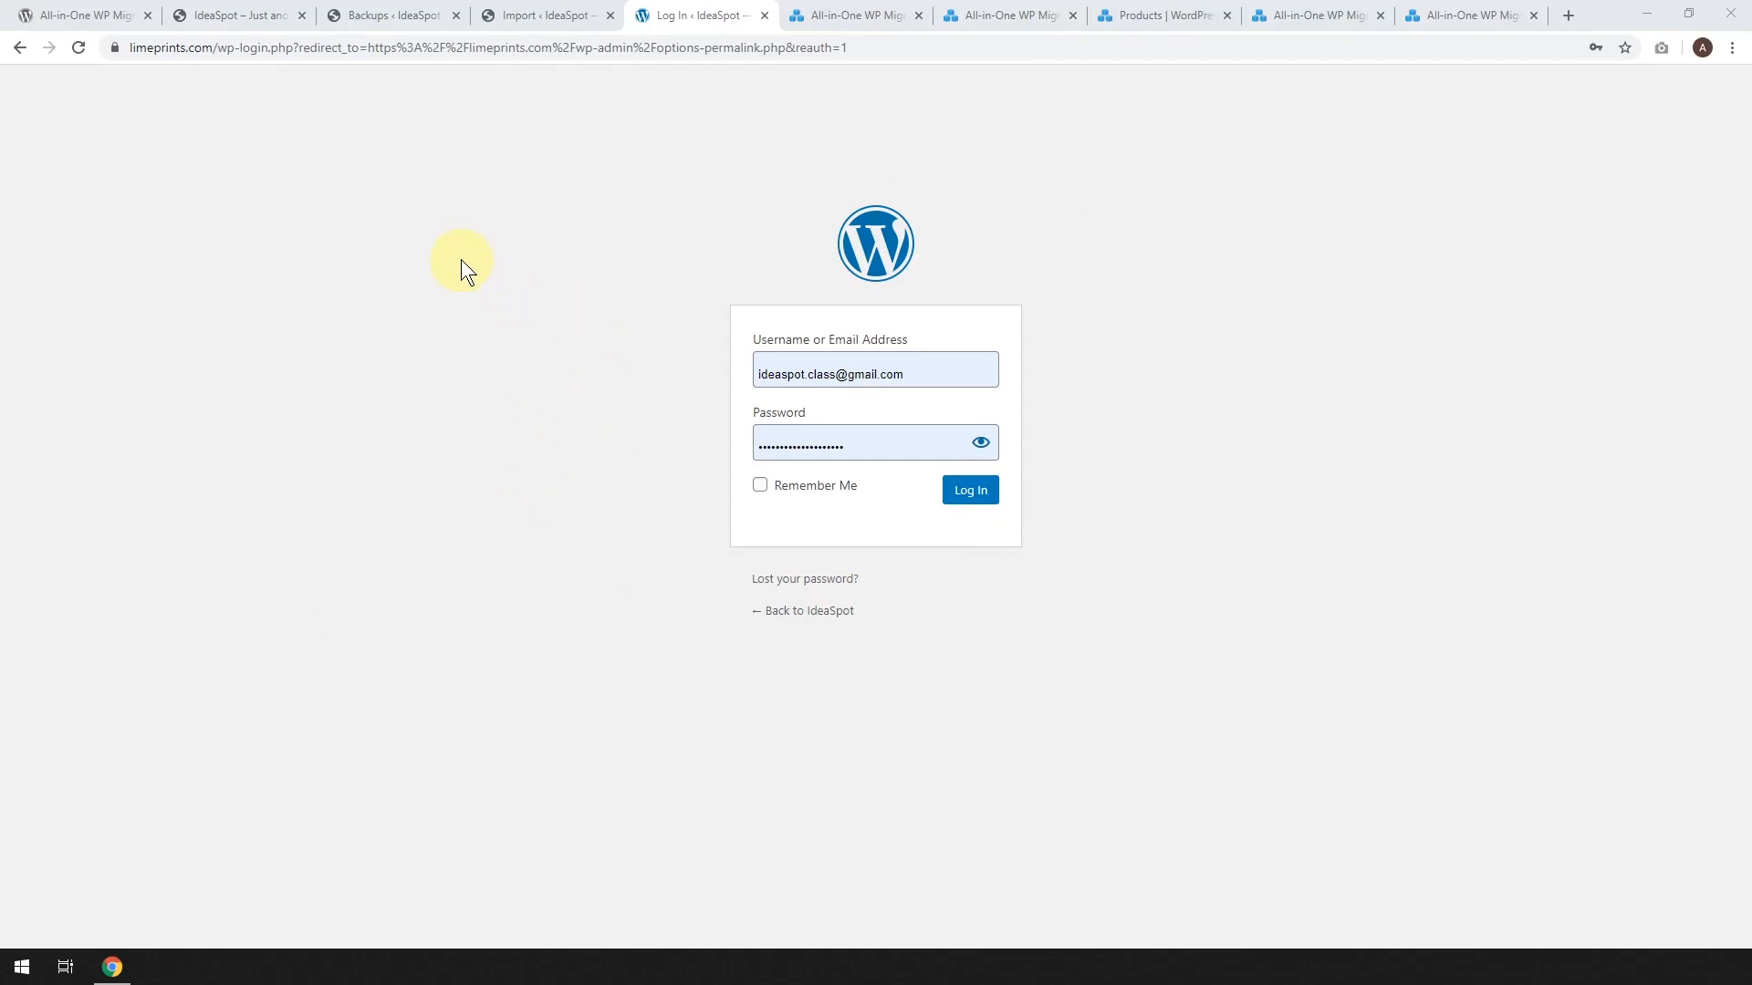
pyautogui.click(238, 14)
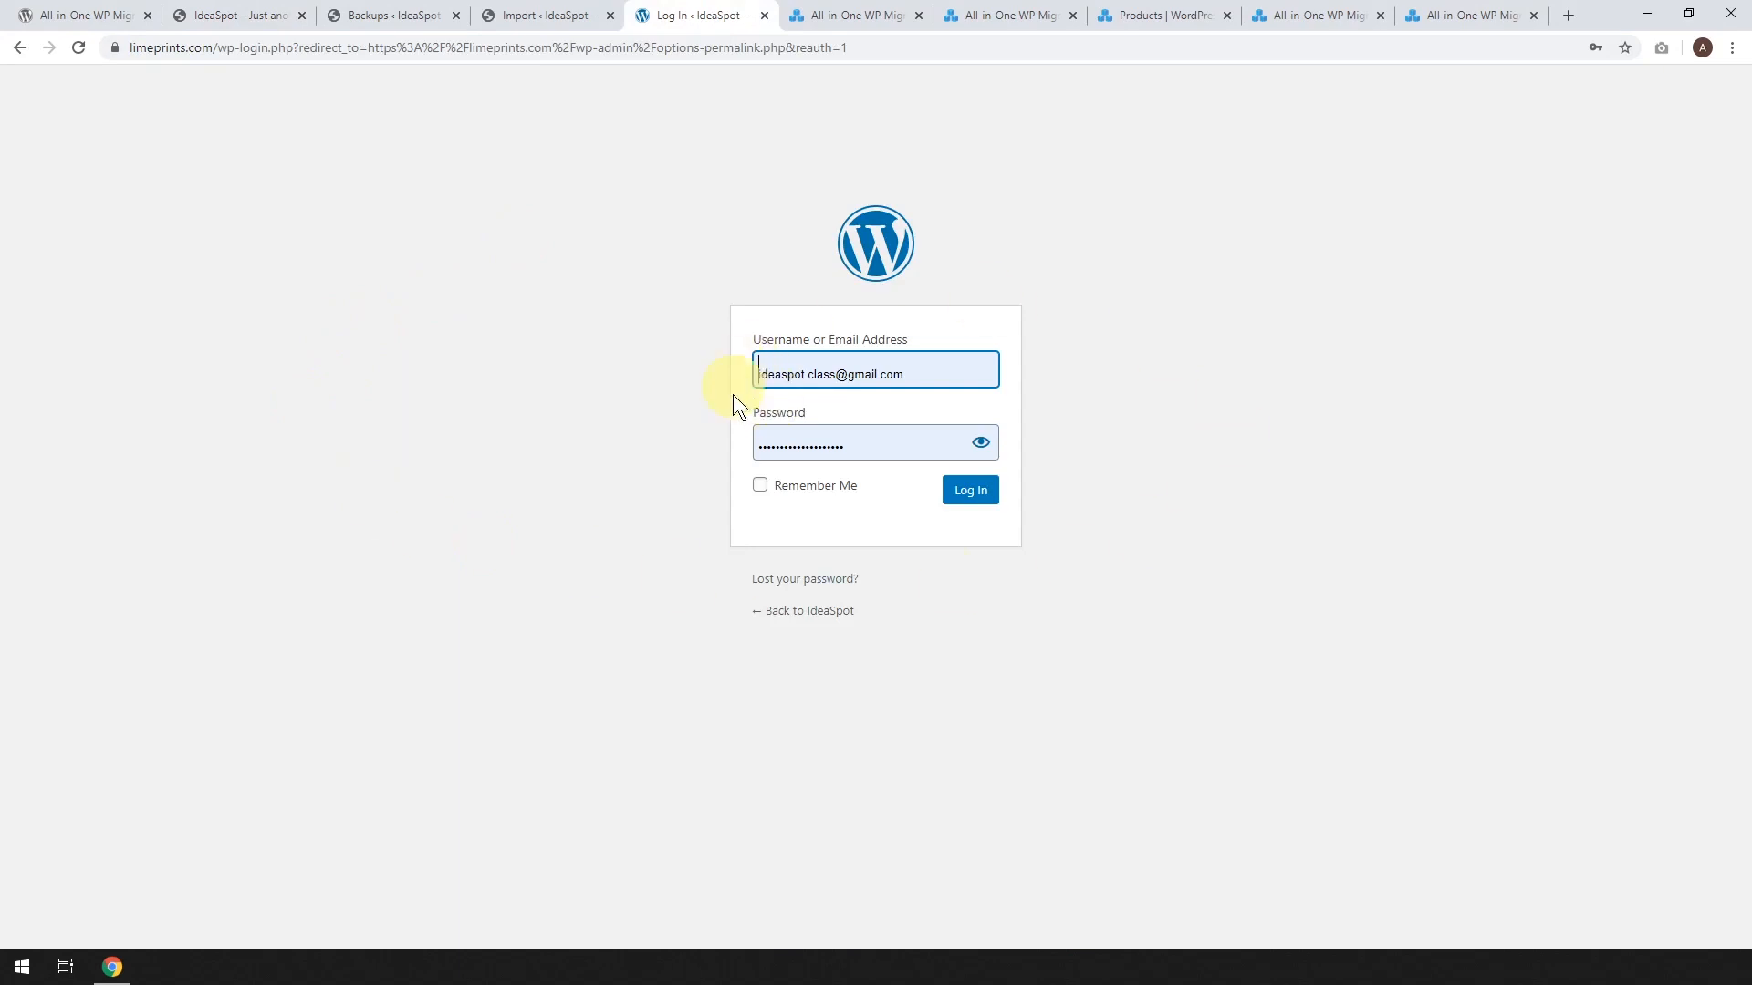
pyautogui.moveTo(909, 238)
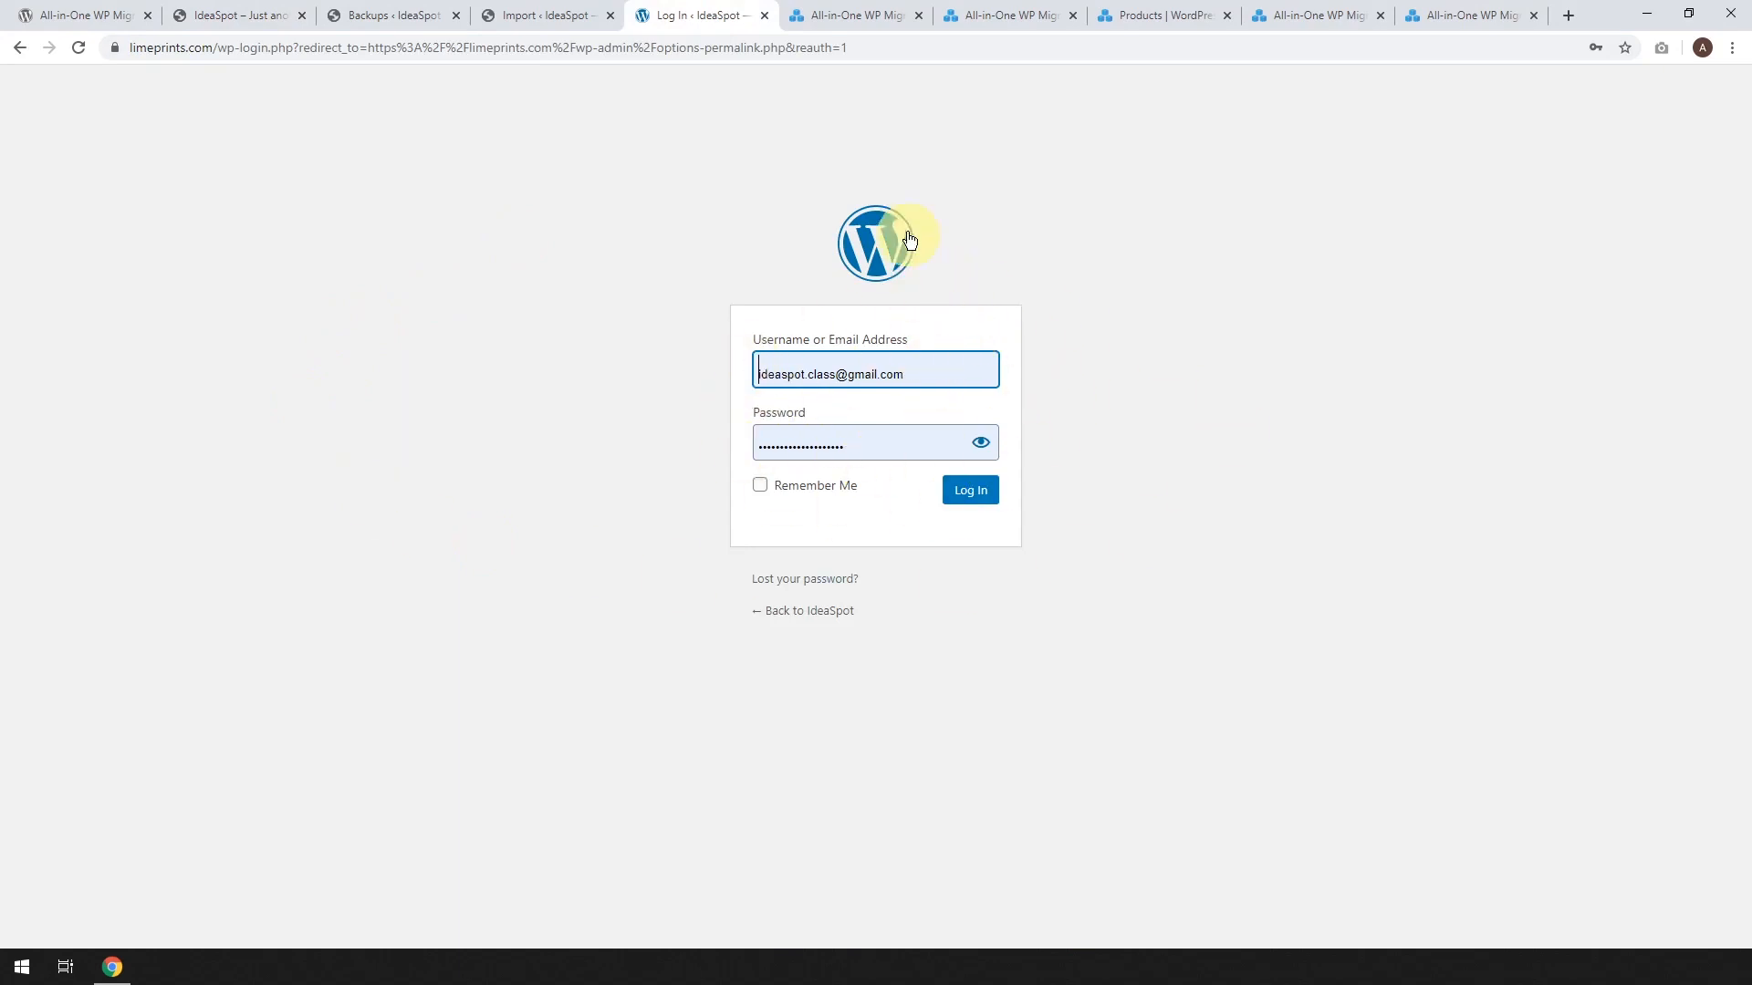
pyautogui.click(968, 489)
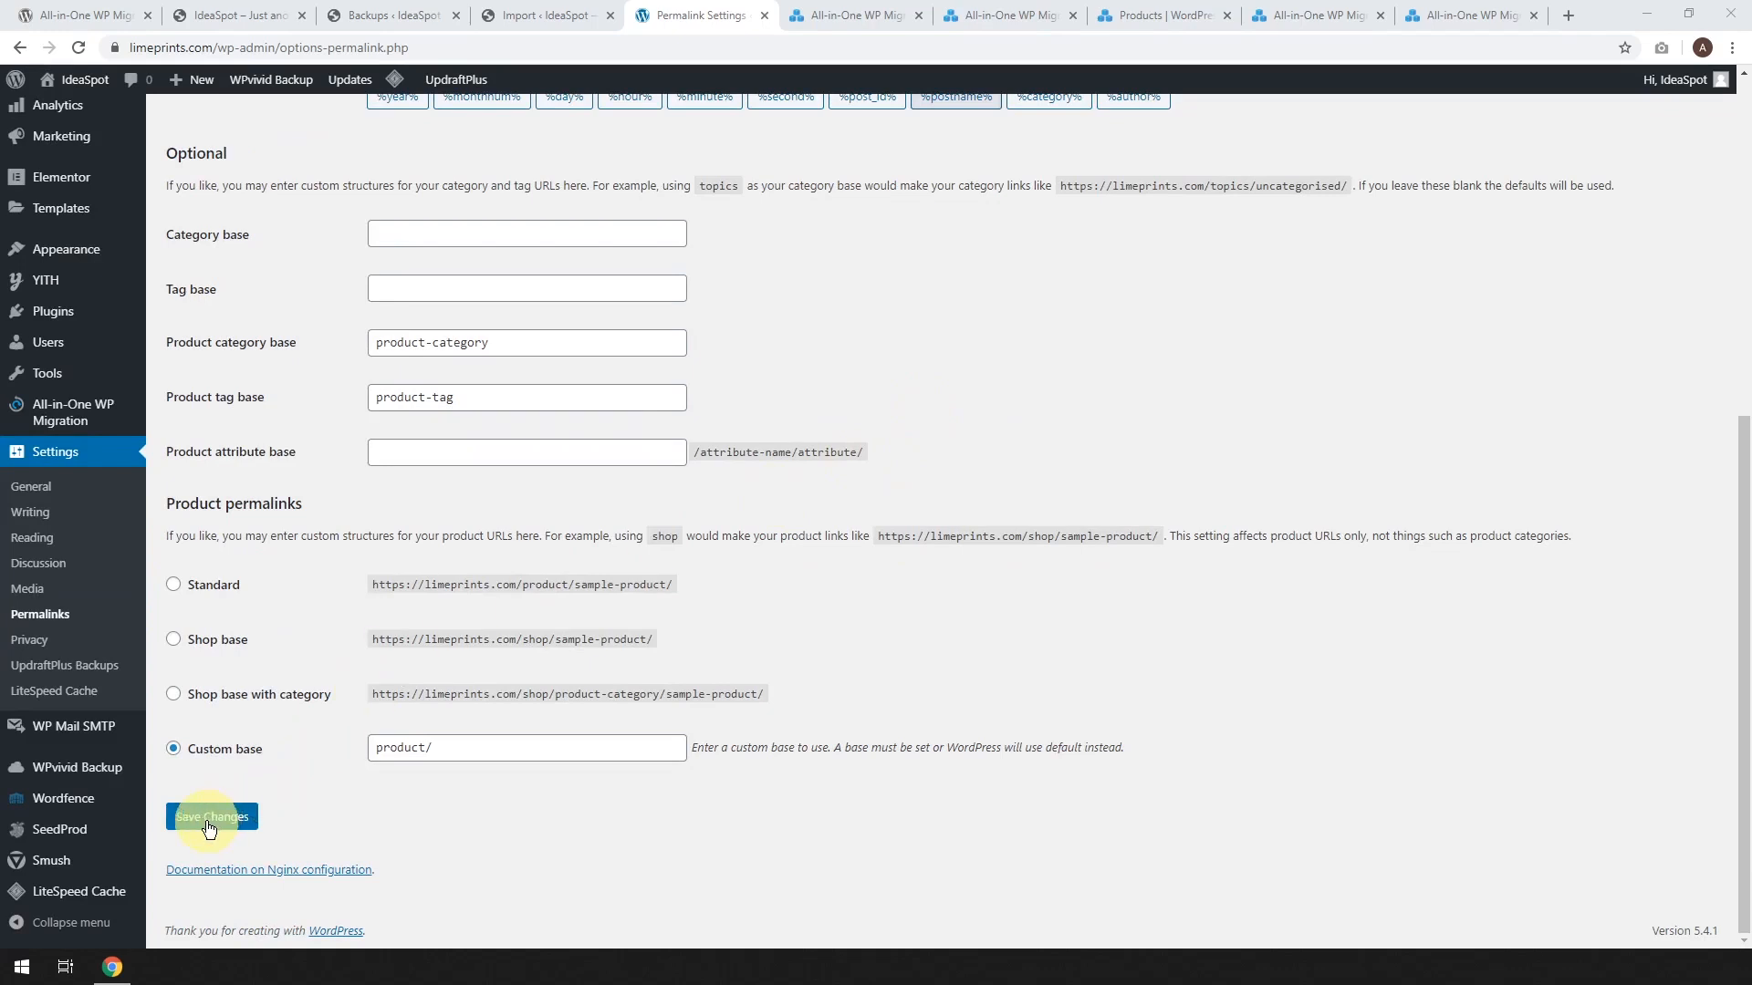
# Save the Permalinks settings to update the permalink structure
pyautogui.click(211, 817)
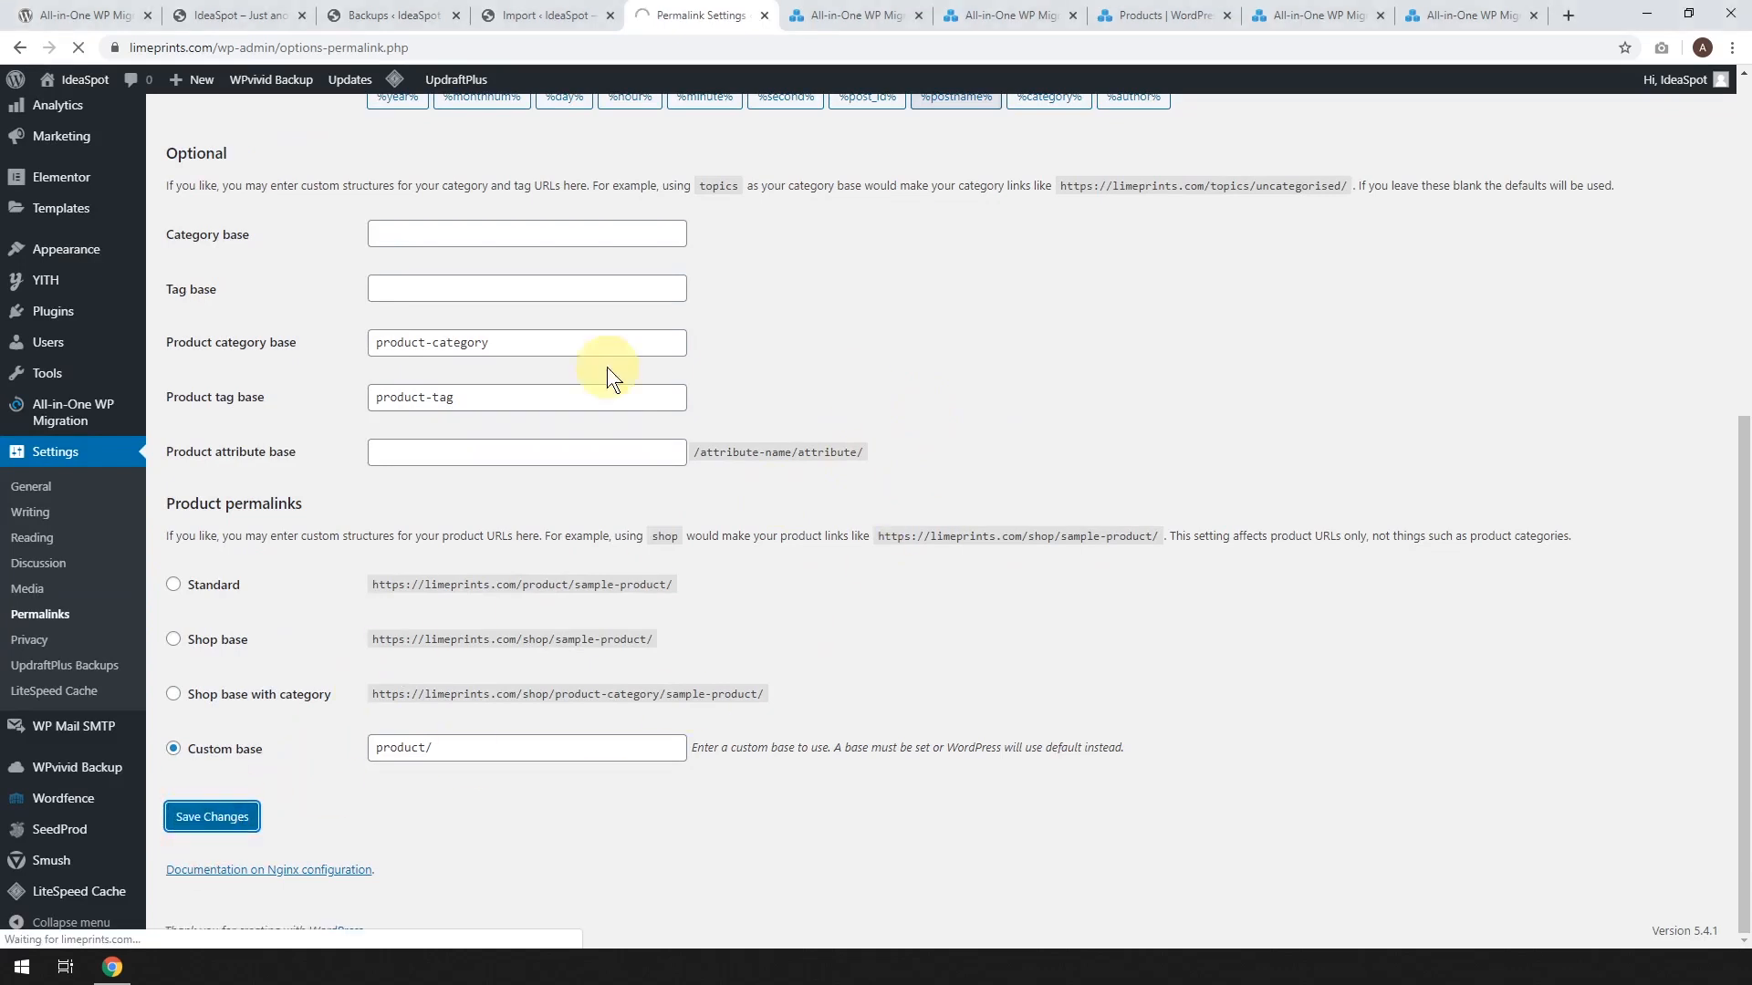
pyautogui.moveTo(642, 506)
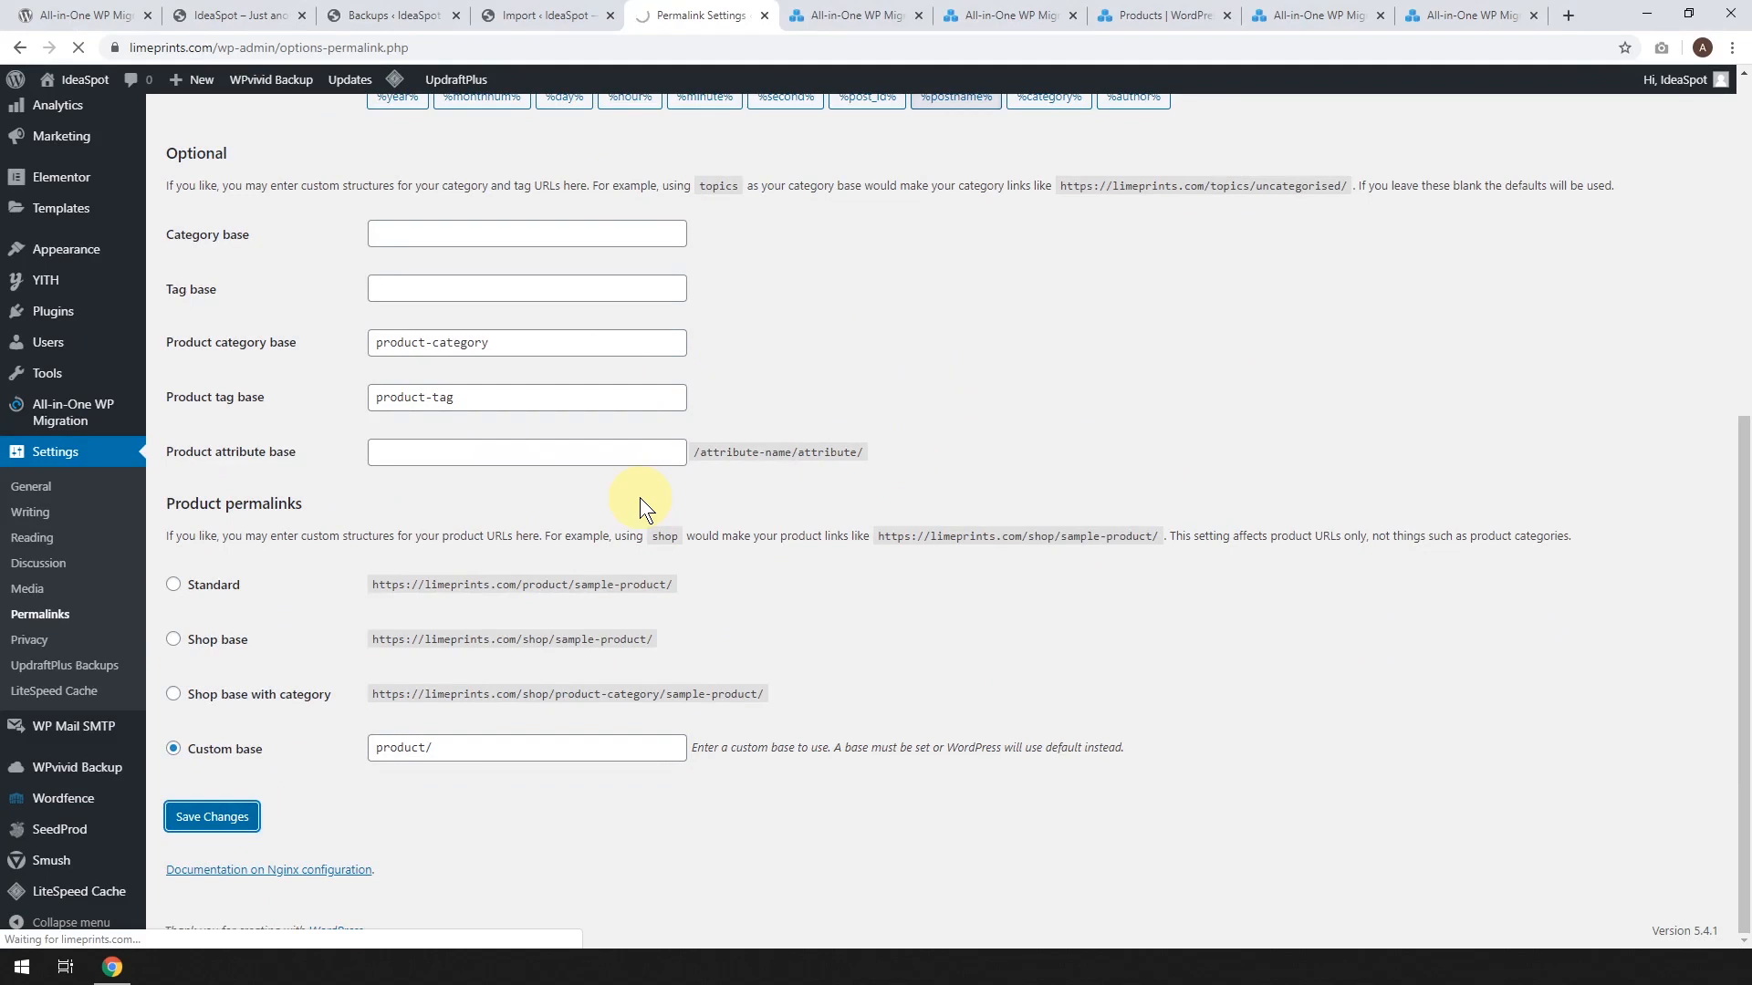
pyautogui.click(210, 816)
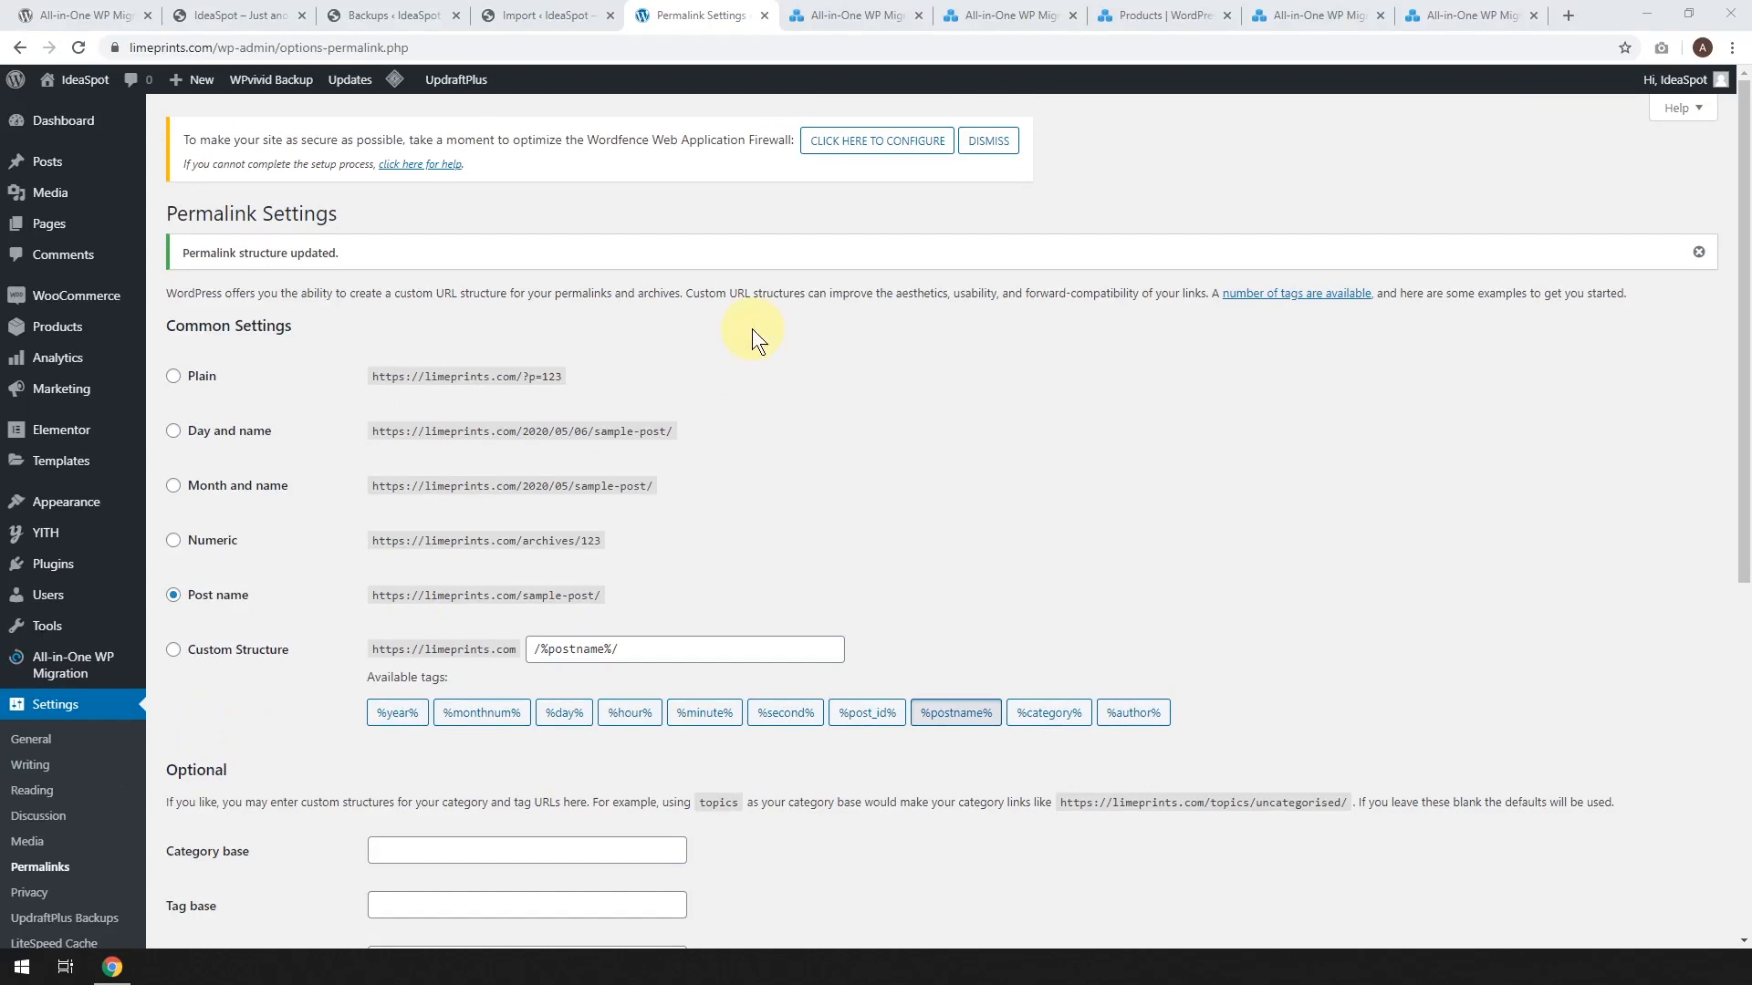
pyautogui.moveTo(631, 214)
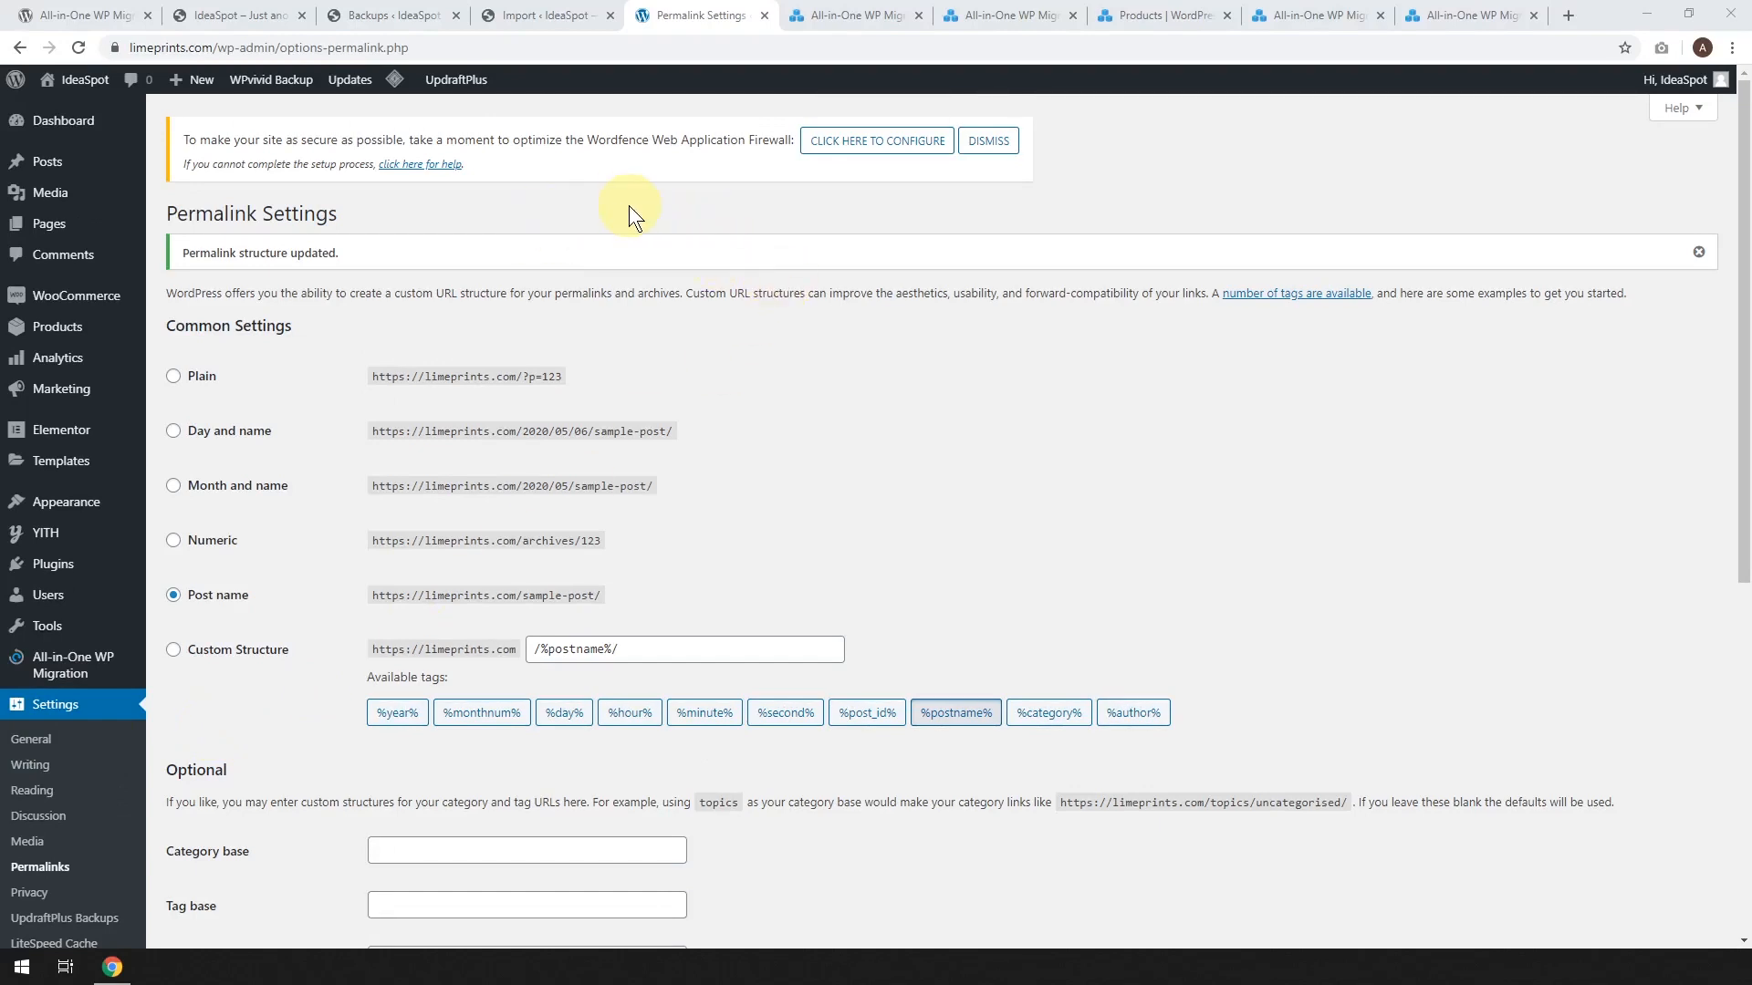
pyautogui.moveTo(61, 119)
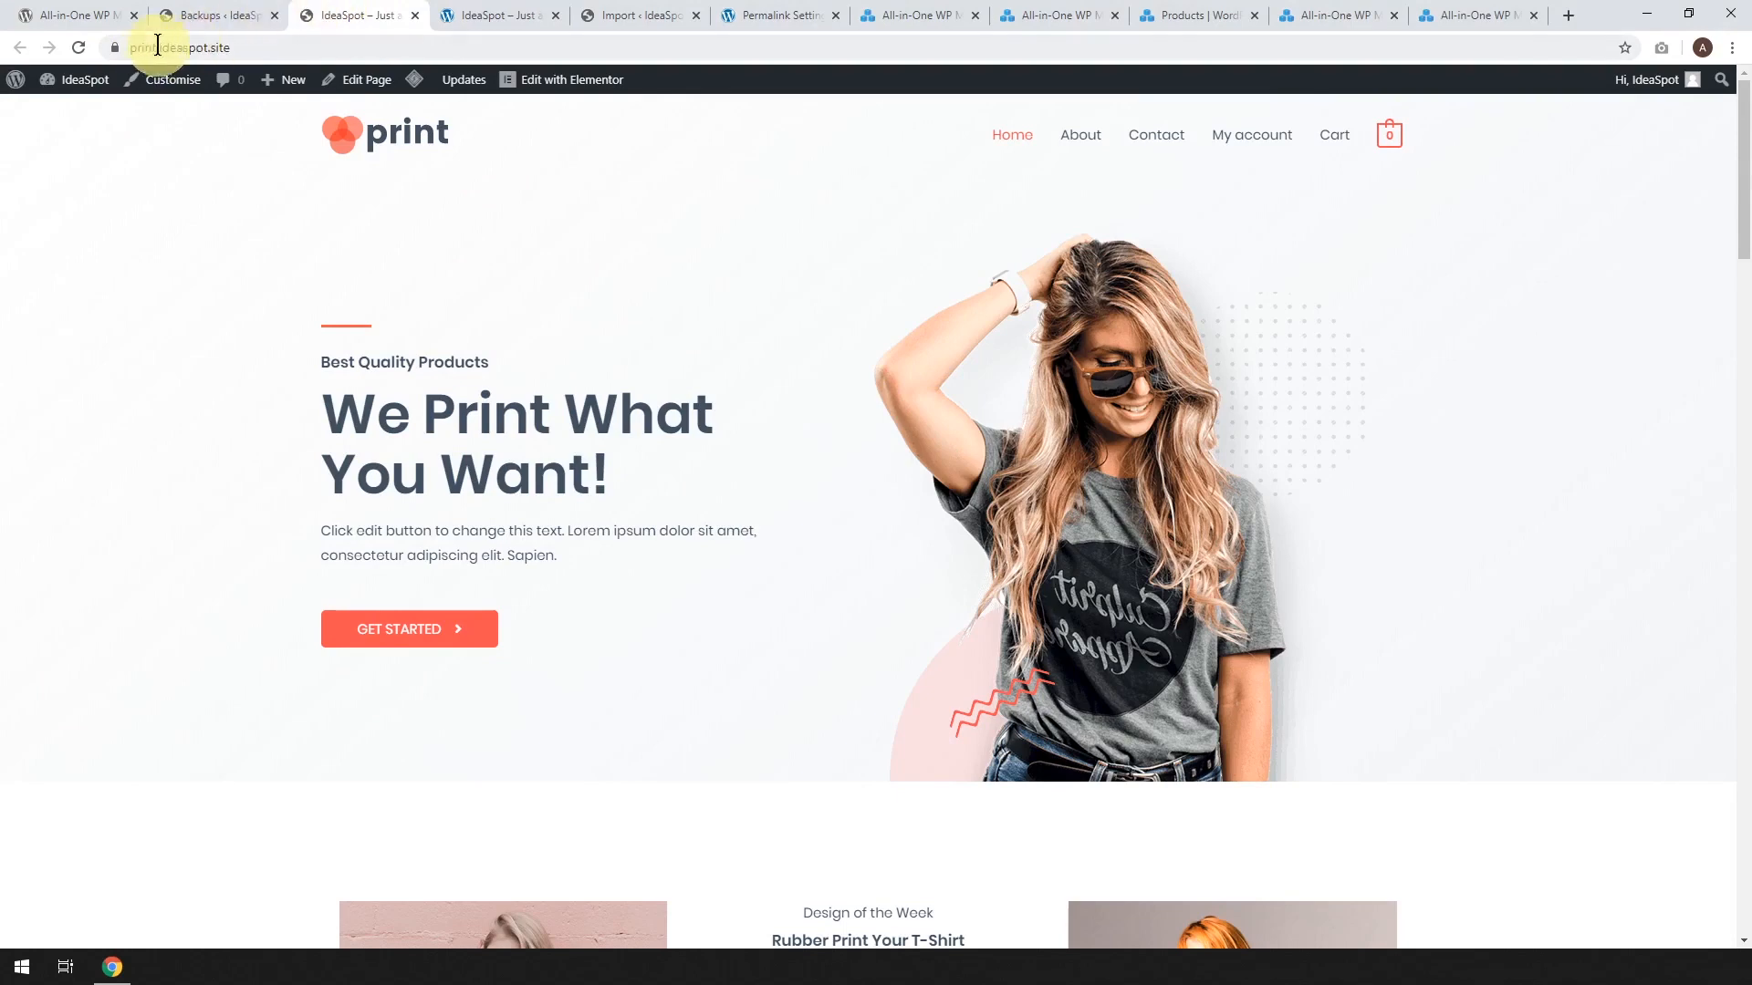
pyautogui.moveTo(813, 499)
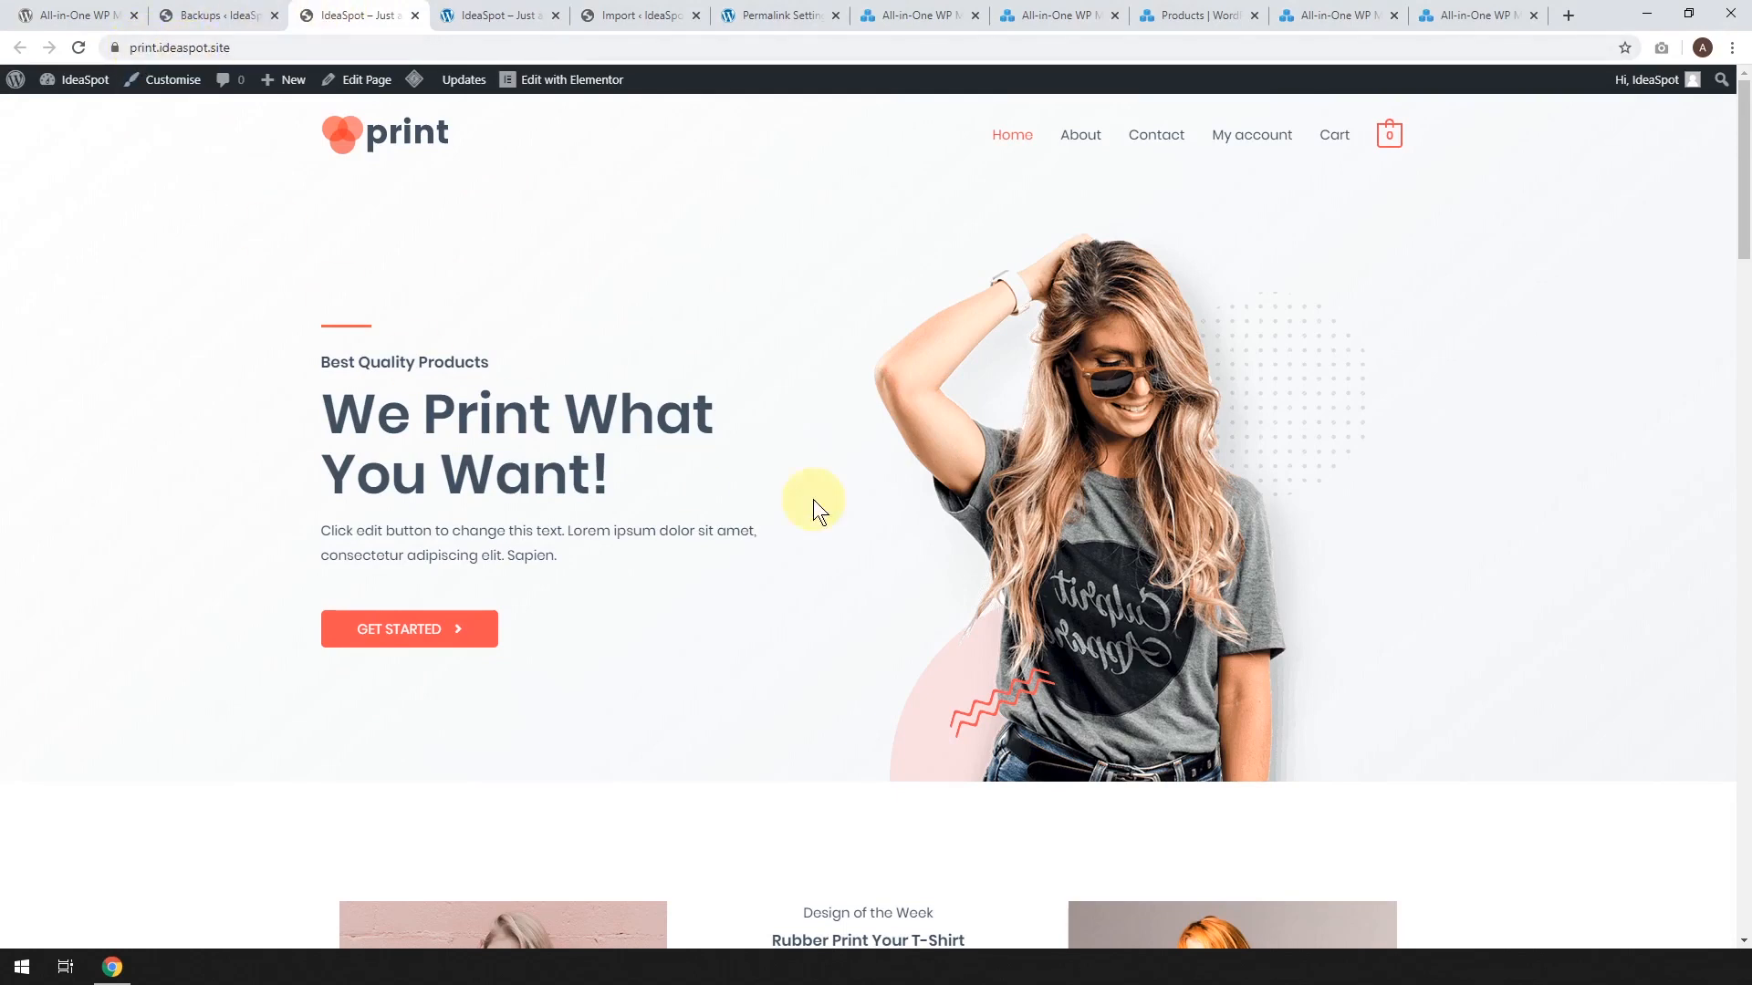
pyautogui.moveTo(856, 463)
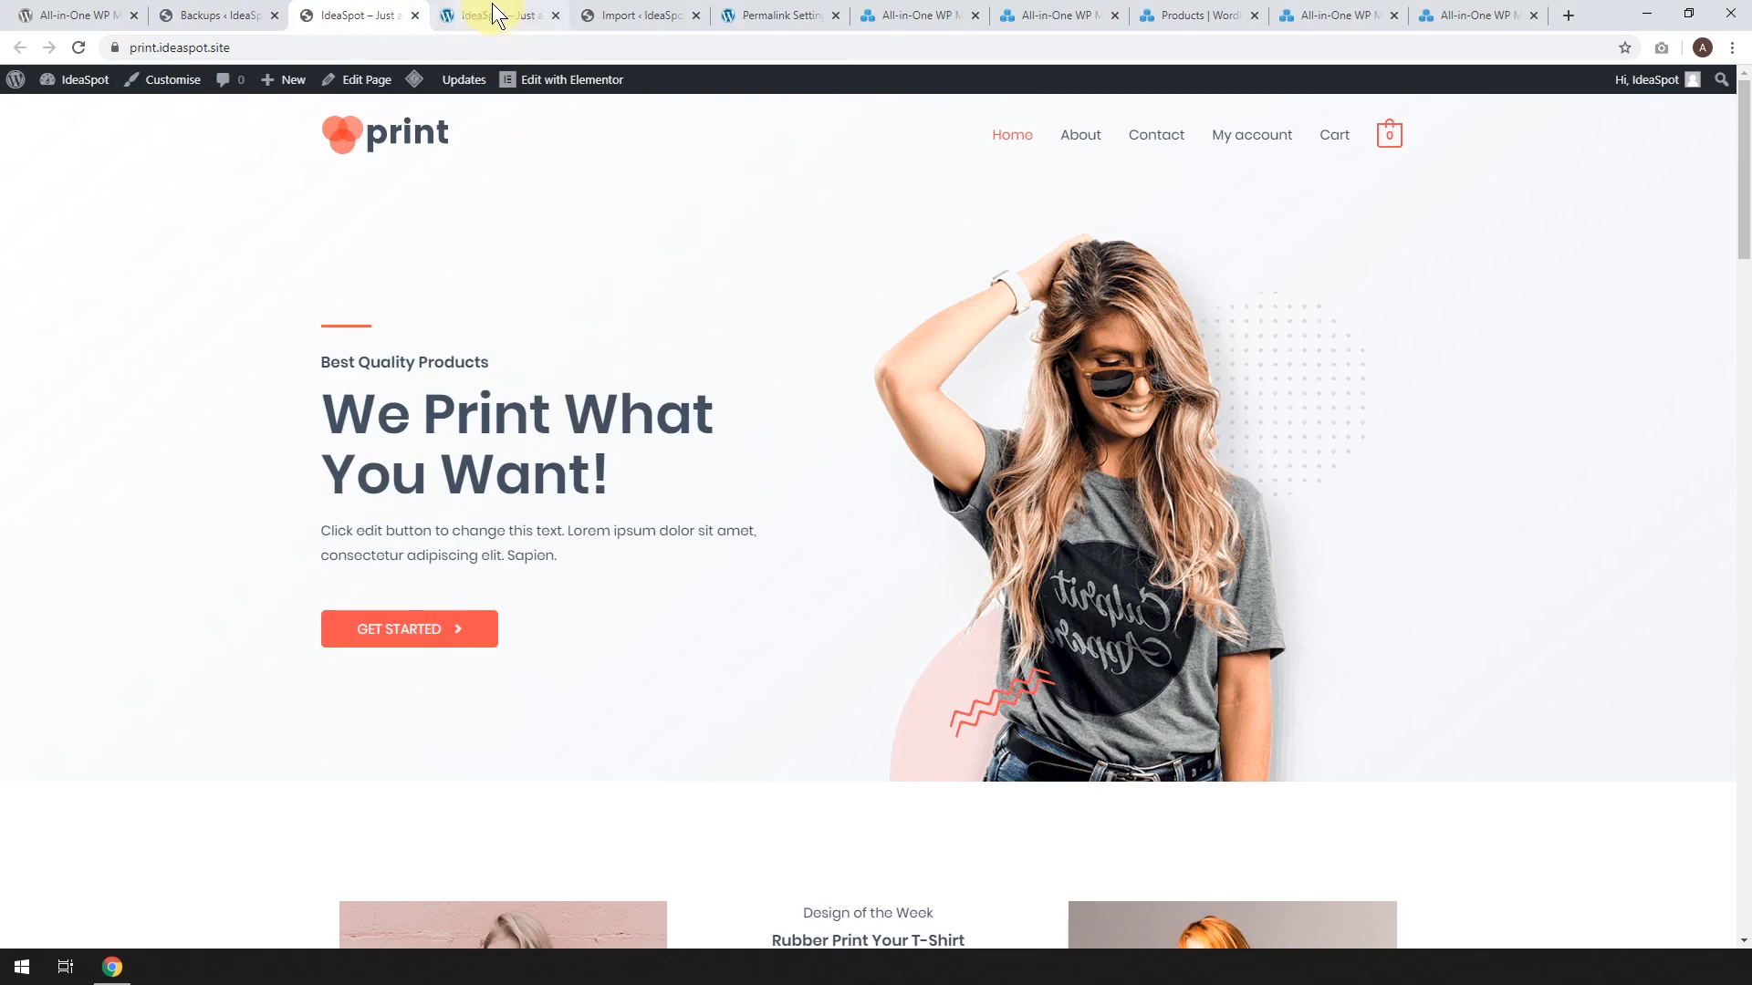
# Check the limeprints.com homepage matches the print store, then return to Import page
pyautogui.click(497, 14)
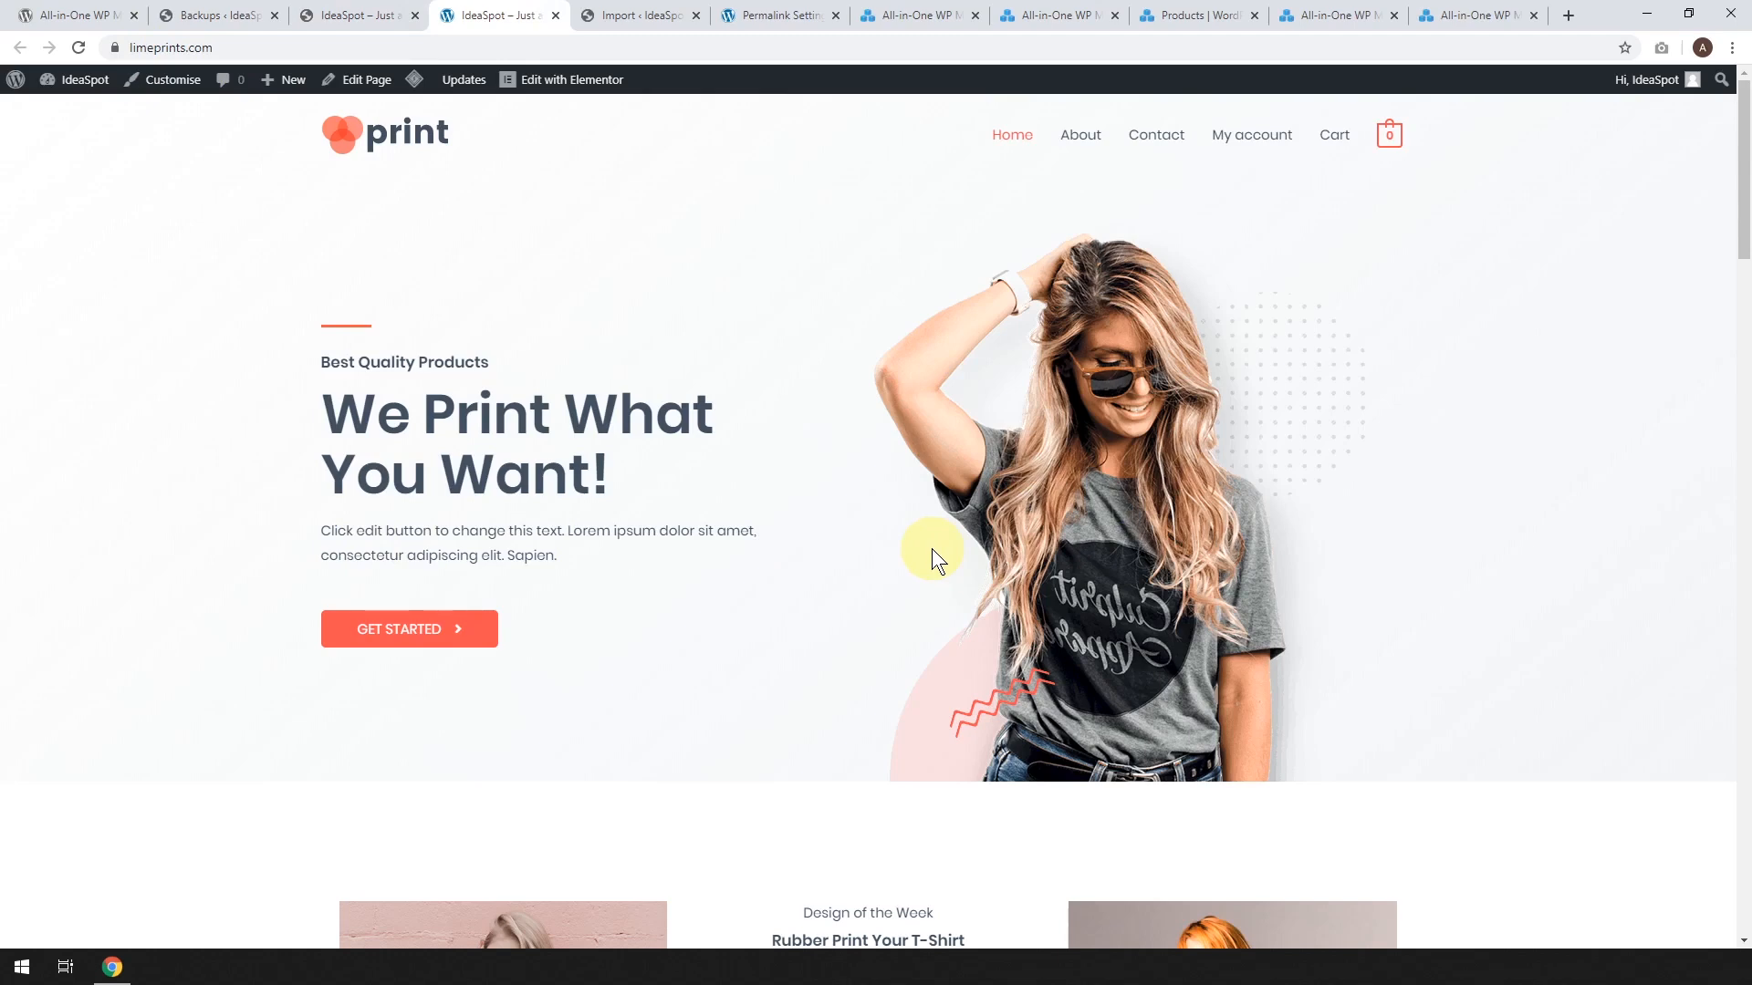
pyautogui.moveTo(813, 526)
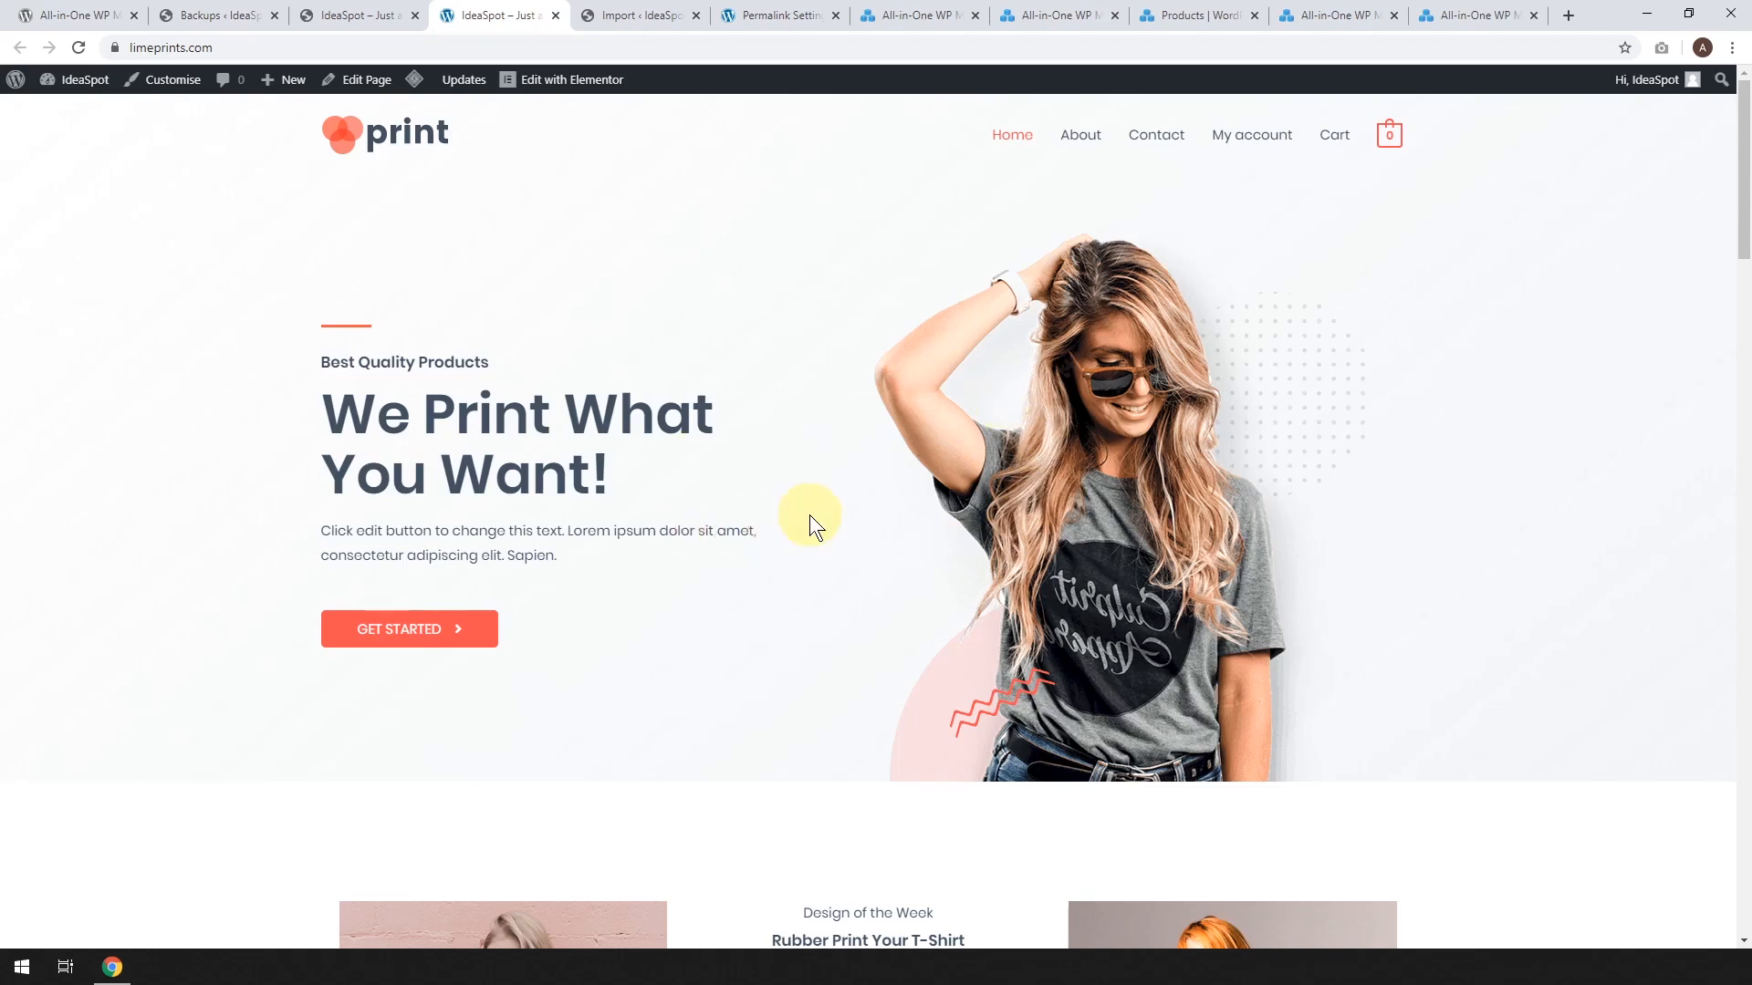
pyautogui.moveTo(827, 528)
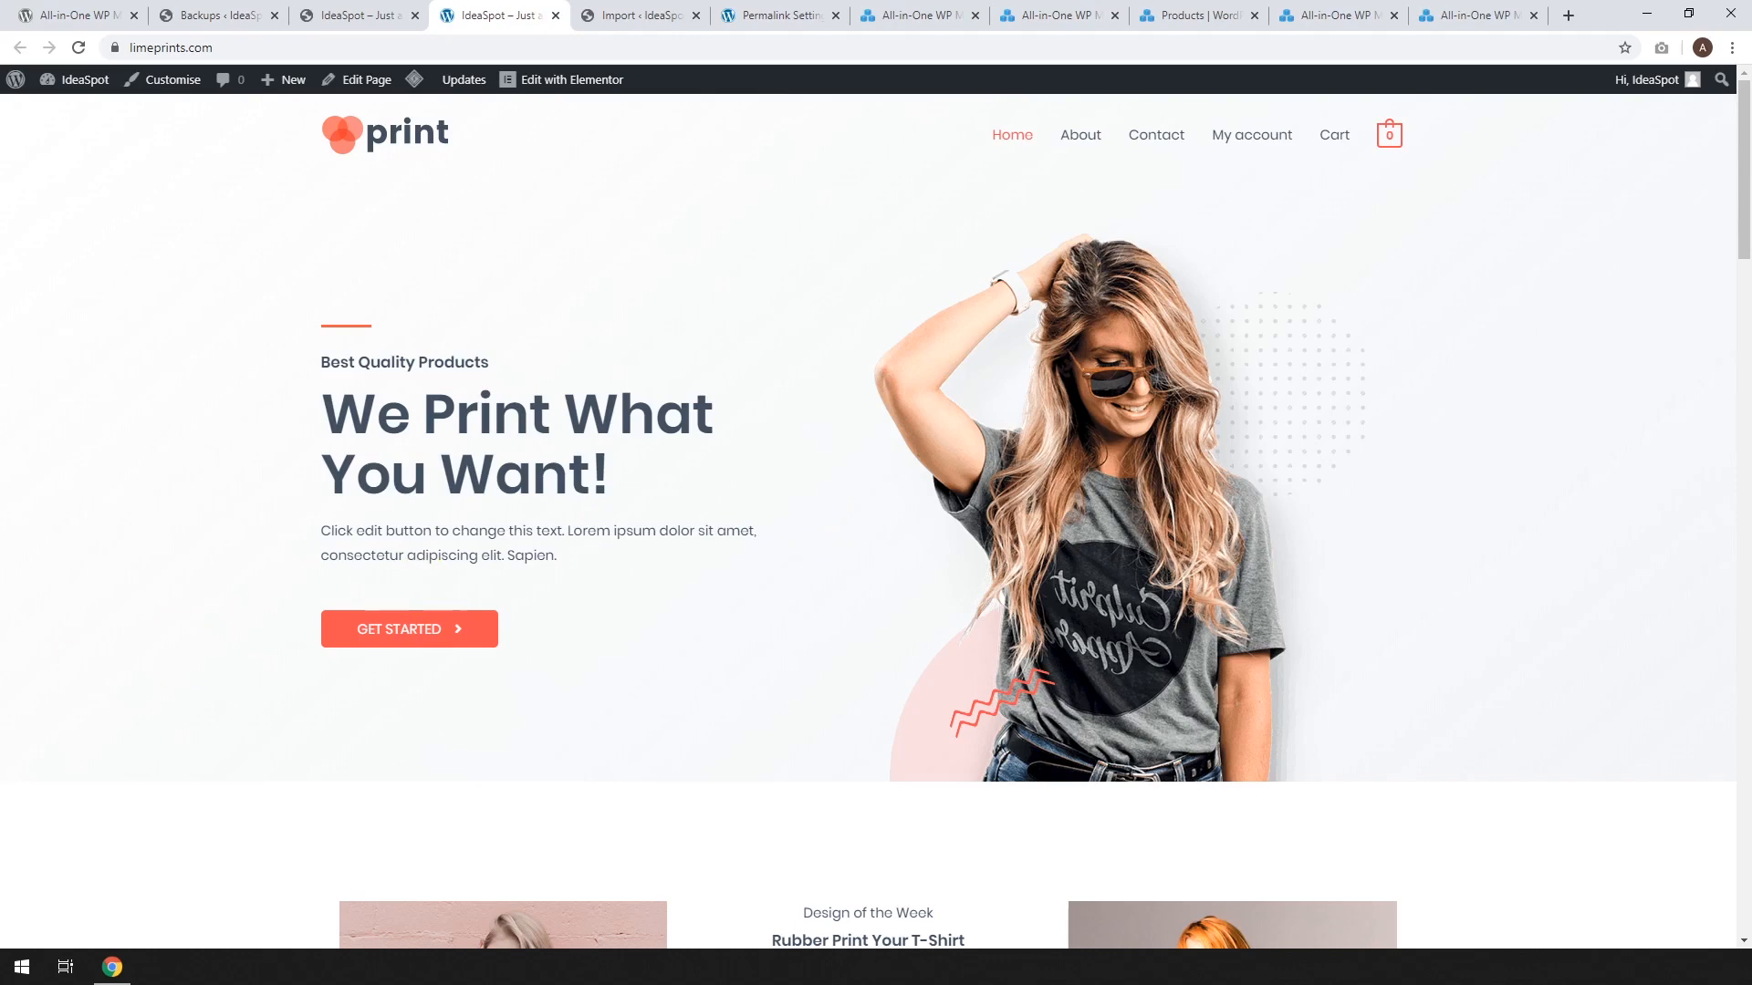
pyautogui.click(916, 15)
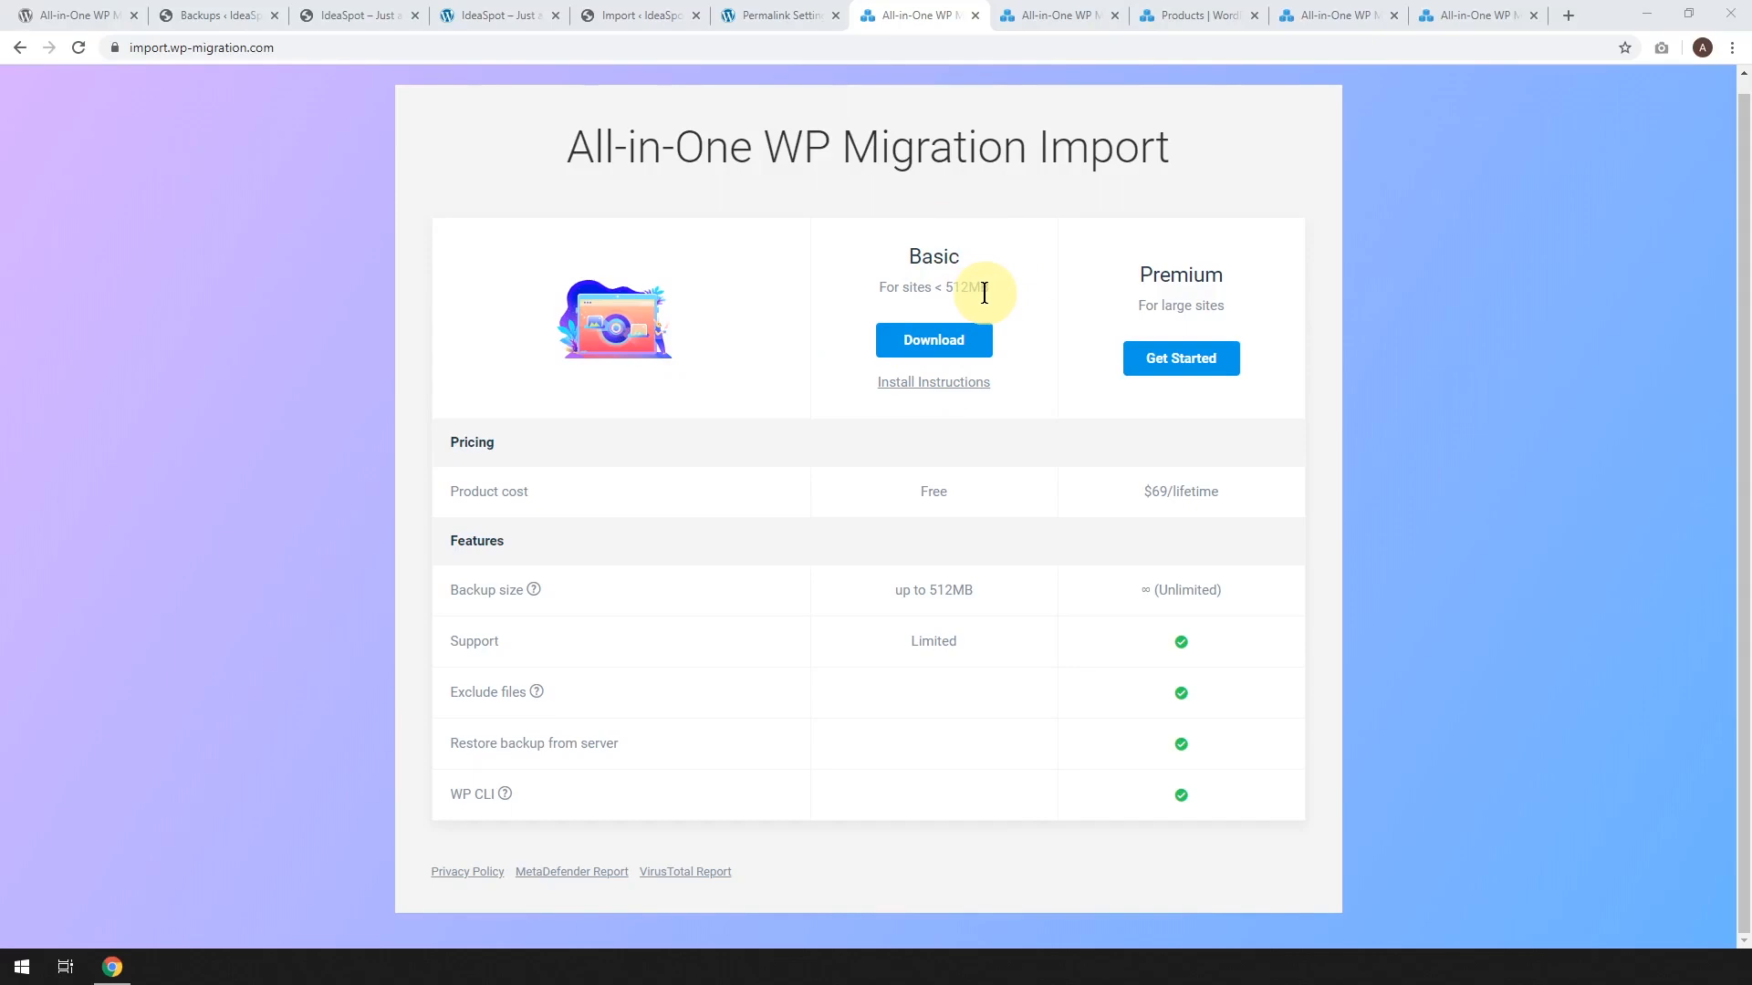
pyautogui.moveTo(1265, 411)
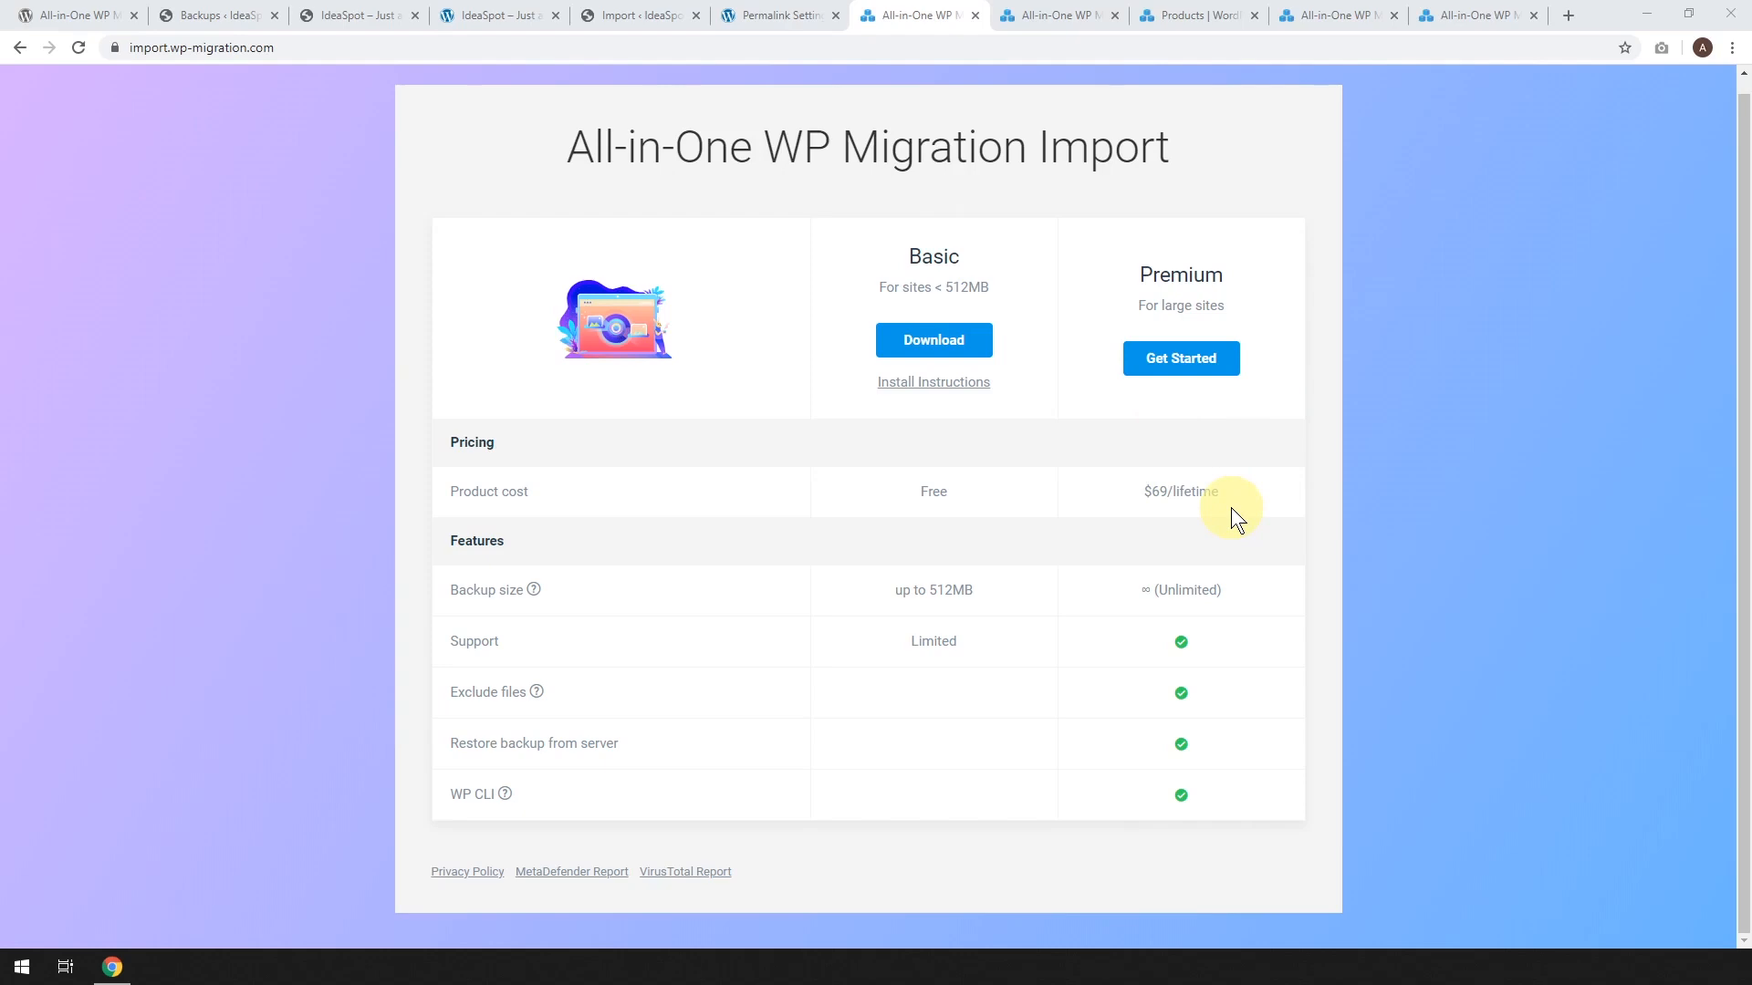
pyautogui.moveTo(1144, 495)
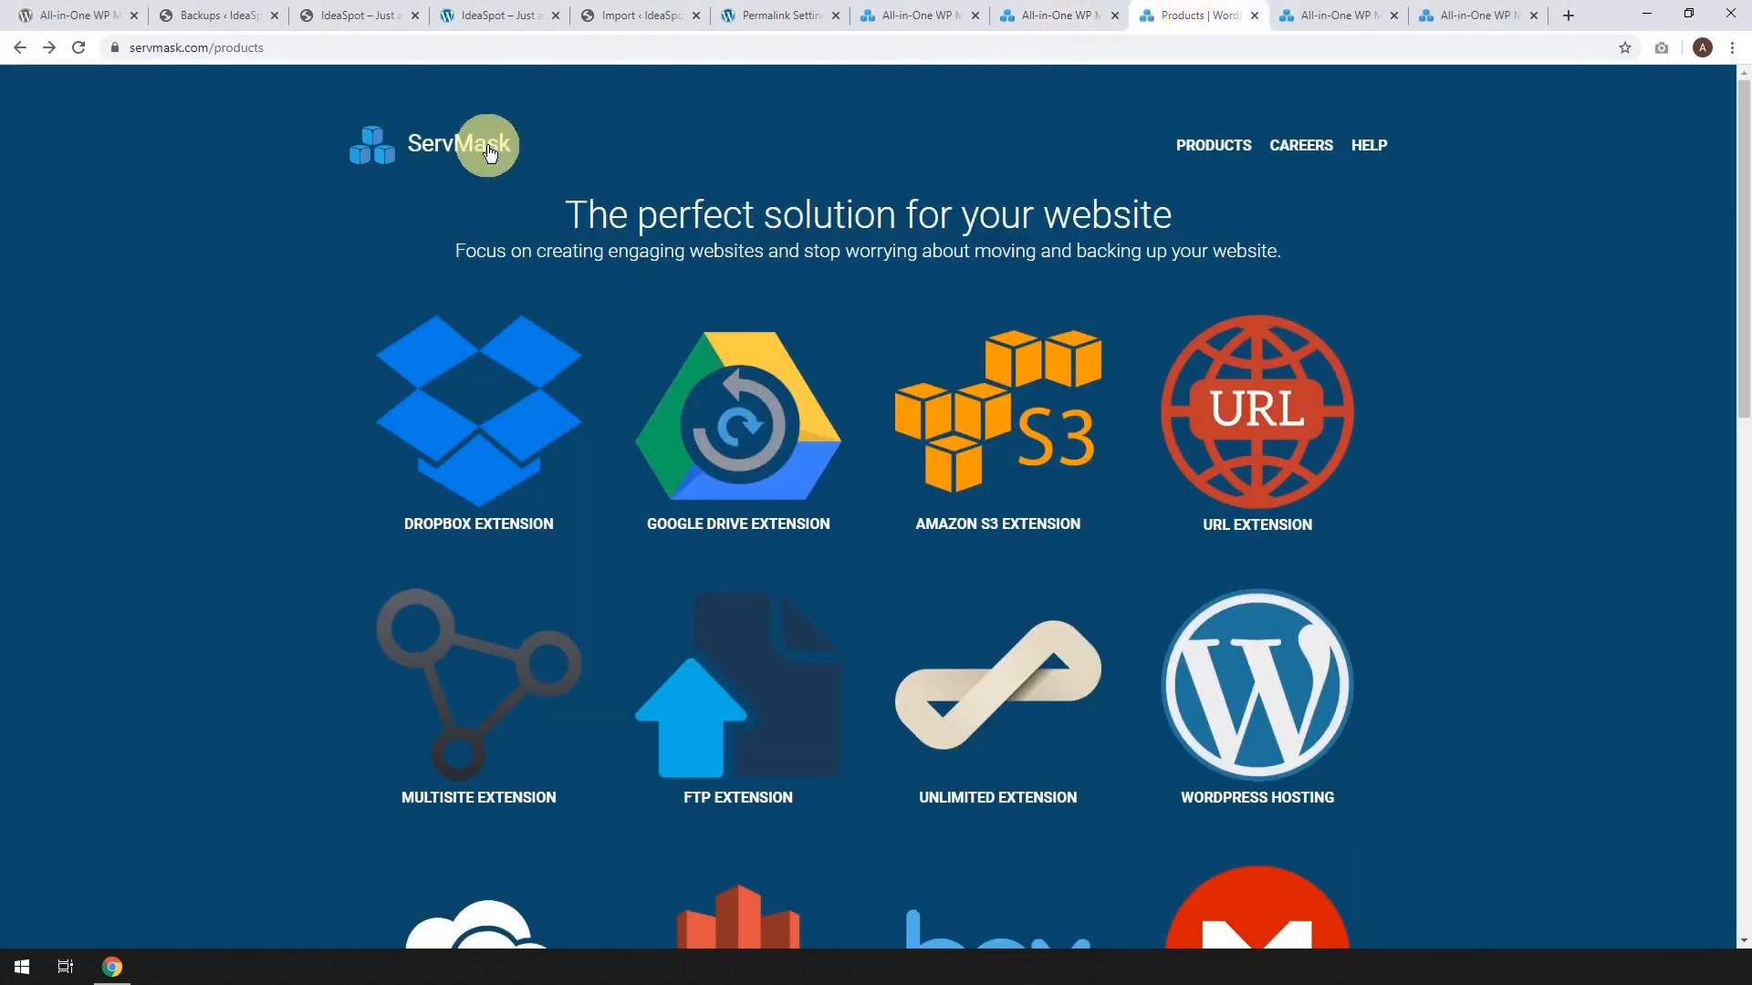
pyautogui.moveTo(481, 179)
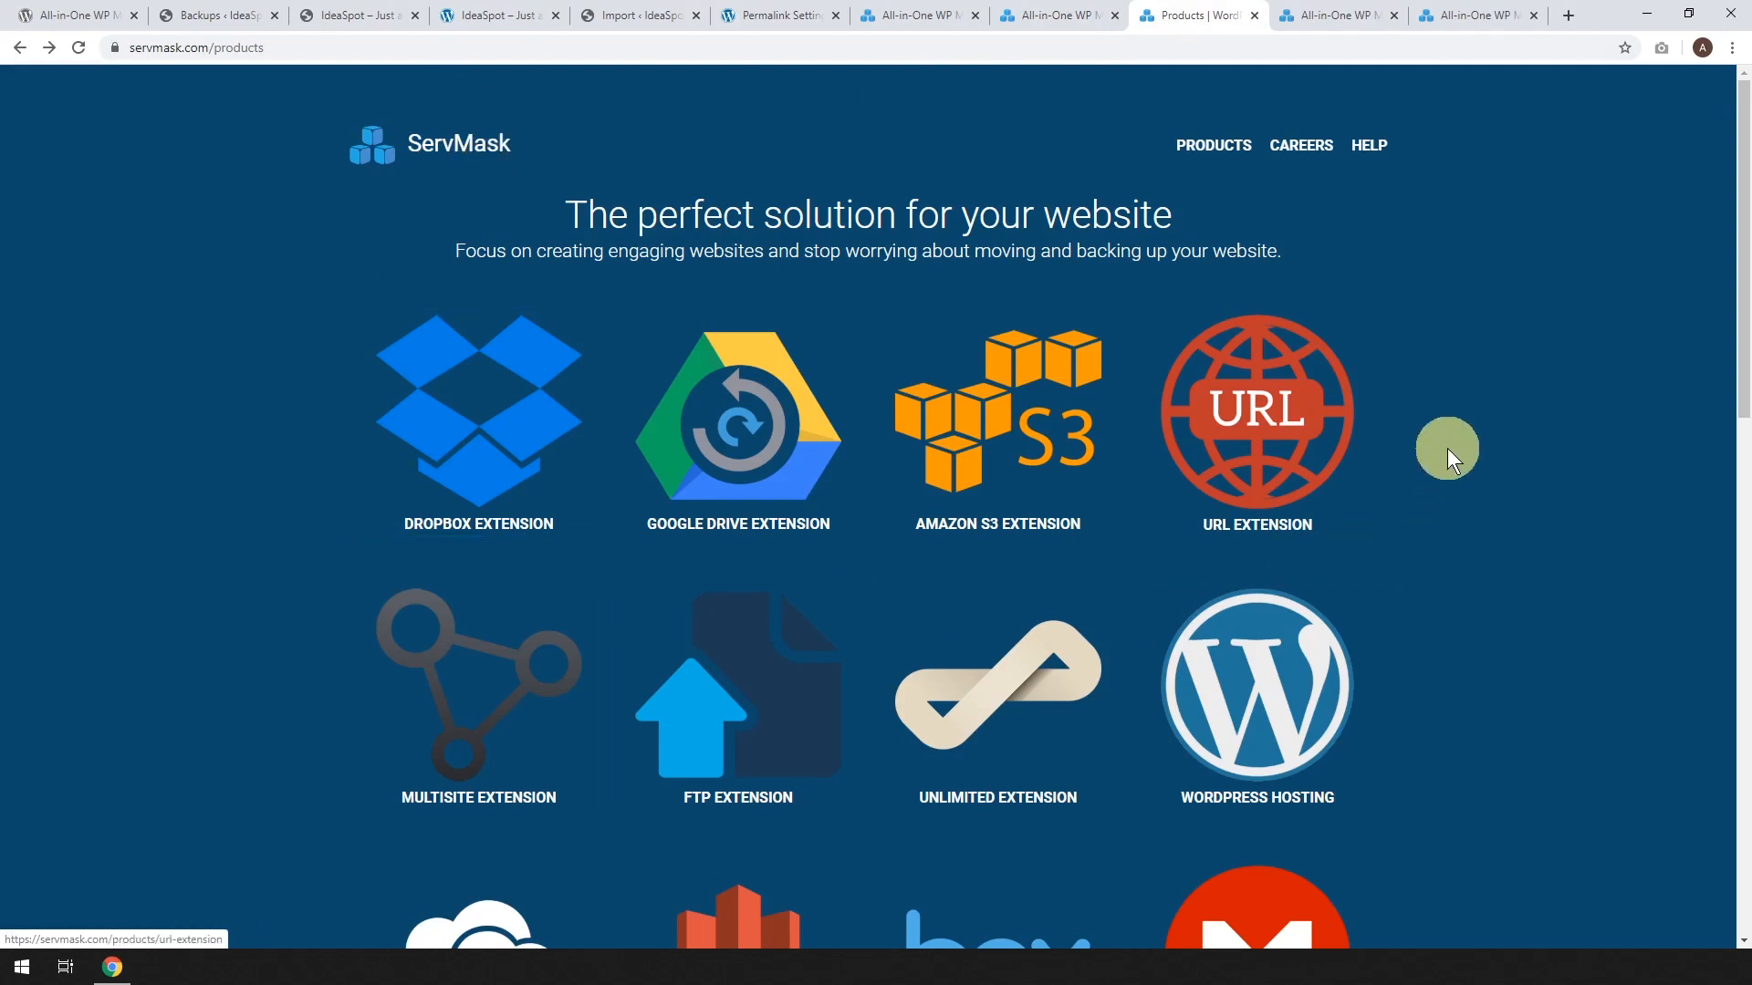
pyautogui.moveTo(1015, 741)
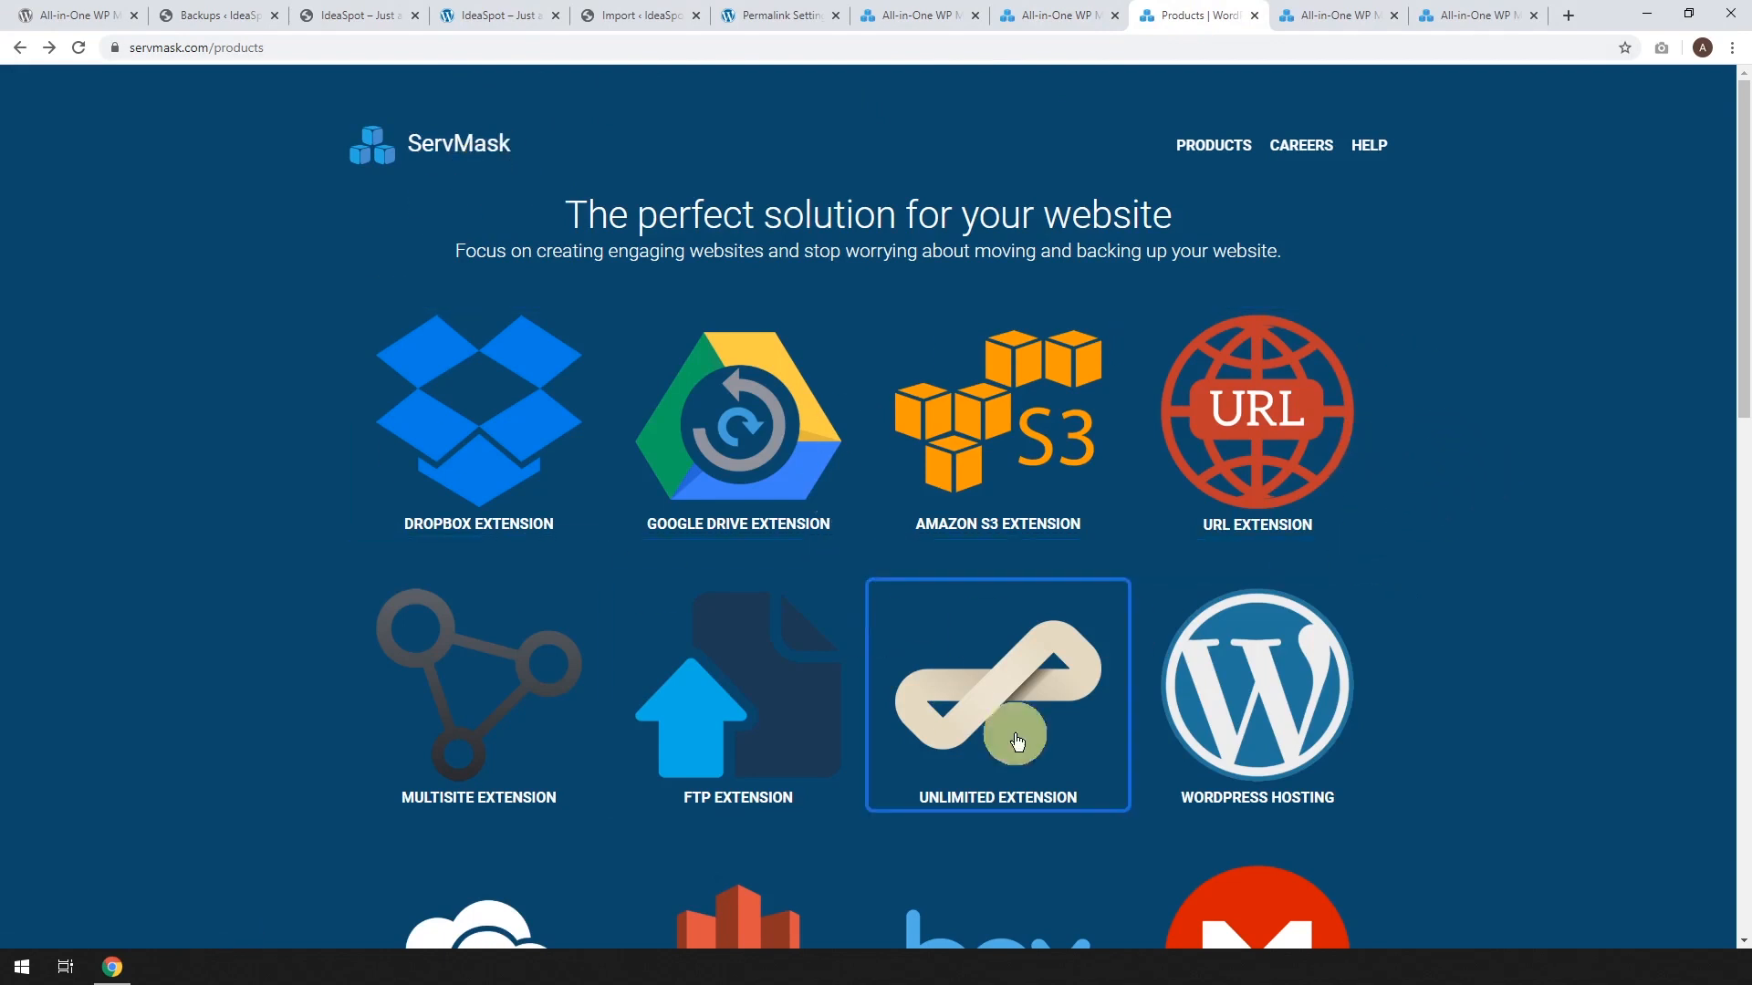
pyautogui.moveTo(1022, 713)
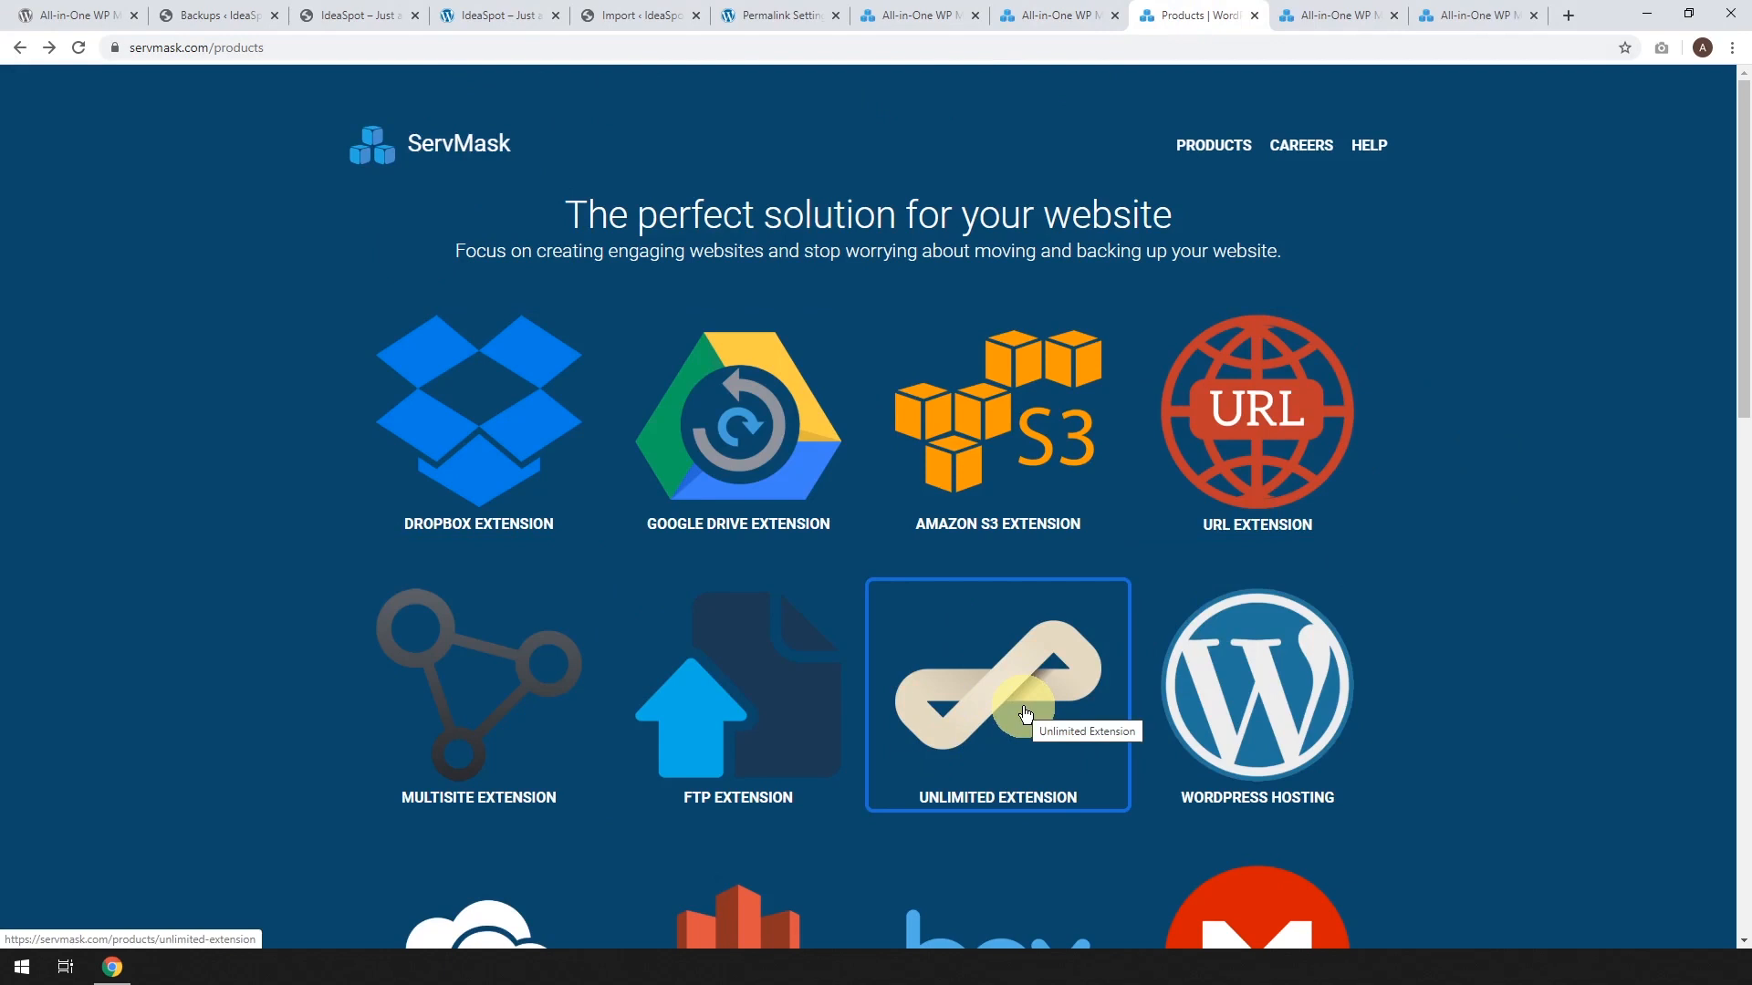
pyautogui.moveTo(452, 696)
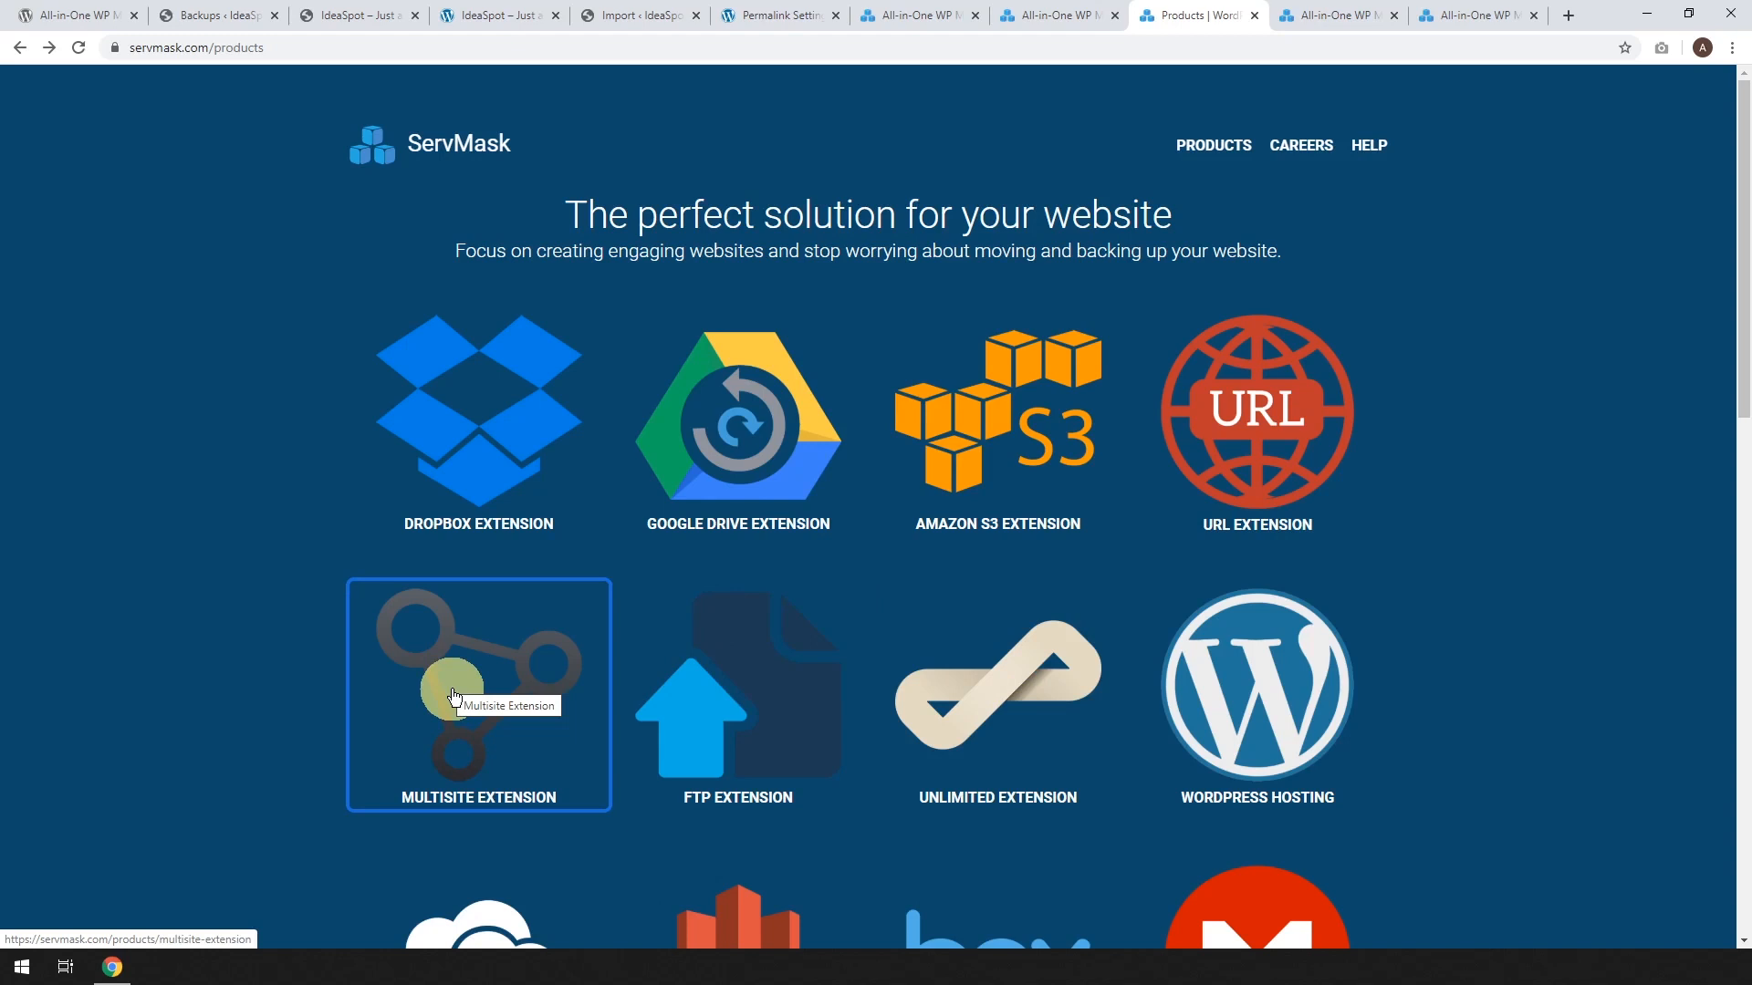
pyautogui.moveTo(458, 735)
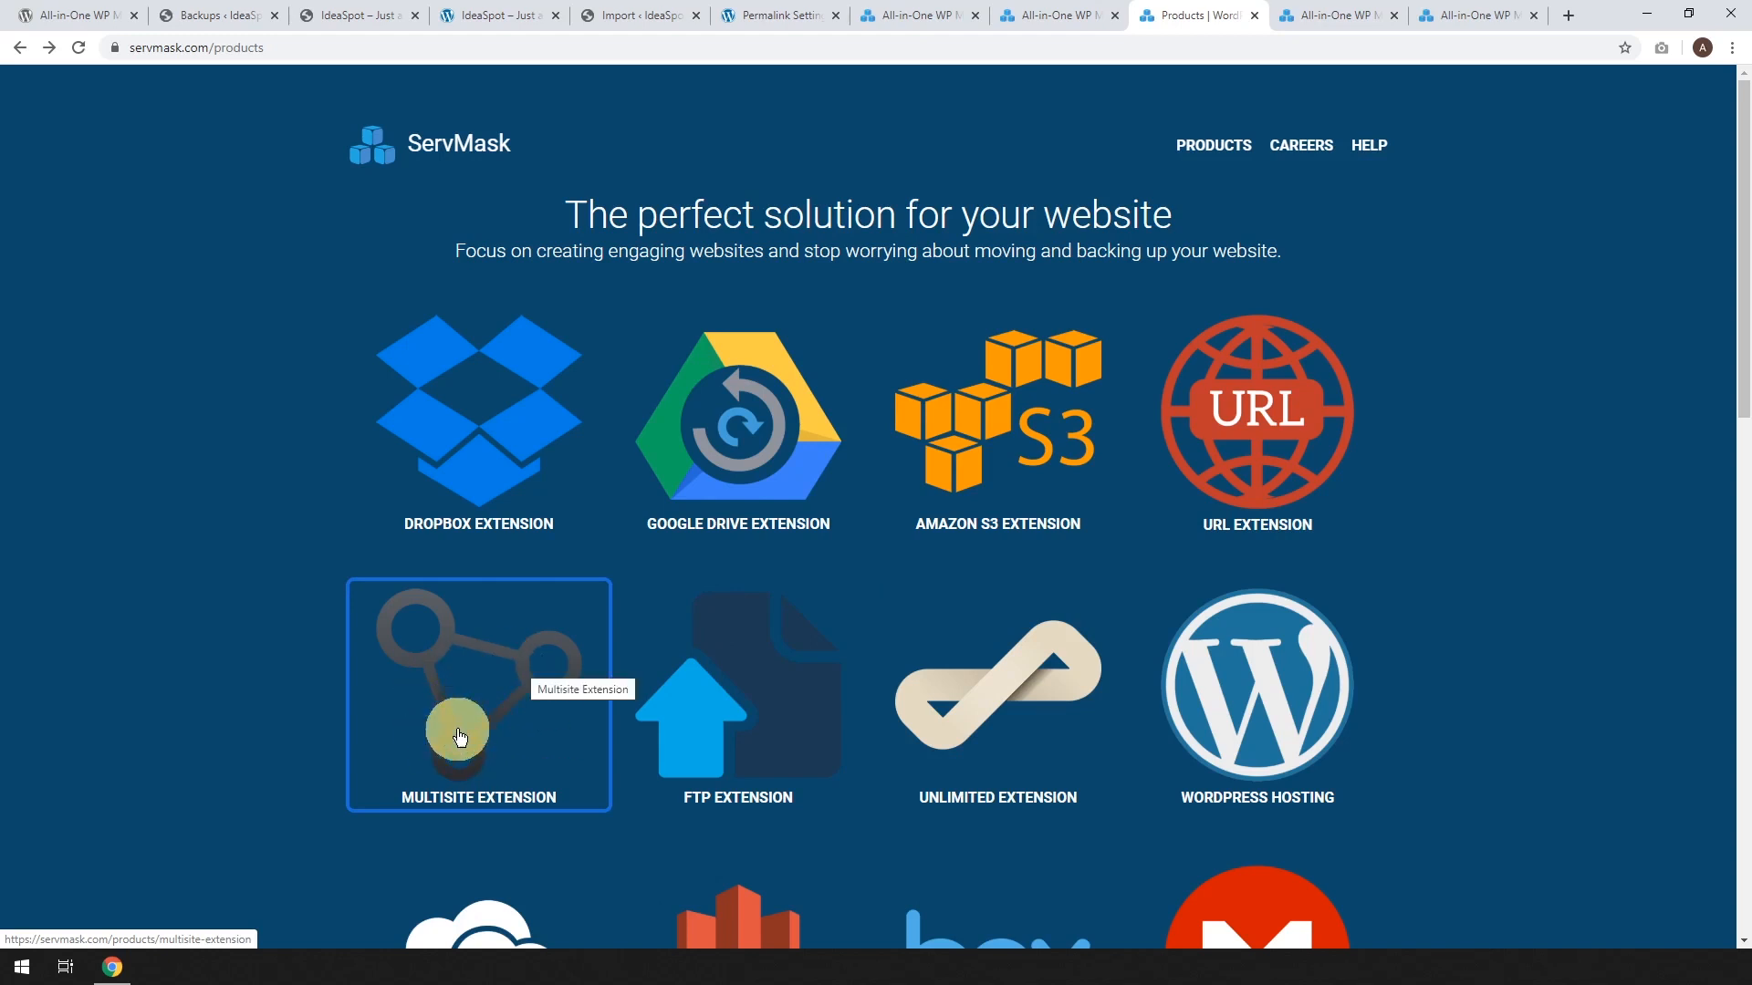
pyautogui.moveTo(1328, 15)
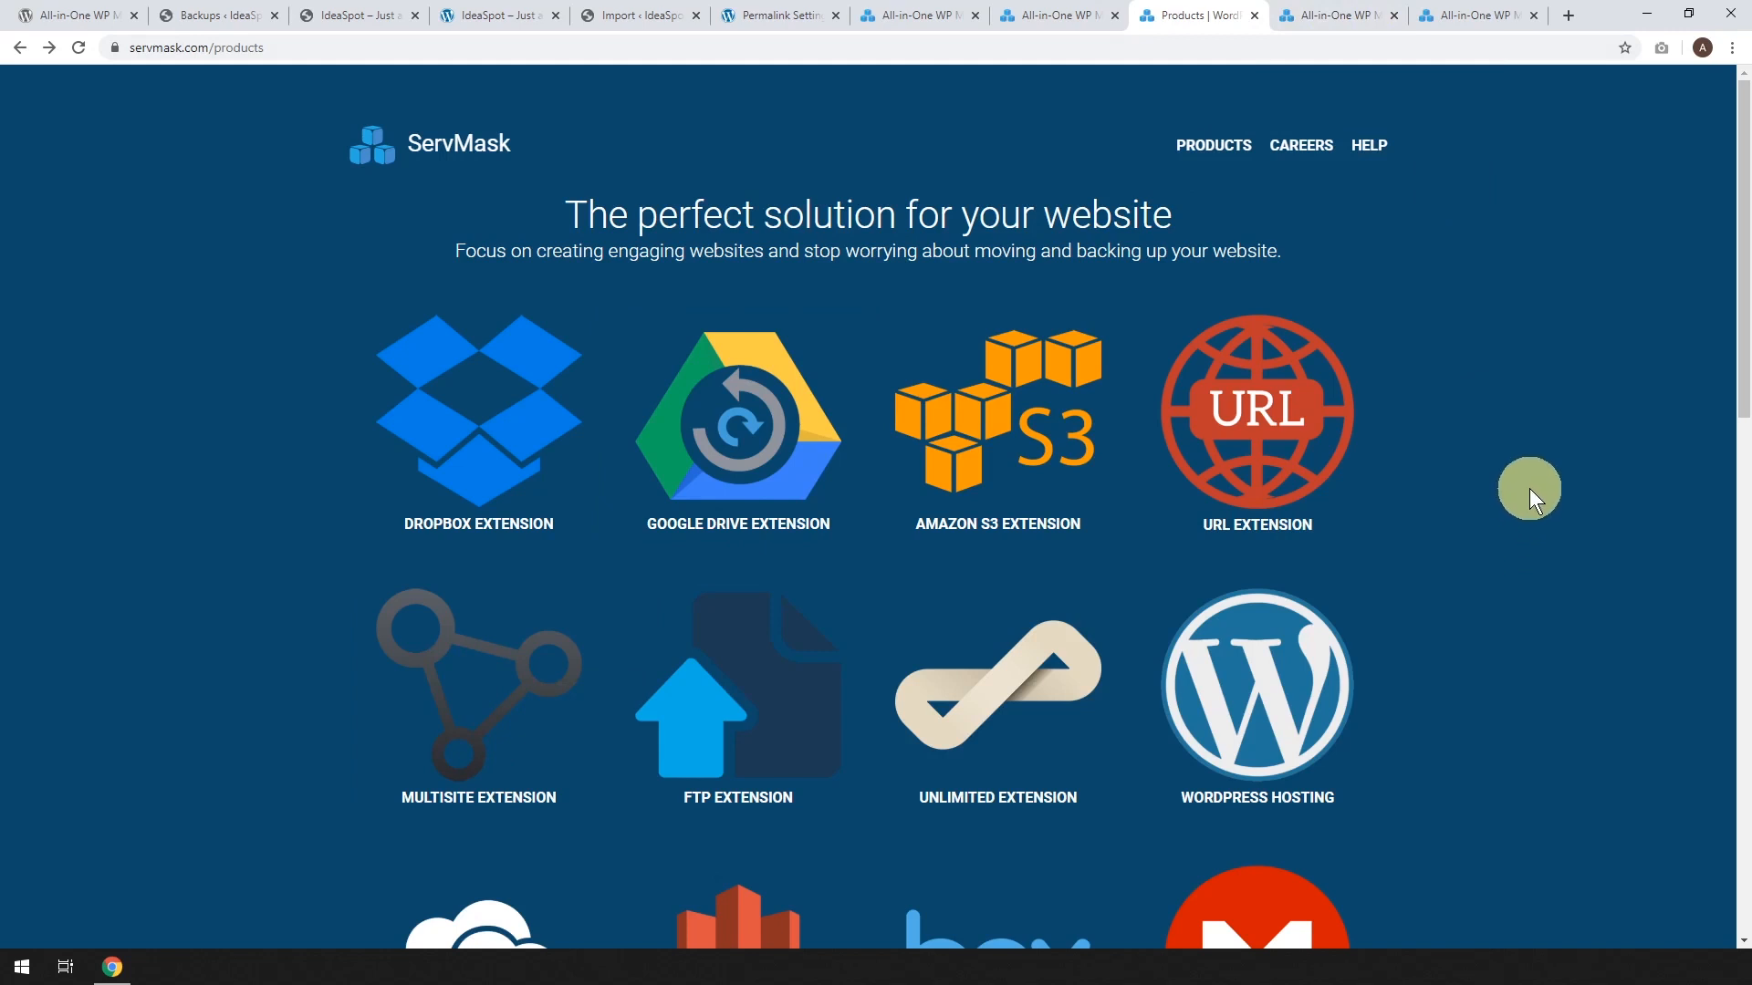
pyautogui.scroll(-3)
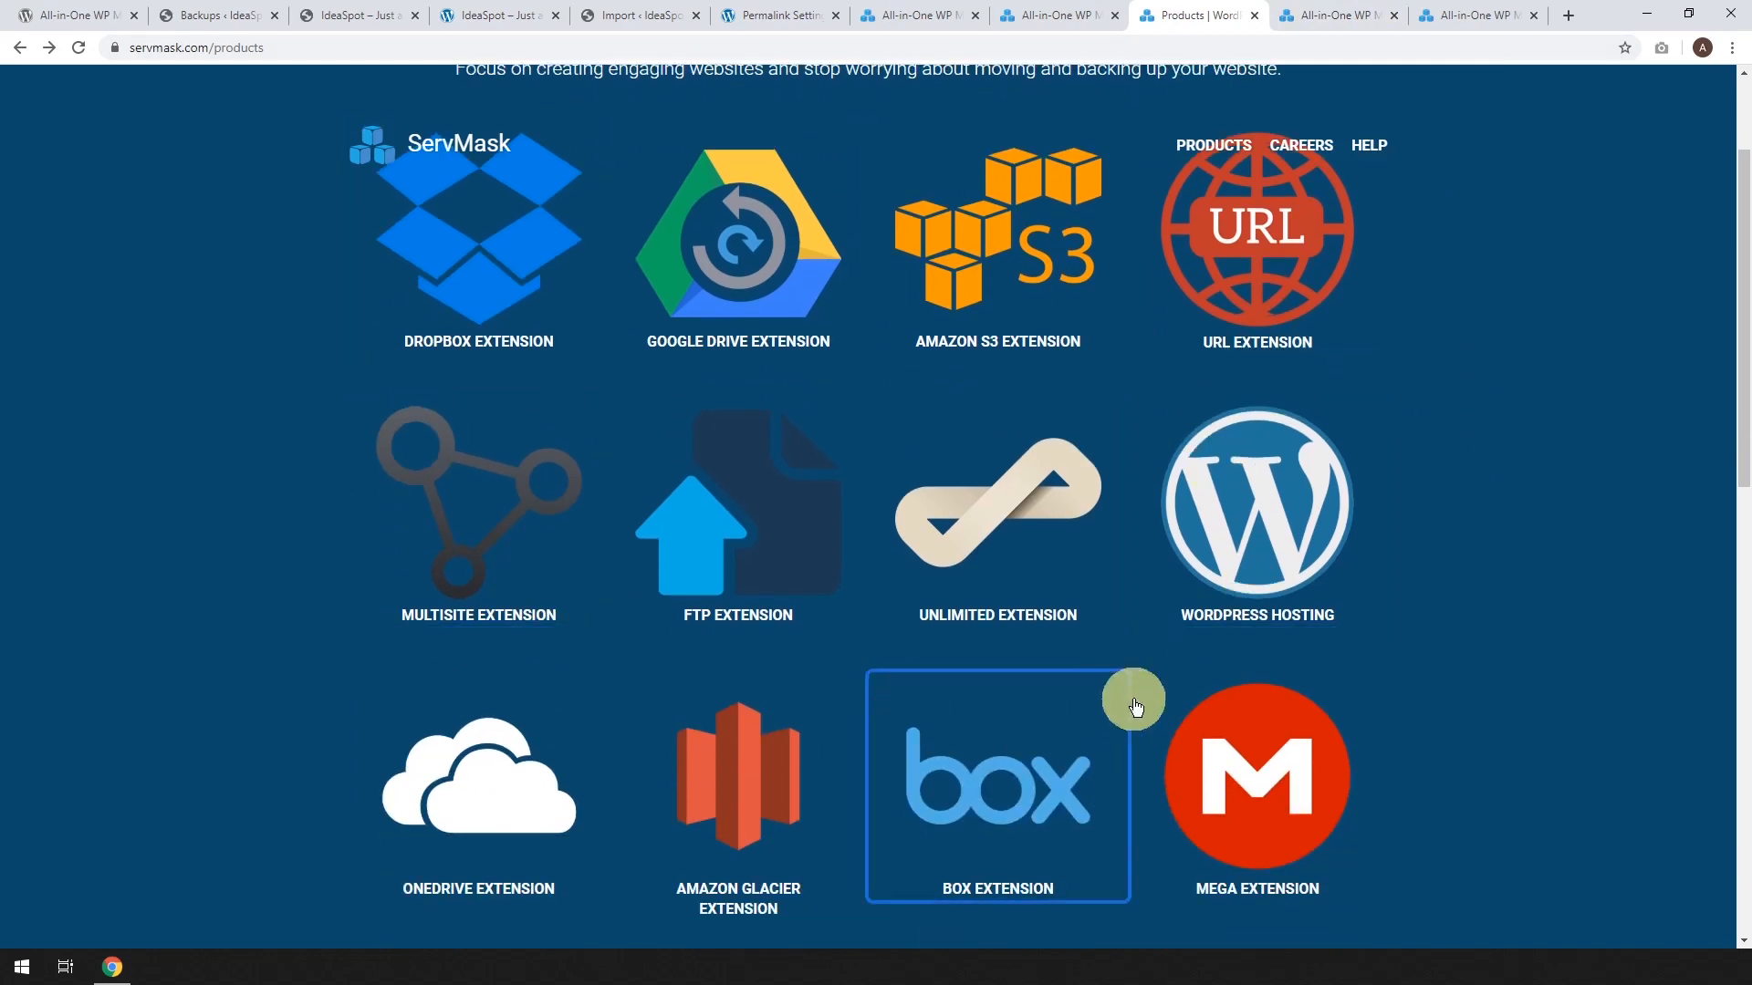
pyautogui.moveTo(502, 257)
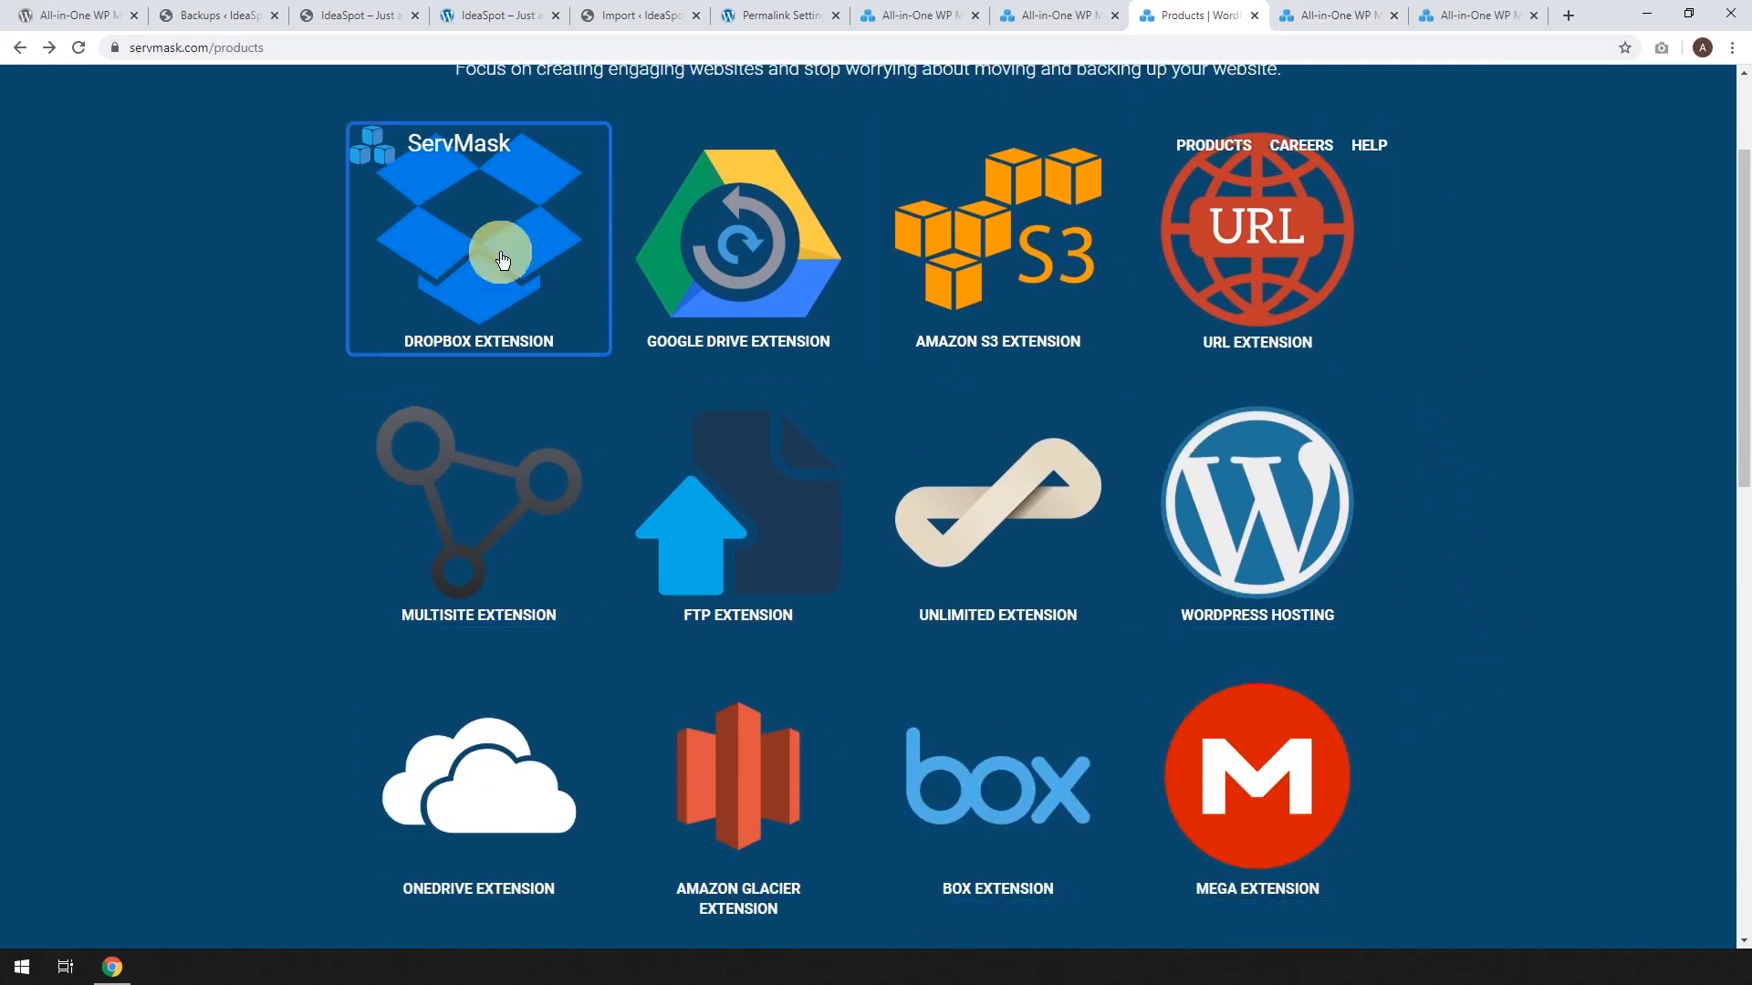
pyautogui.moveTo(1047, 801)
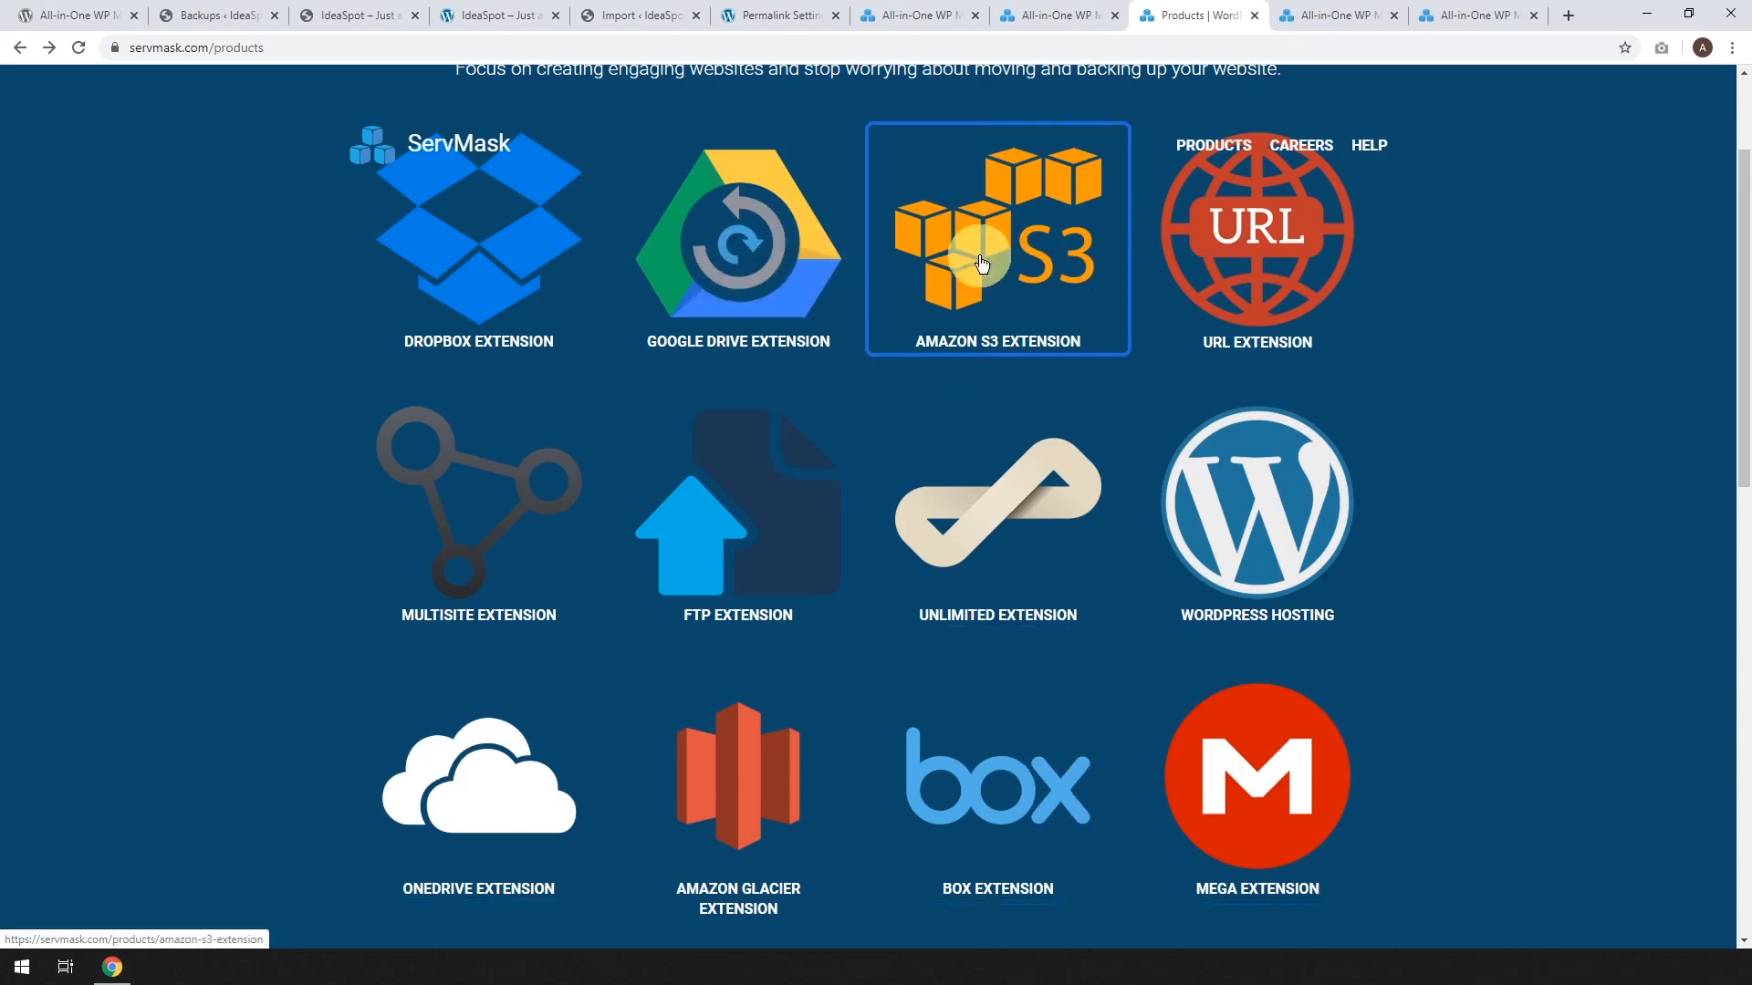
pyautogui.moveTo(902, 243)
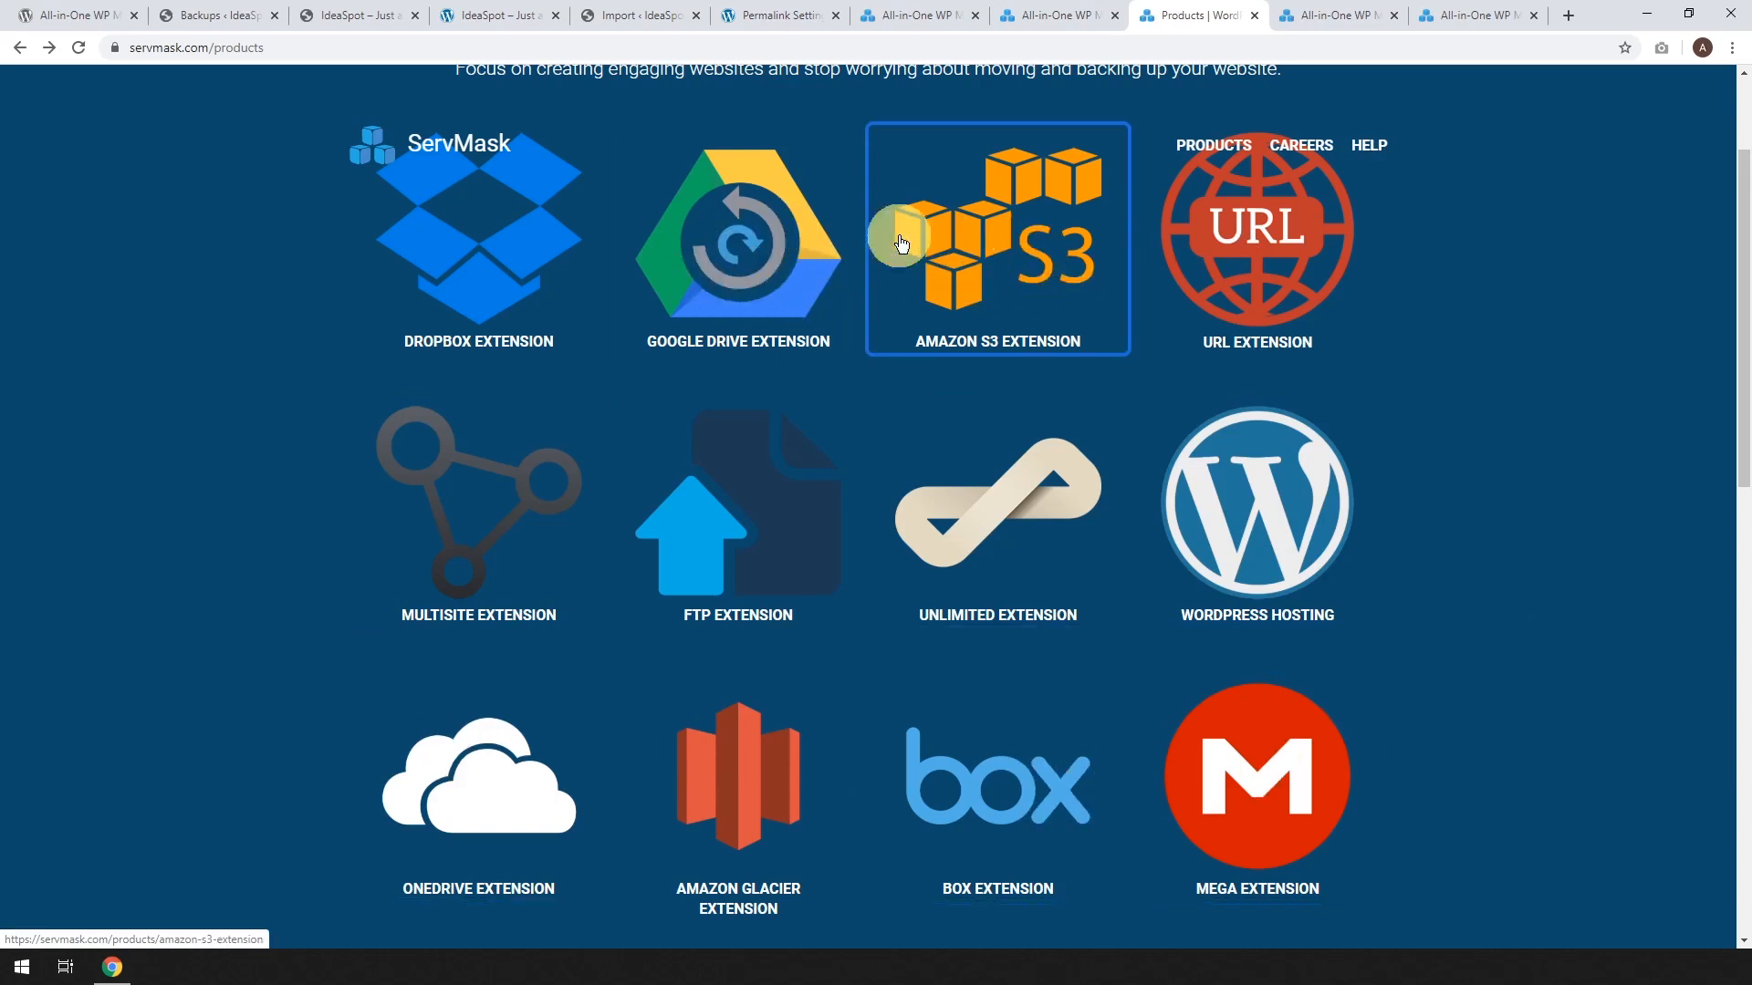
pyautogui.moveTo(838, 799)
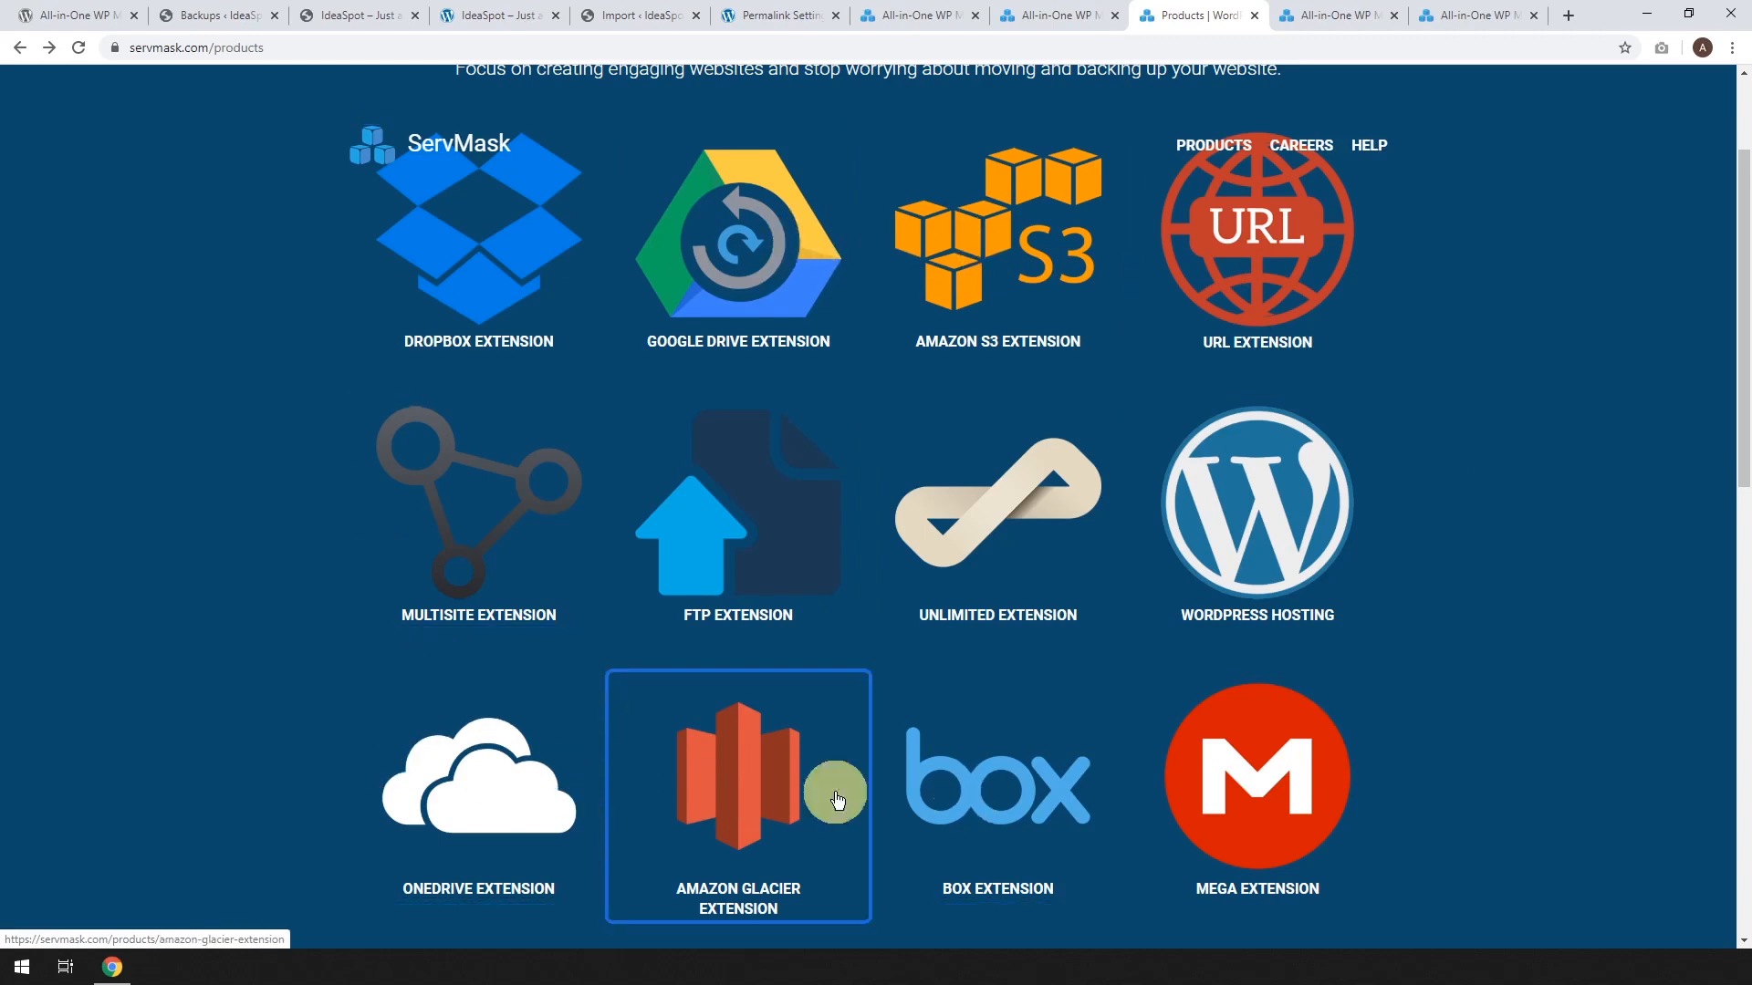
pyautogui.scroll(-3)
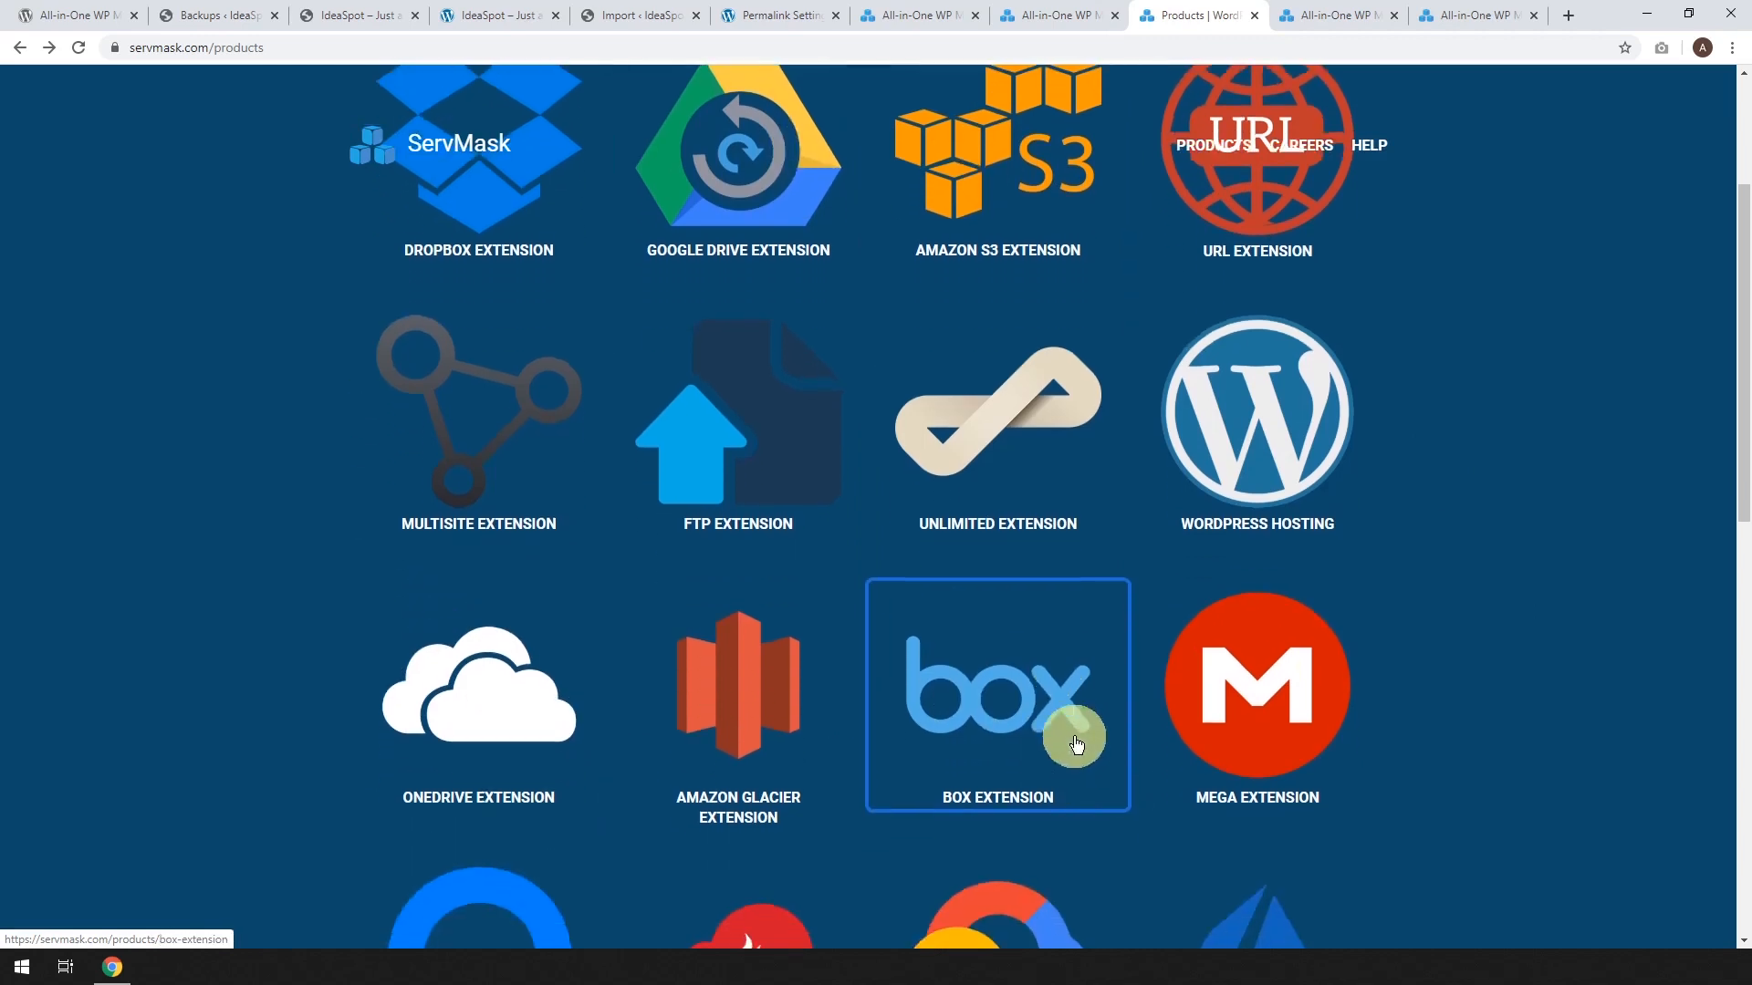
pyautogui.scroll(-3)
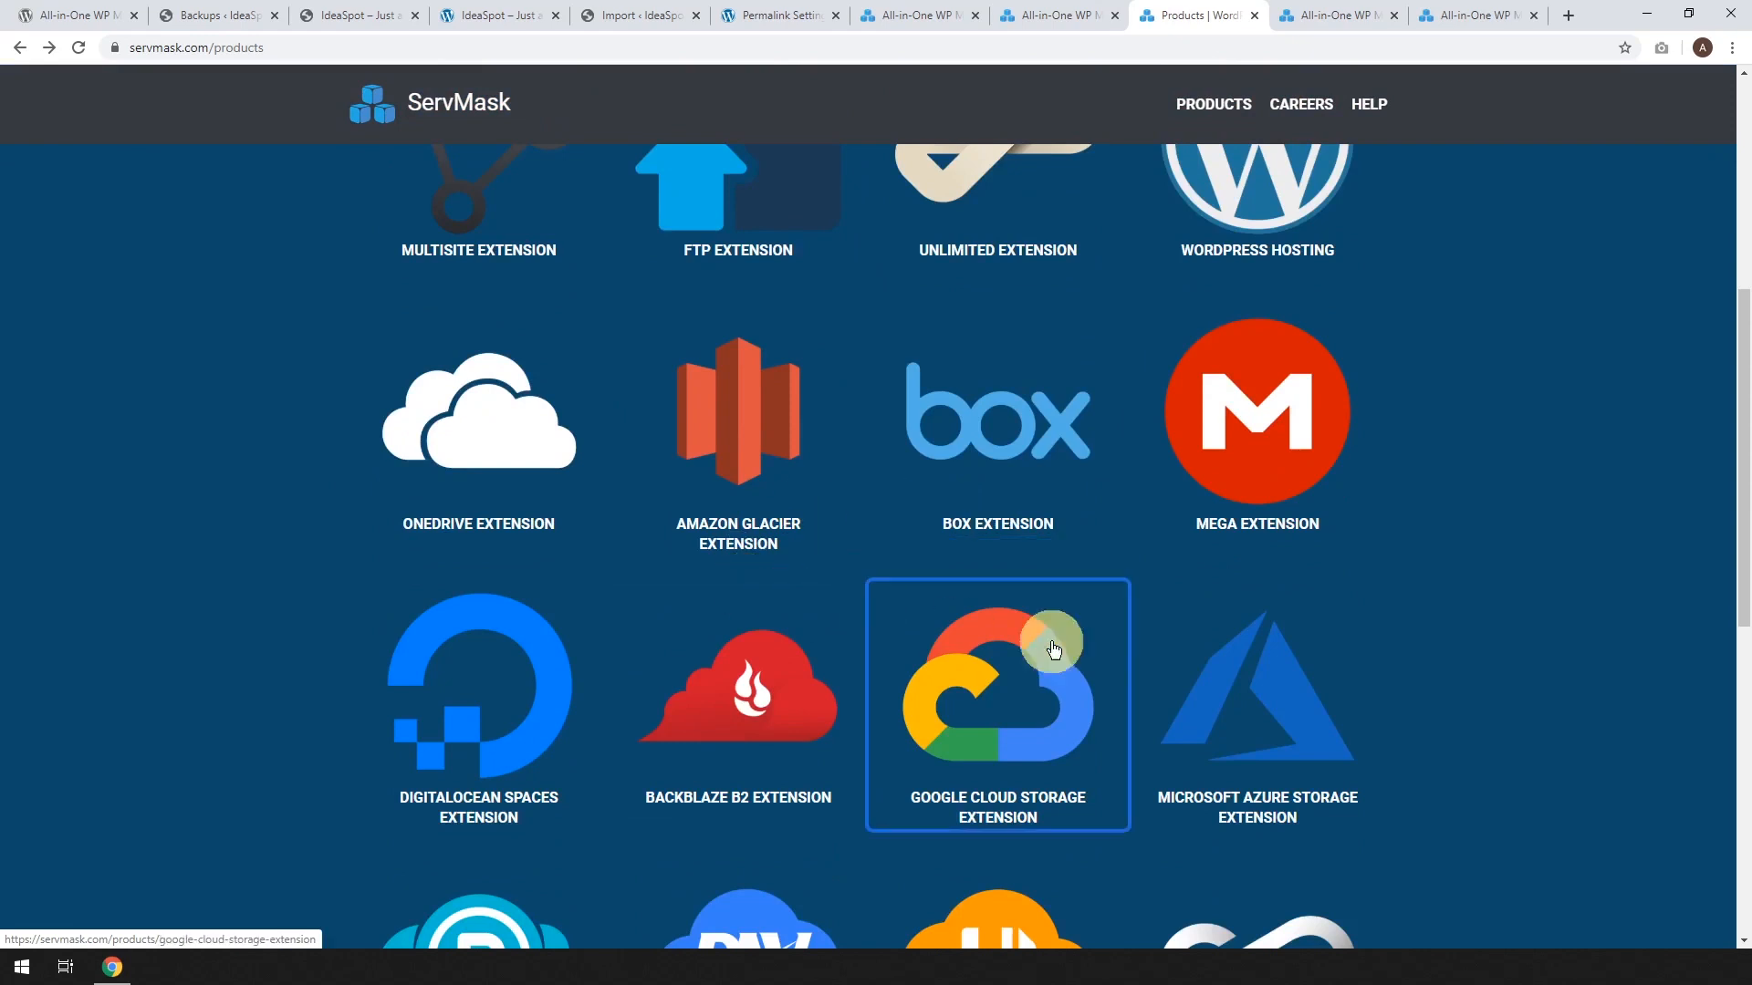
pyautogui.moveTo(879, 682)
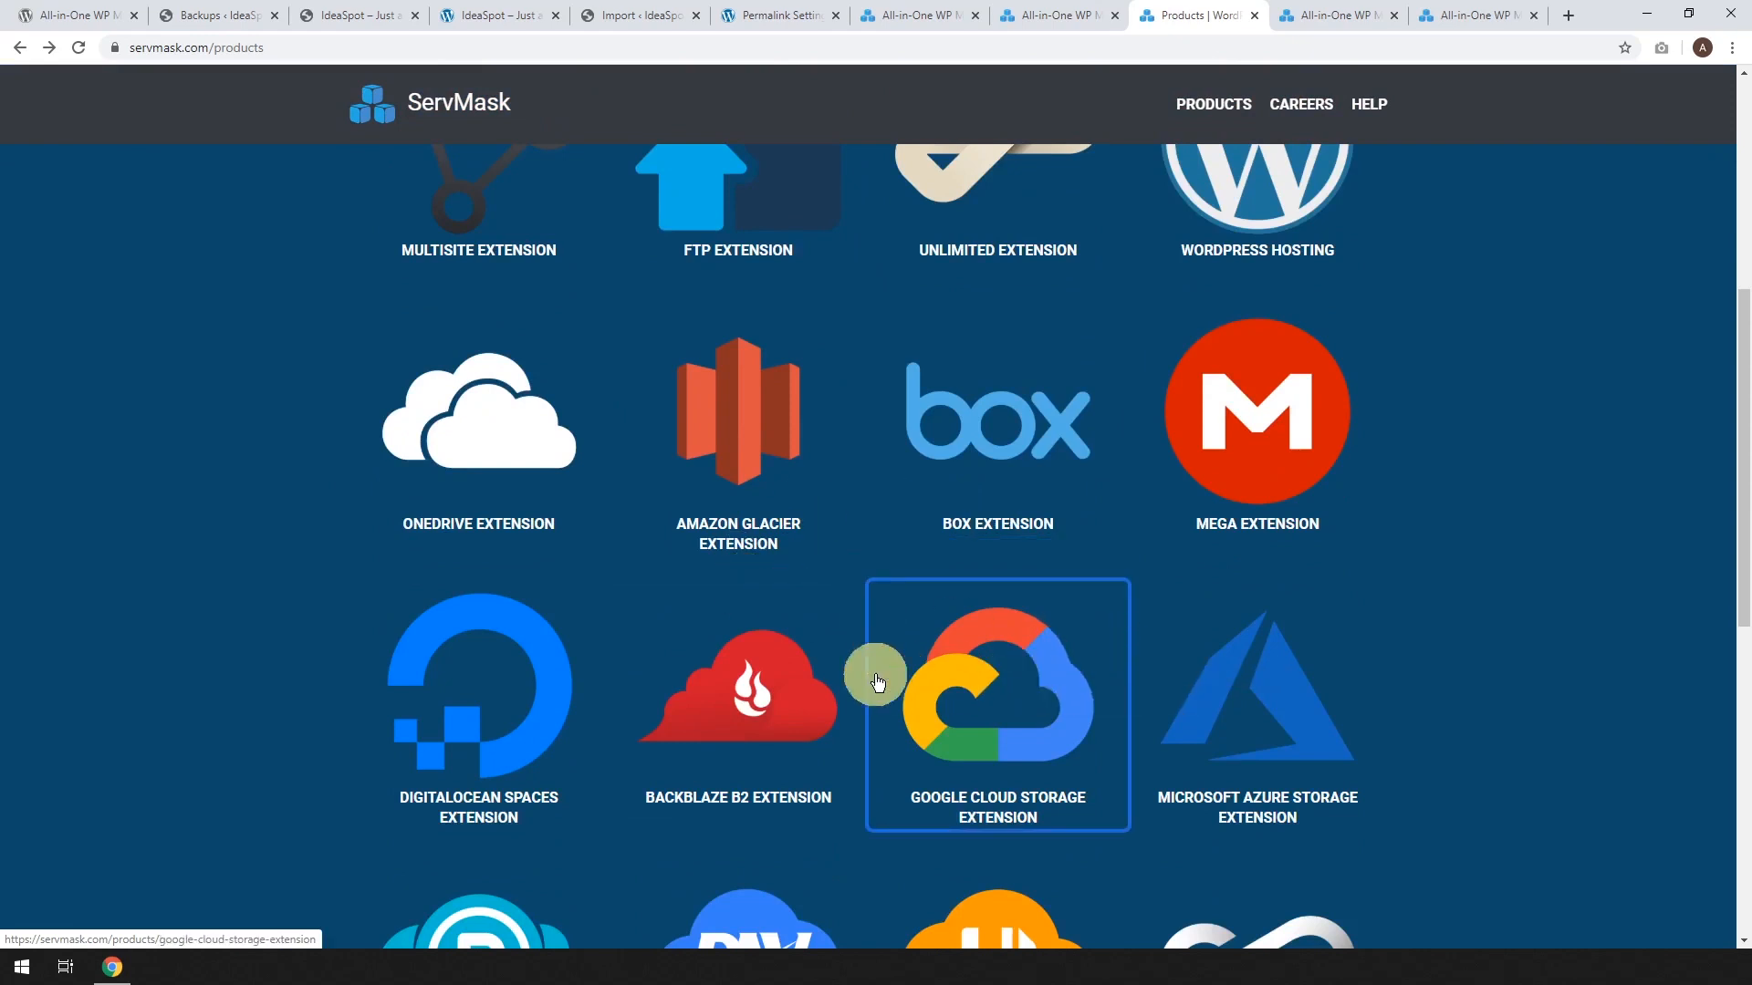
pyautogui.scroll(-3)
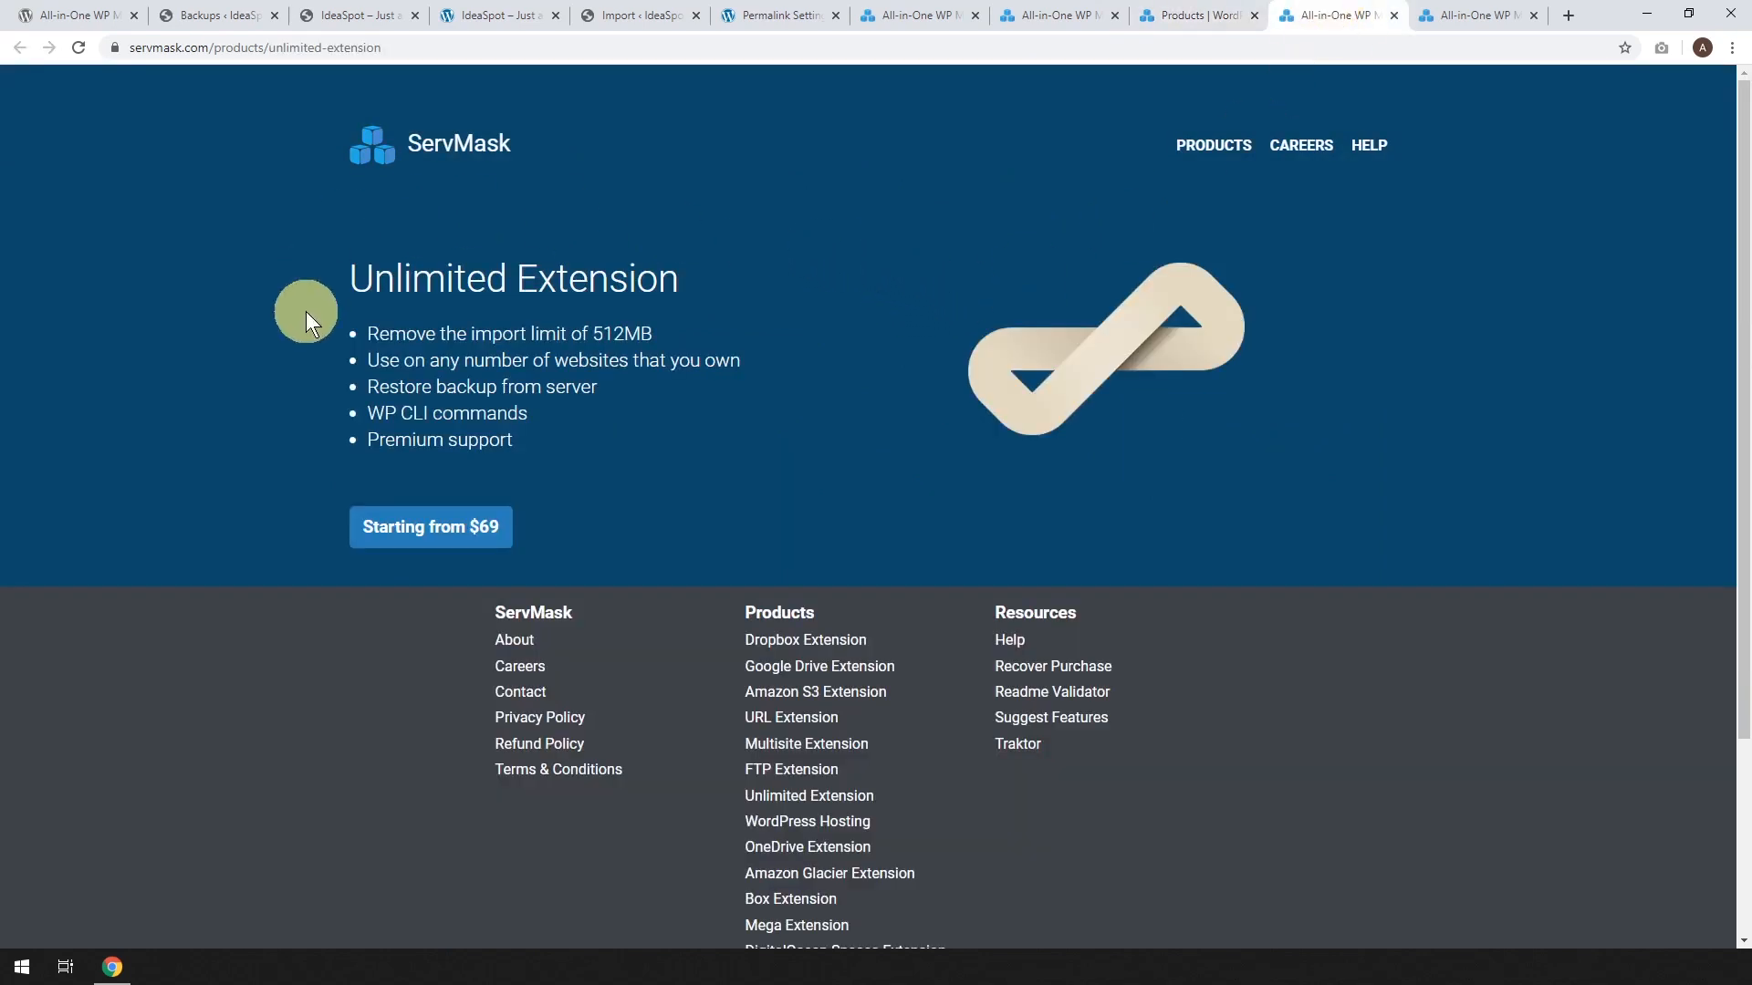
pyautogui.moveTo(503, 303)
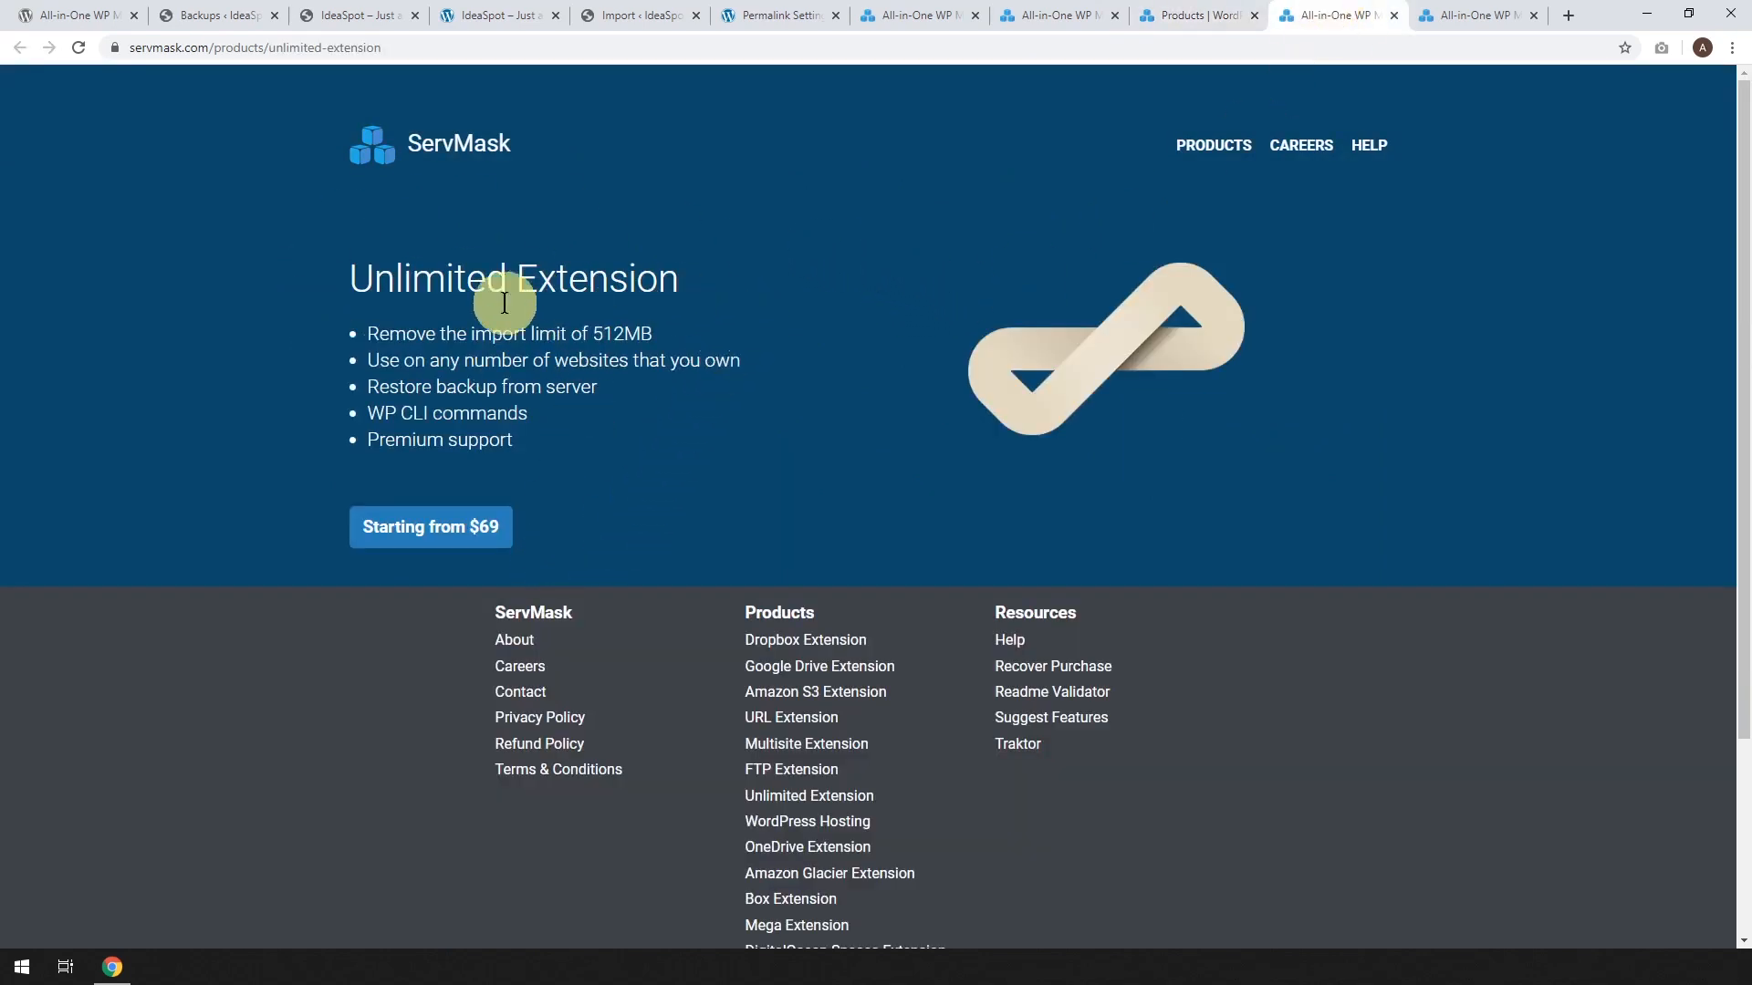
pyautogui.moveTo(614, 339)
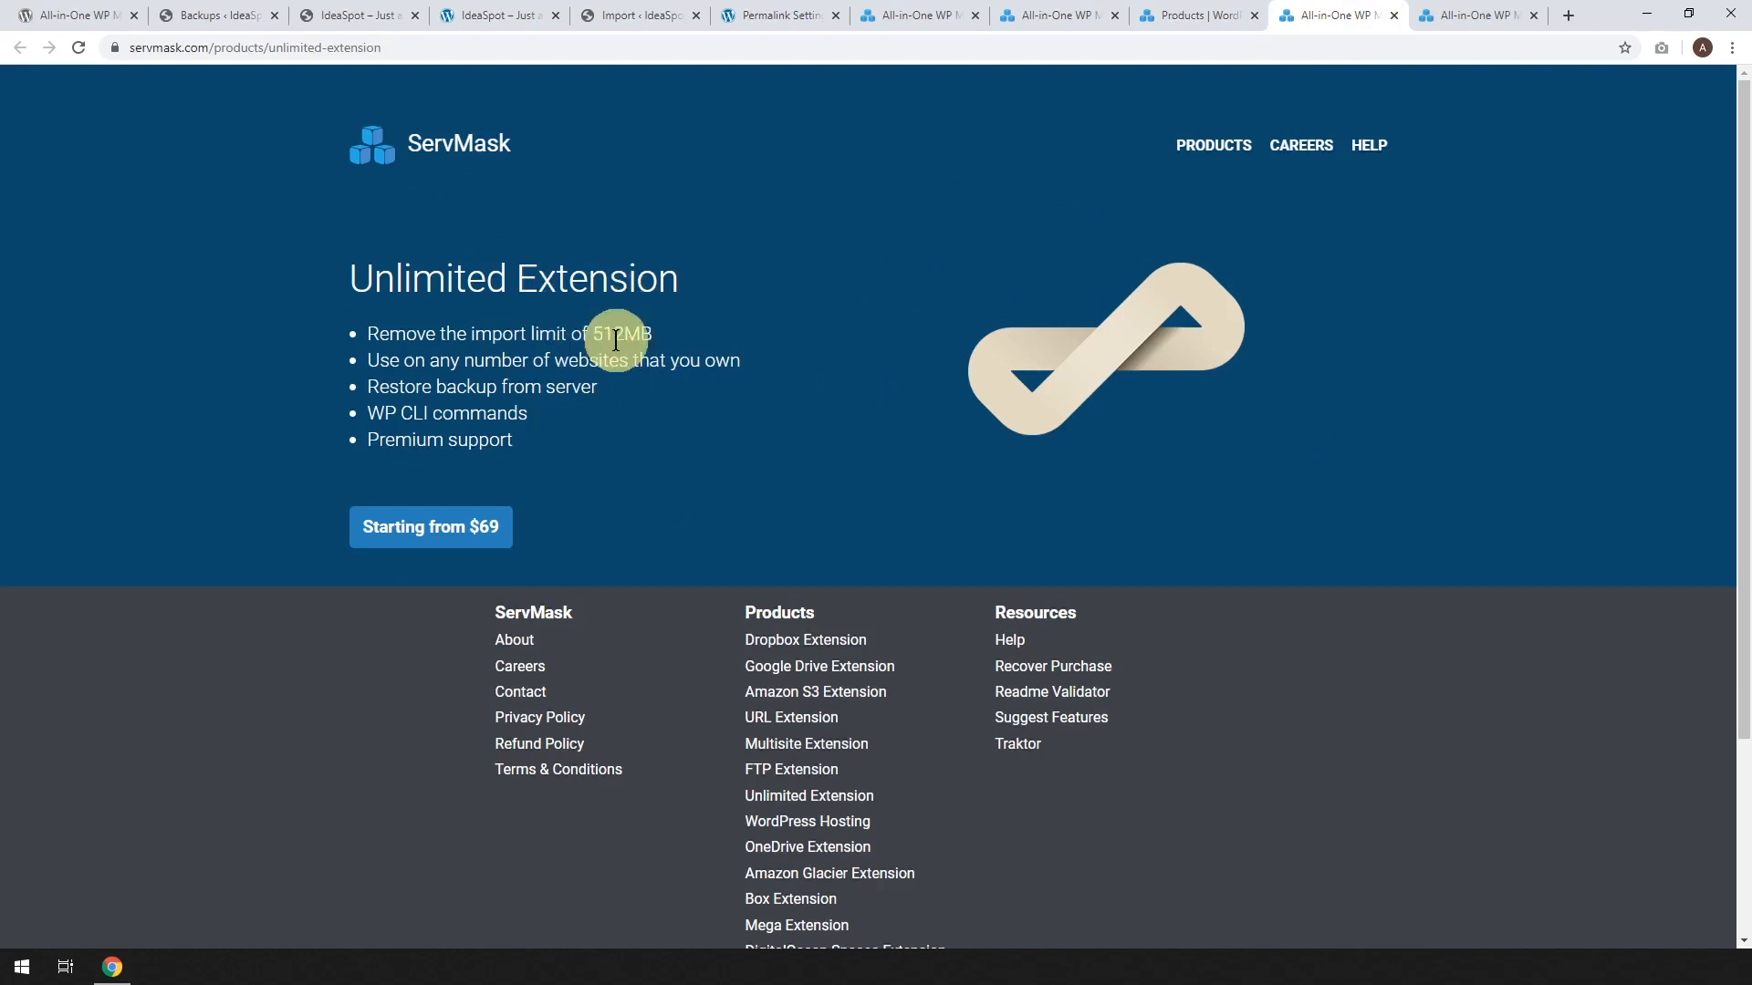
pyautogui.moveTo(1262, 207)
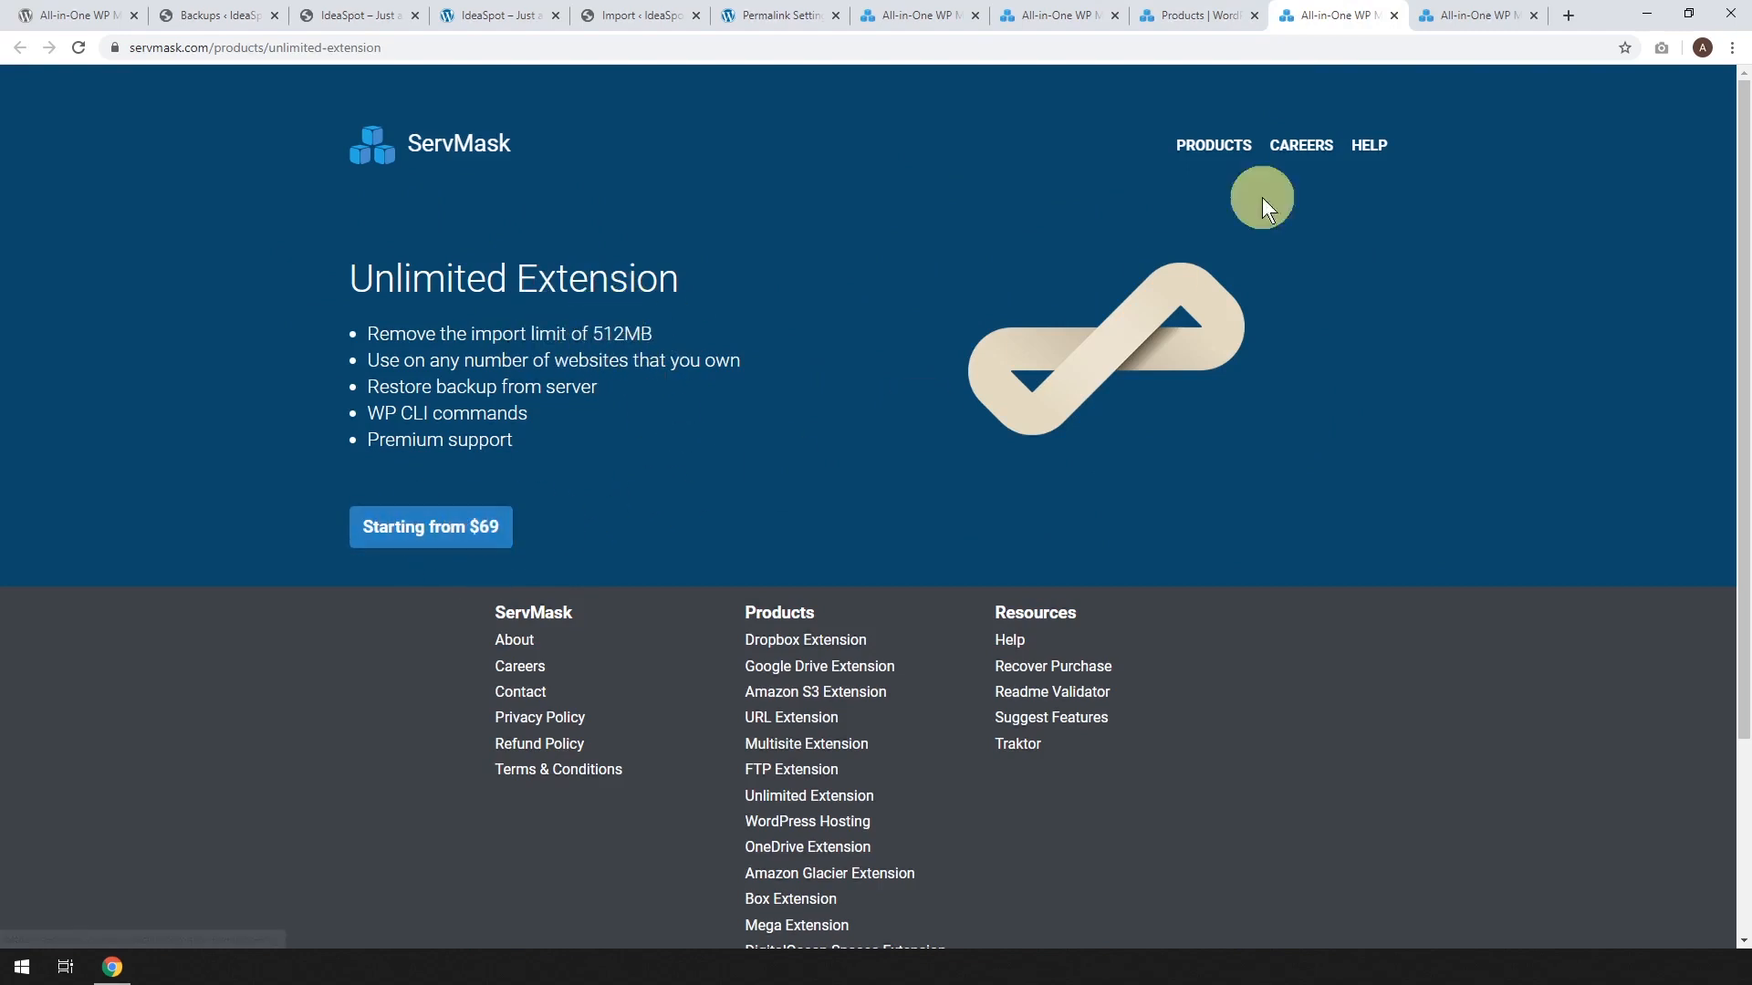
# Switch to the ServMask Multisite Extension page priced from $199
pyautogui.click(805, 743)
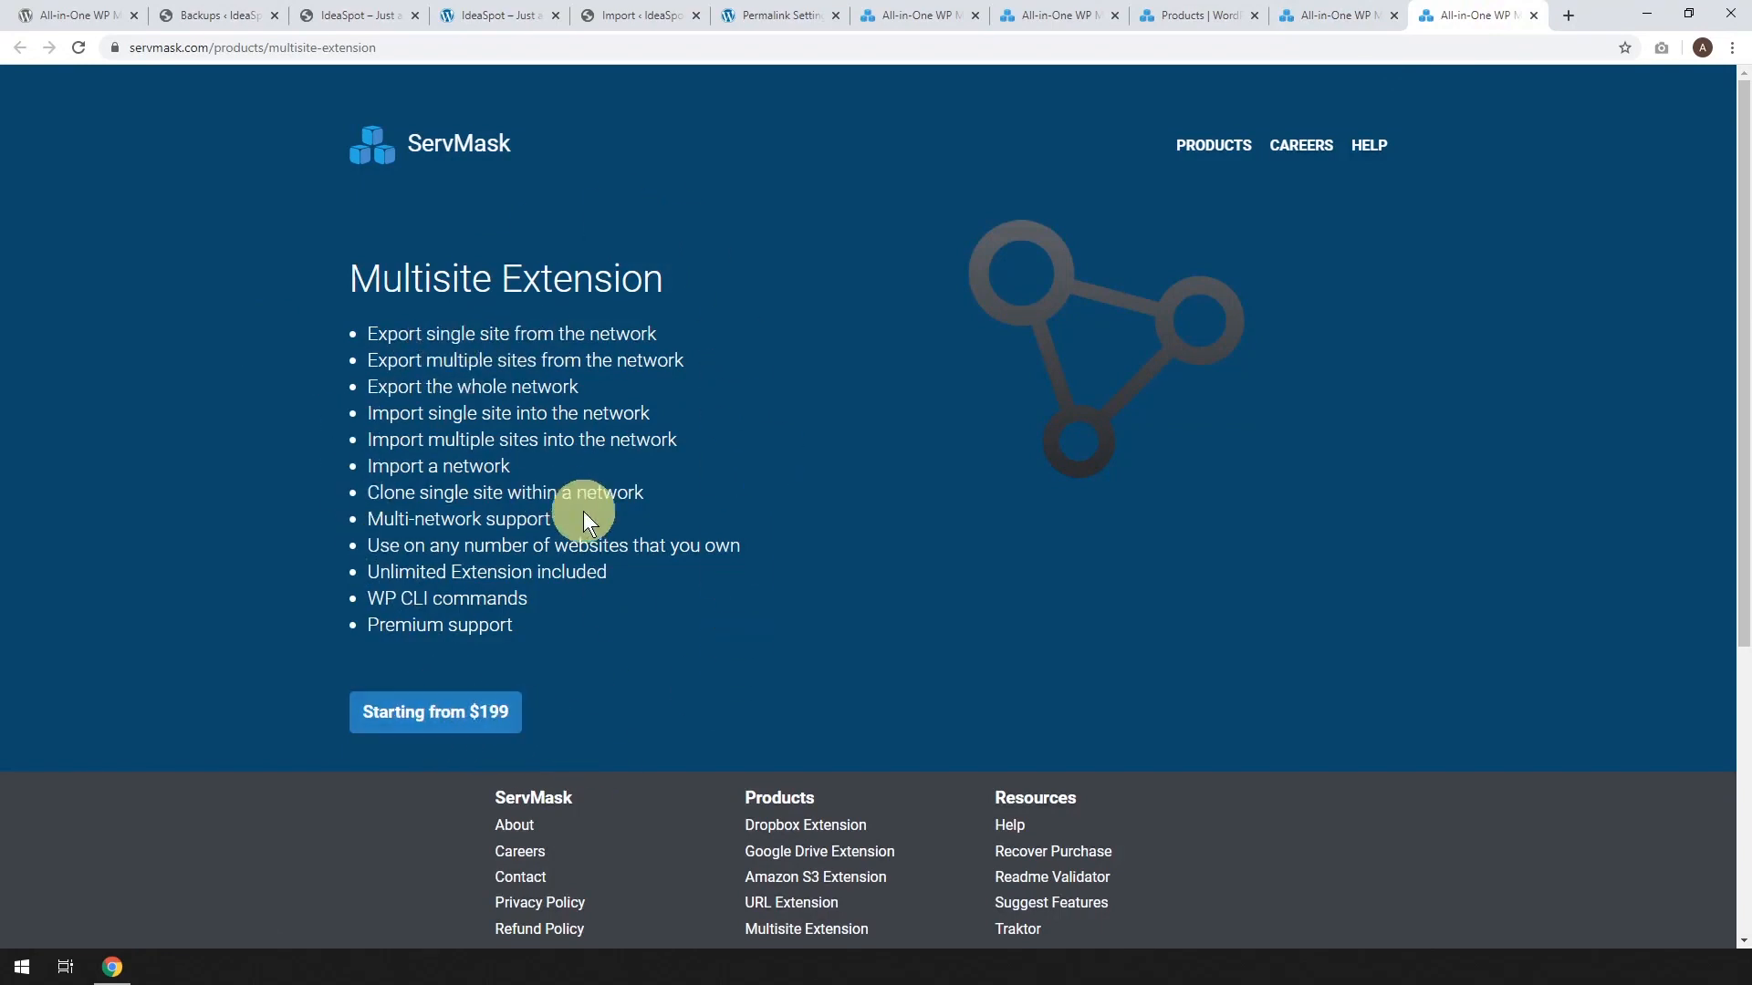
pyautogui.moveTo(820, 433)
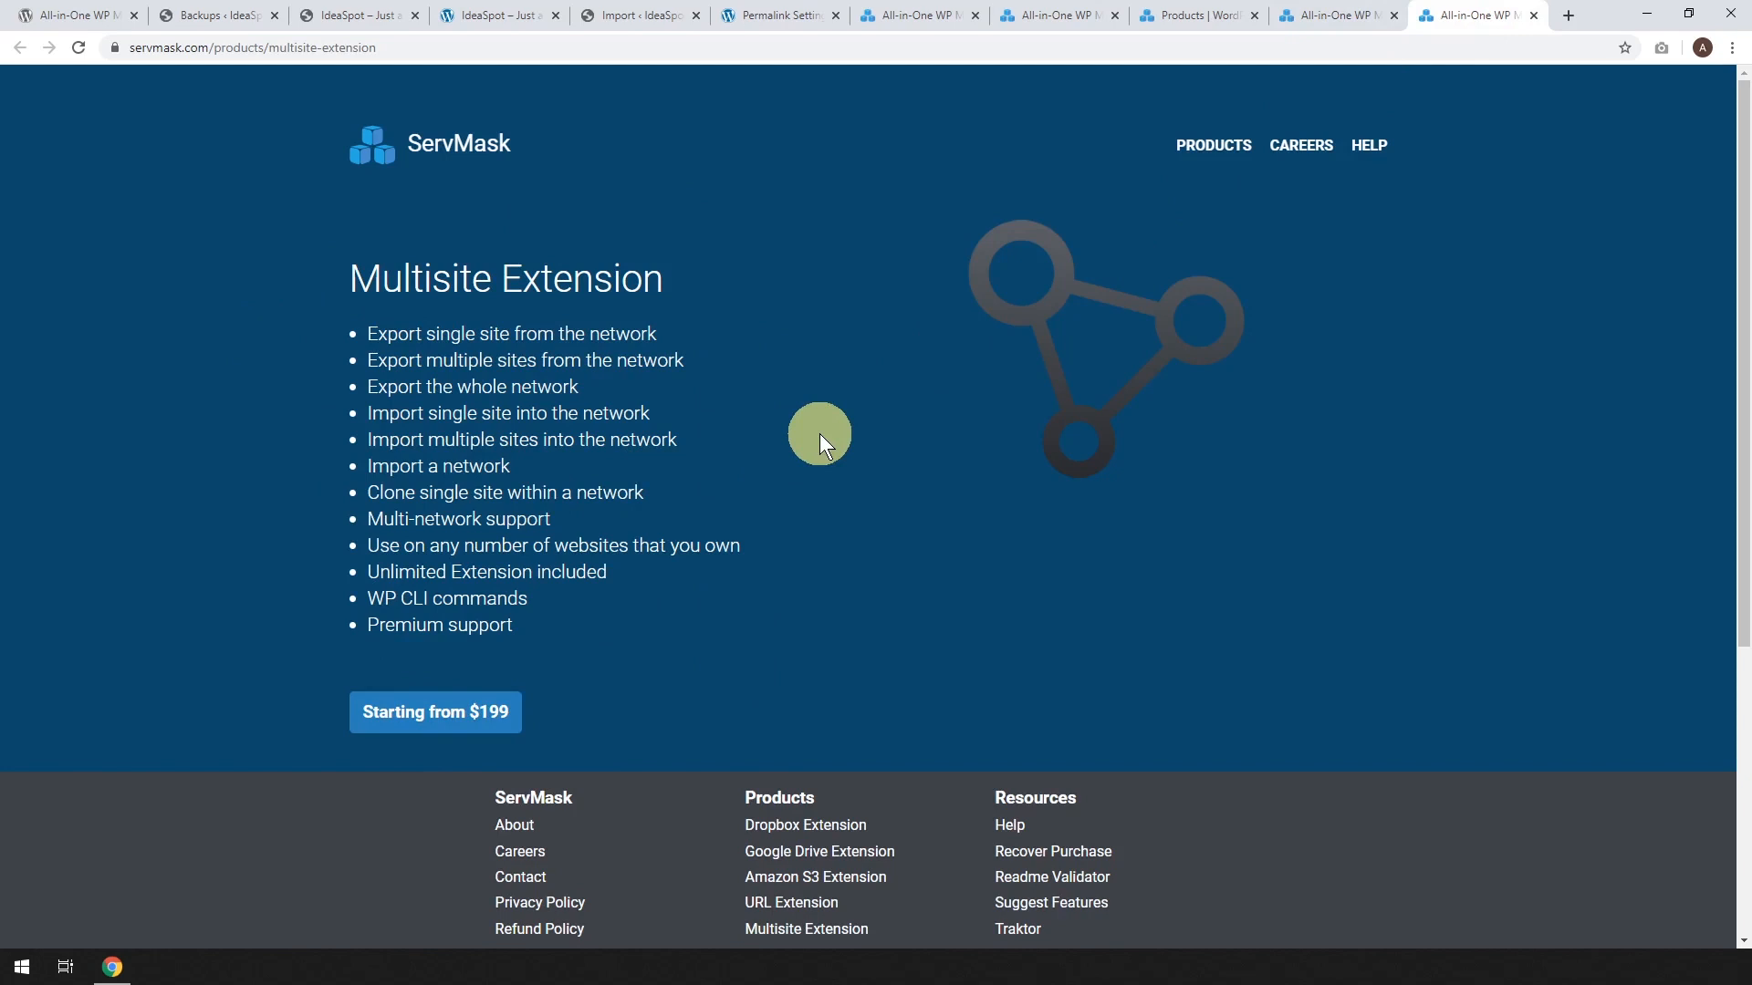
pyautogui.moveTo(743, 609)
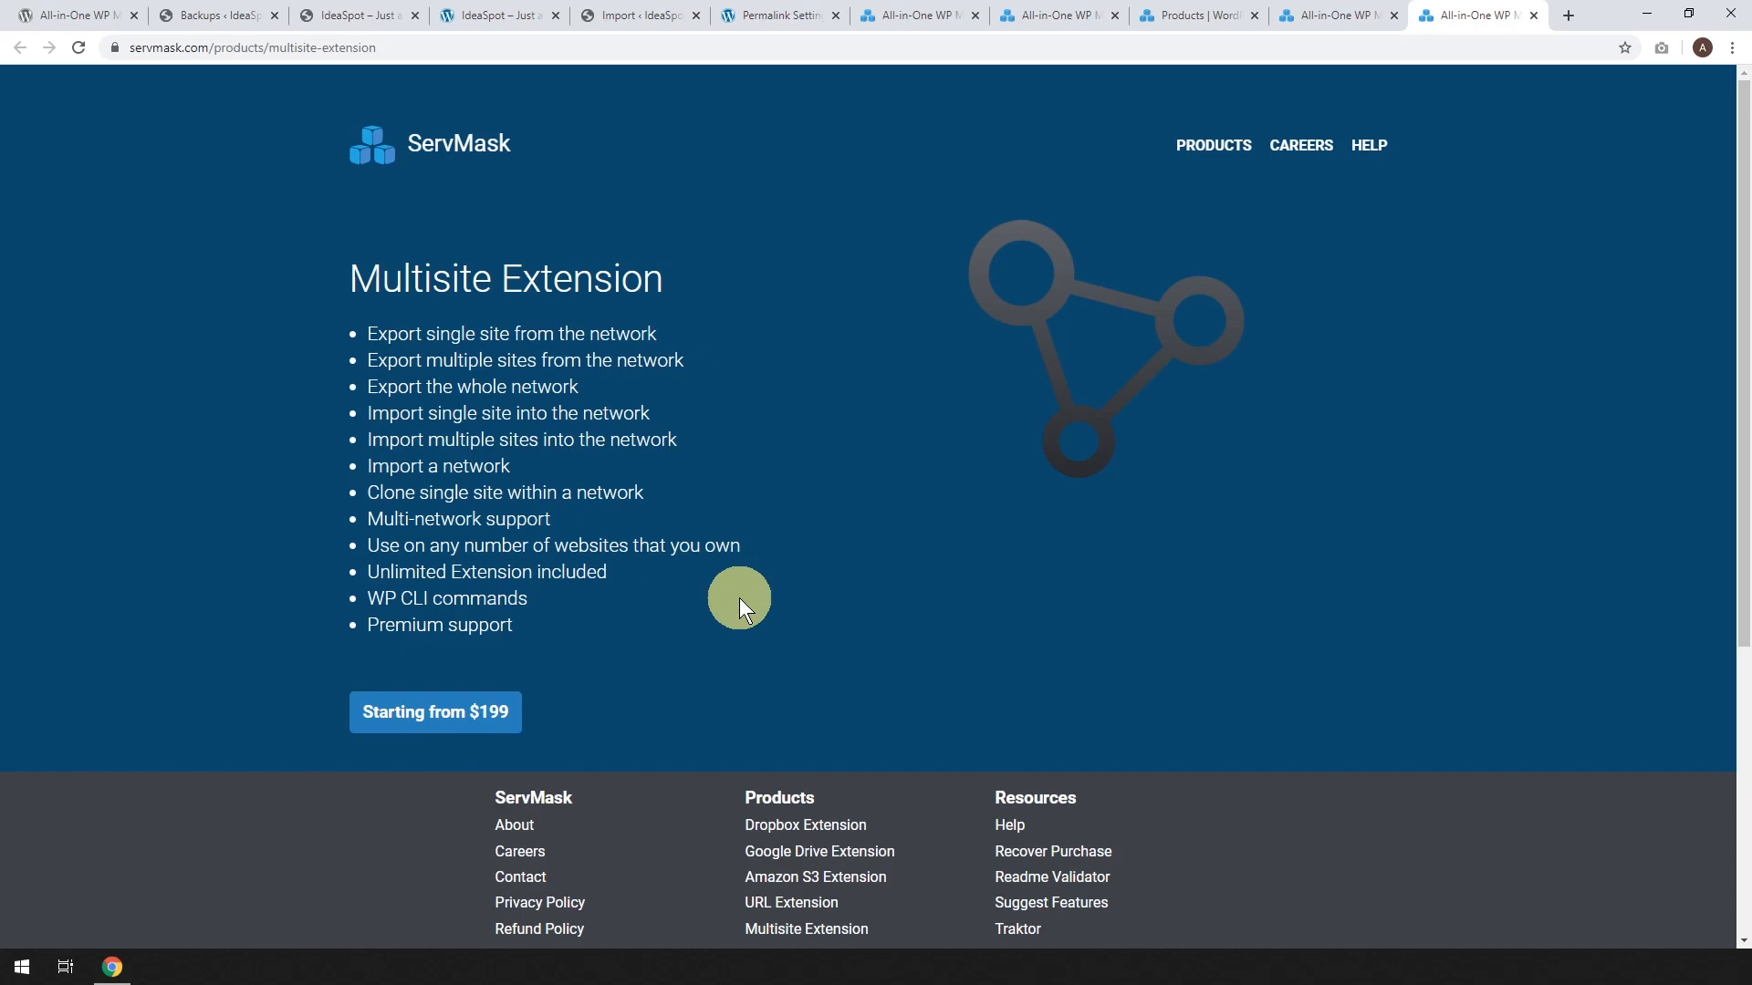
pyautogui.moveTo(793, 355)
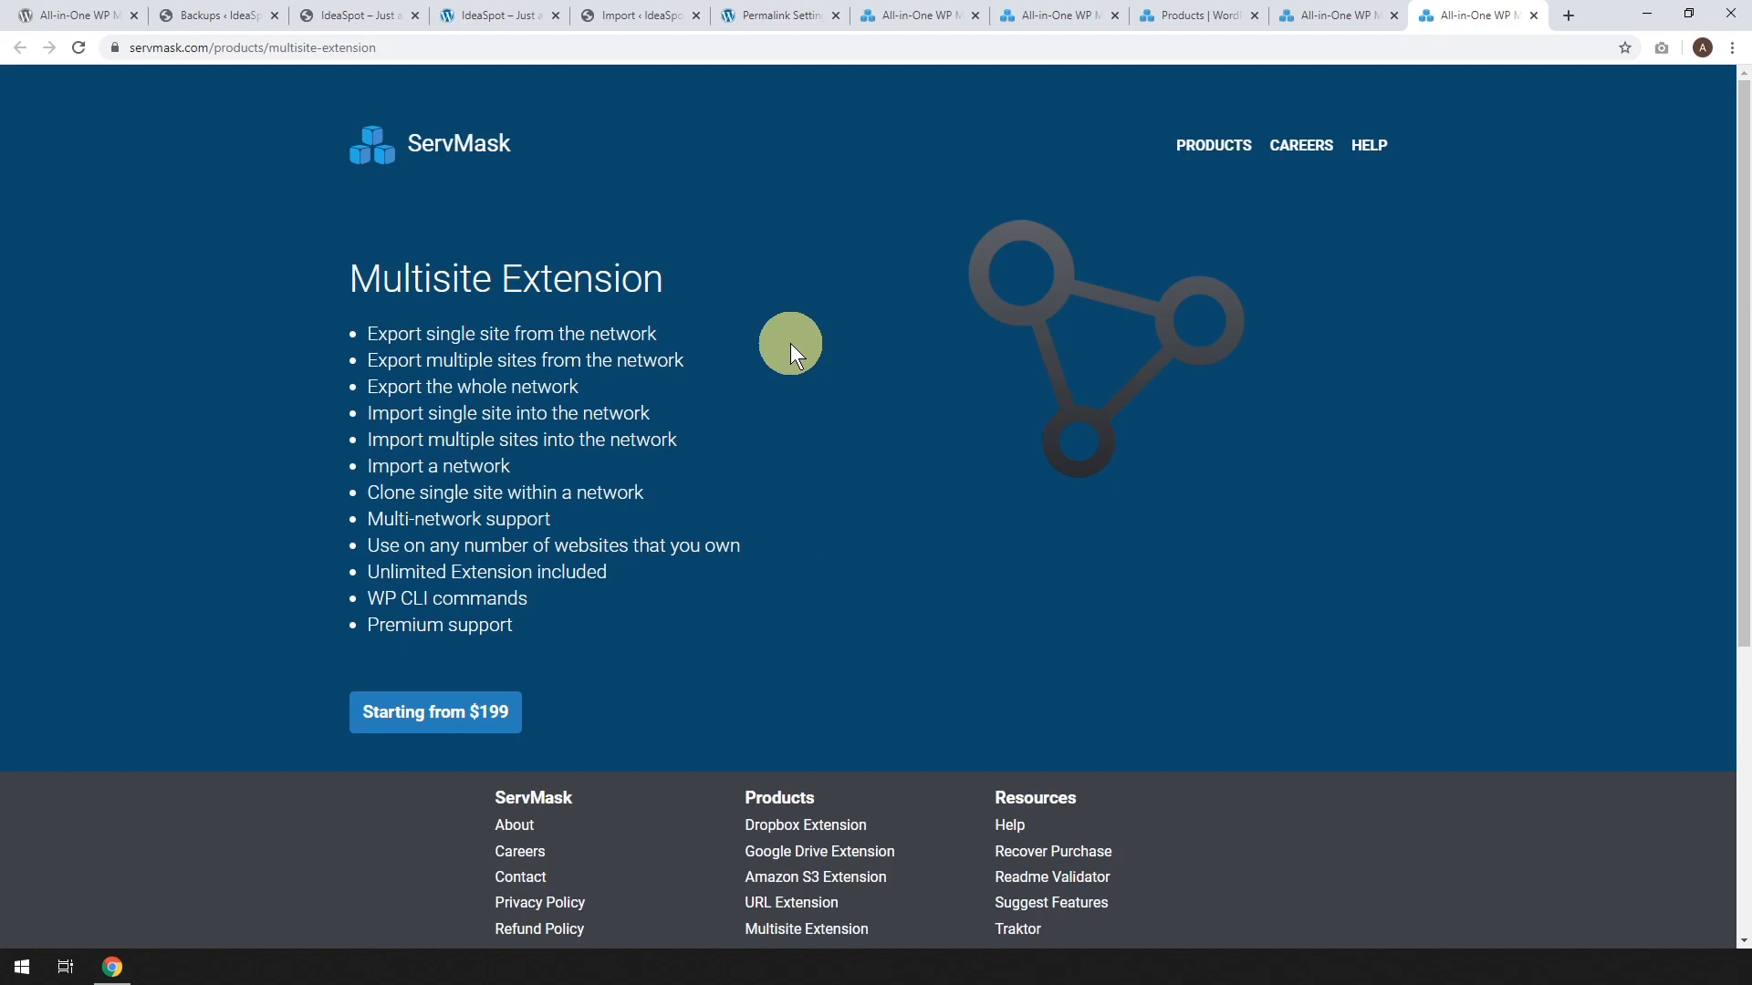
pyautogui.moveTo(693, 411)
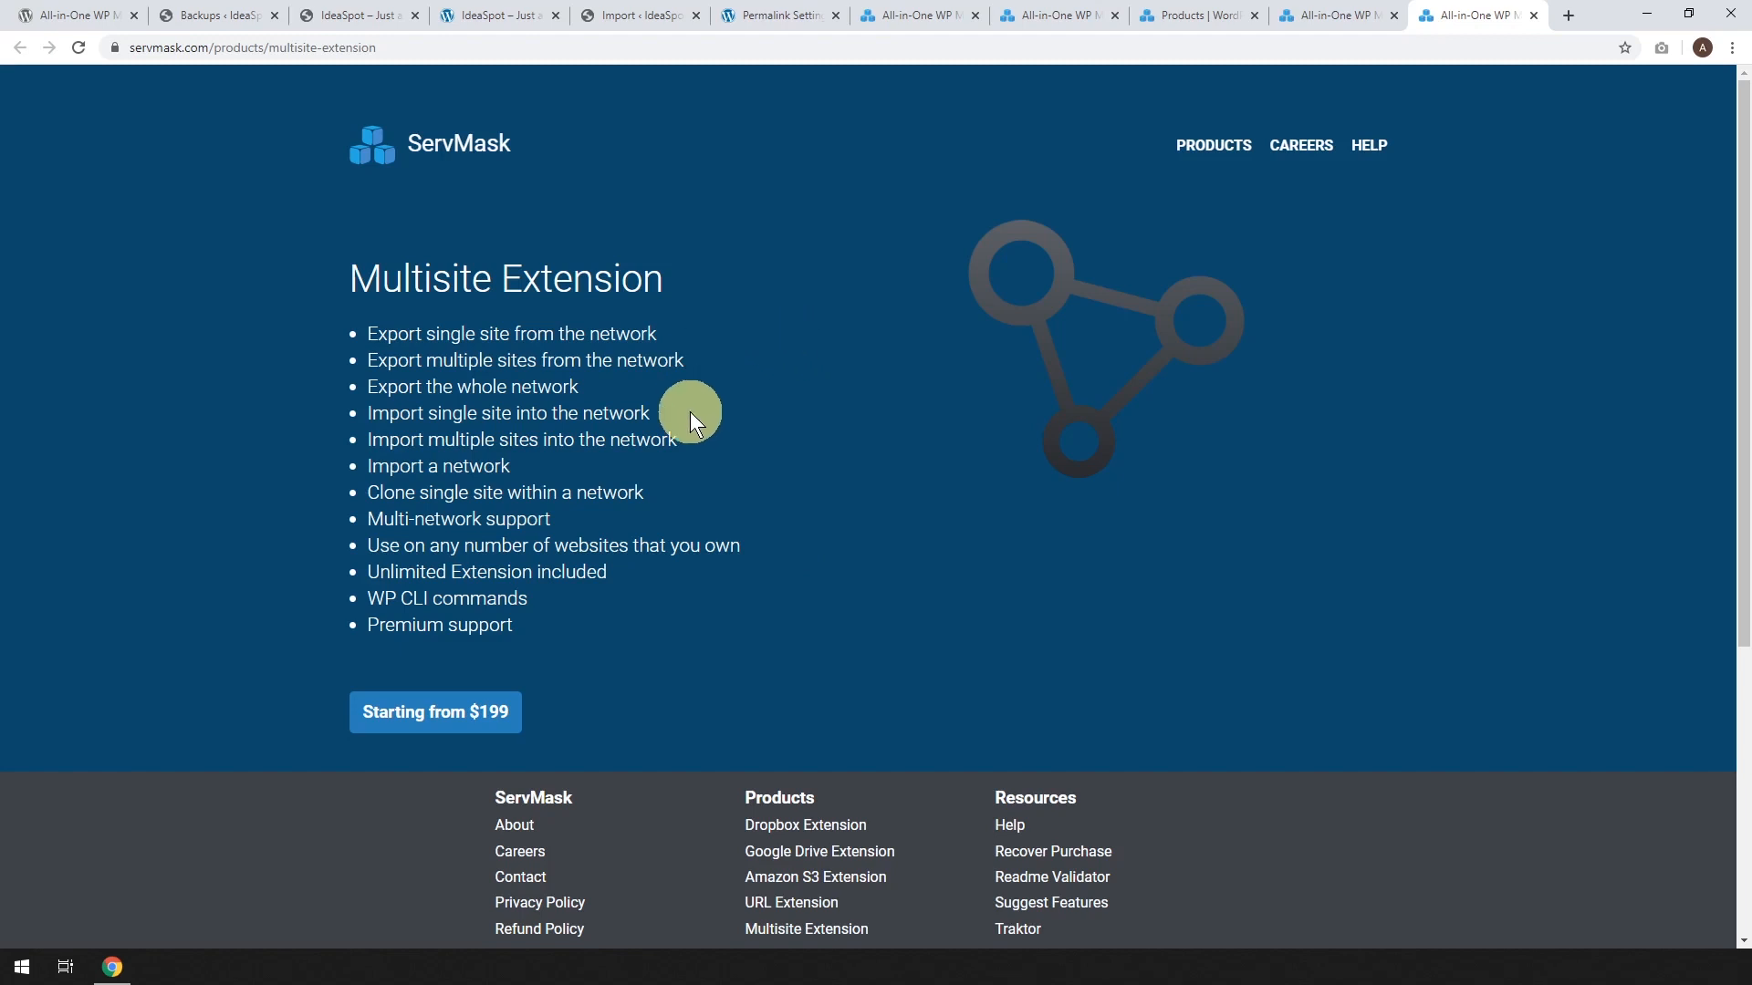